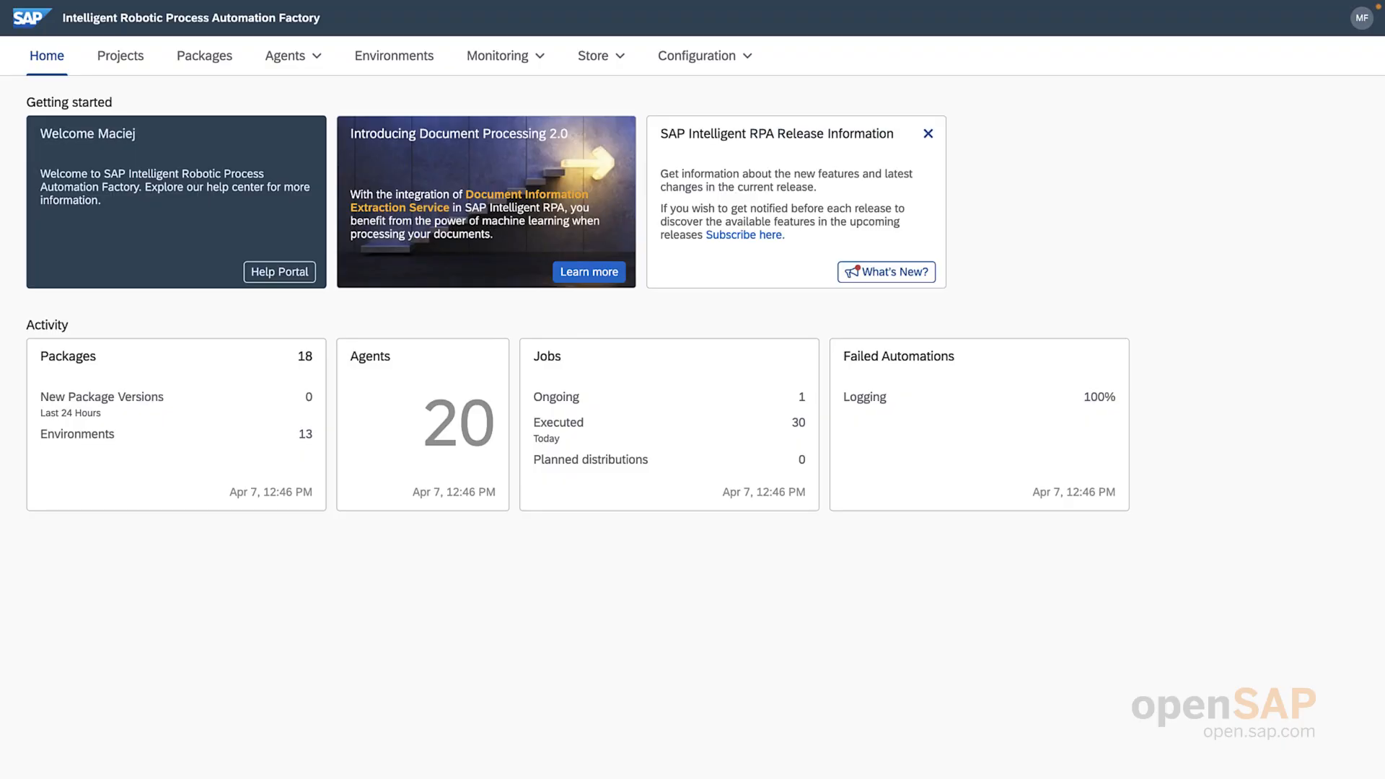
mouse_move(272, 392)
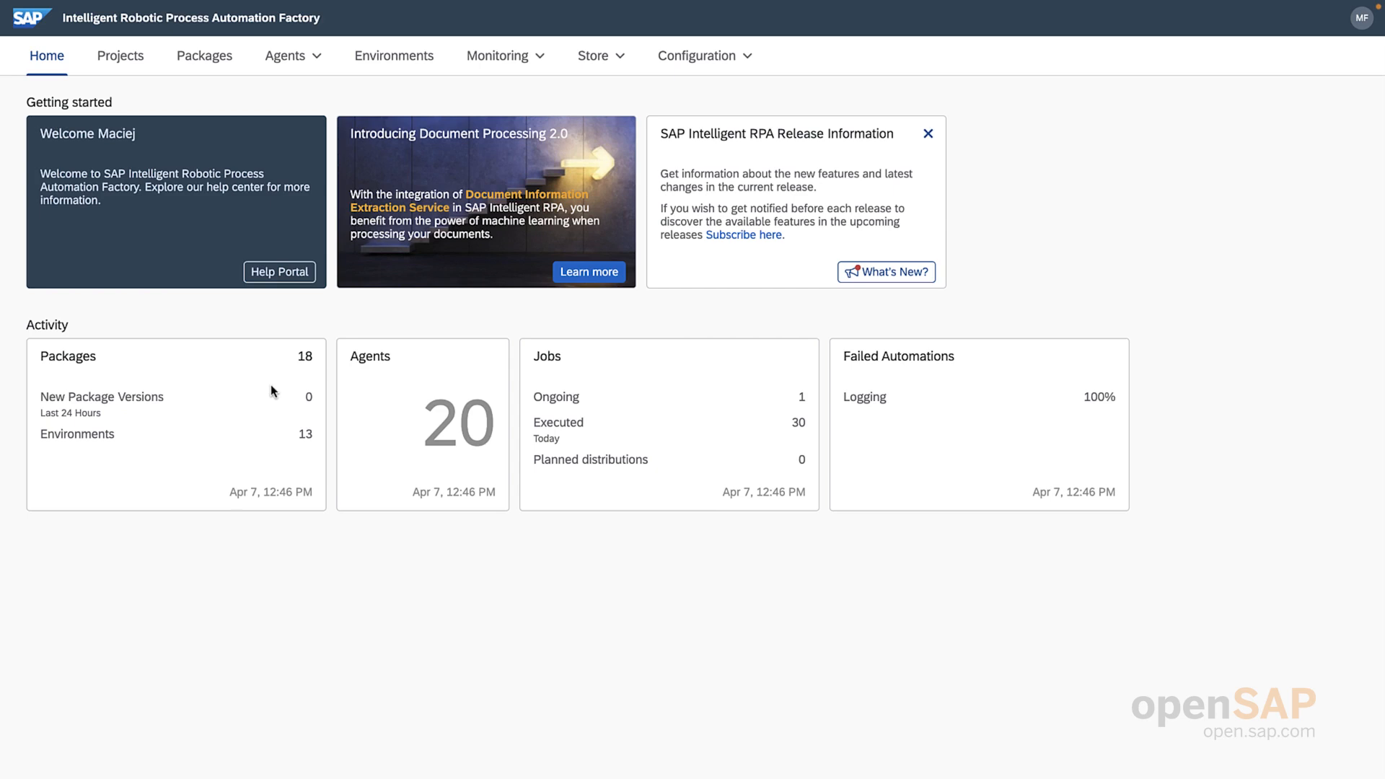
mouse_move(503, 371)
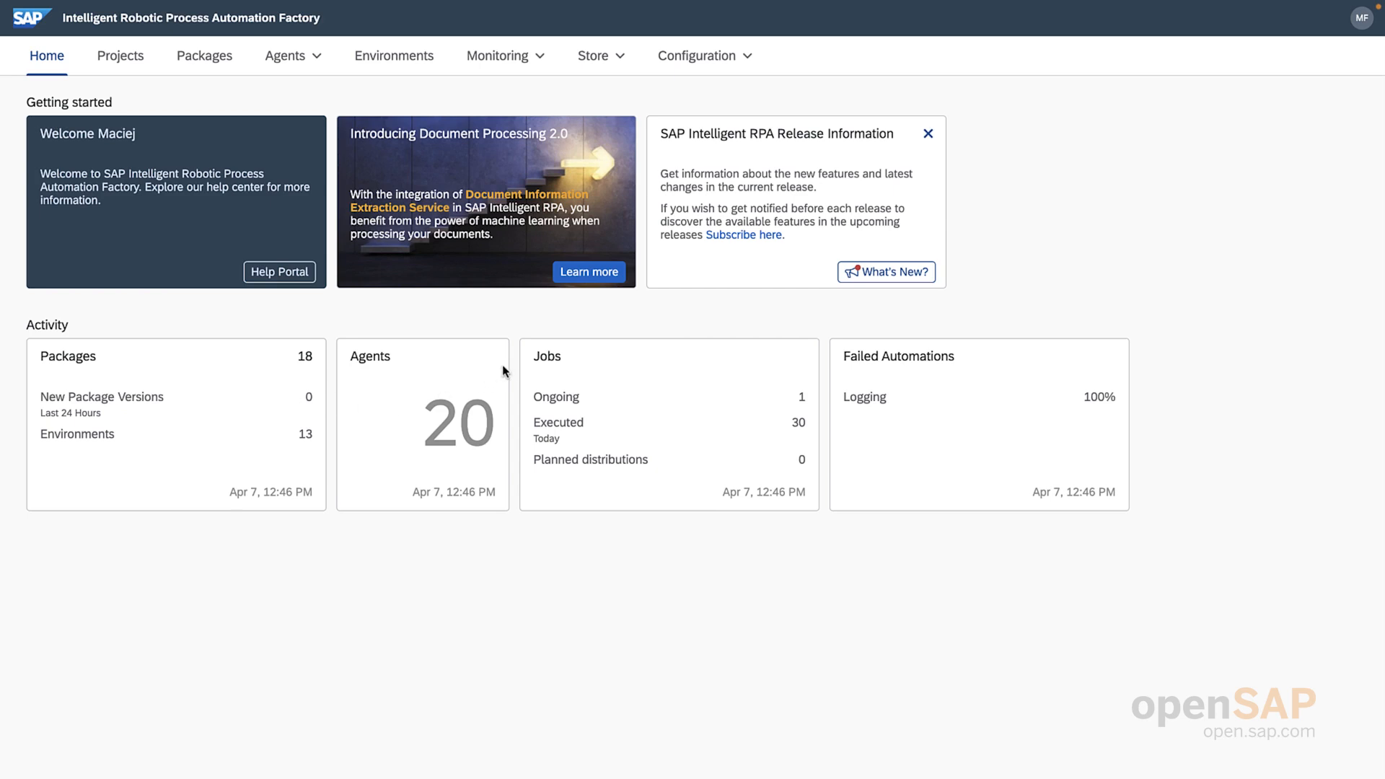
mouse_move(593, 57)
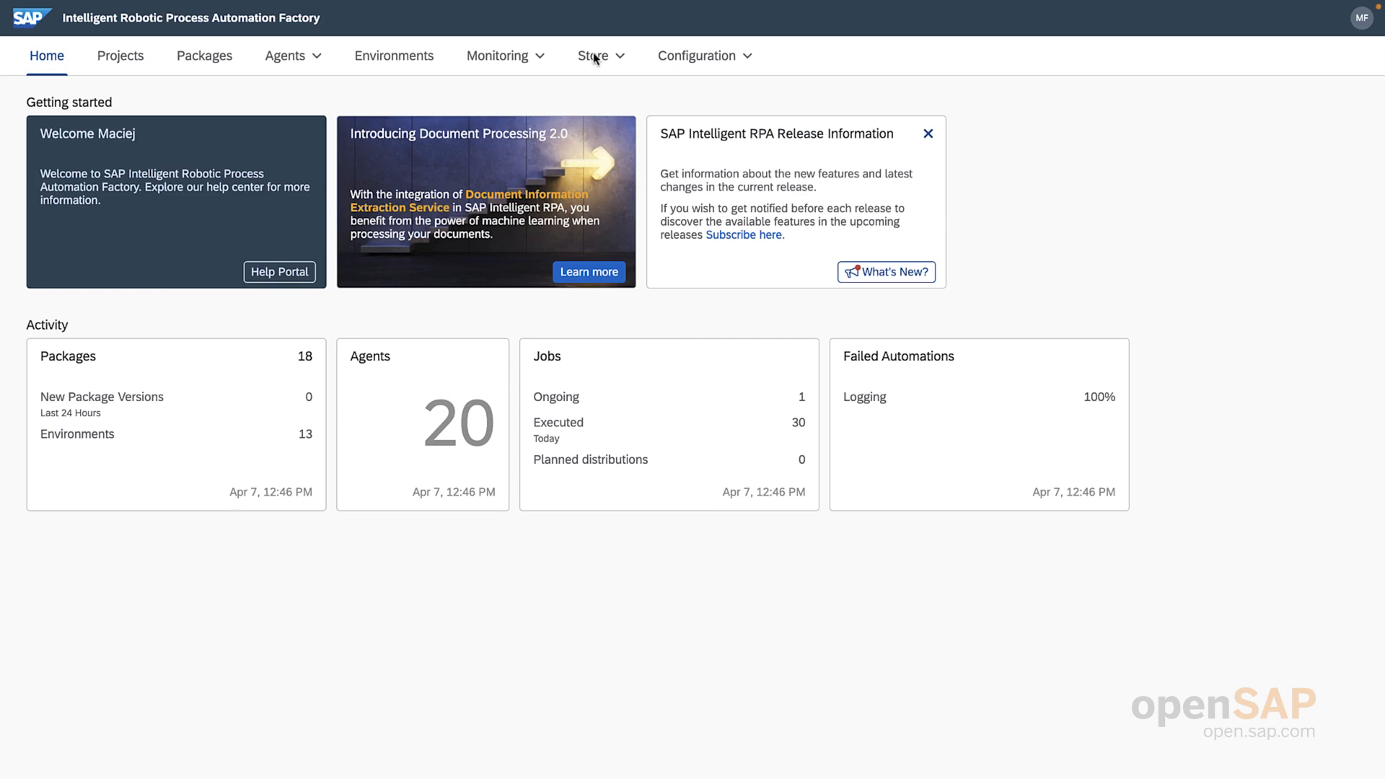
- Search the Store for 'extract email' to narrow the package results
click(593, 57)
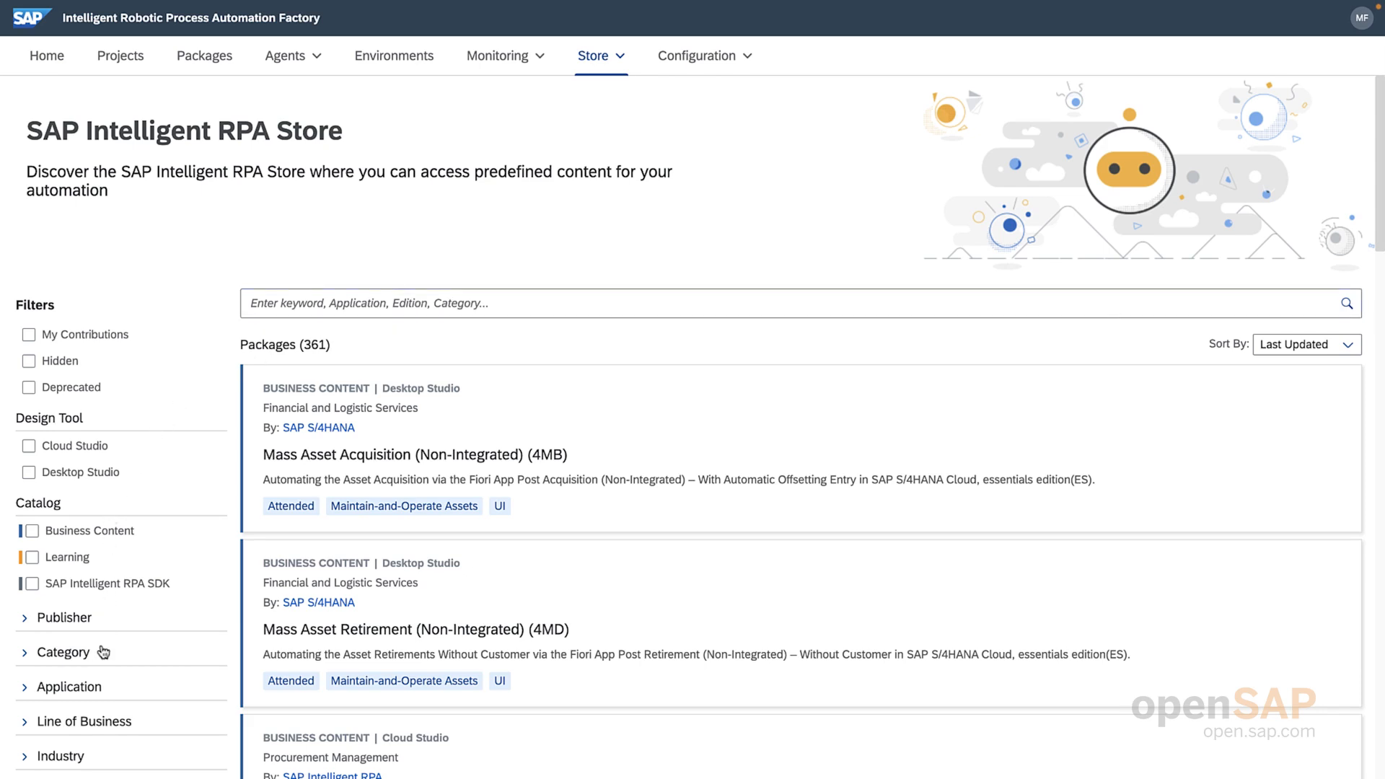
mouse_move(127, 603)
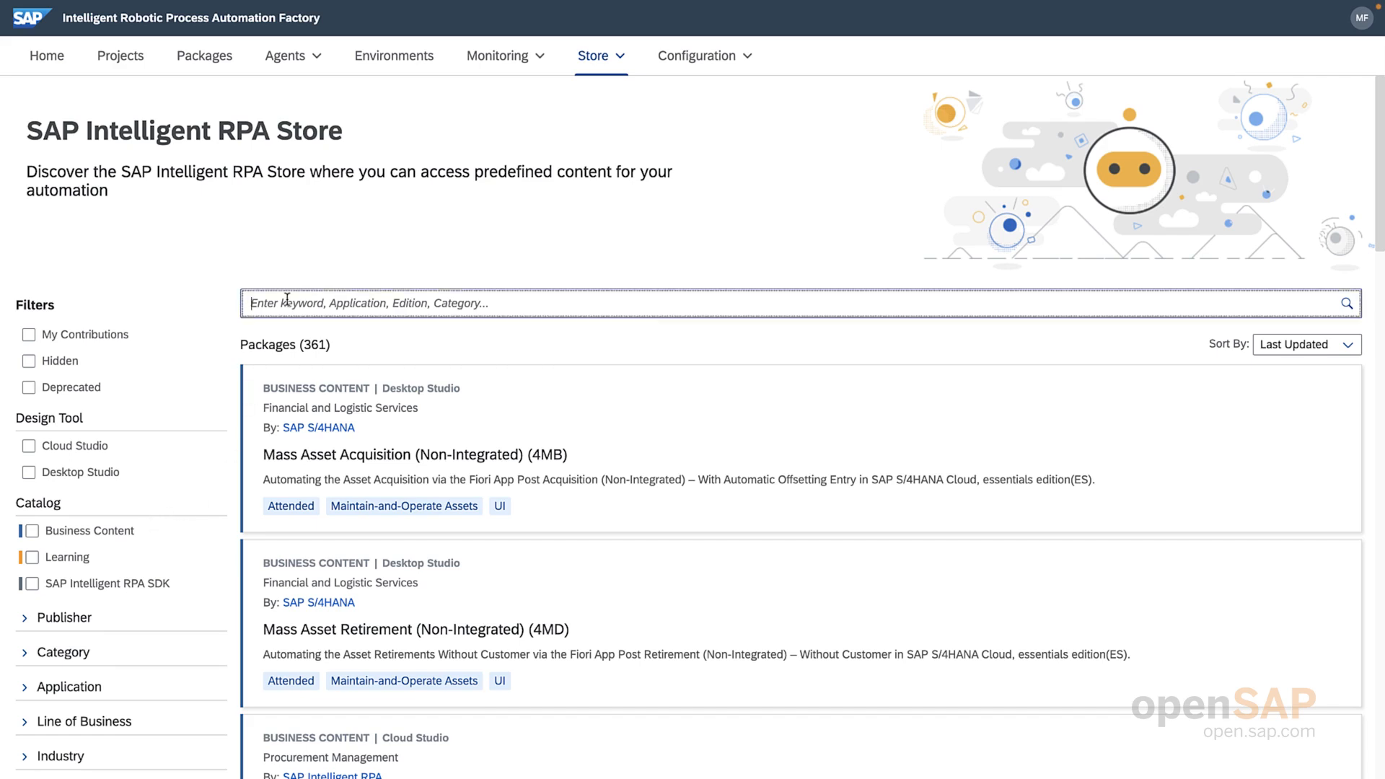
text(ext)
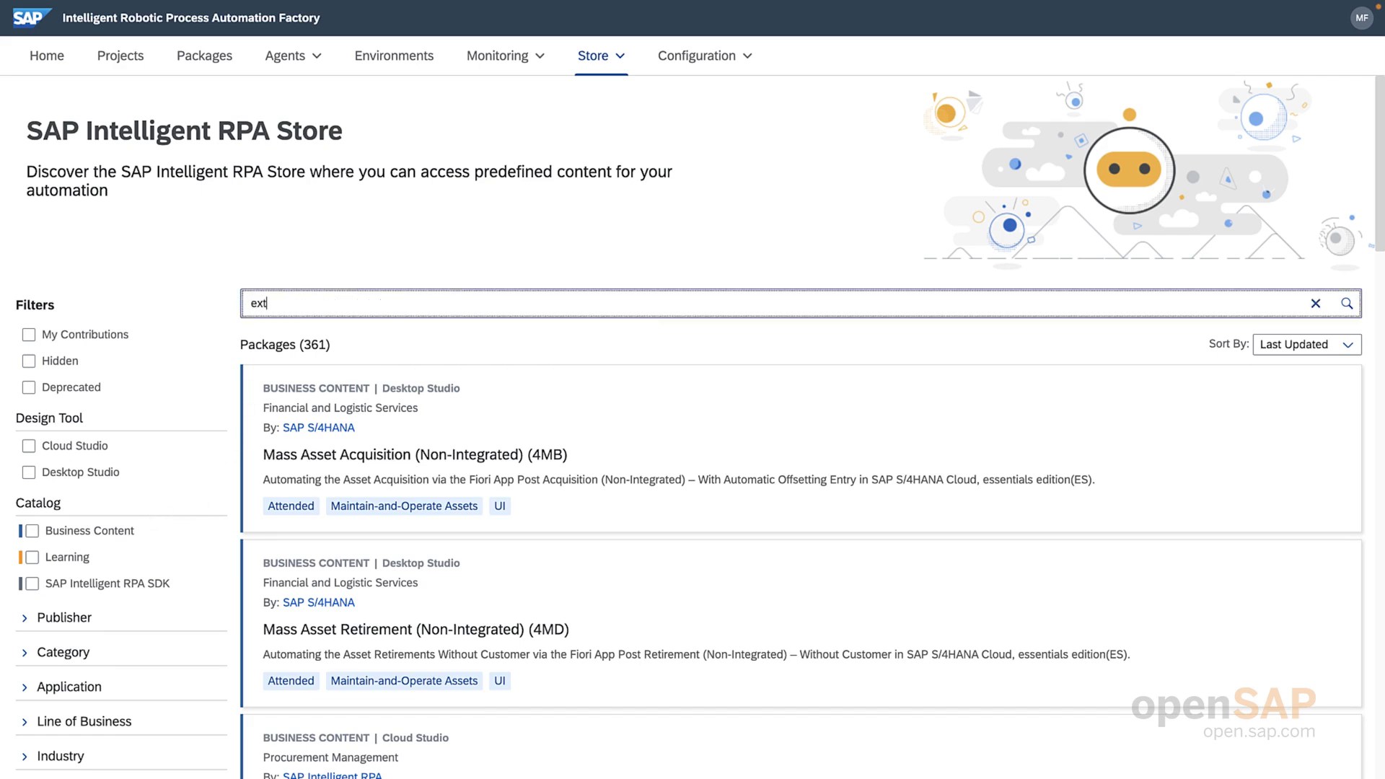
text(ract)
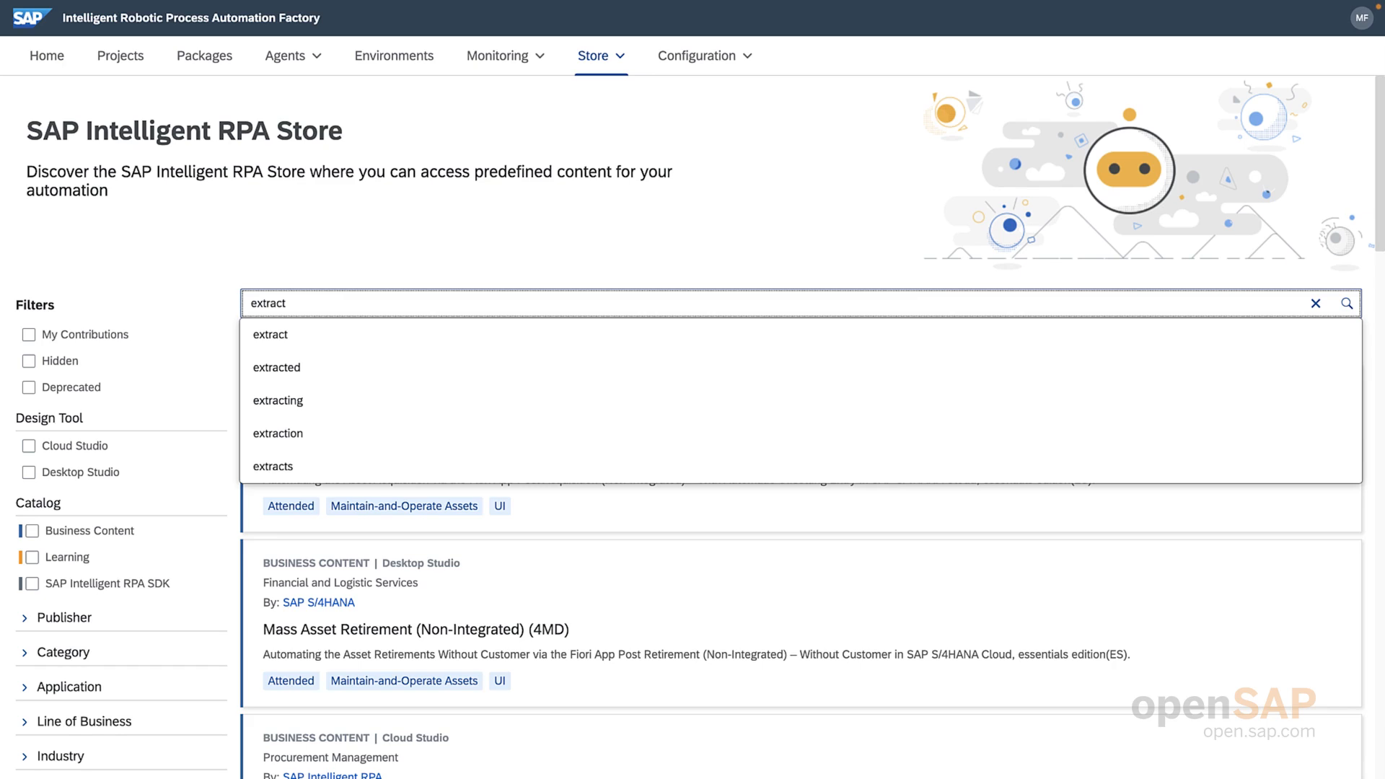
text(email)
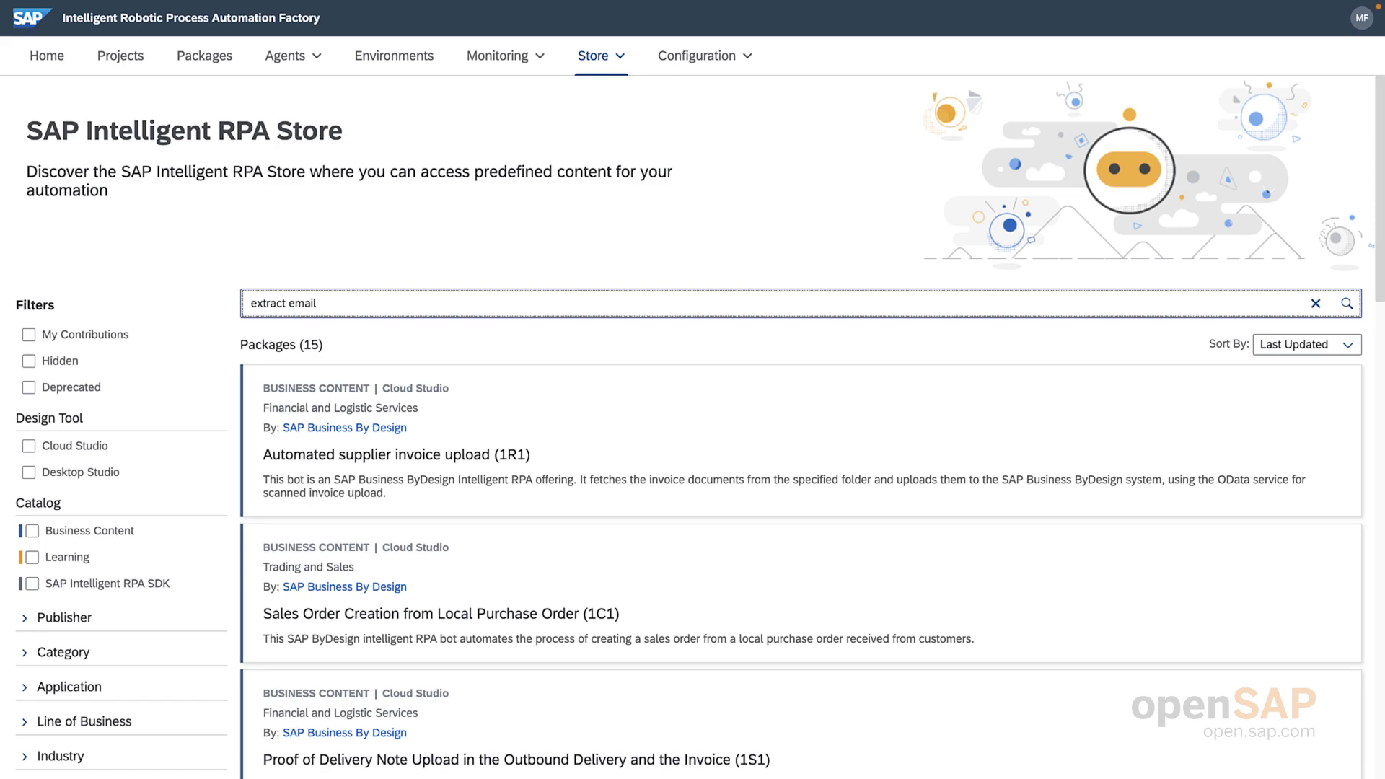
- Scroll through the package's description, media and documentation and back to the top
scroll(down, 3)
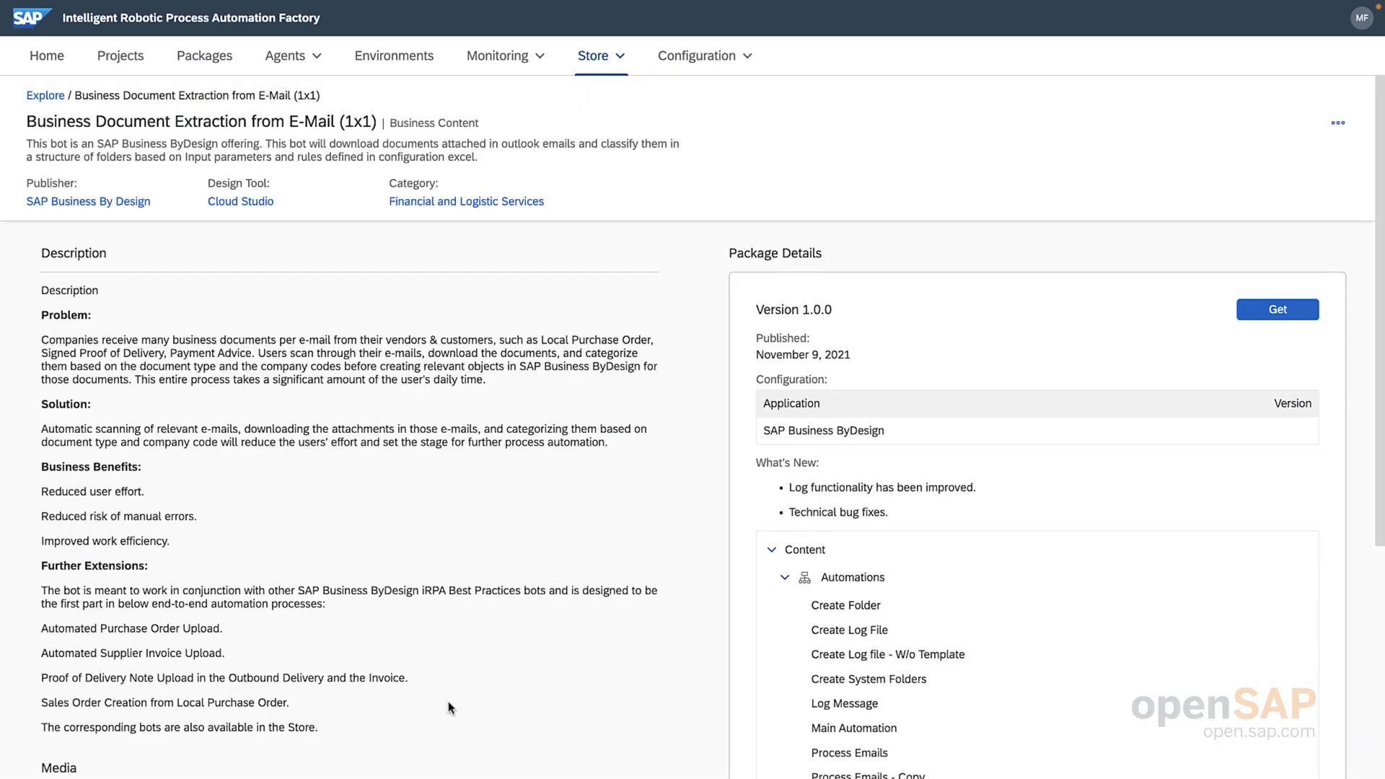
scroll(down, 3)
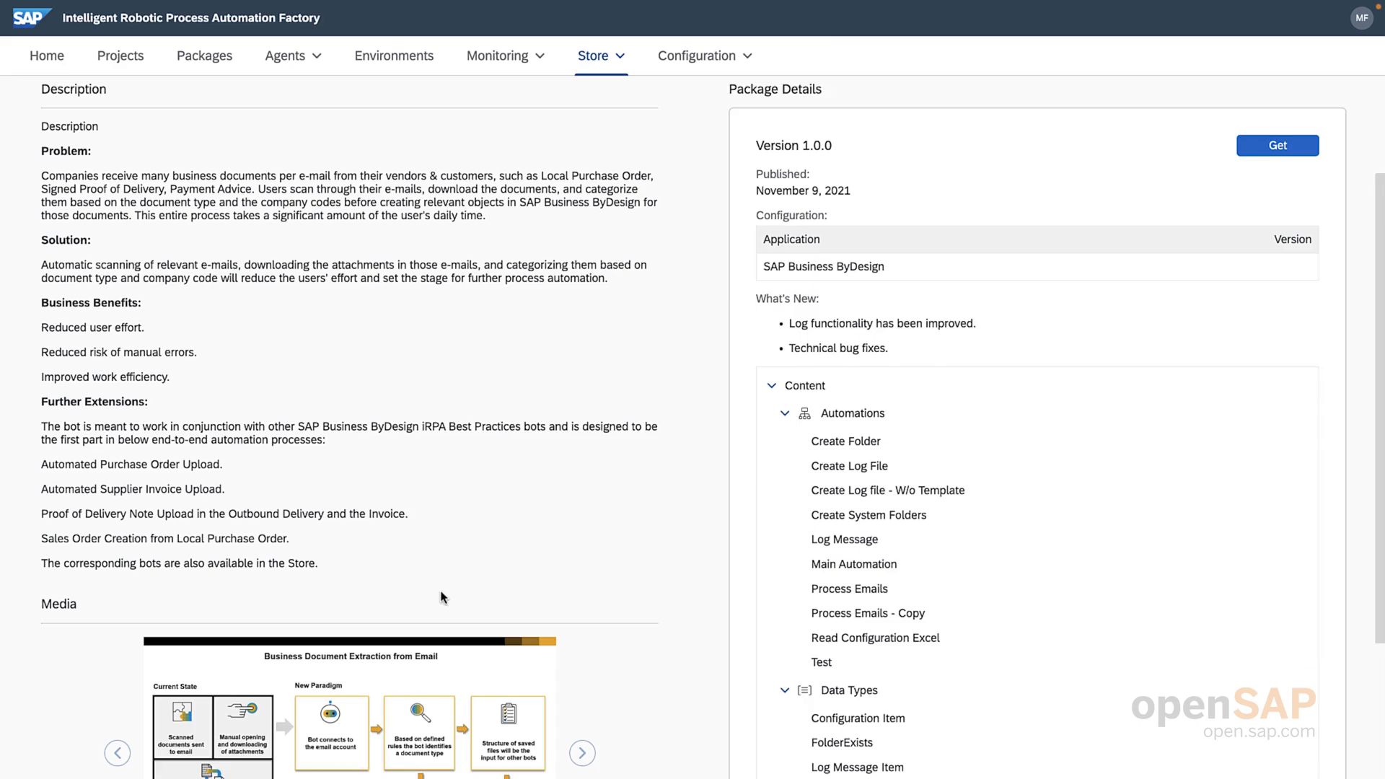
scroll(down, 3)
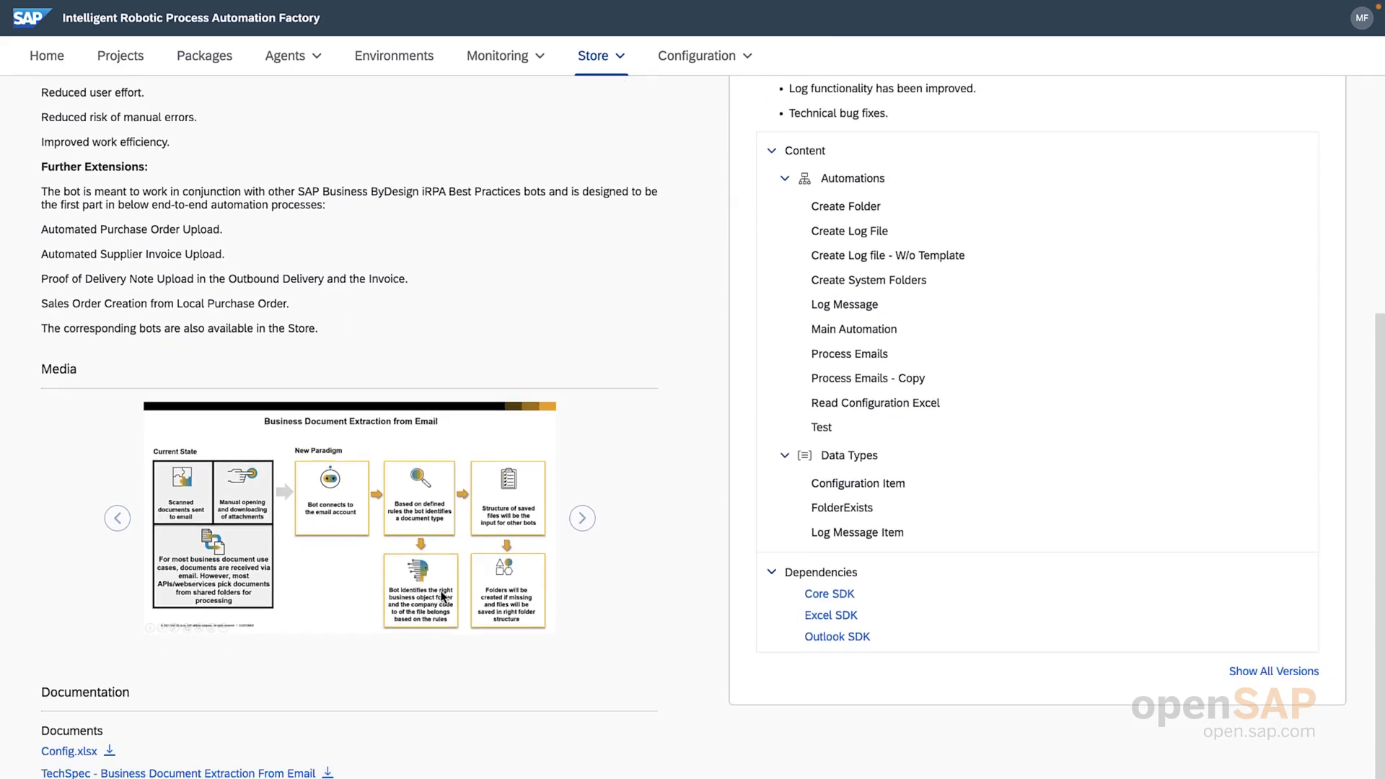
scroll(down, 3)
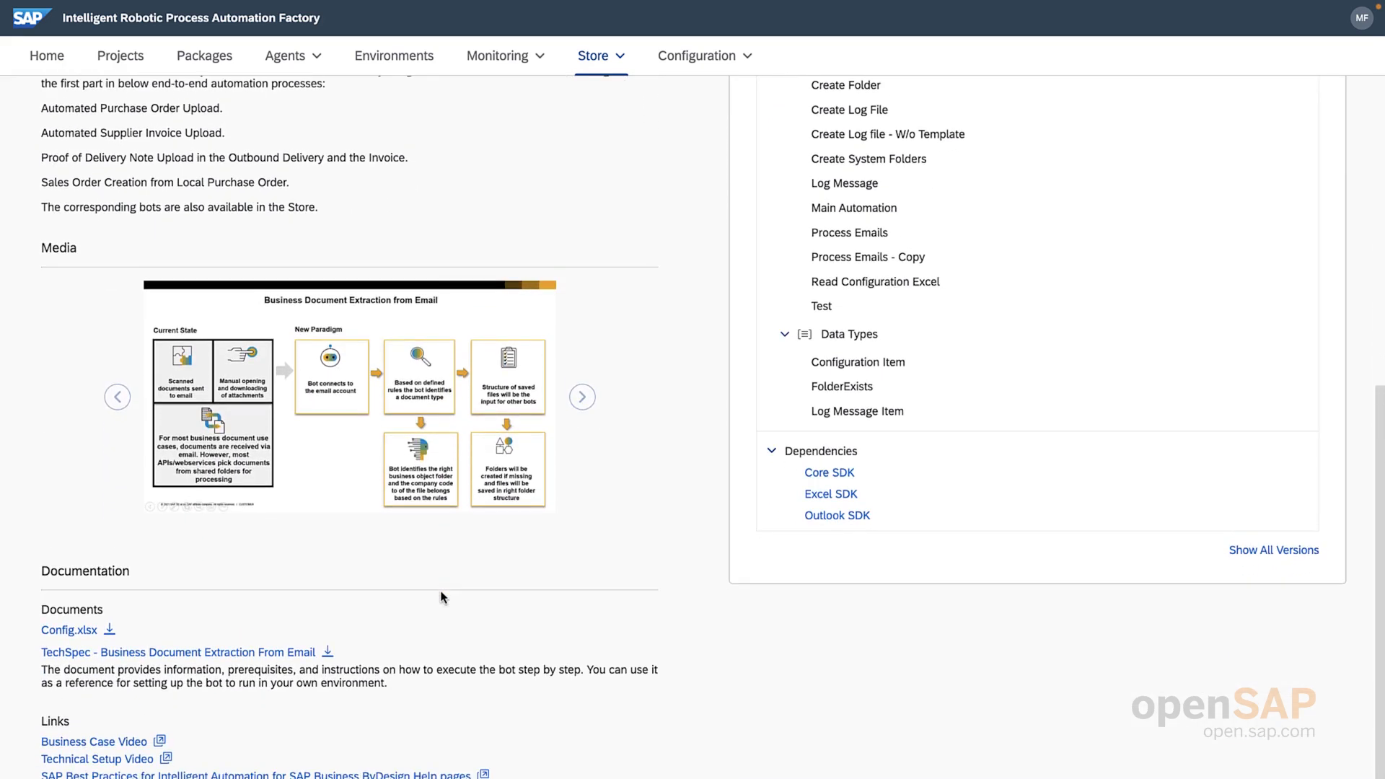
scroll(up, 3)
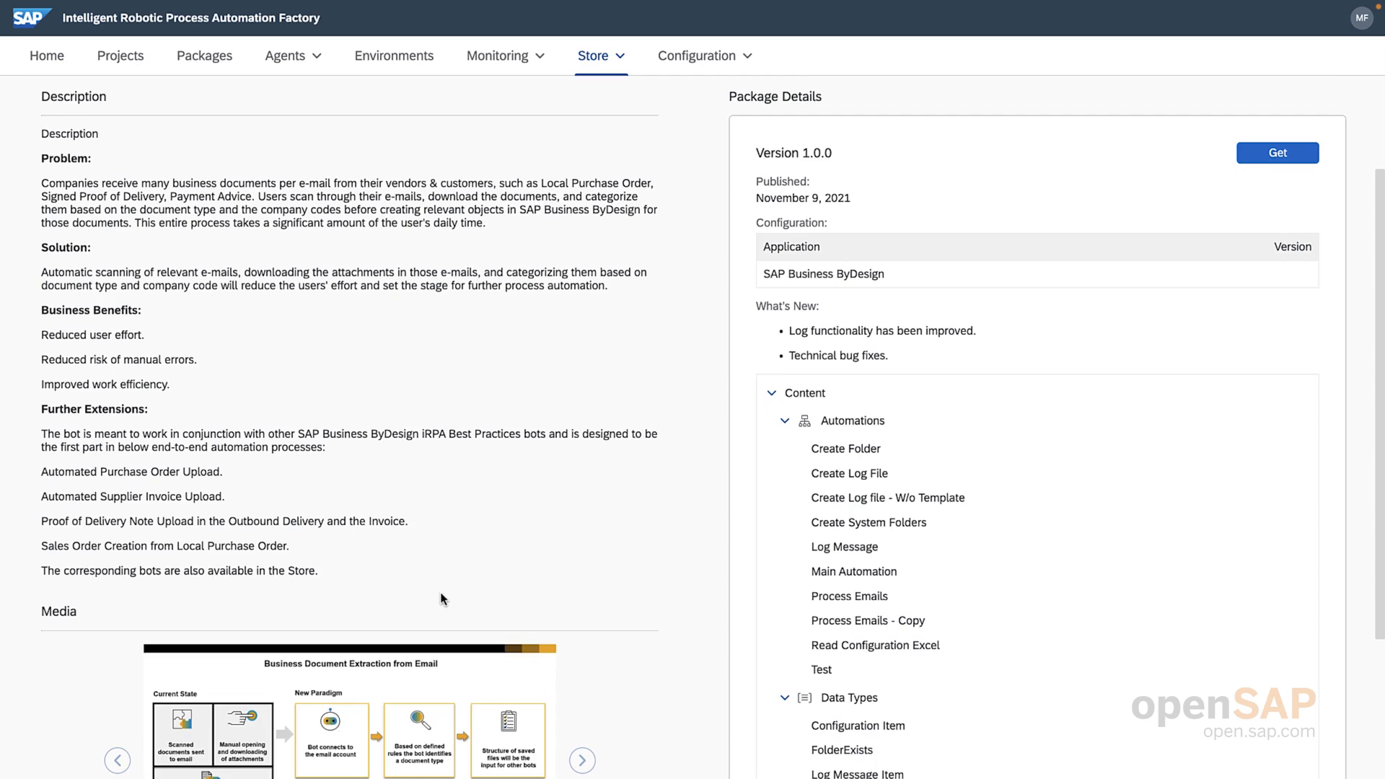
scroll(up, 3)
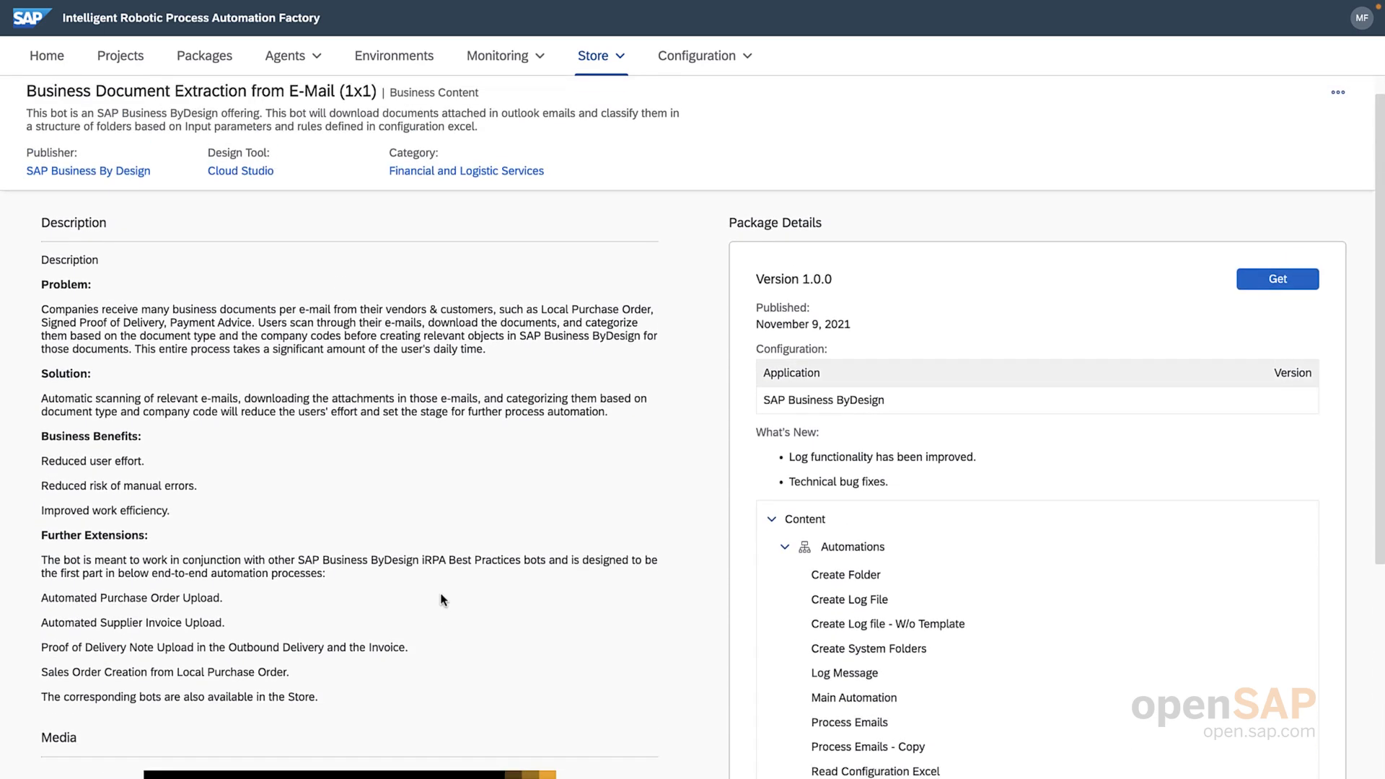
scroll(up, 3)
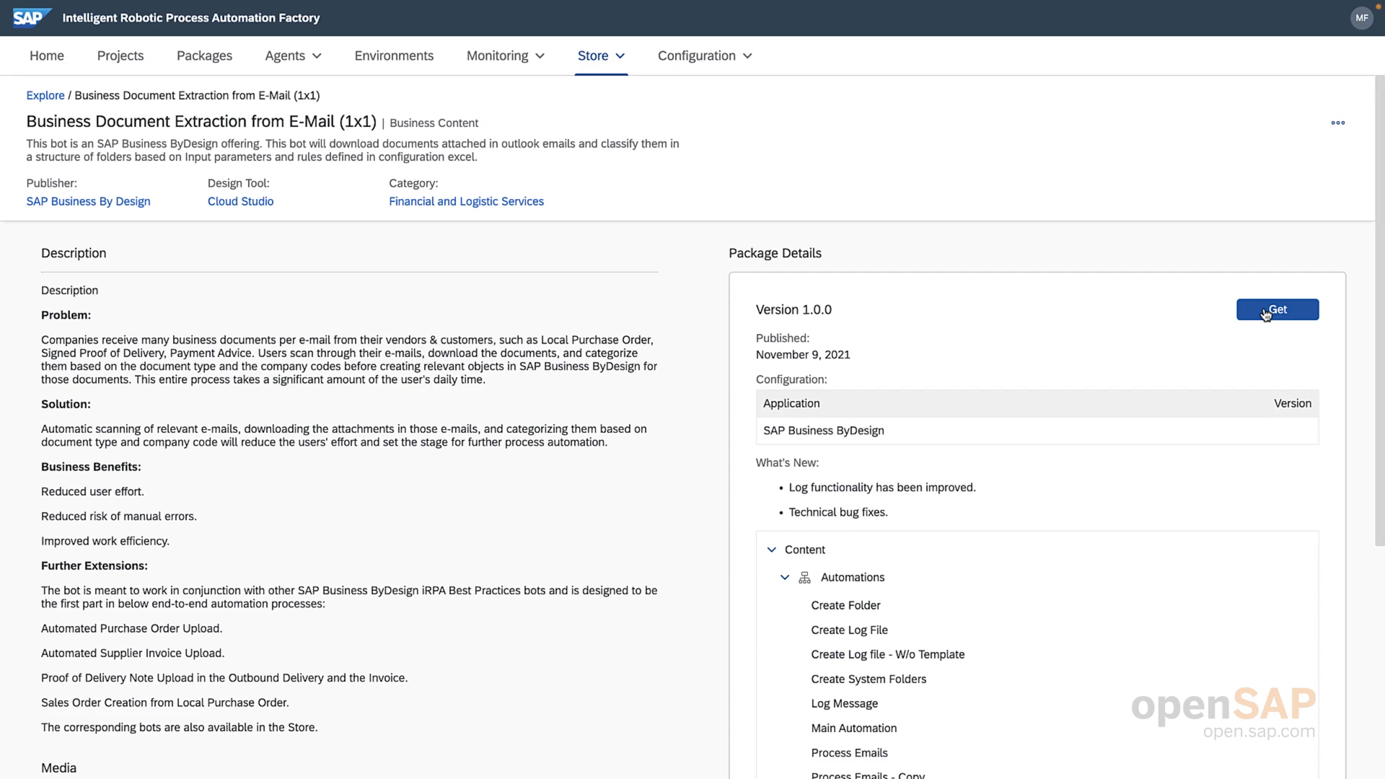
mouse_move(1285, 316)
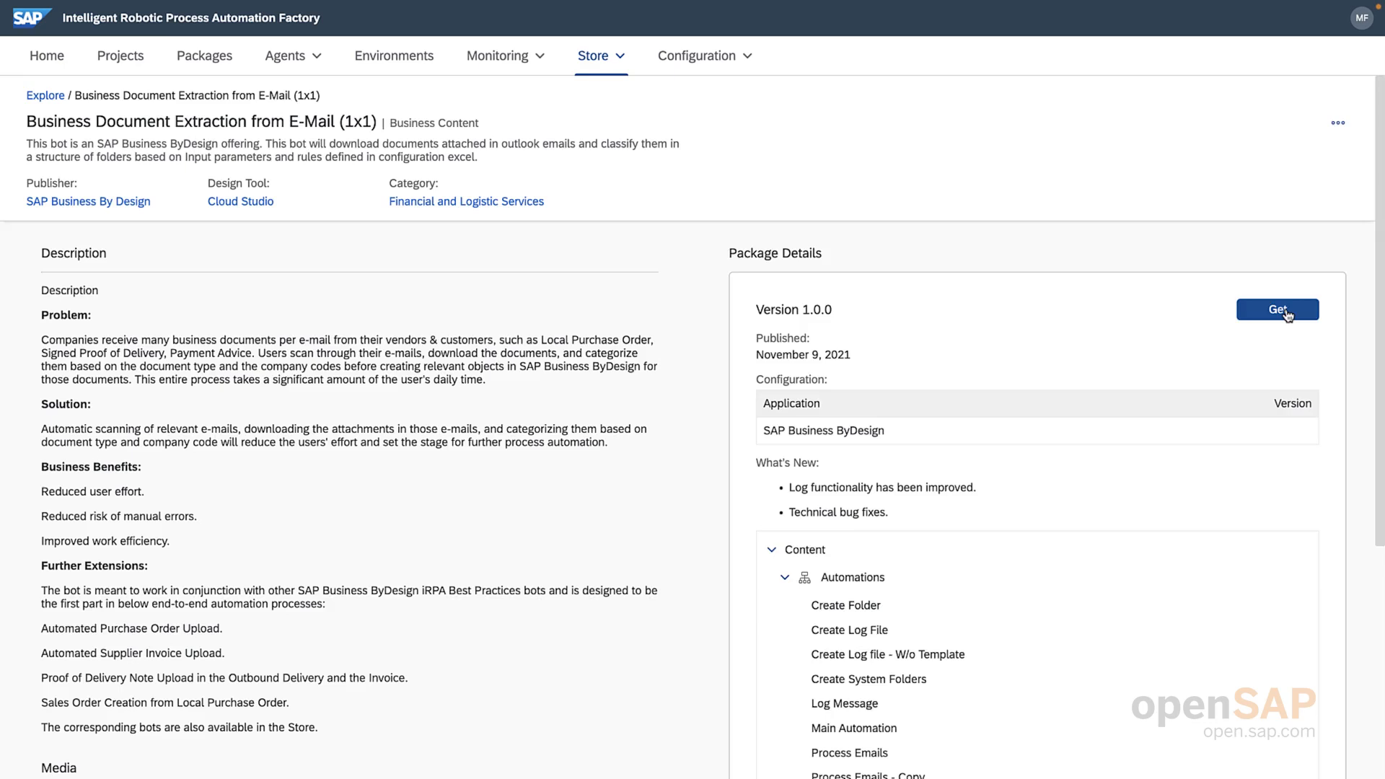
- Get the Business Document Extraction from E-Mail (1x1) package and refresh Acquisitions until it shows Success
click(1275, 308)
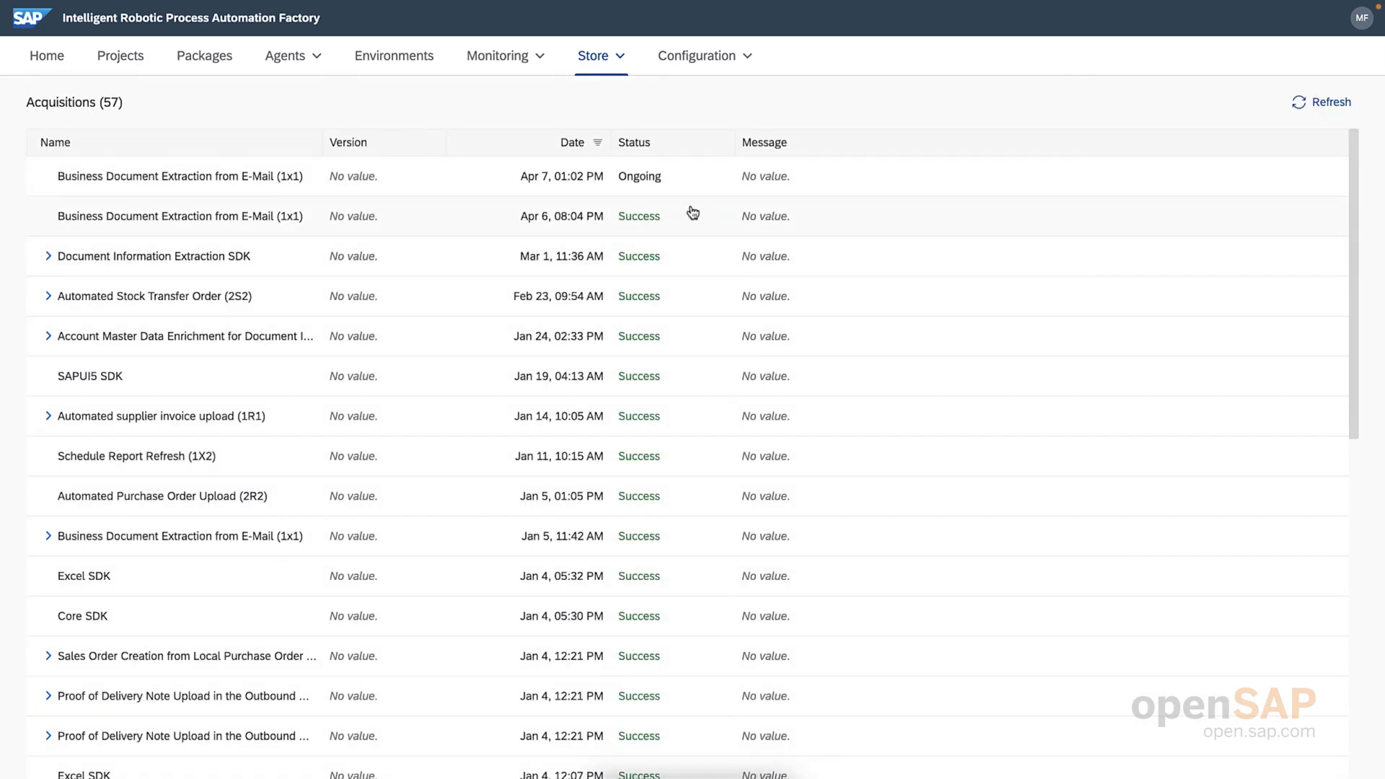
mouse_move(677, 199)
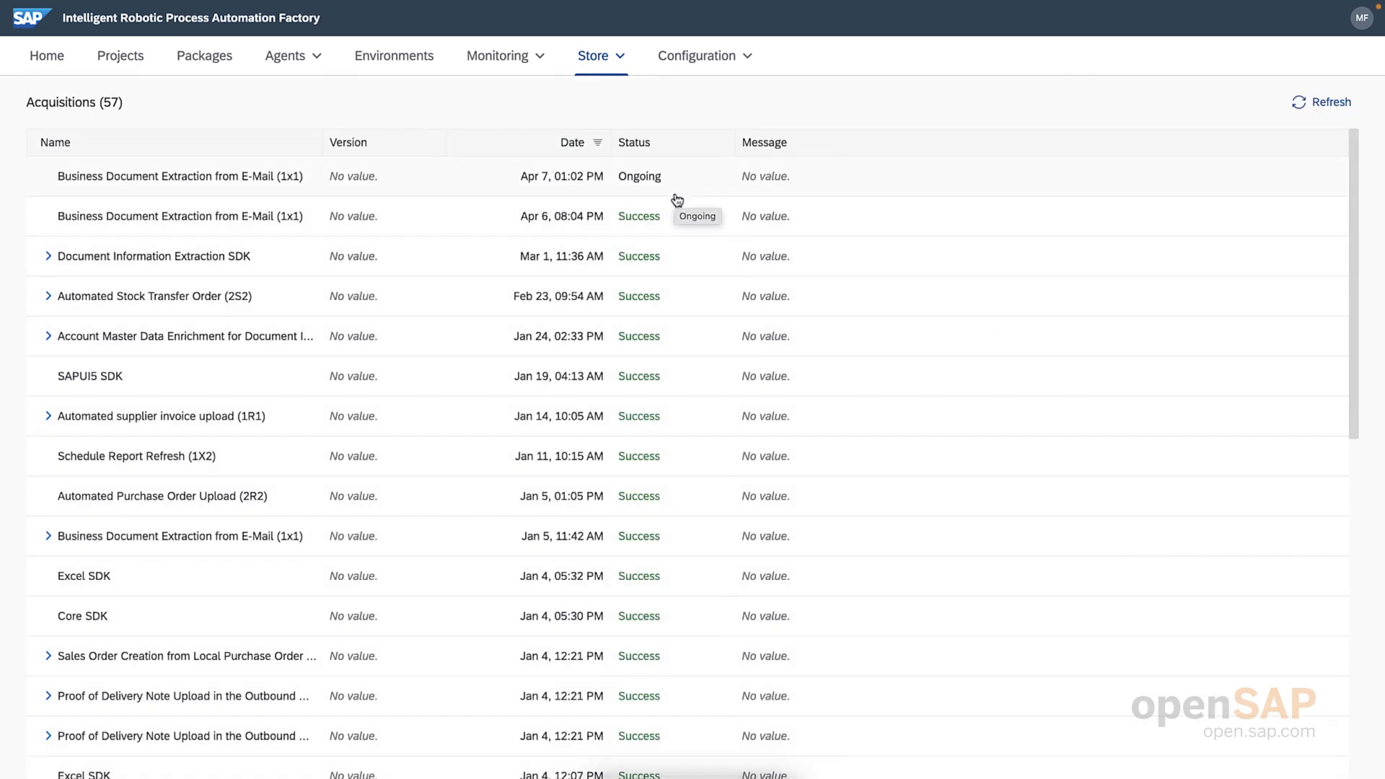
mouse_move(639, 176)
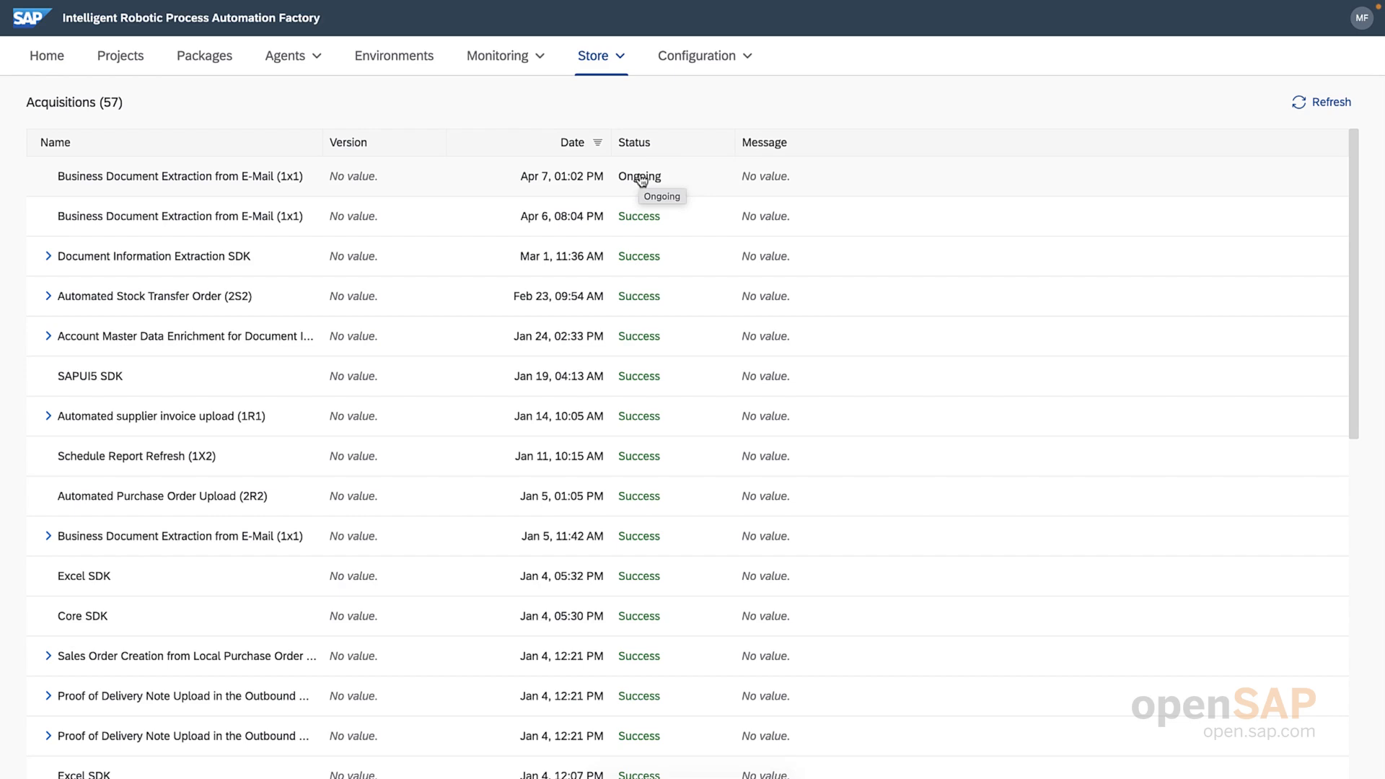
mouse_move(691, 193)
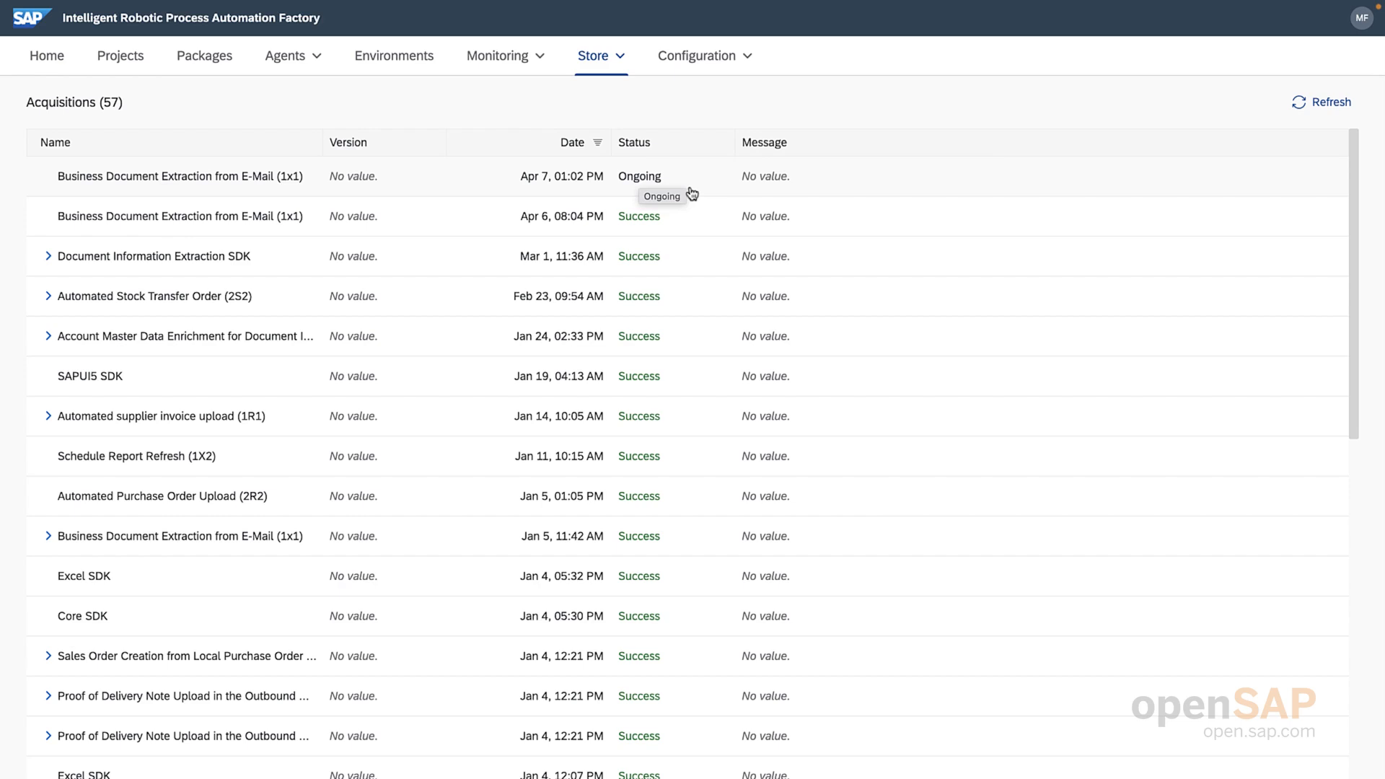
mouse_move(820, 195)
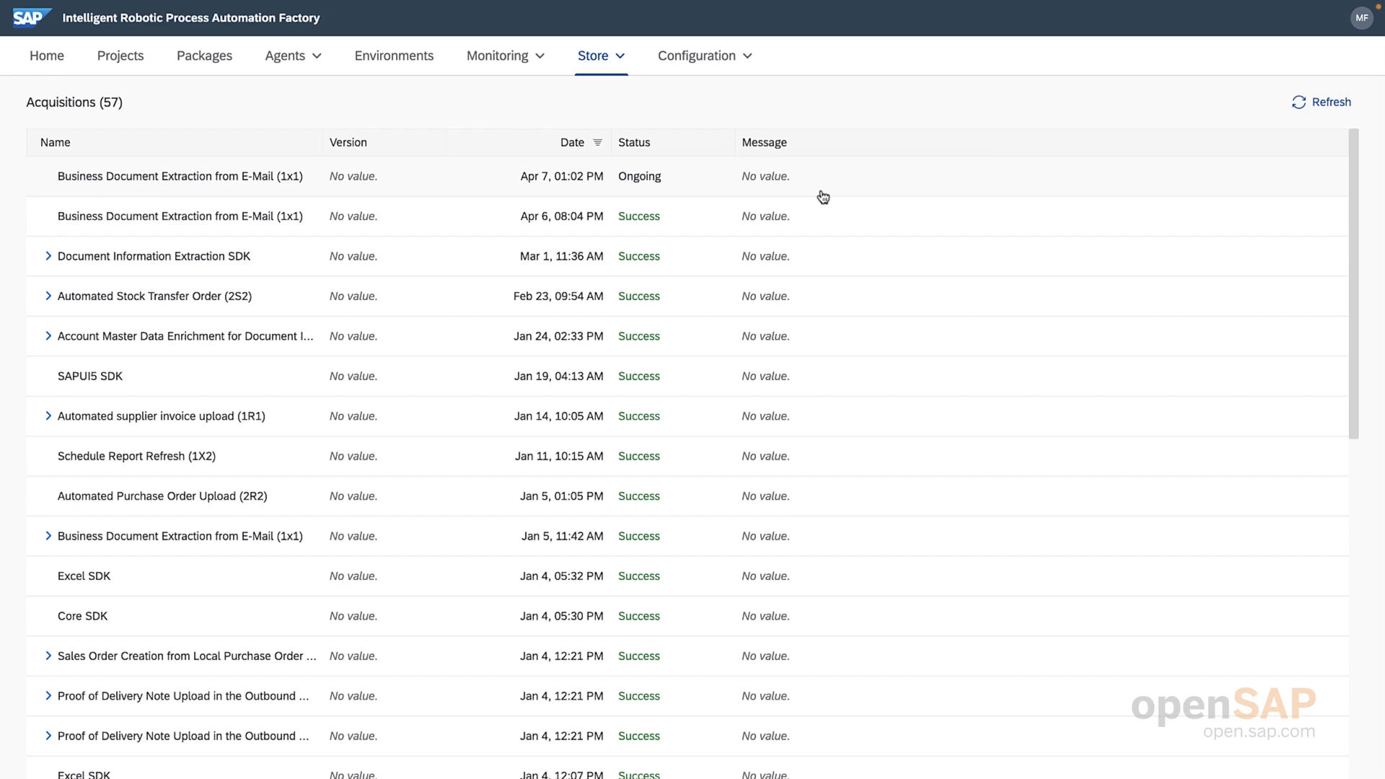
mouse_move(904, 190)
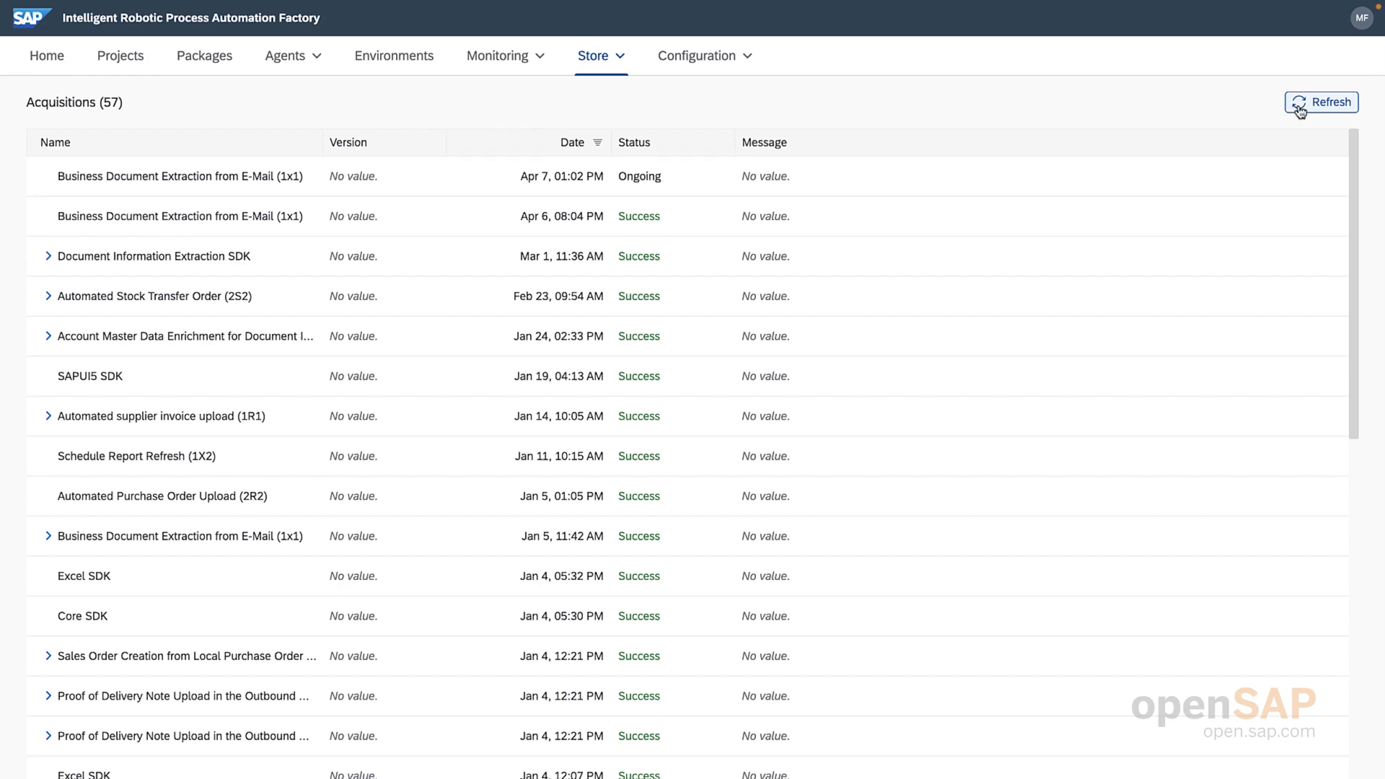
click(1322, 101)
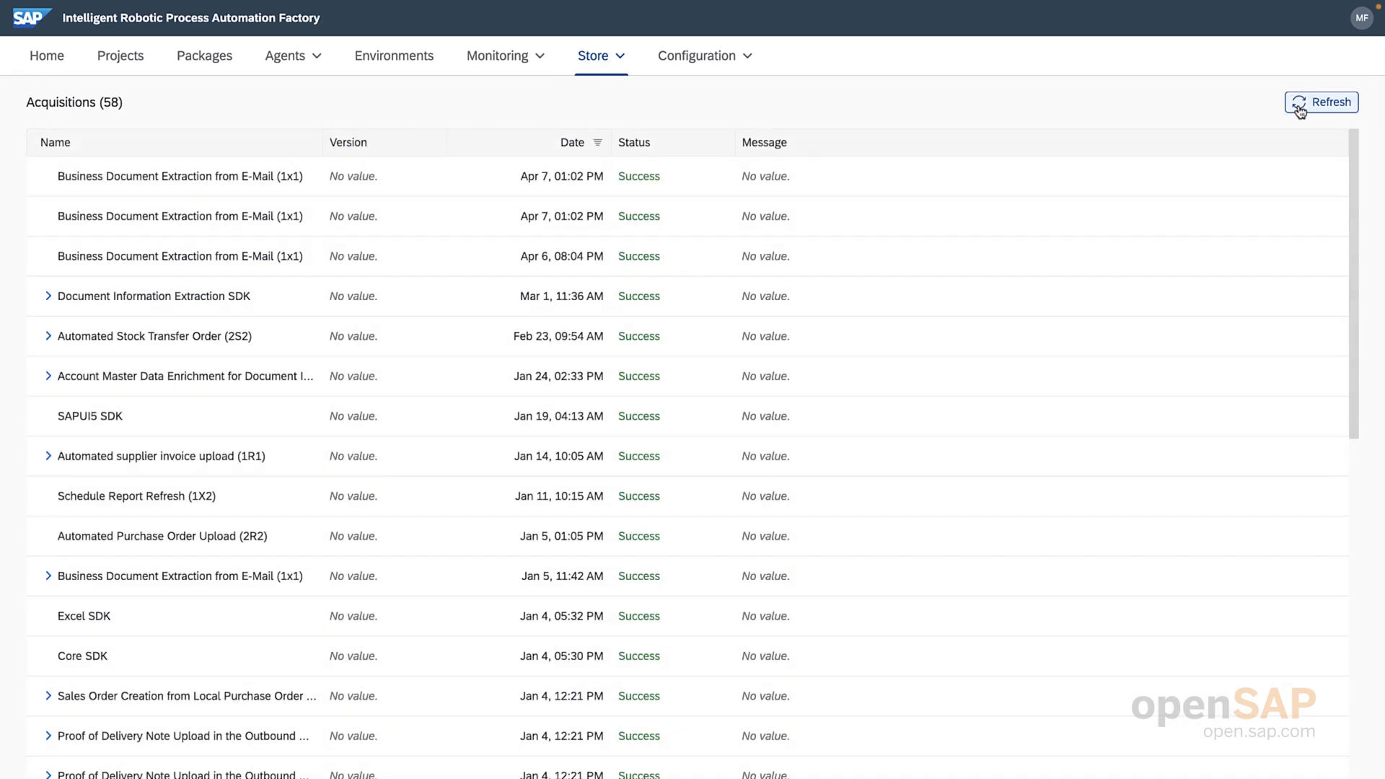
mouse_move(417, 77)
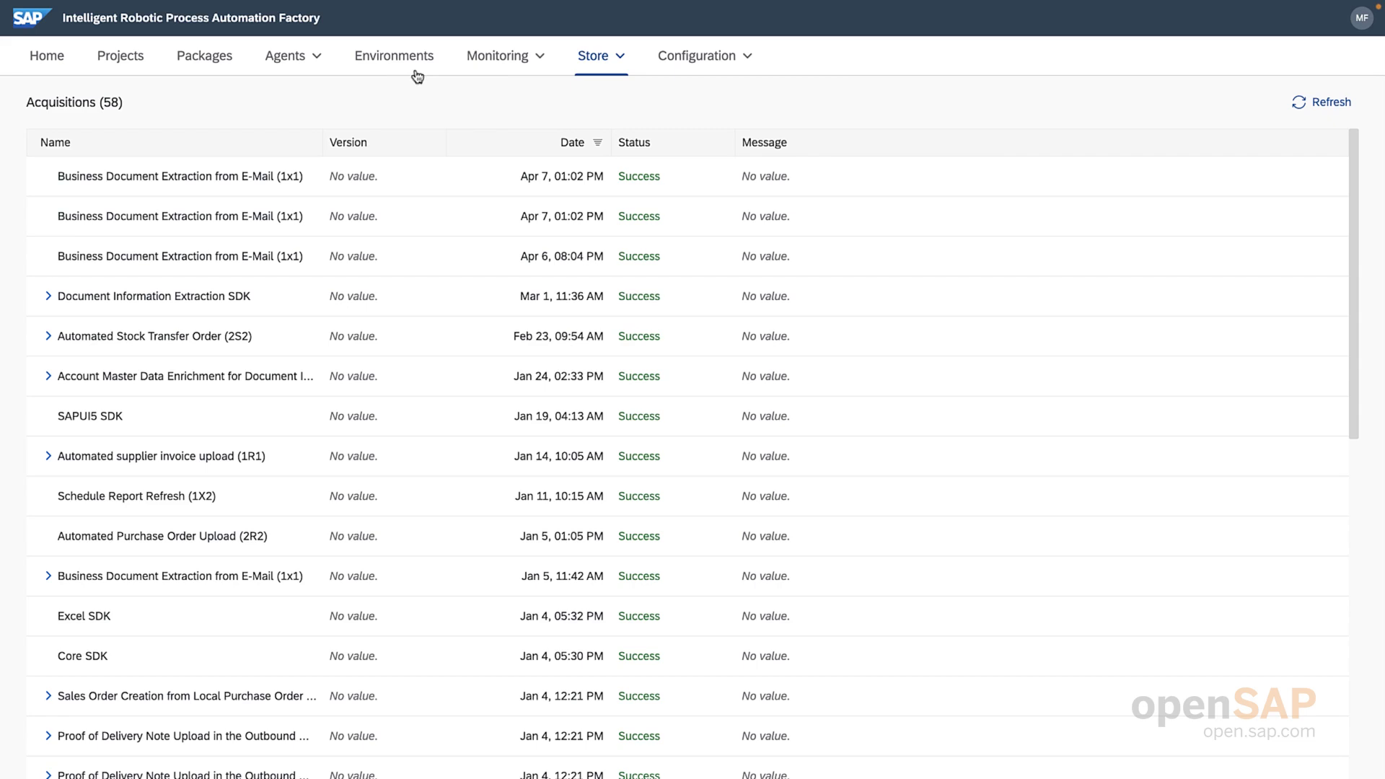
mouse_move(387, 84)
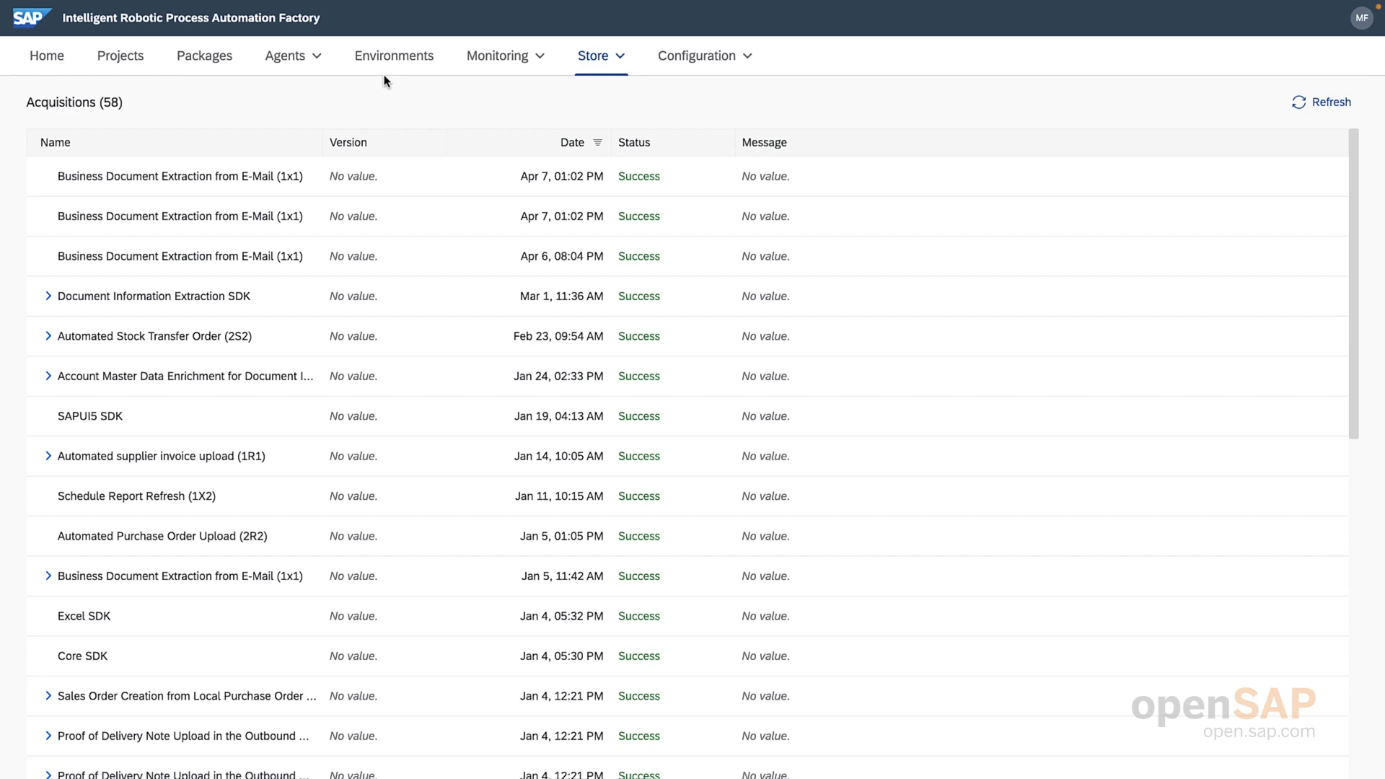
mouse_move(385, 80)
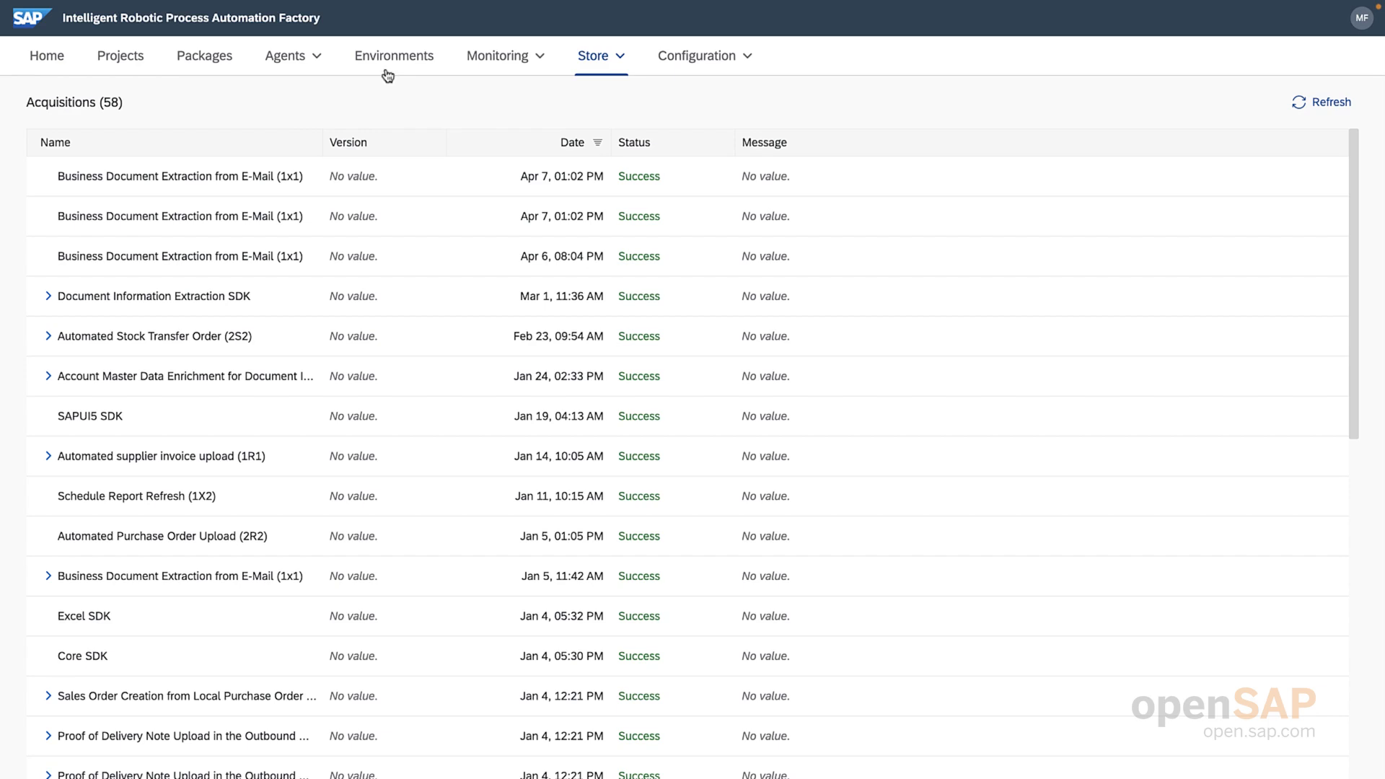
- Show the Environments page listing the existing environments
click(394, 56)
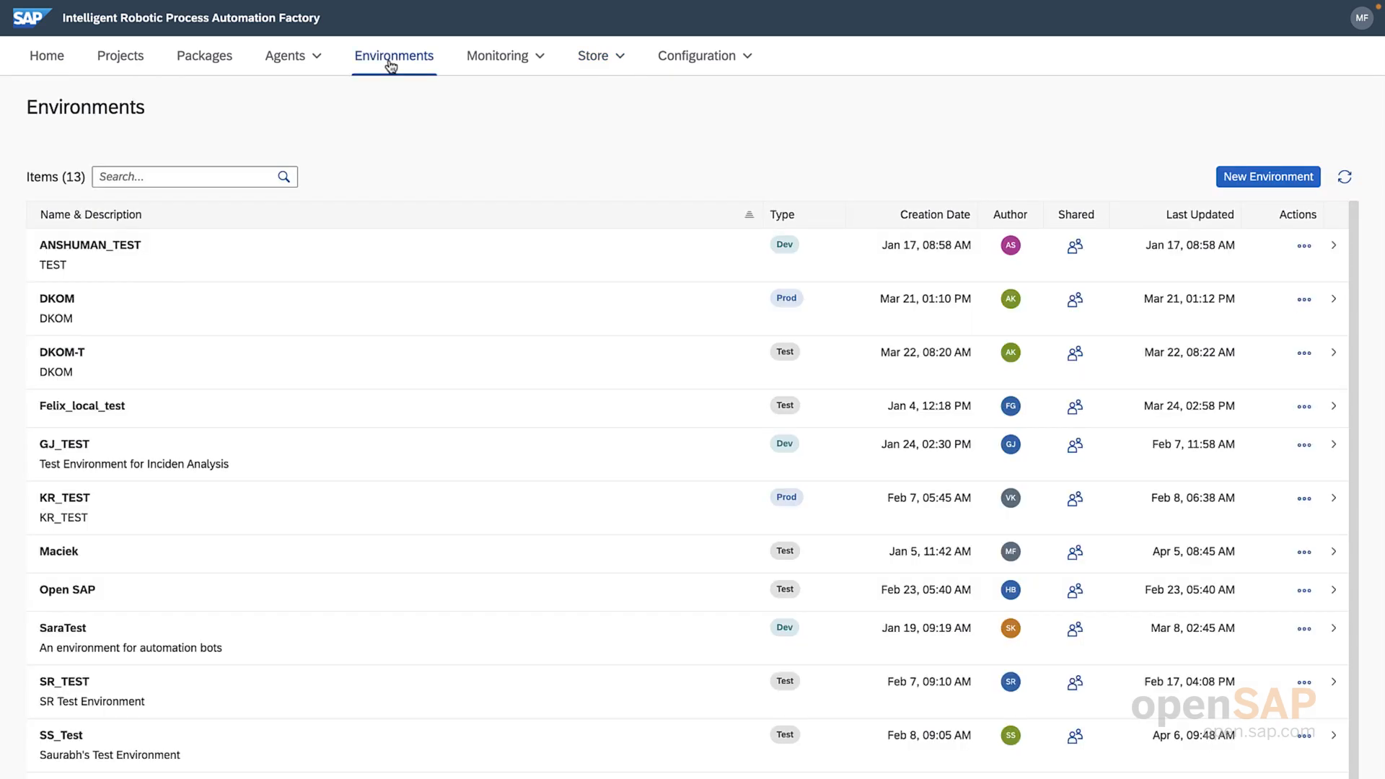
mouse_move(762, 143)
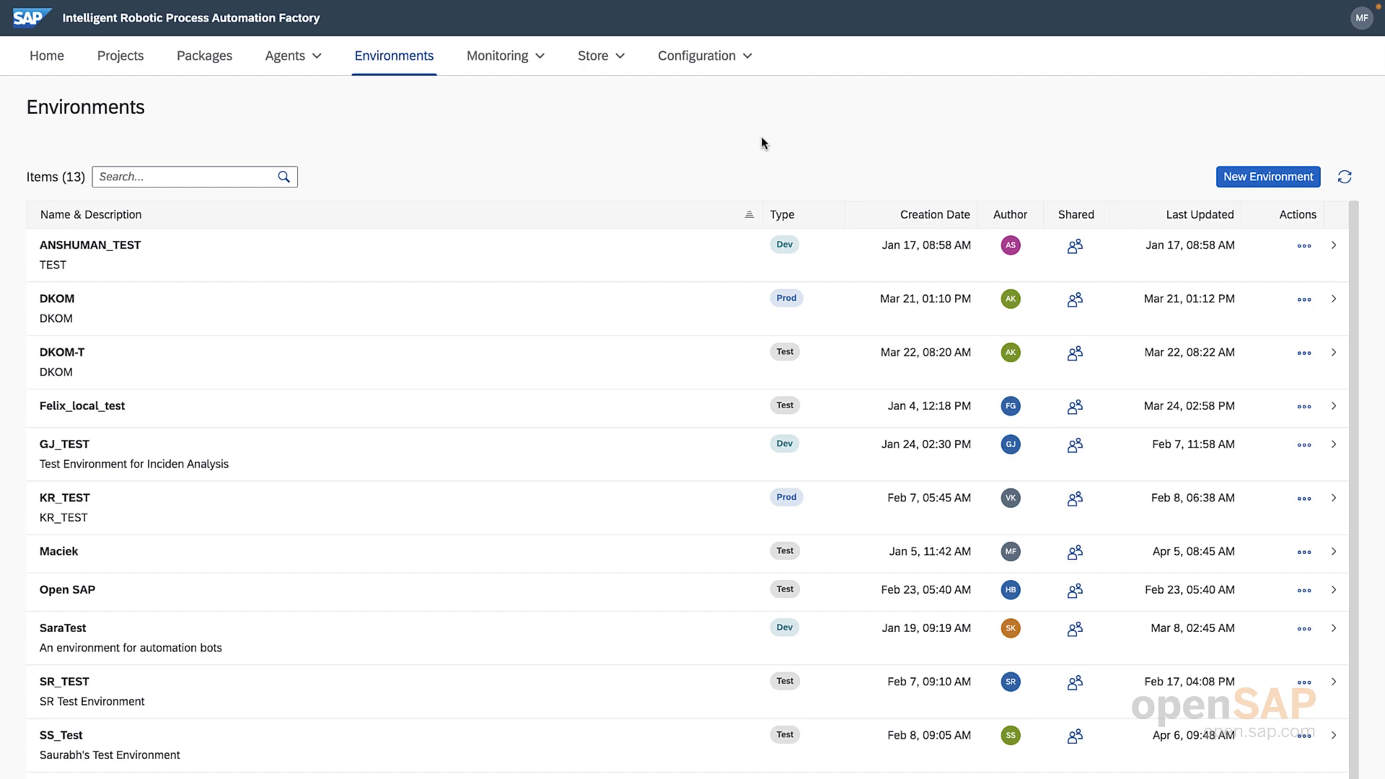
mouse_move(1177, 196)
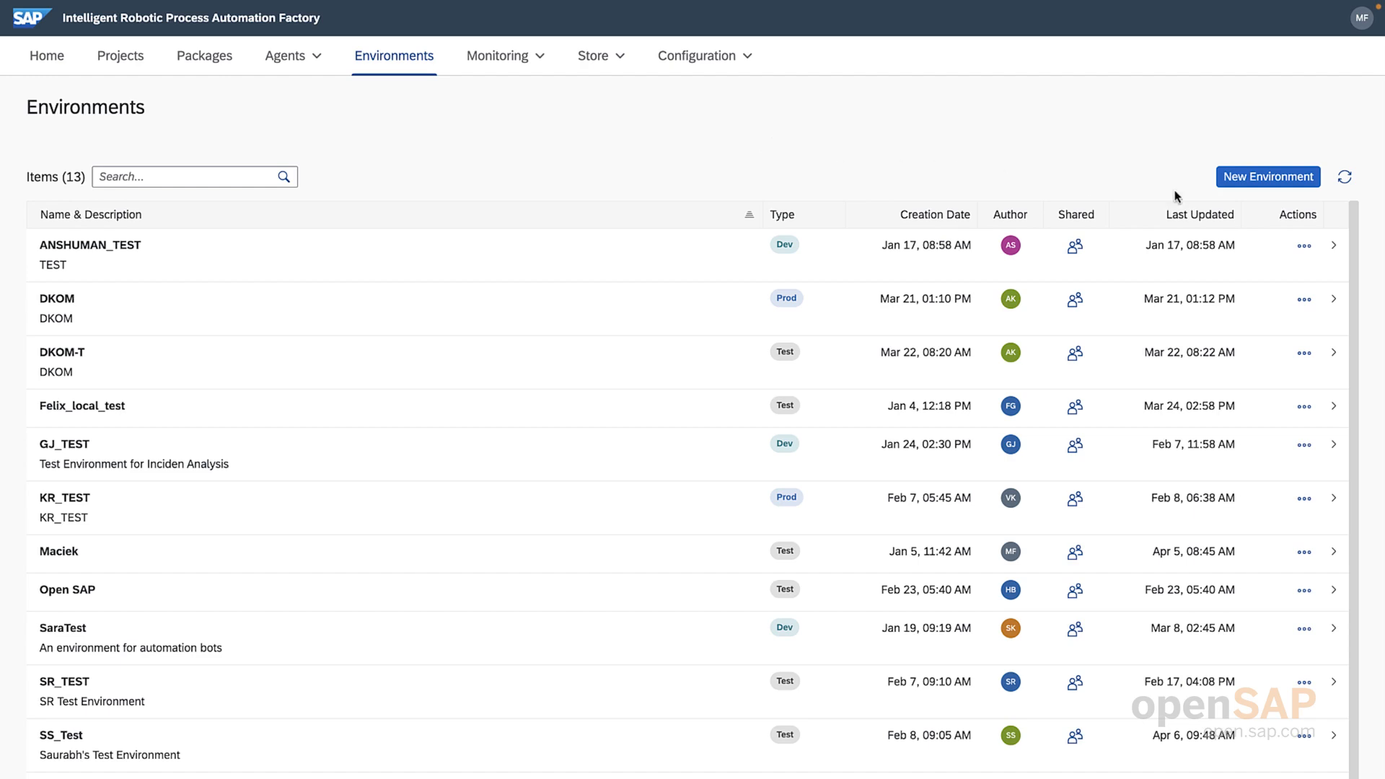
- Start a new environment named OpenSAP with type Test
click(1268, 176)
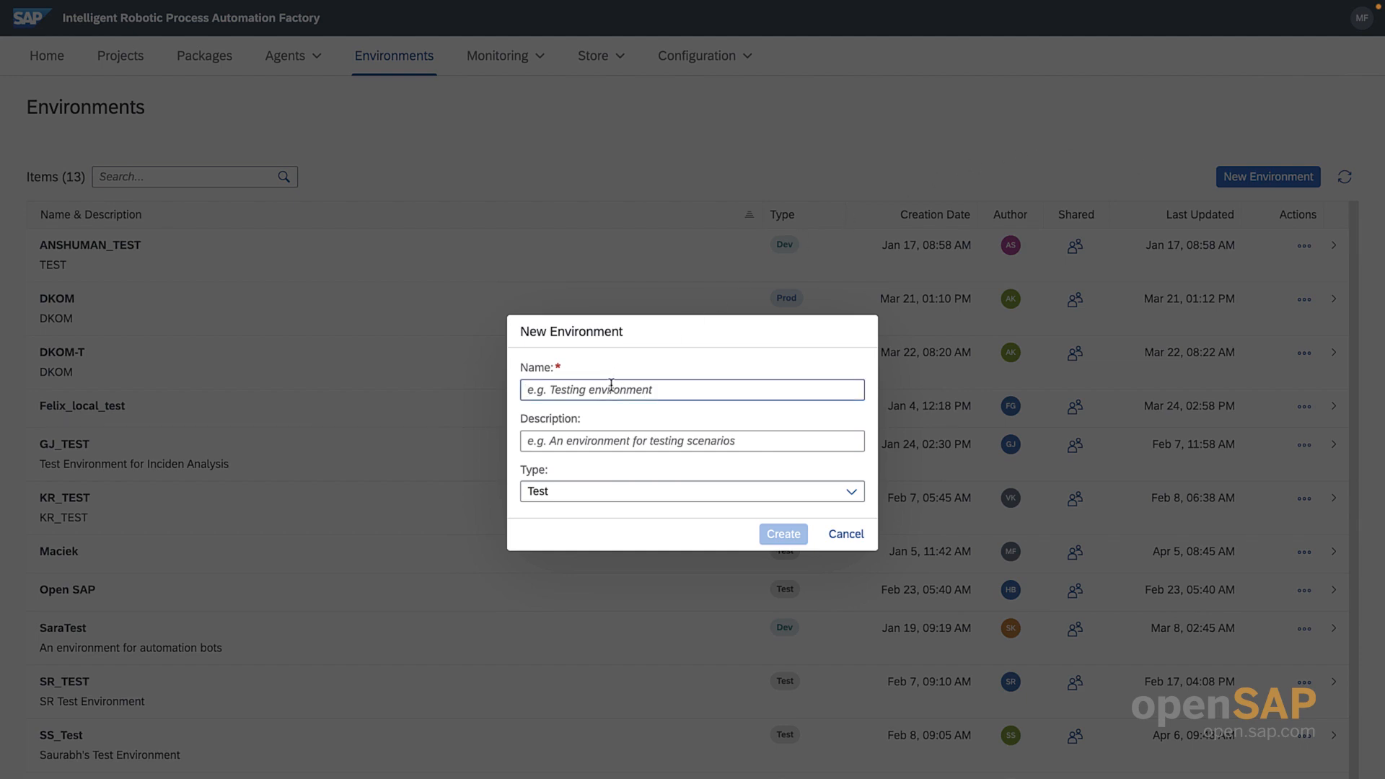
text(Op)
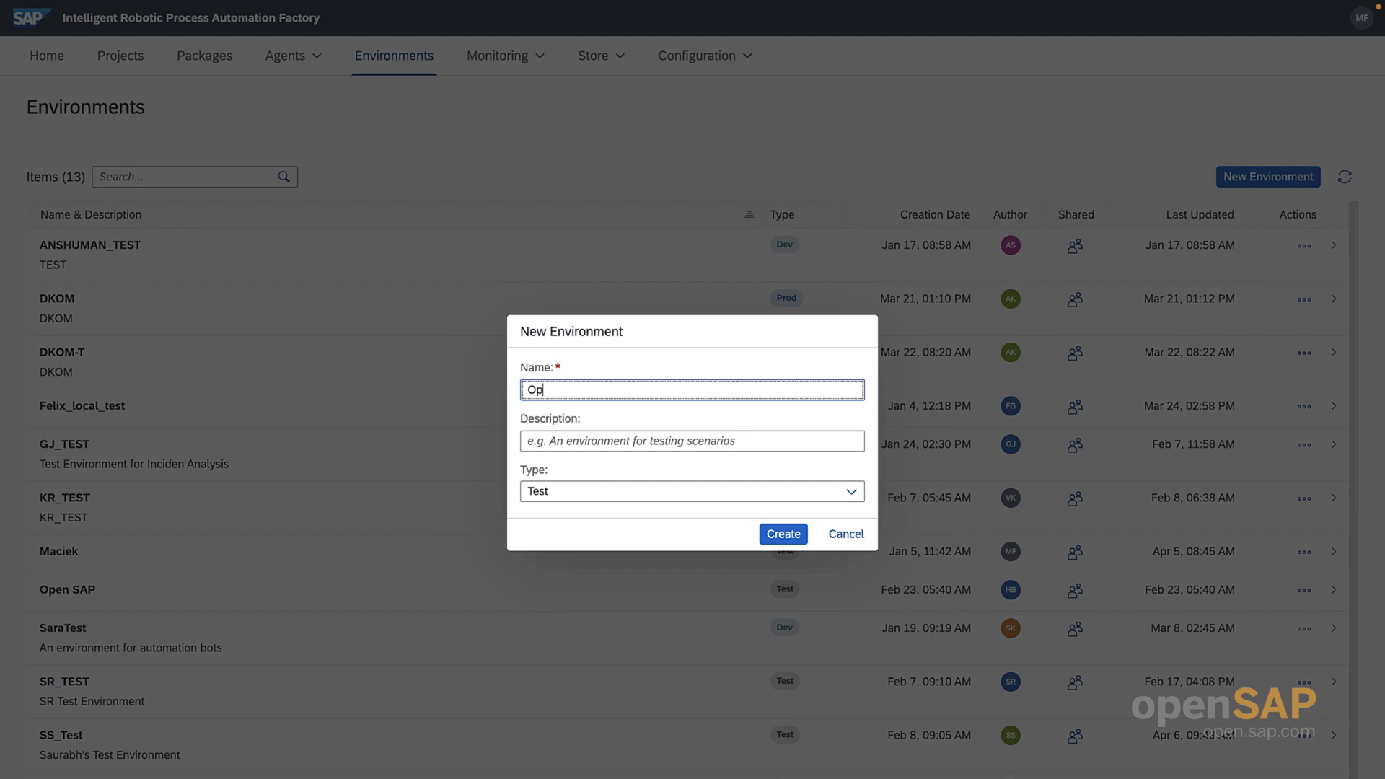
text(enSAP)
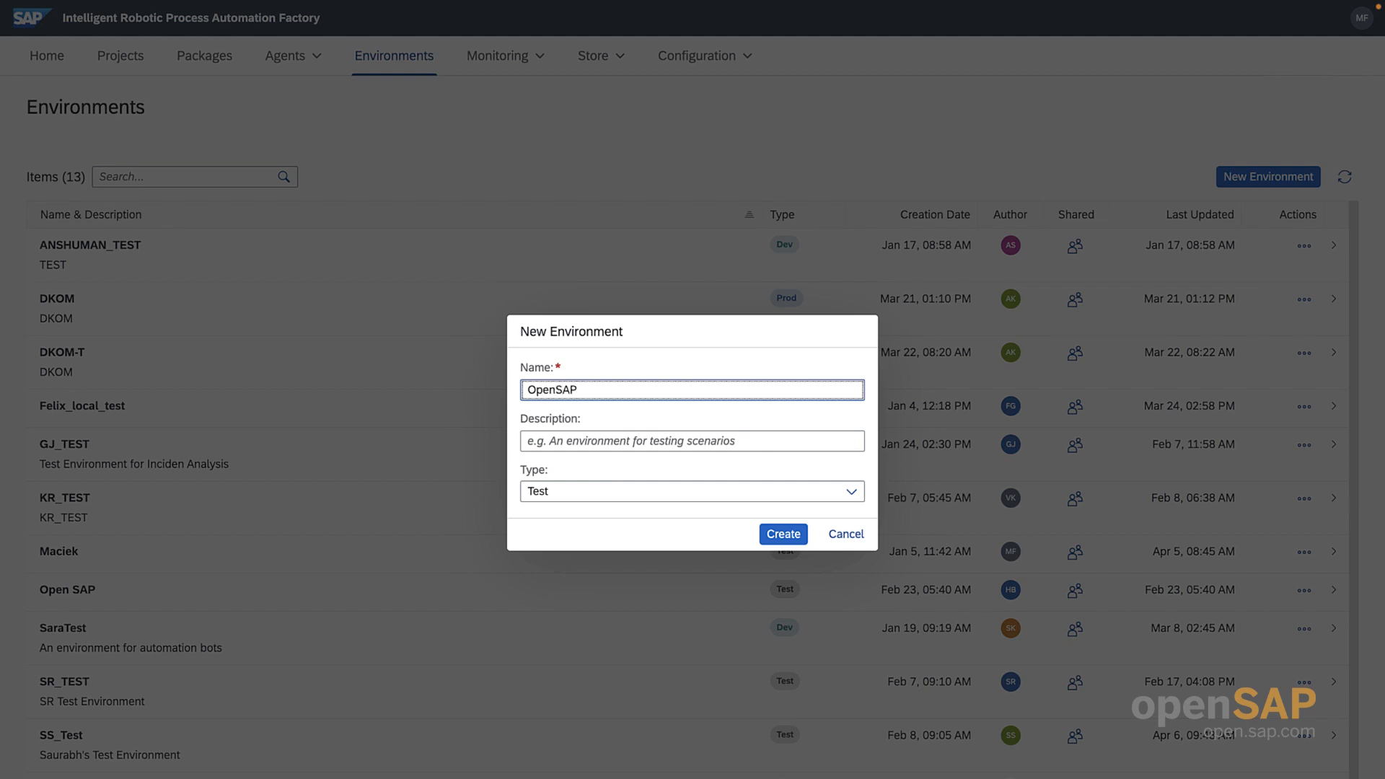
click(690, 490)
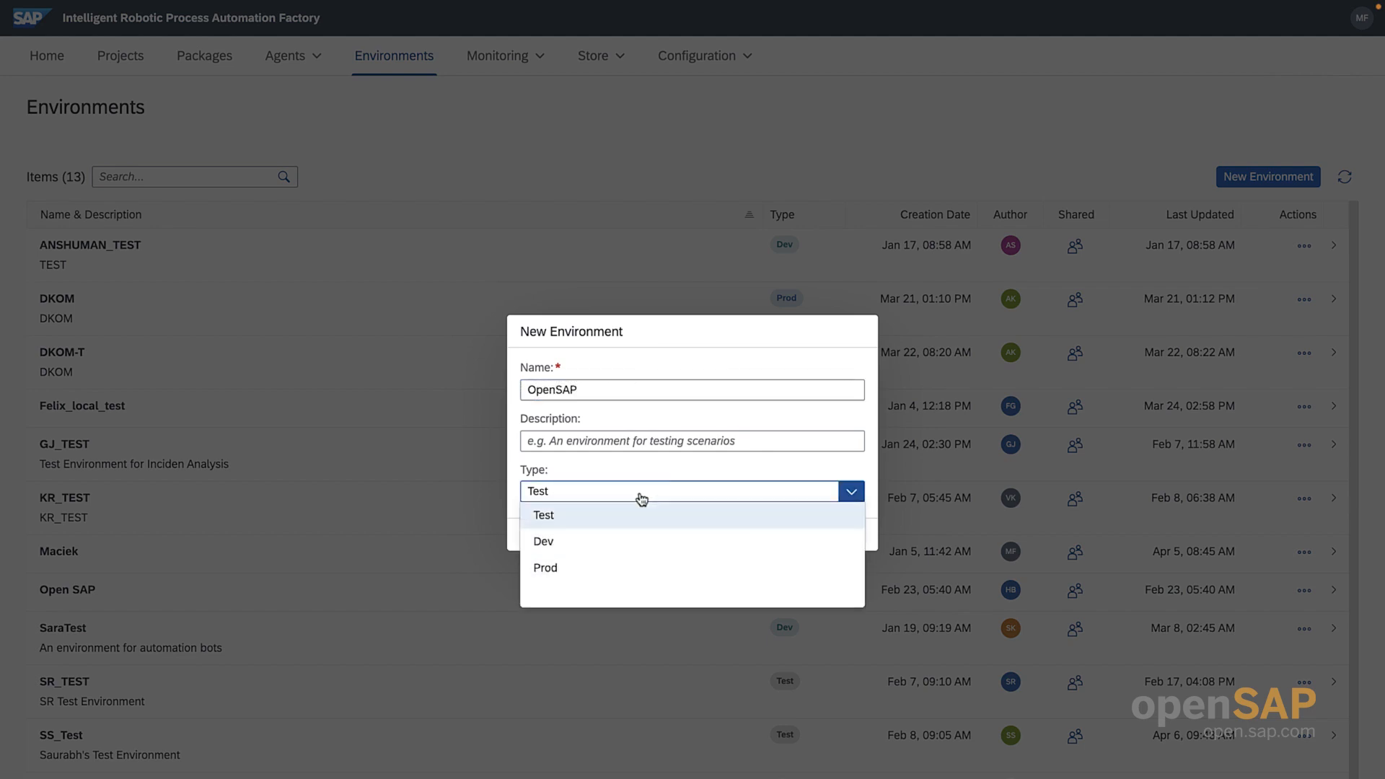
click(542, 515)
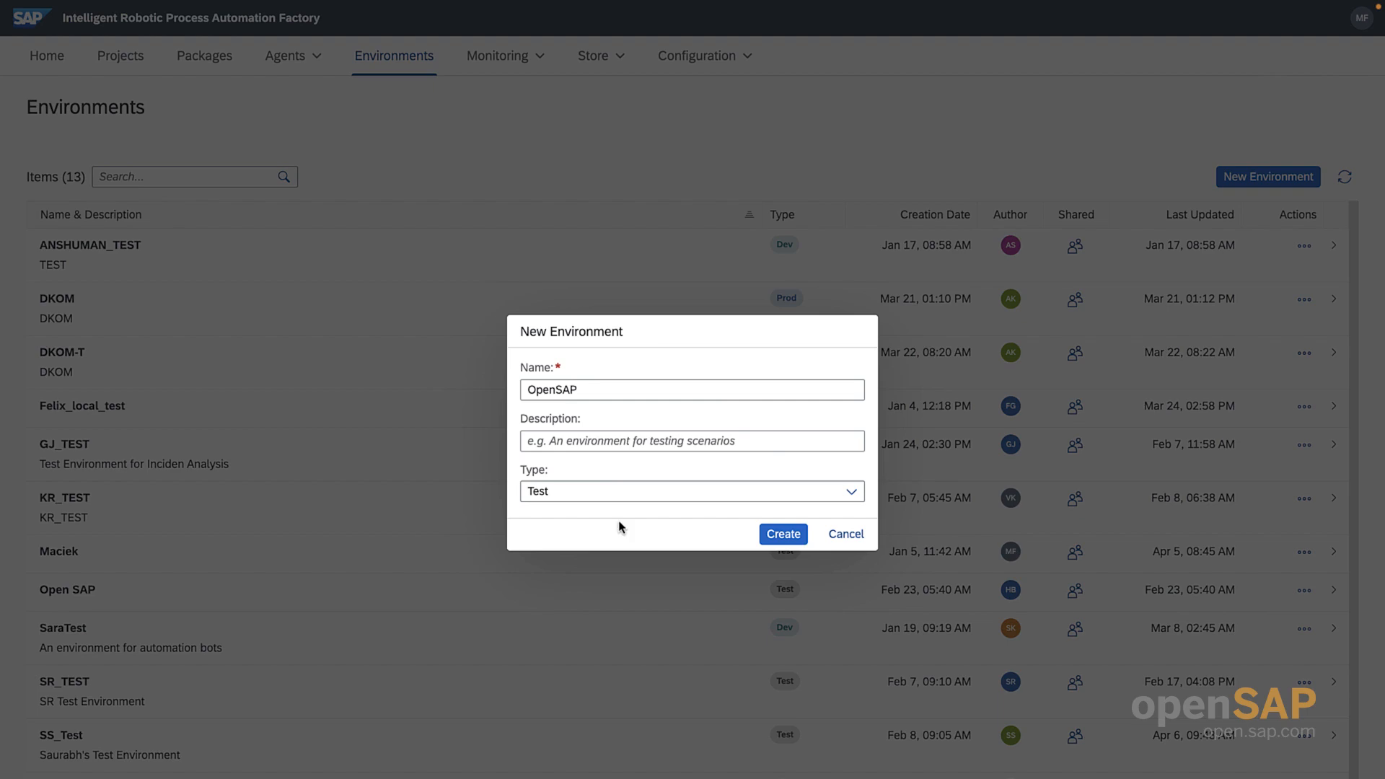
- Create the OpenSAP environment and browse its empty Packages, Agents and Triggers lists
click(780, 533)
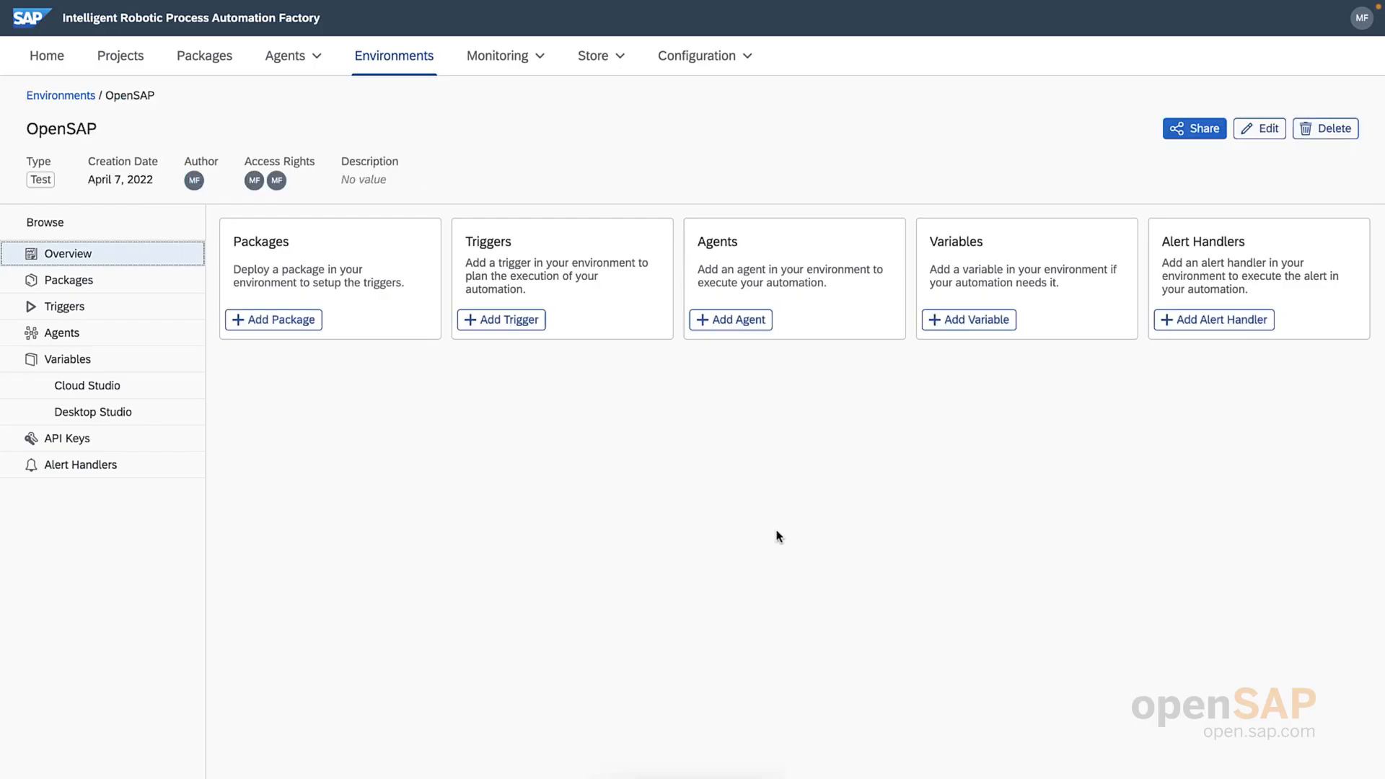
mouse_move(773, 533)
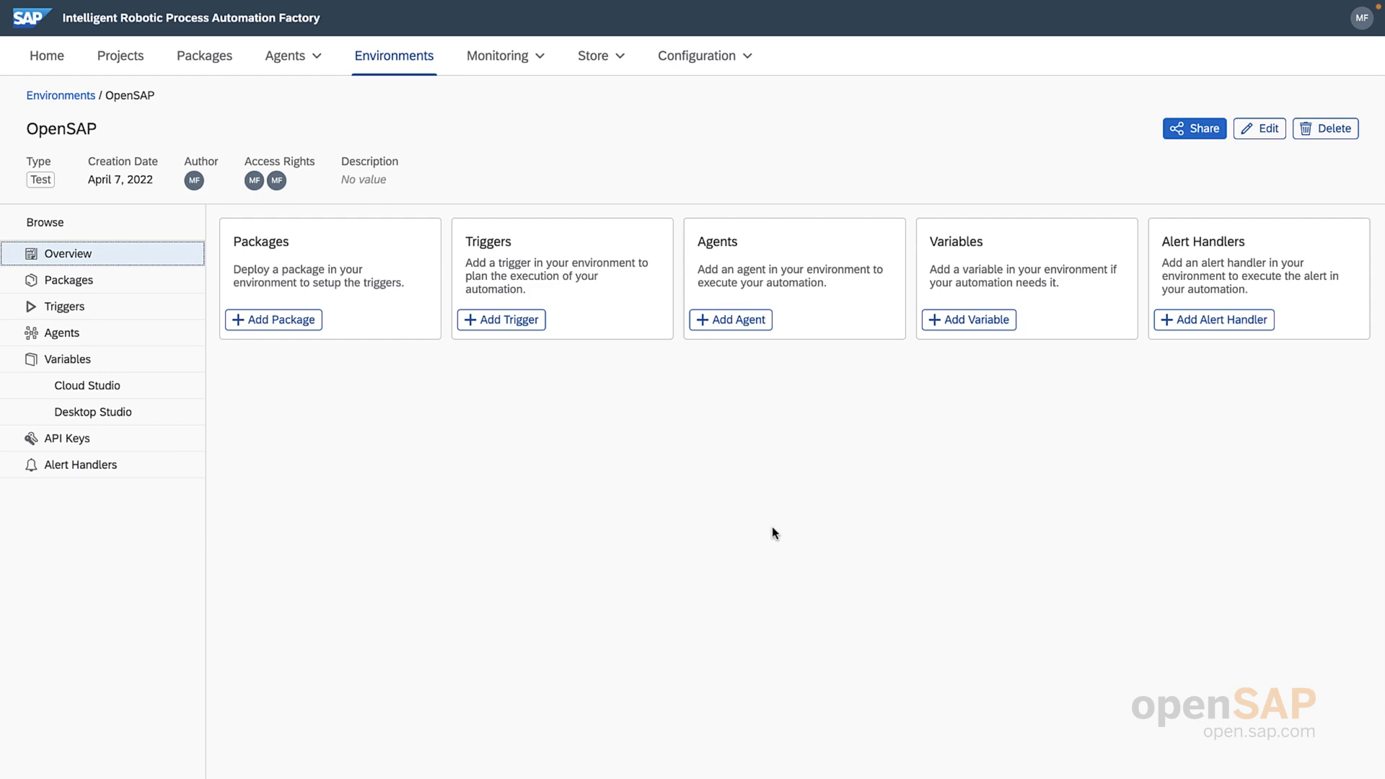
mouse_move(200, 406)
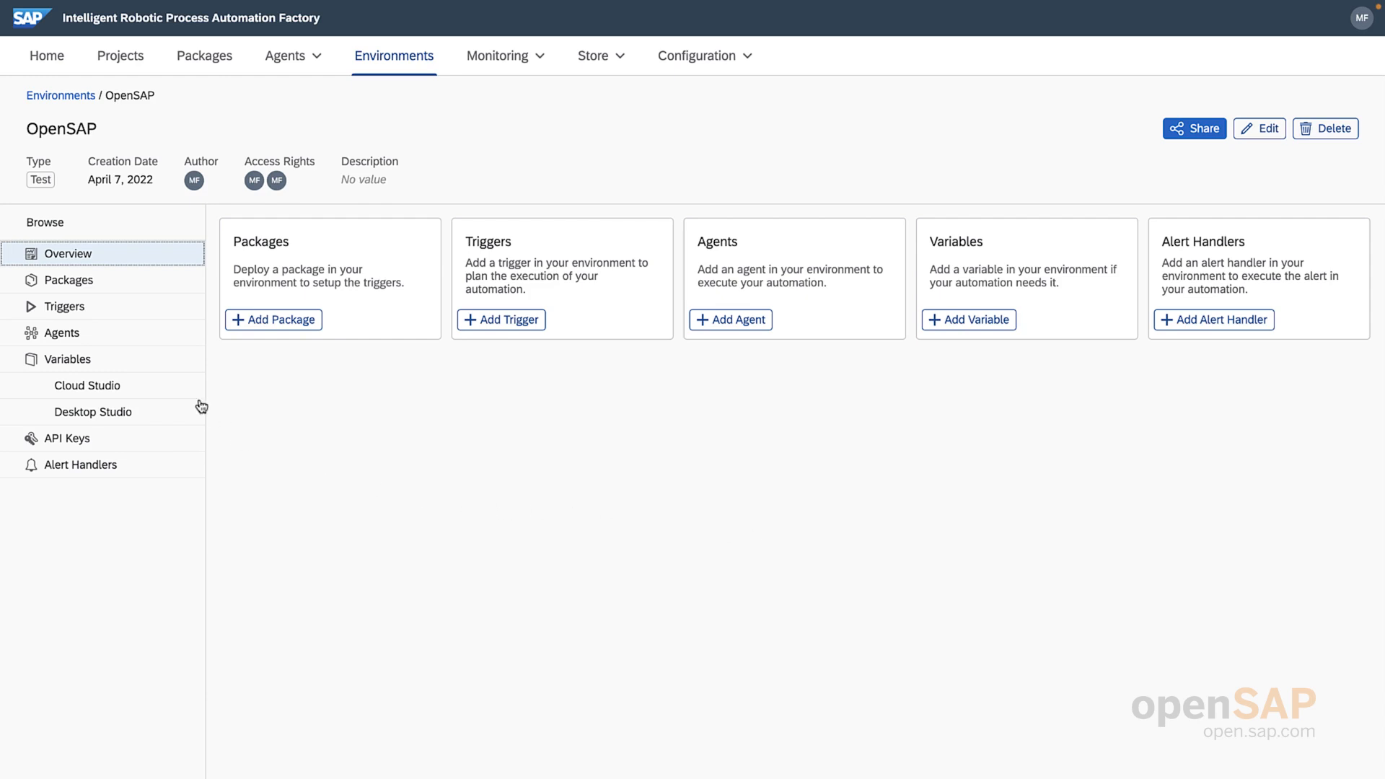
mouse_move(99, 301)
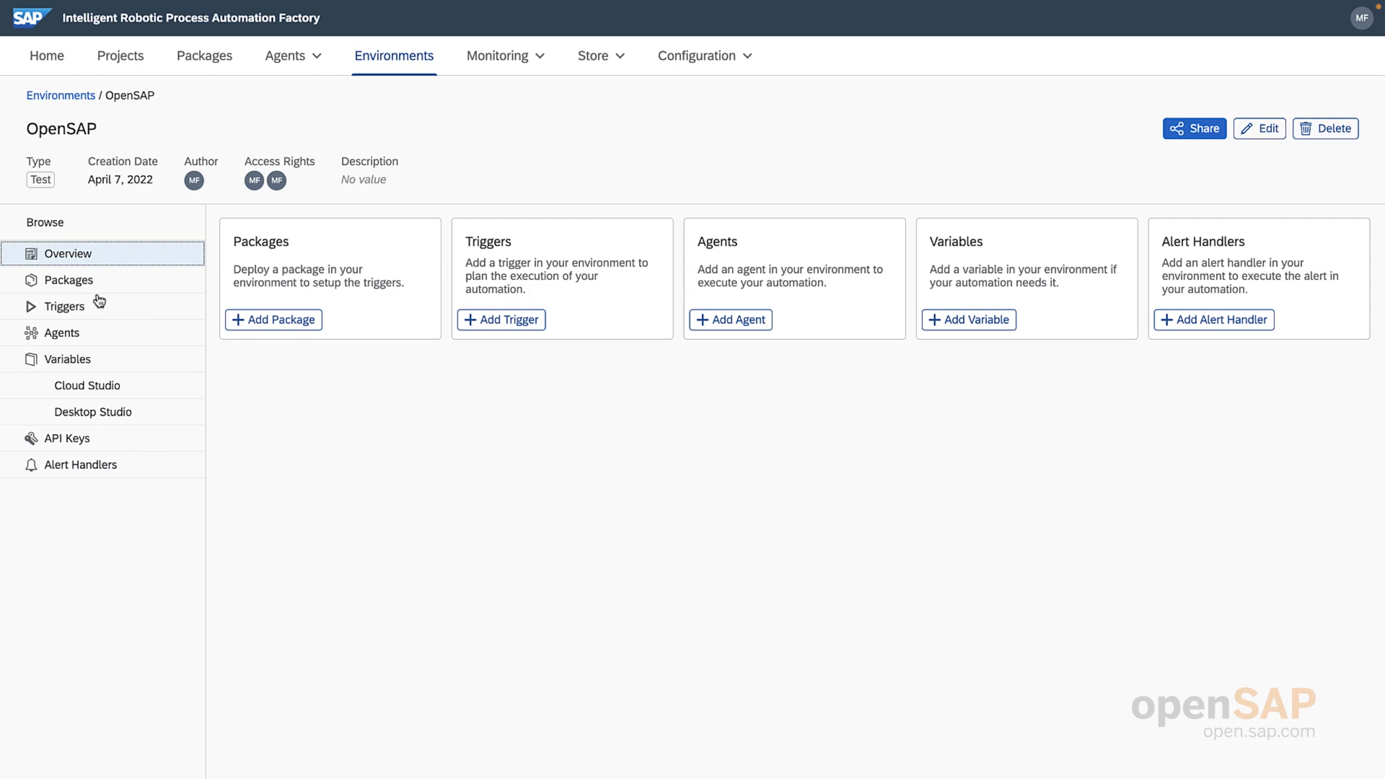
mouse_move(99, 291)
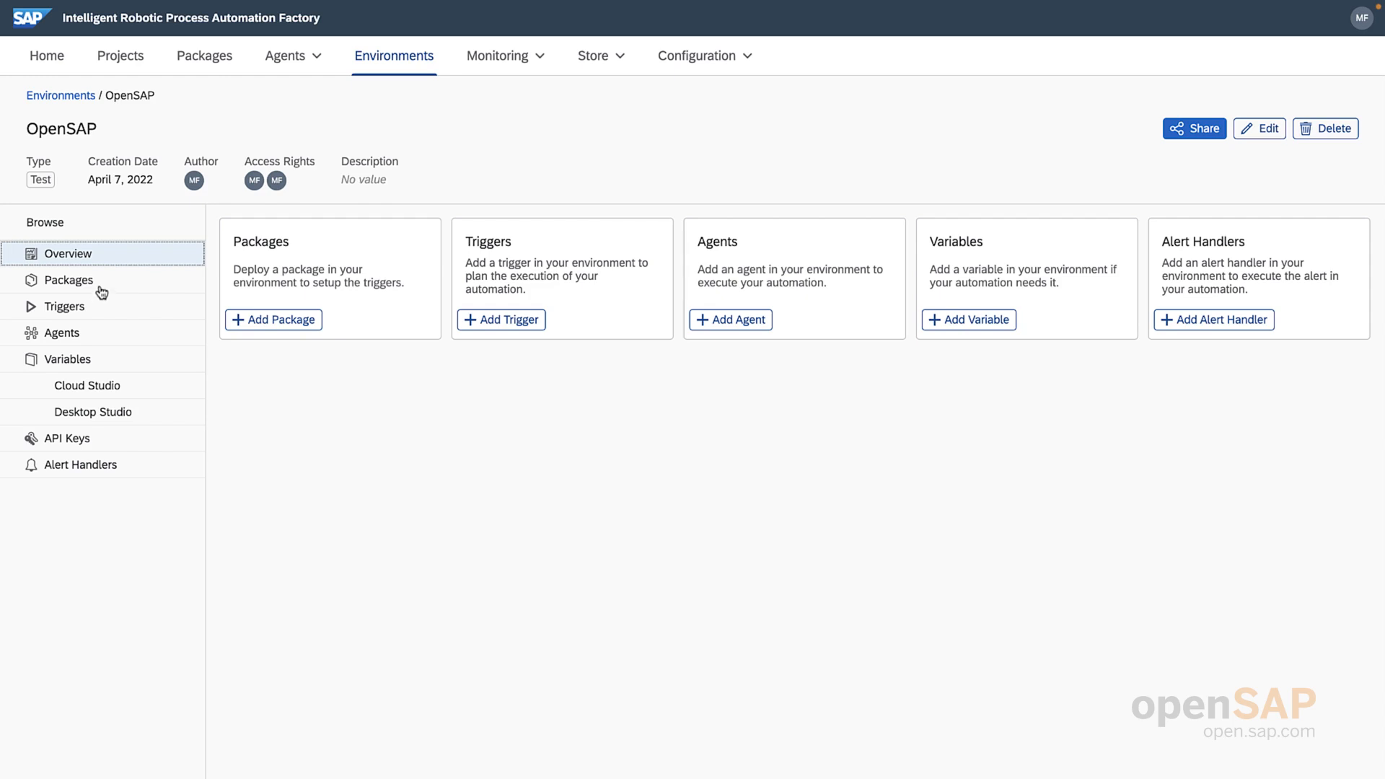
click(68, 278)
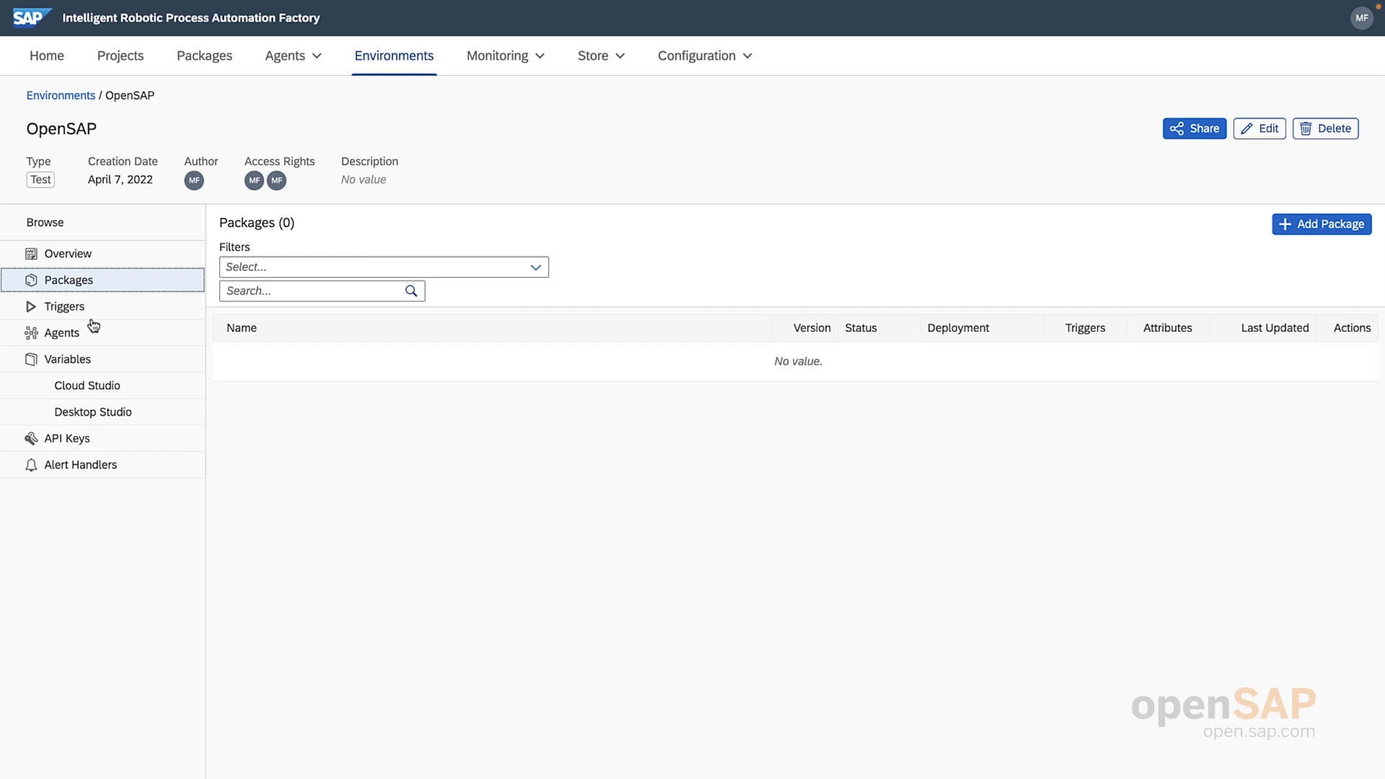
click(62, 331)
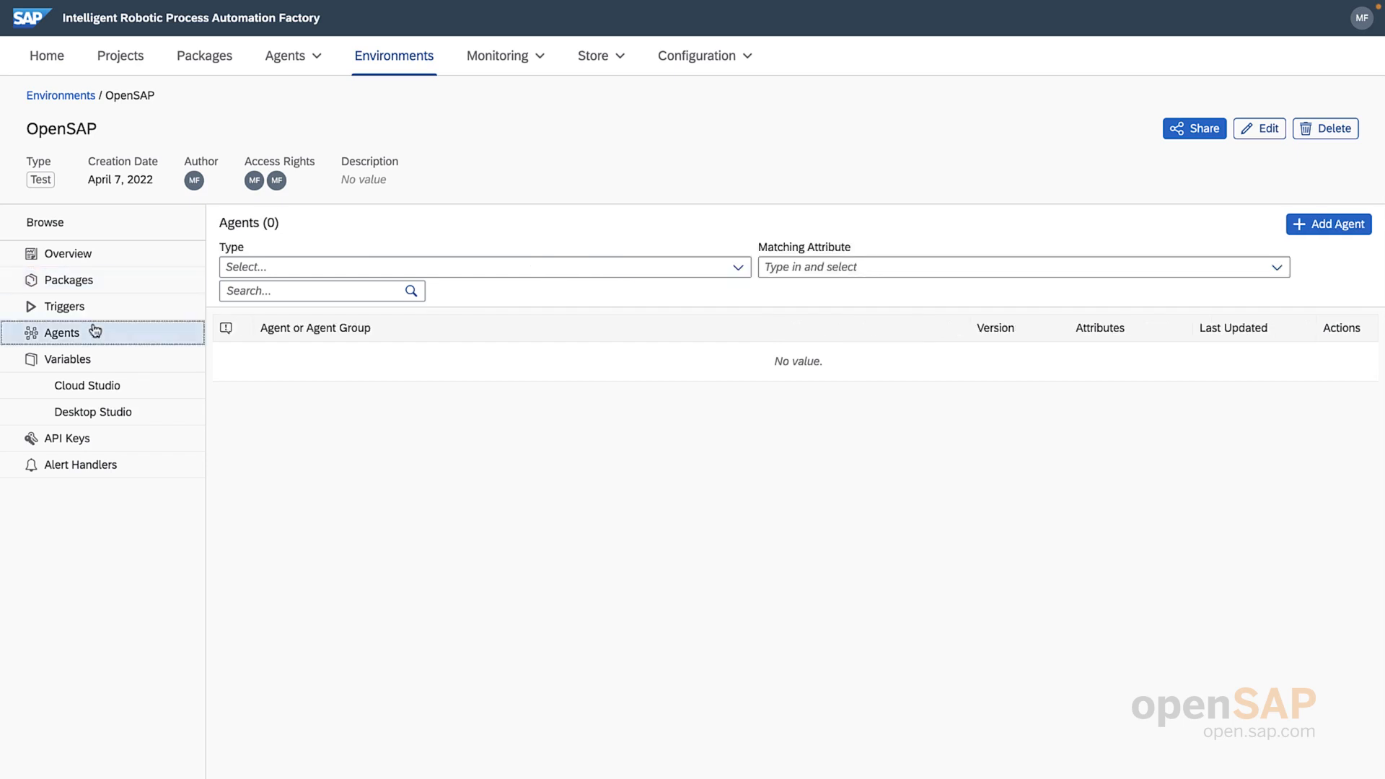
mouse_move(64, 306)
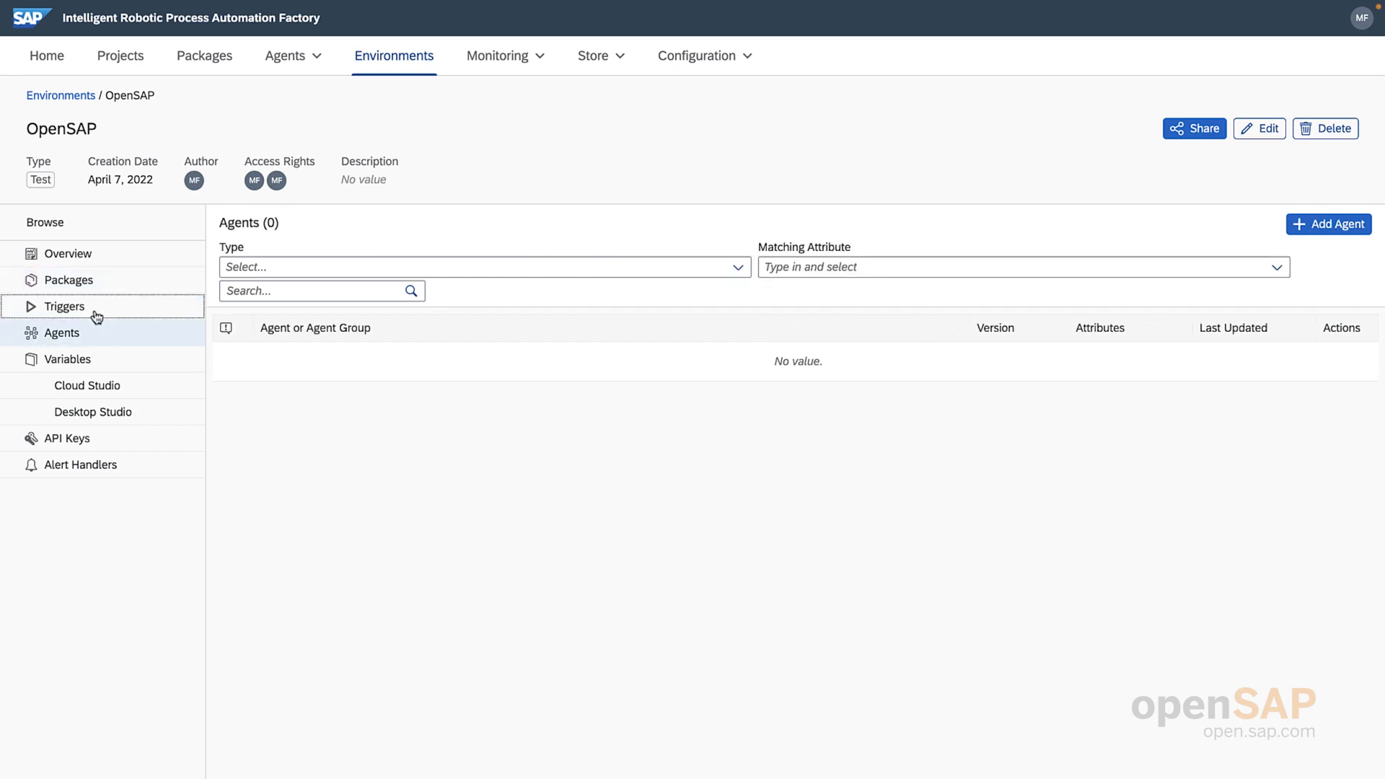
click(63, 306)
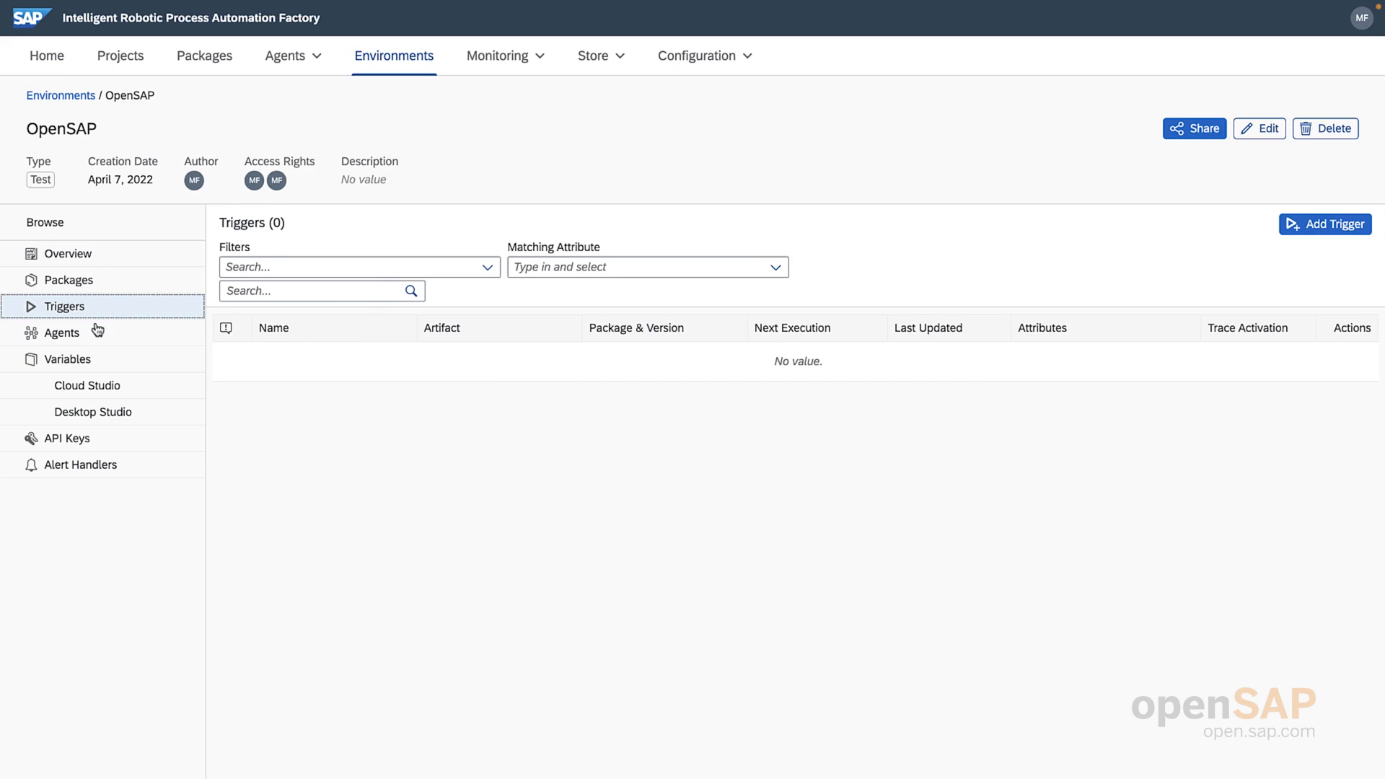
mouse_move(105, 411)
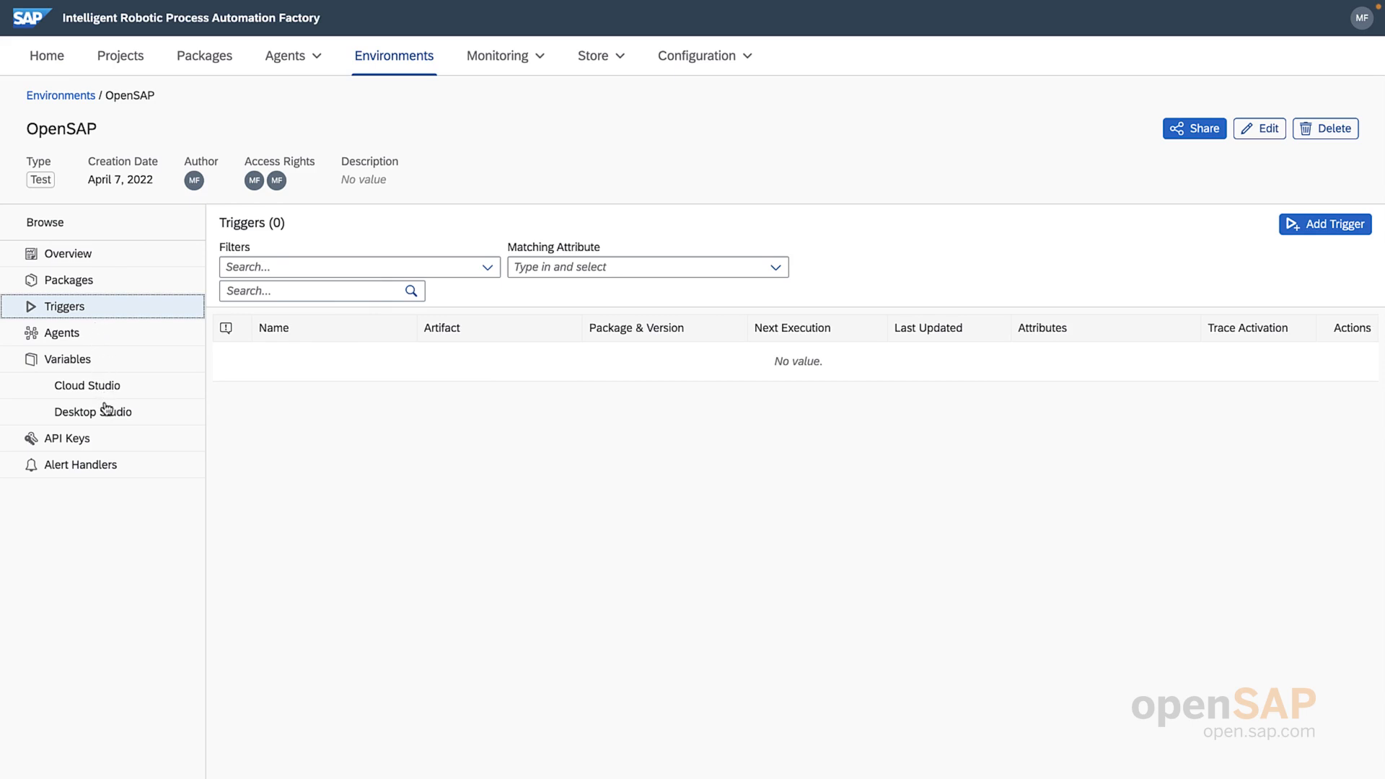
mouse_move(108, 473)
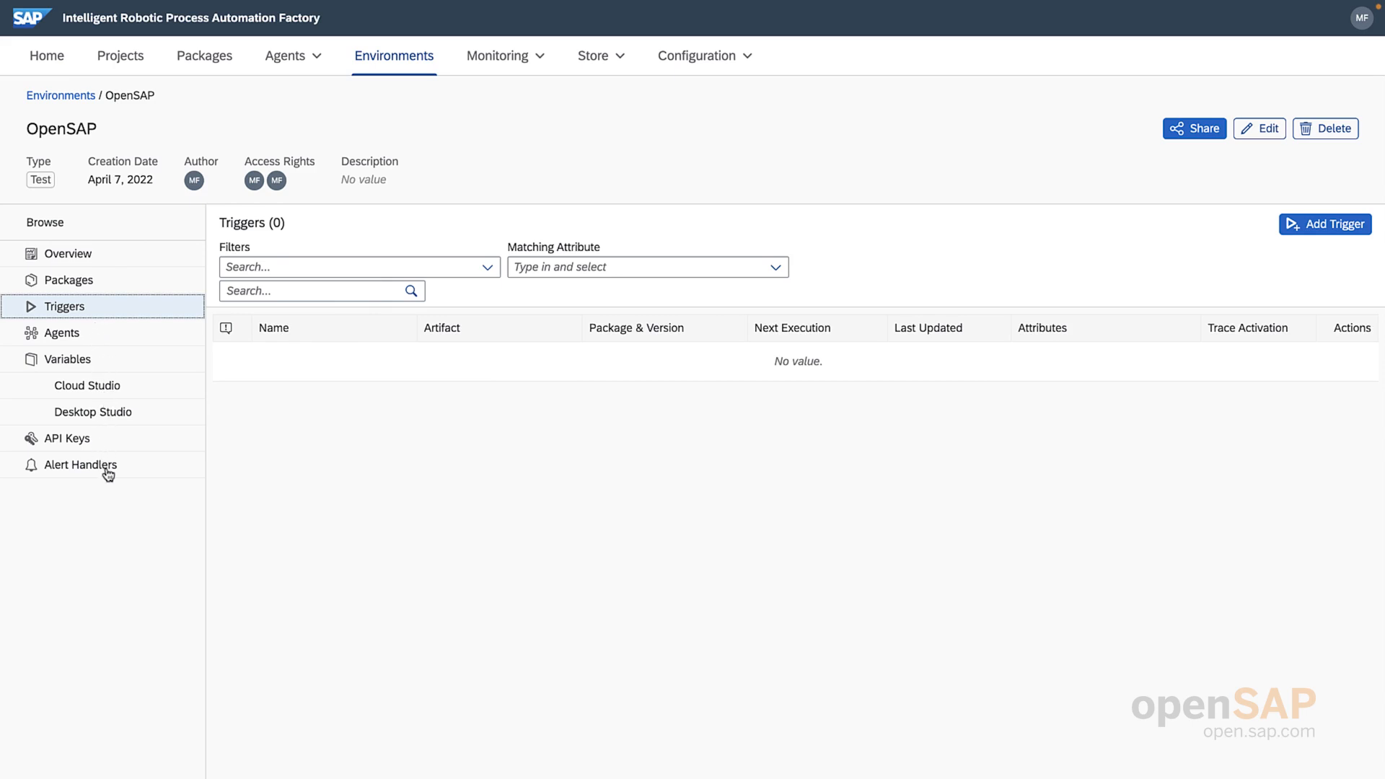
mouse_move(249, 394)
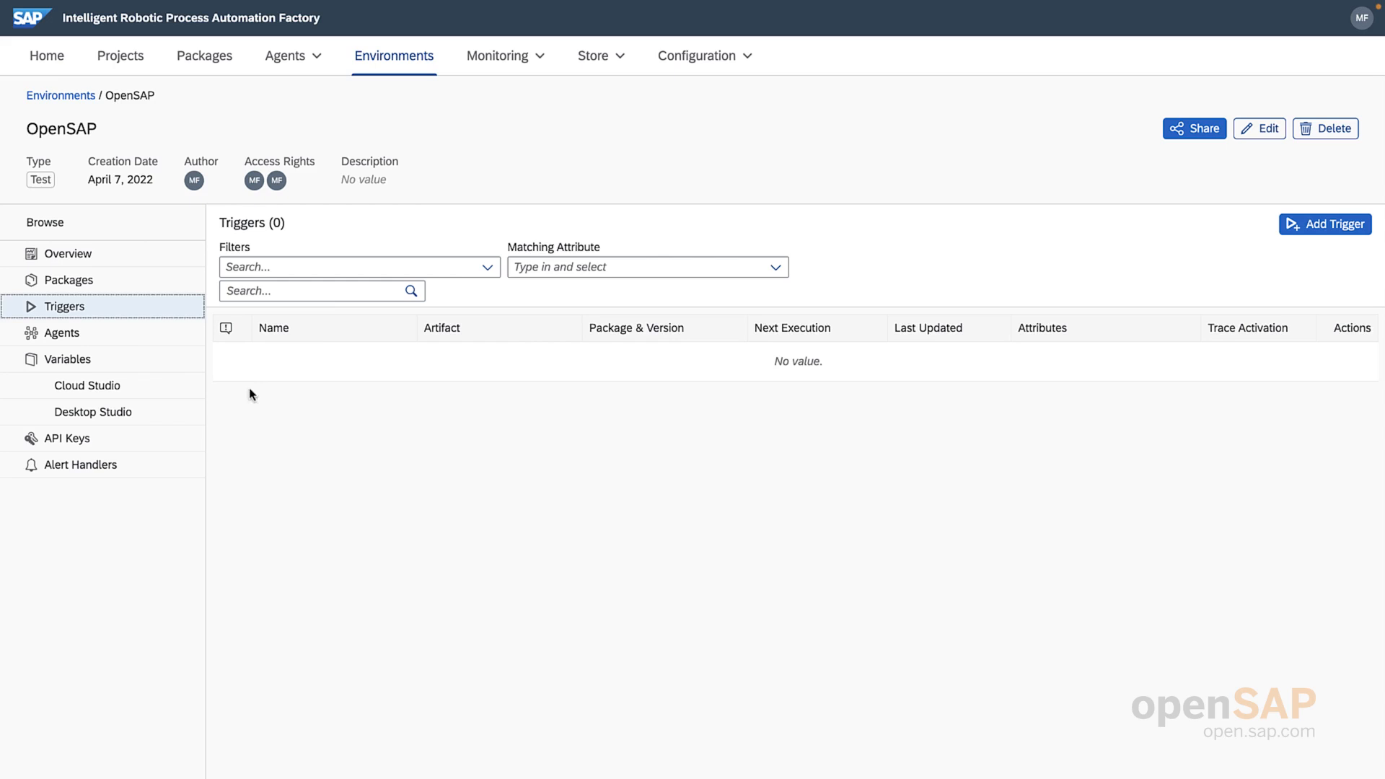
mouse_move(149, 325)
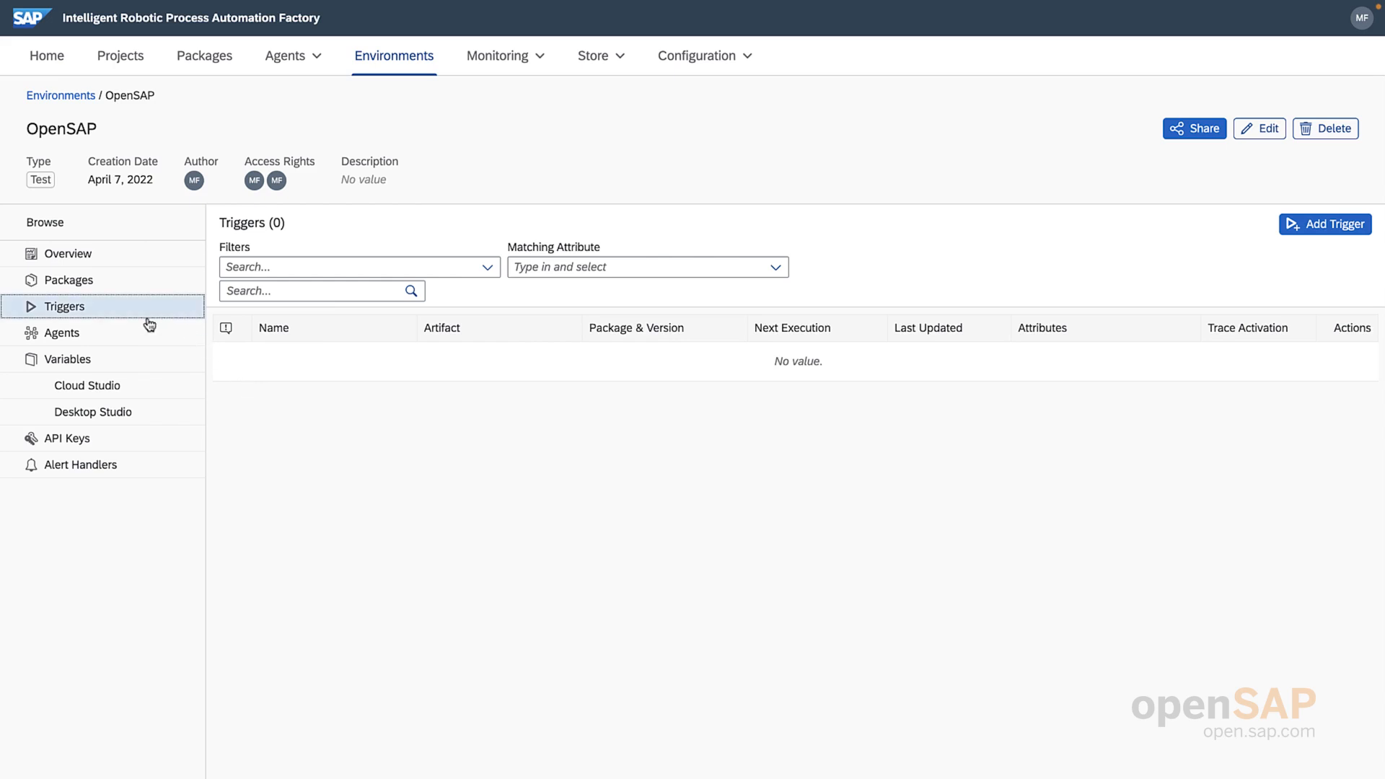
mouse_move(141, 320)
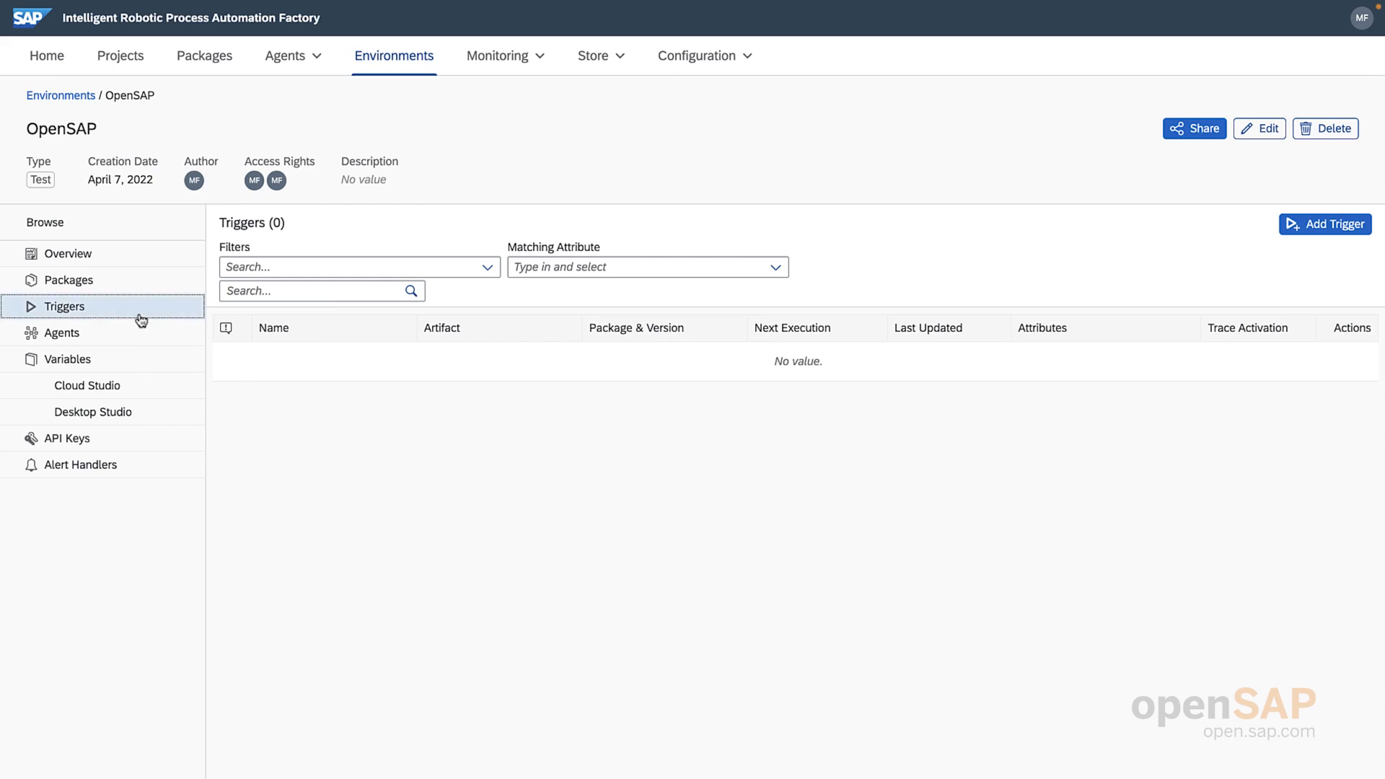
mouse_move(117, 281)
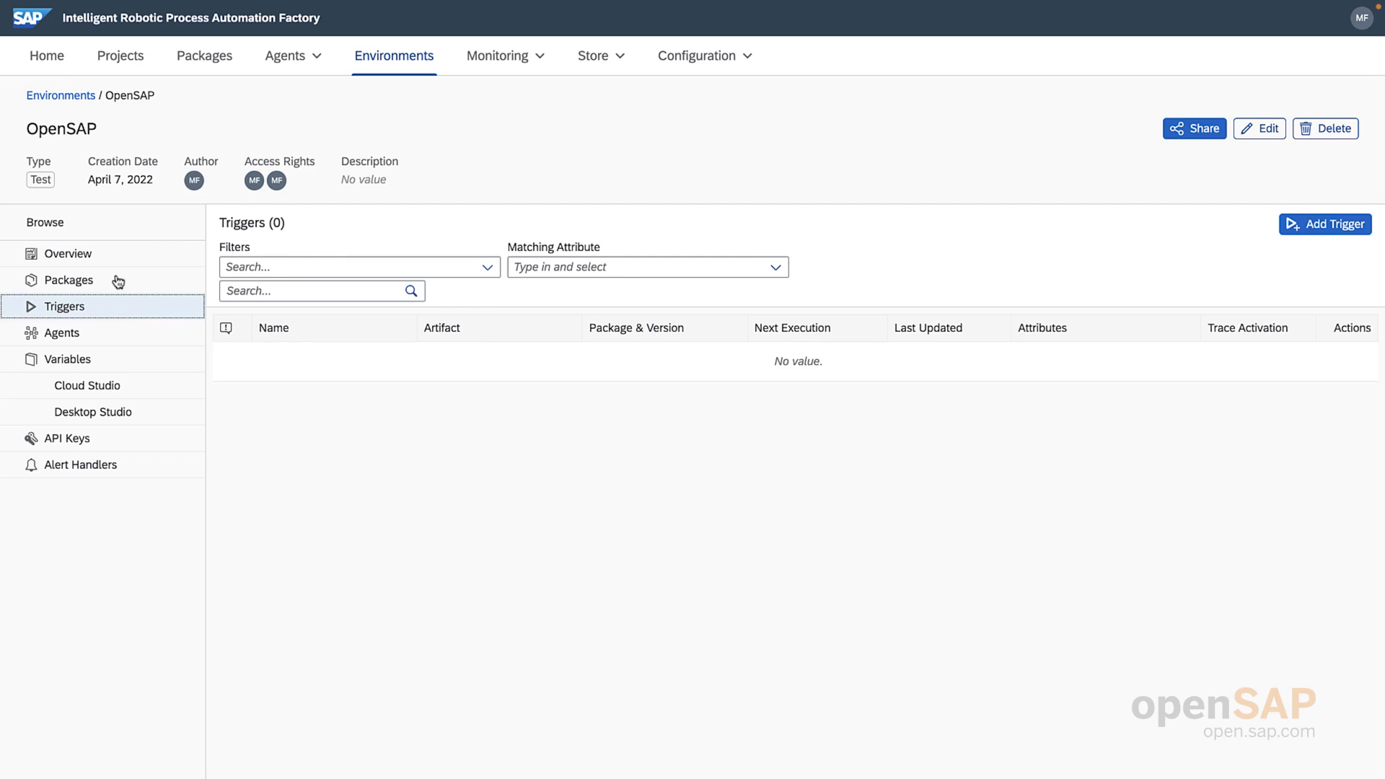
- From the OpenSAP overview, select a machine from the agent list and add it as an agent
click(68, 254)
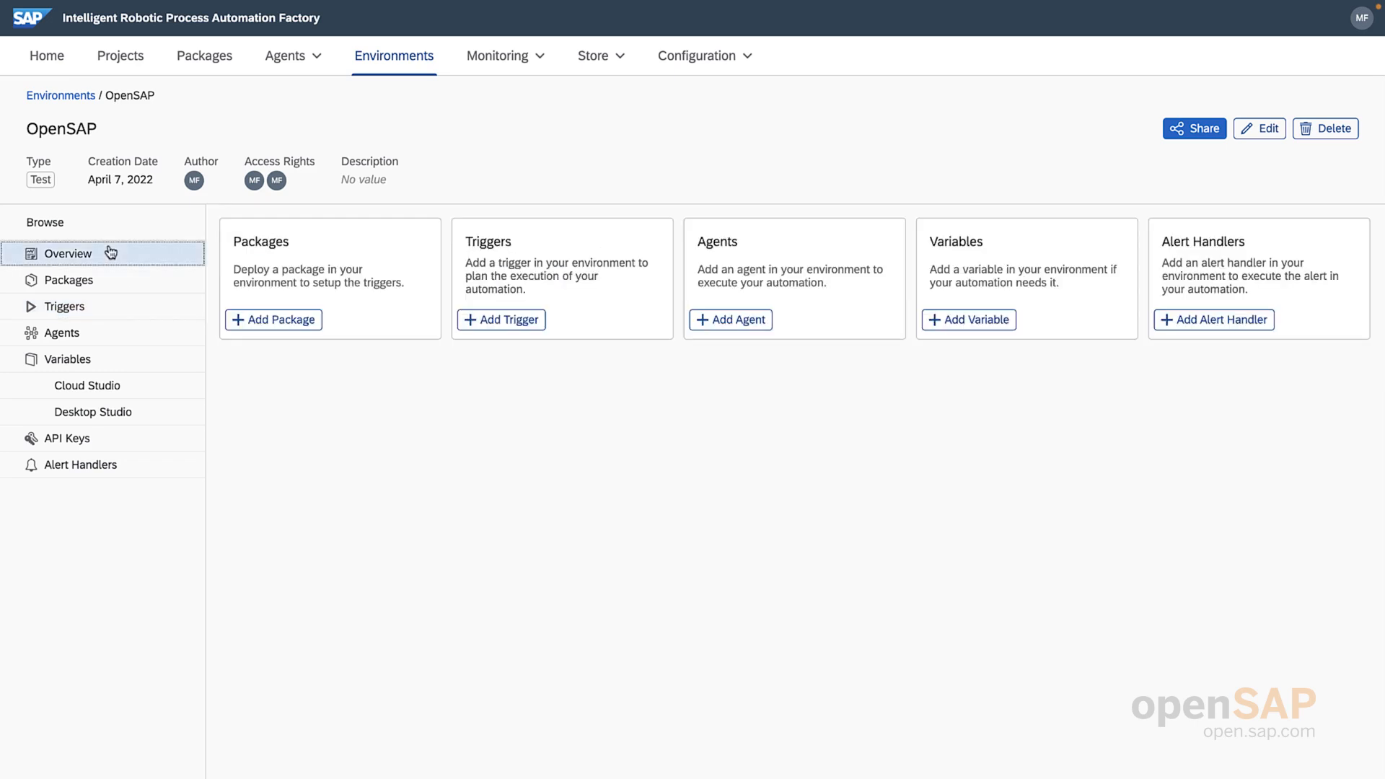
mouse_move(370, 538)
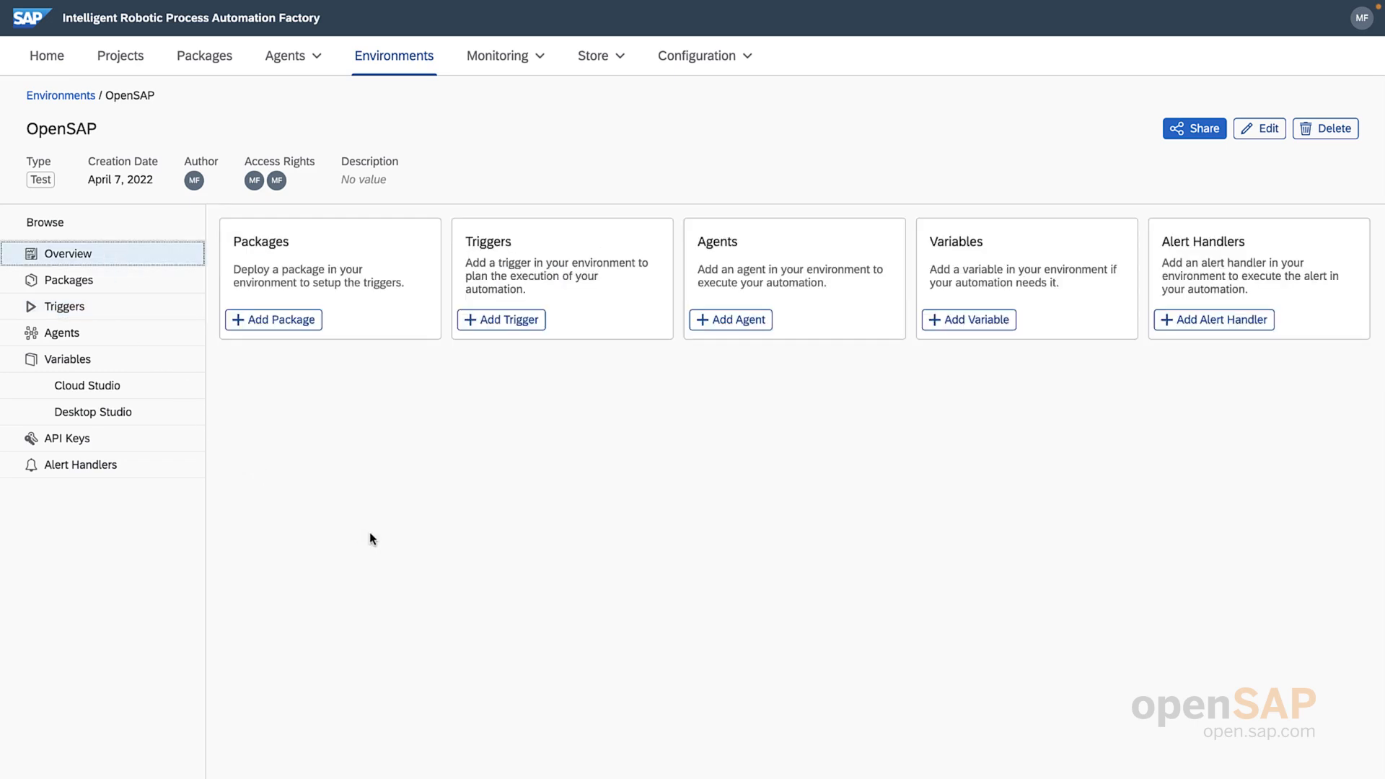
mouse_move(780, 438)
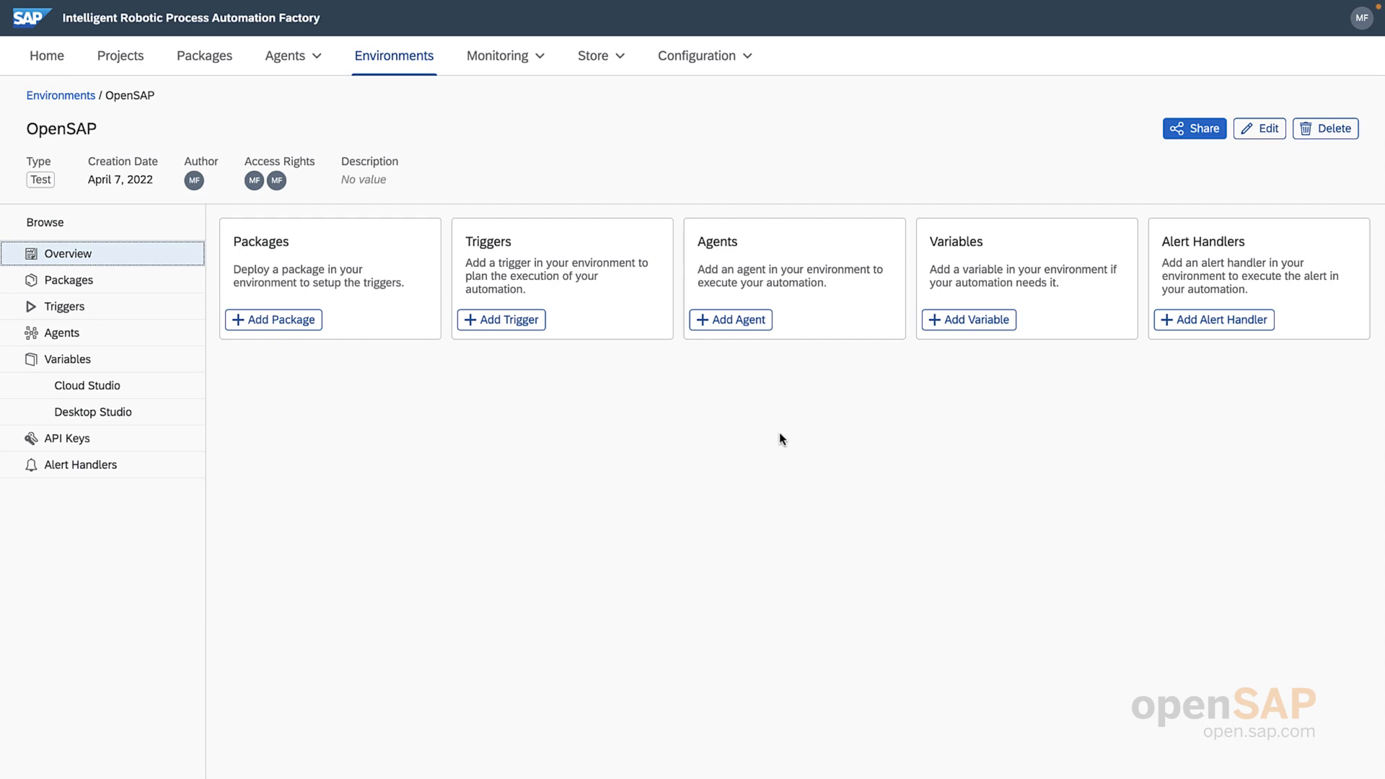
mouse_move(742, 371)
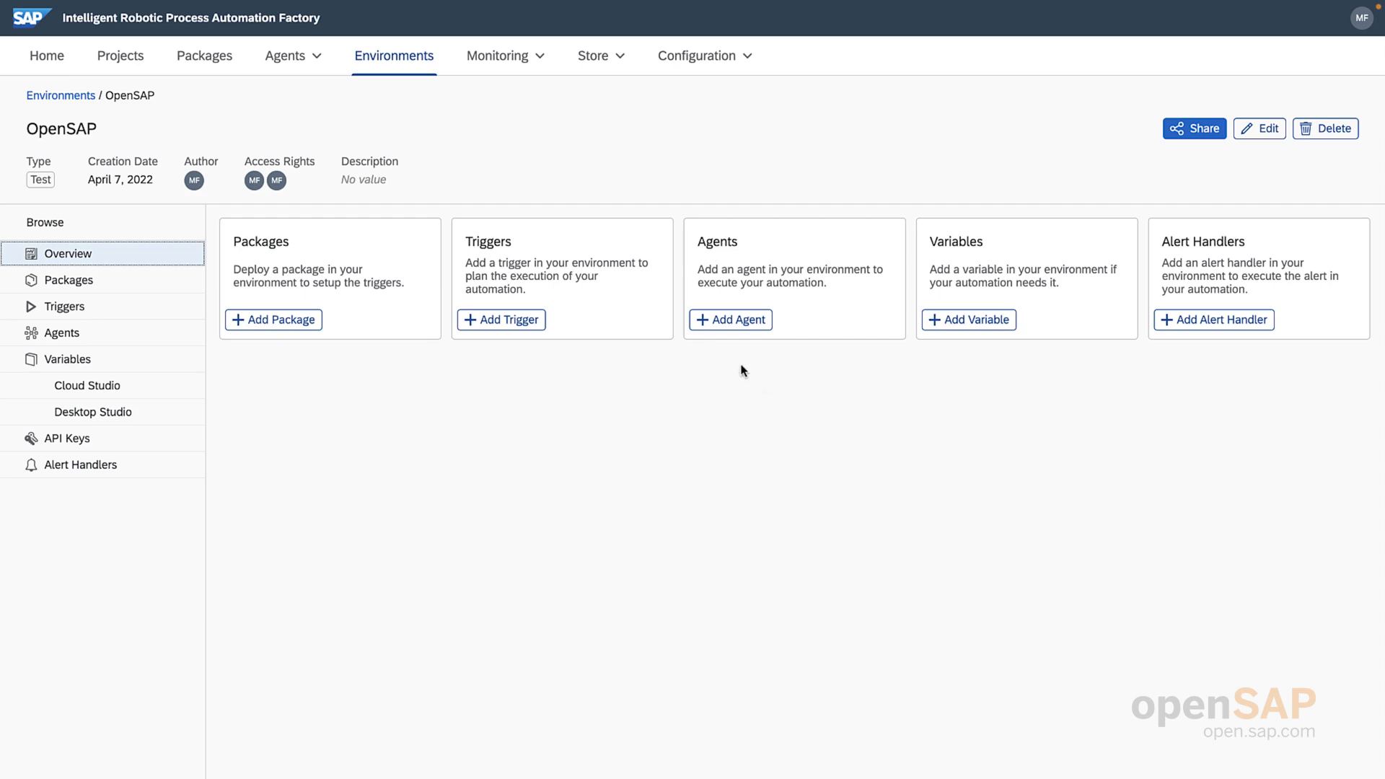
mouse_move(730, 320)
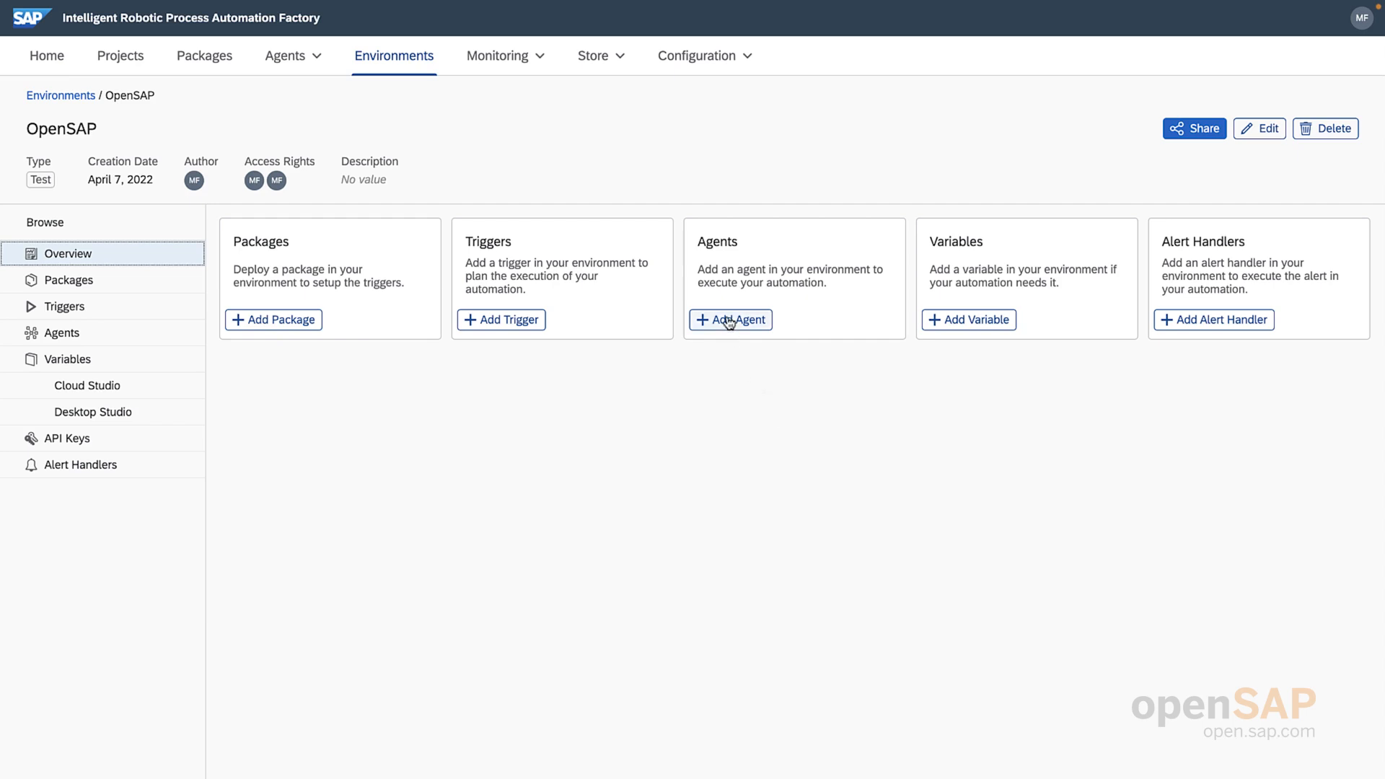
click(730, 320)
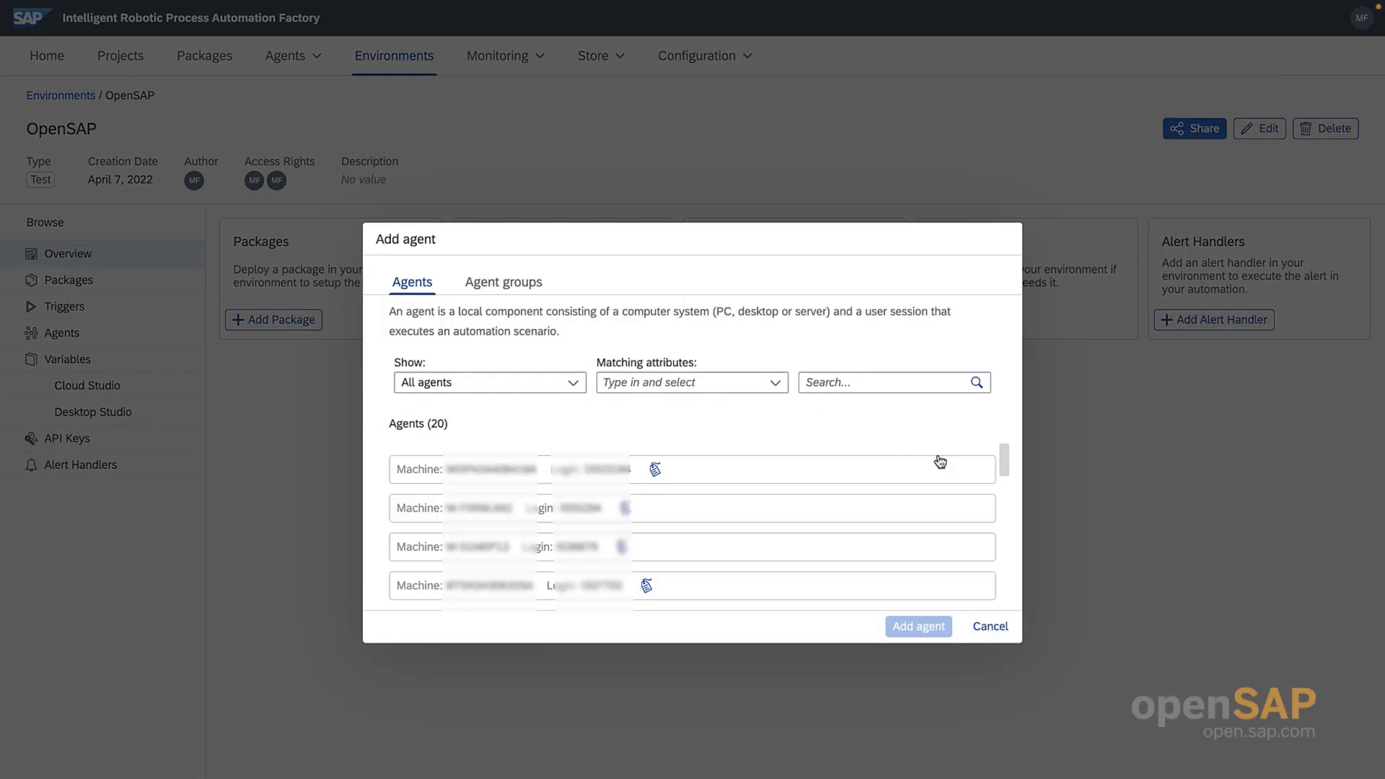
mouse_move(1004, 462)
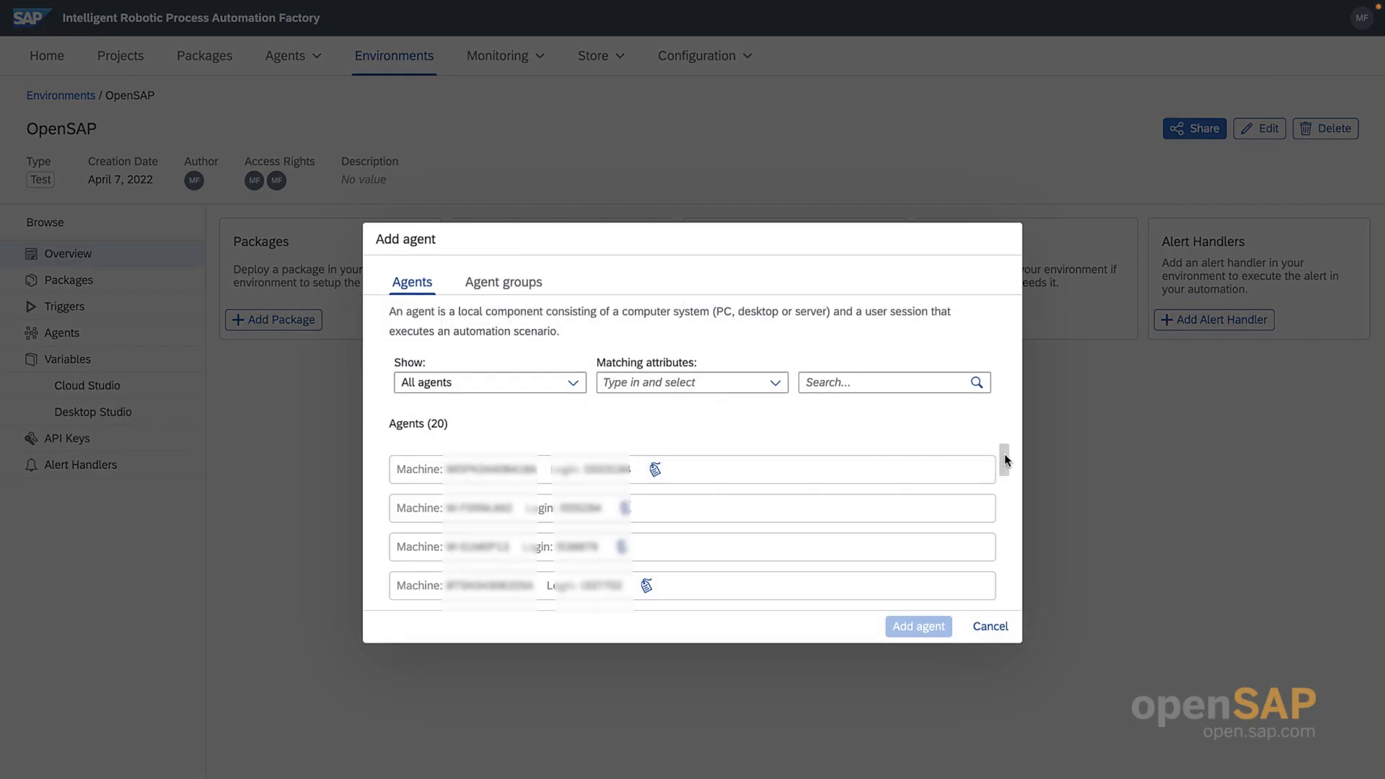
scroll(down, 3)
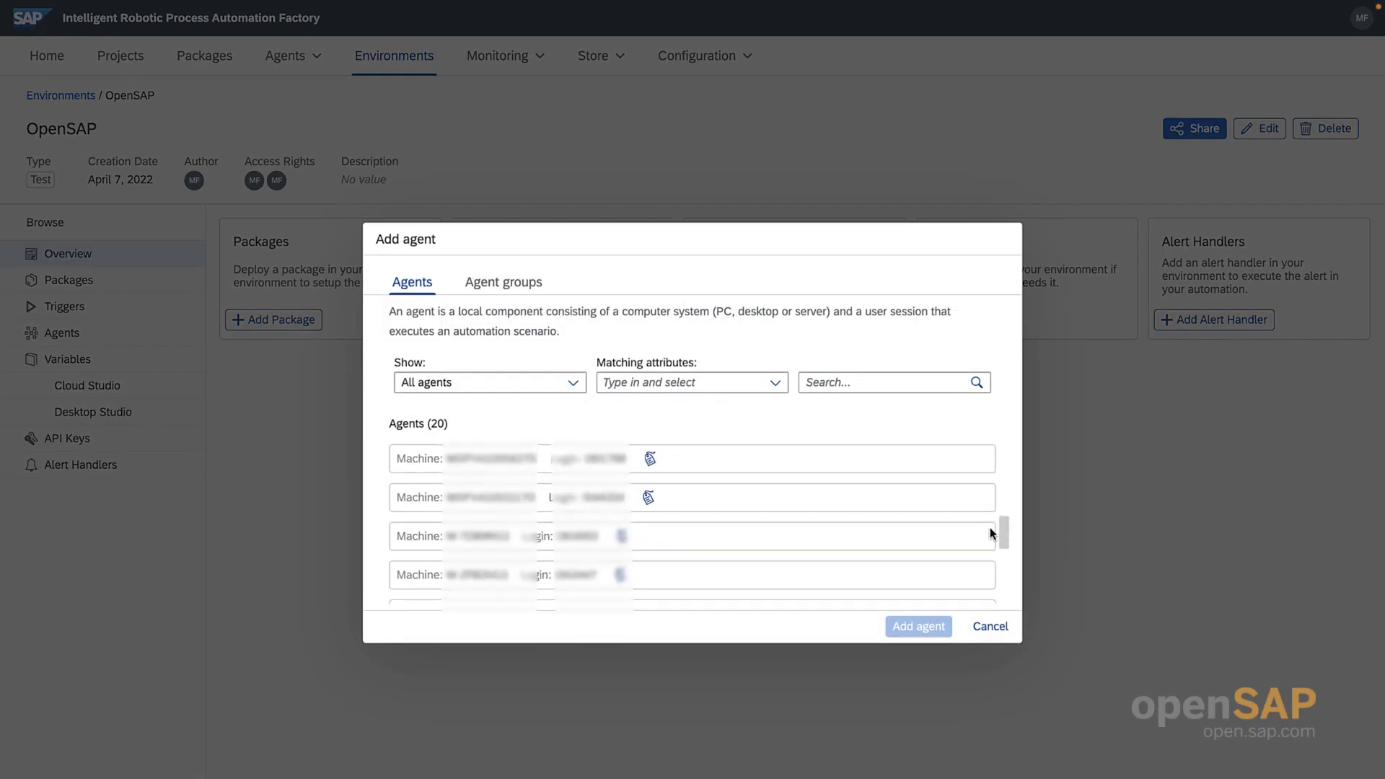
scroll(down, 3)
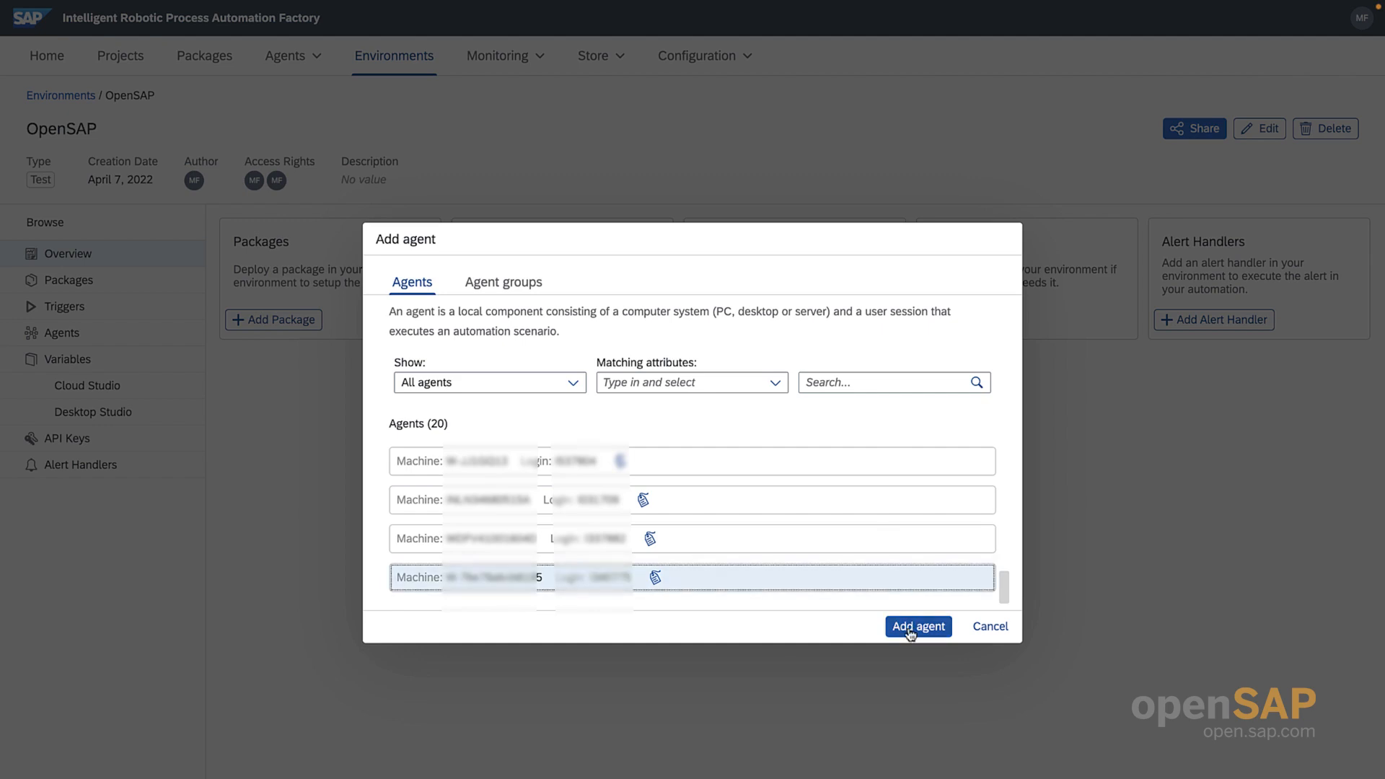
click(918, 626)
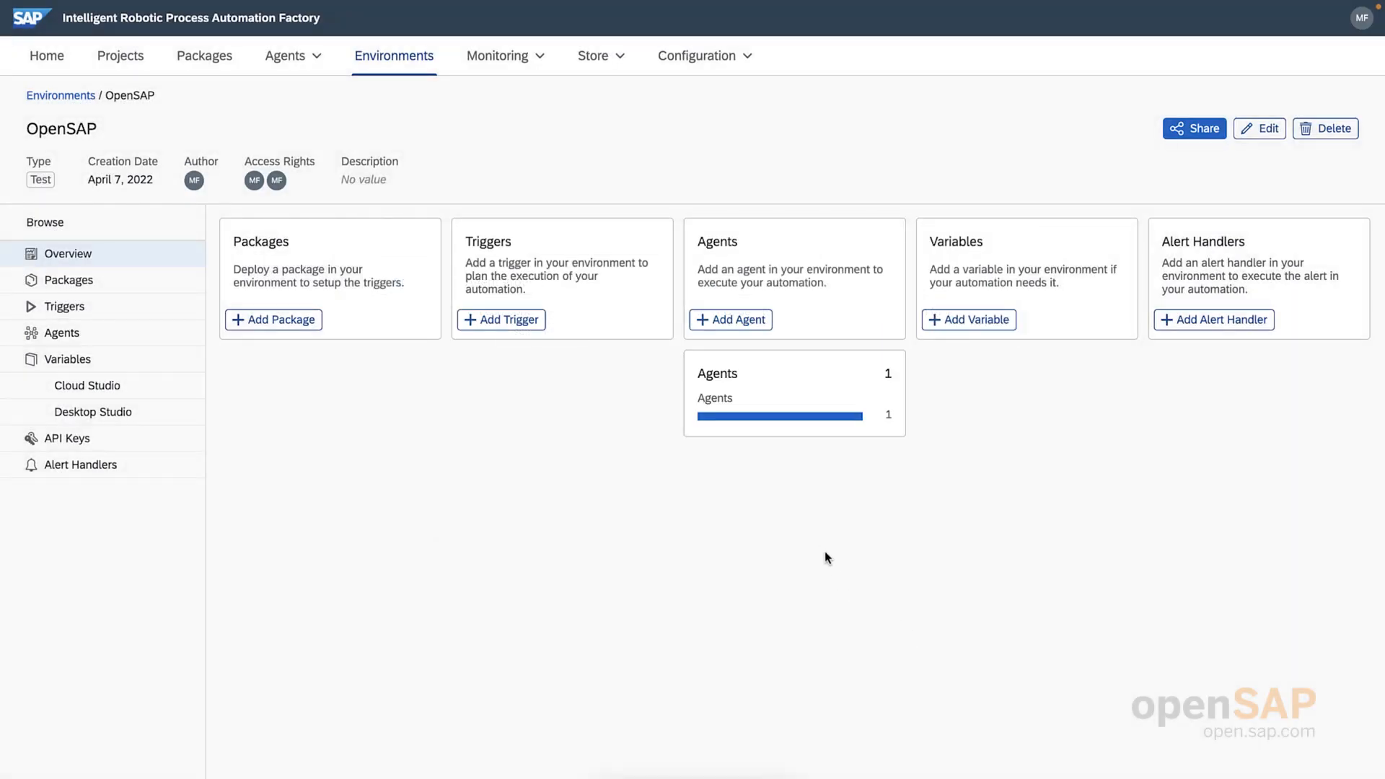
mouse_move(796, 516)
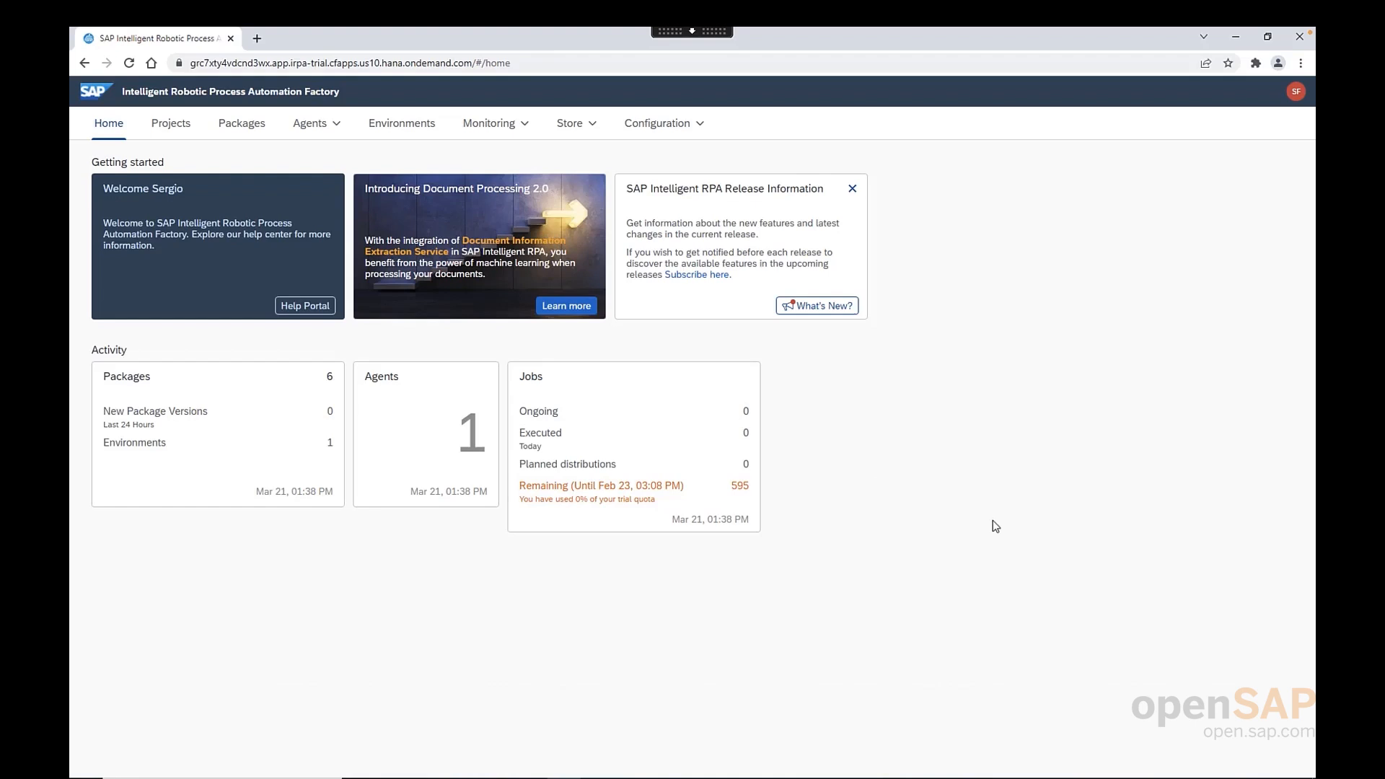
- Expand the Business Document Extraction package versions, then go to the Environments list
click(241, 122)
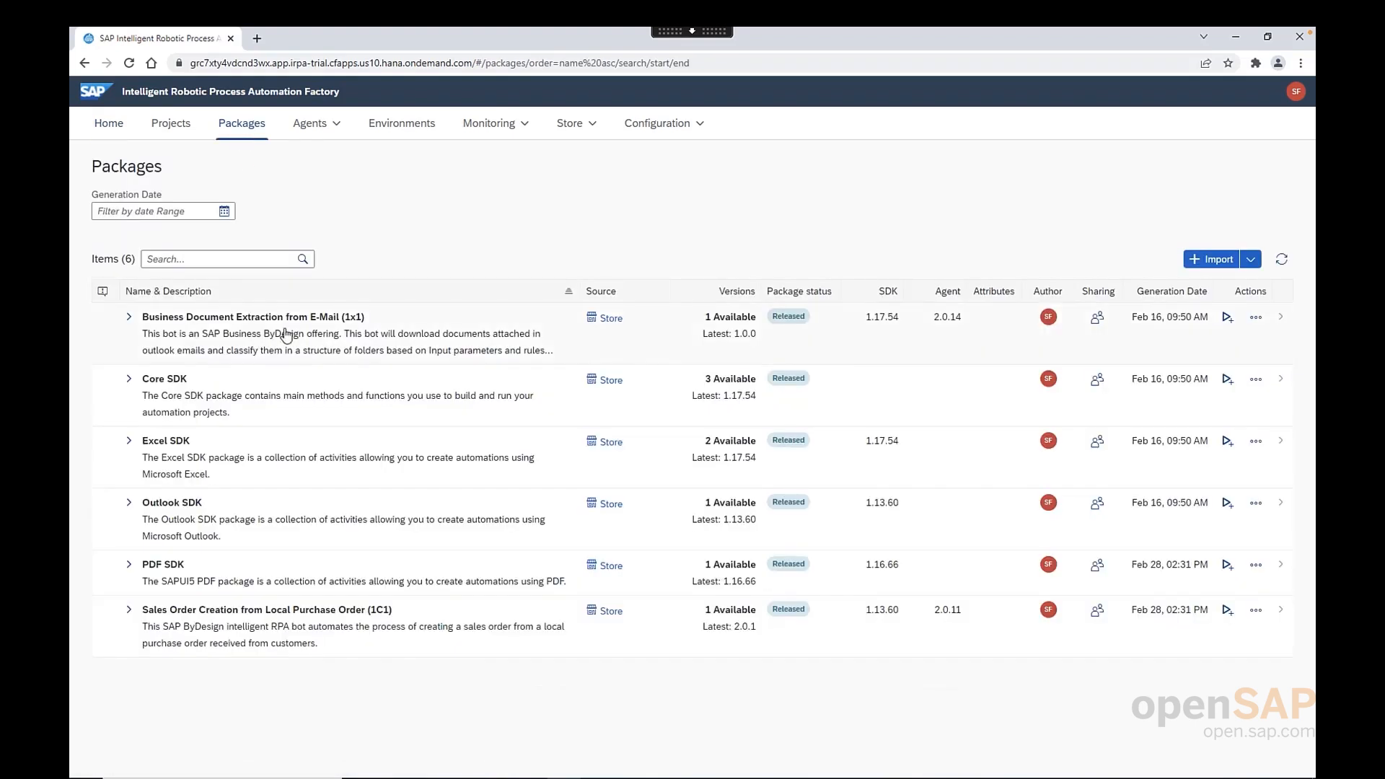
mouse_move(288, 333)
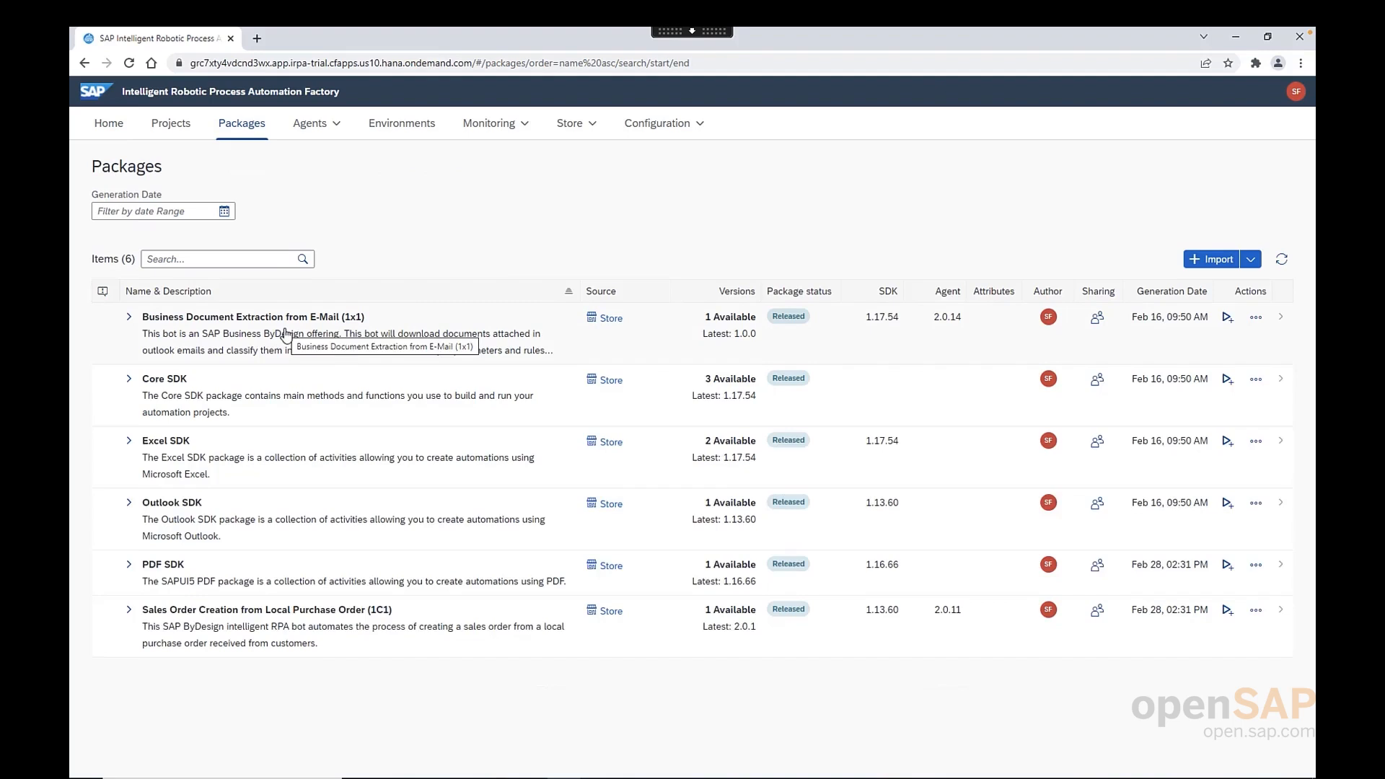
click(129, 315)
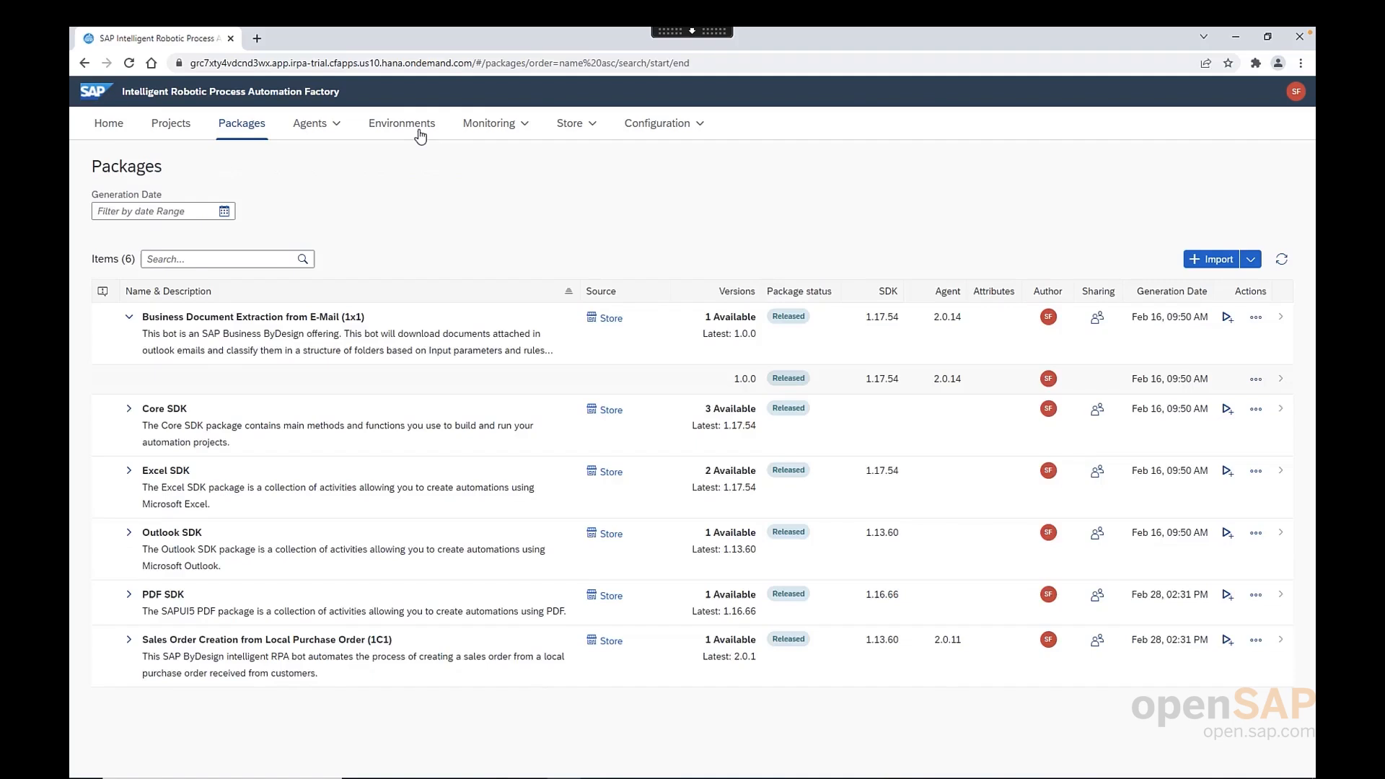
click(401, 123)
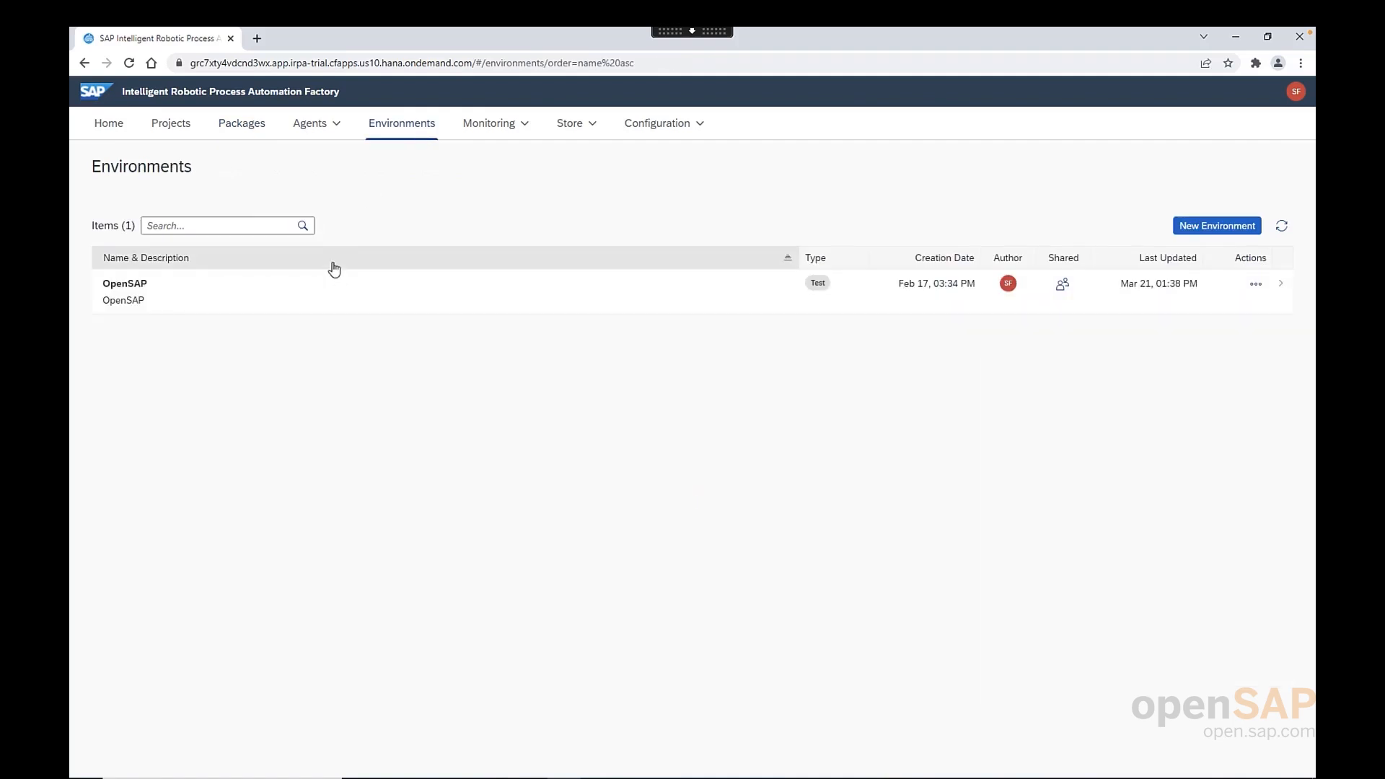
mouse_move(287, 304)
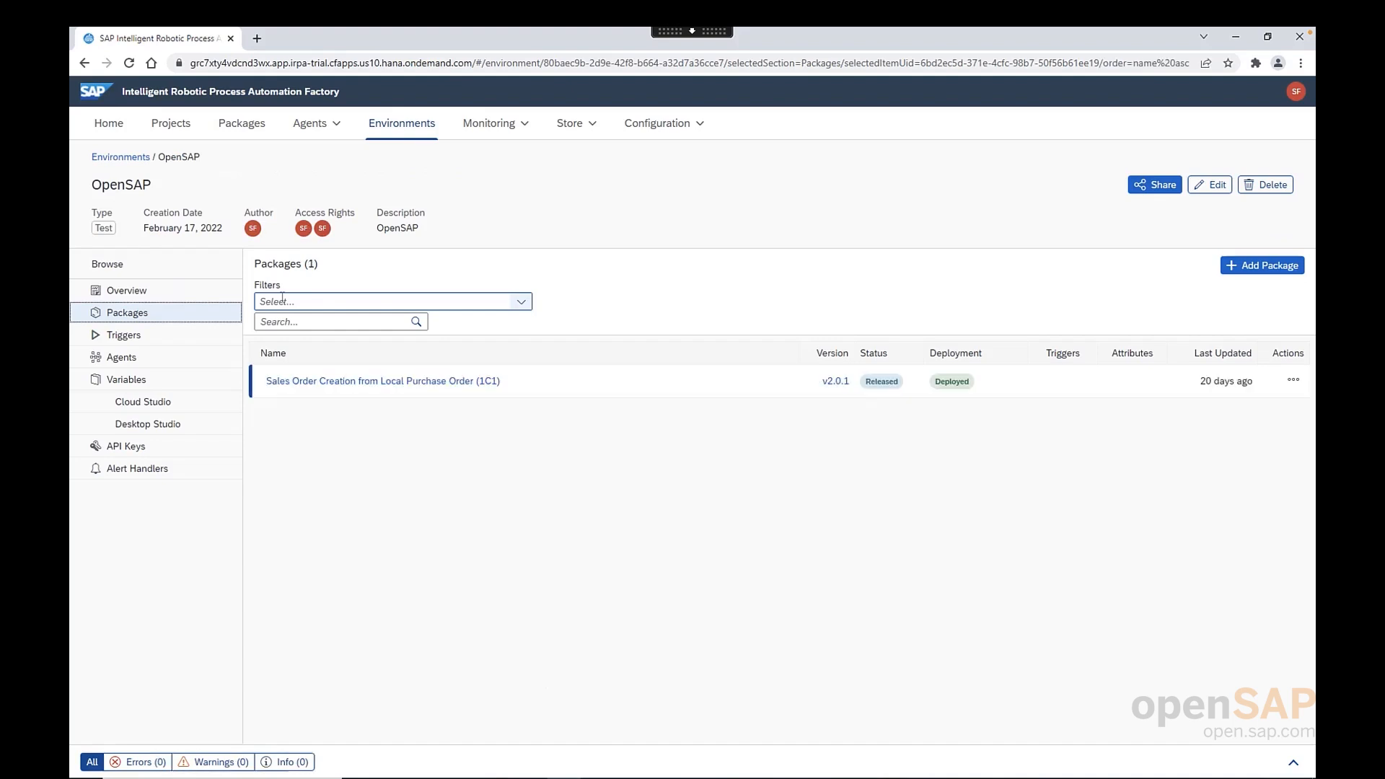
- Add the Business Document Extraction from E-Mail (1x1) v1.0.0 package to the OpenSAP environment
click(1262, 265)
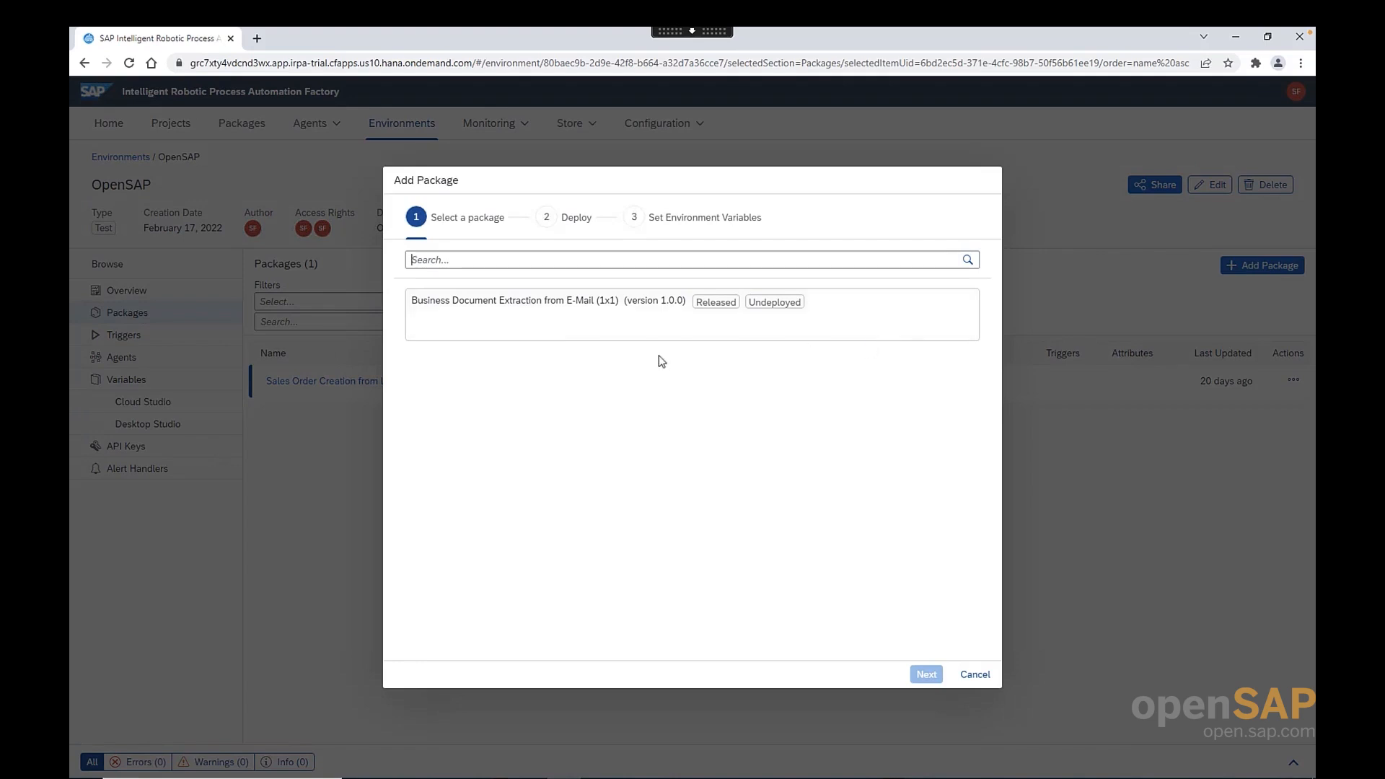
mouse_move(548, 321)
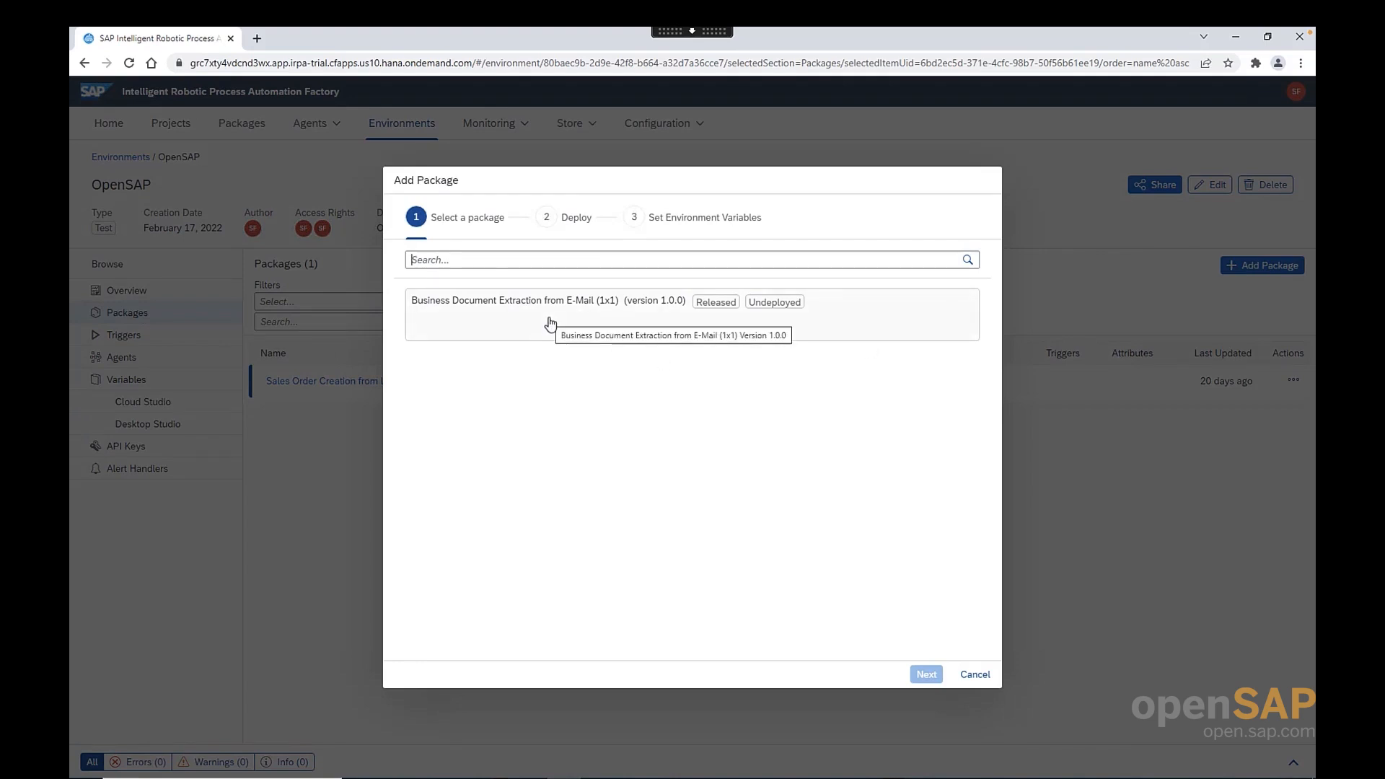
click(548, 313)
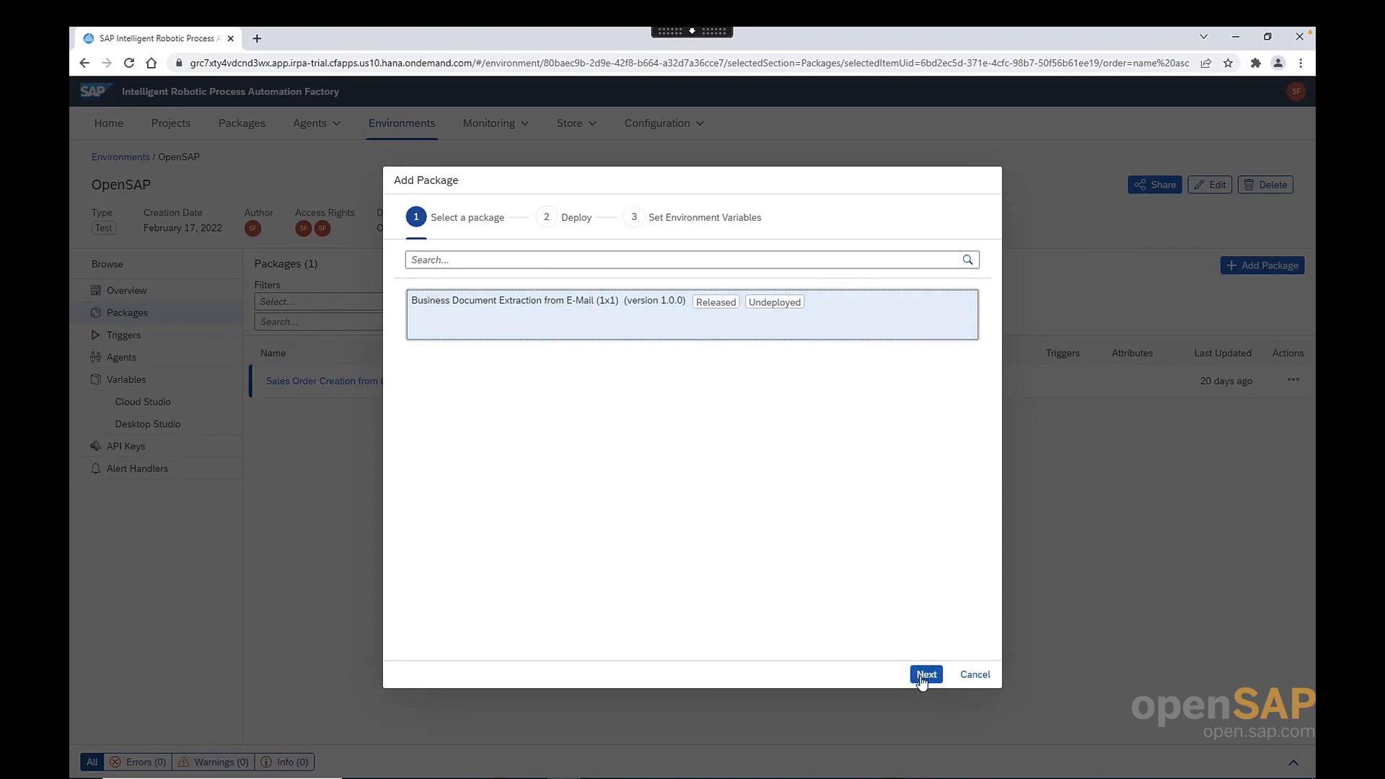
click(925, 674)
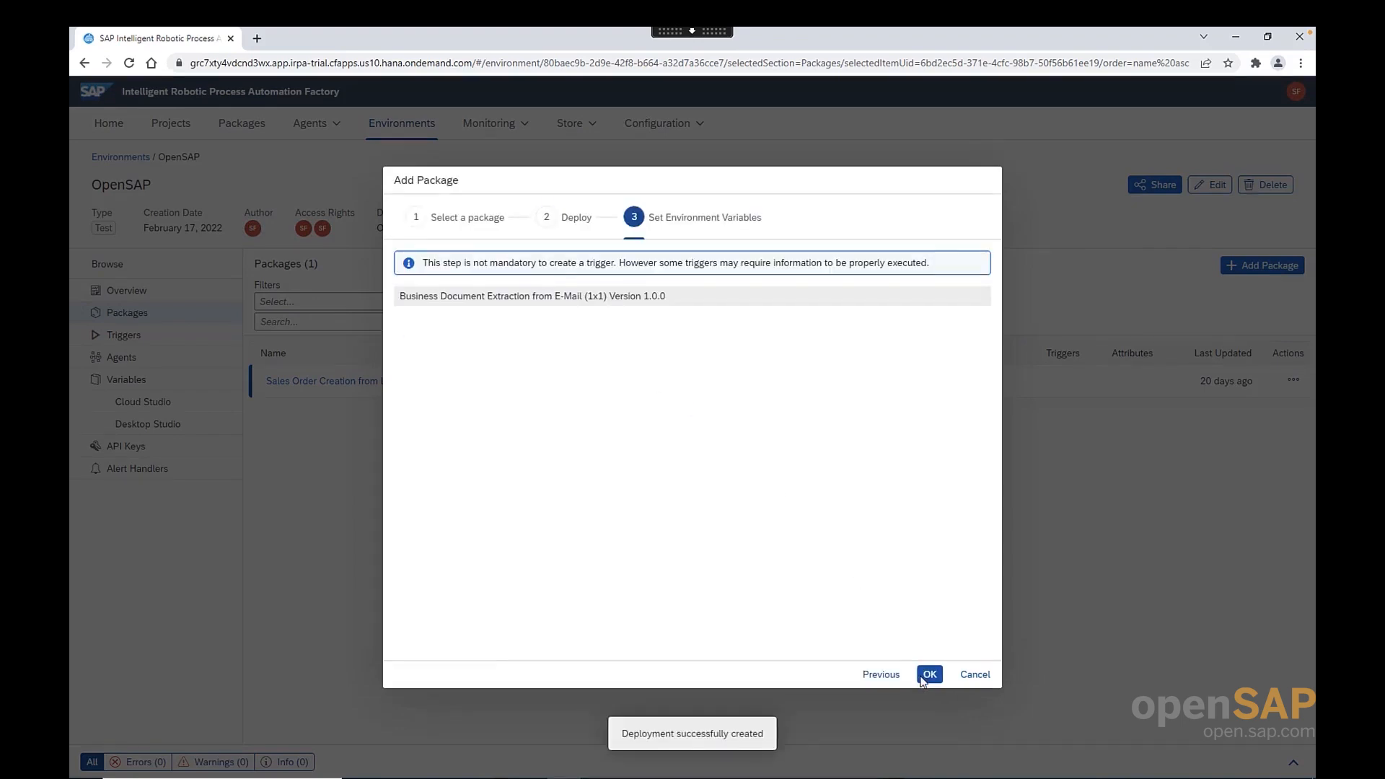
click(928, 674)
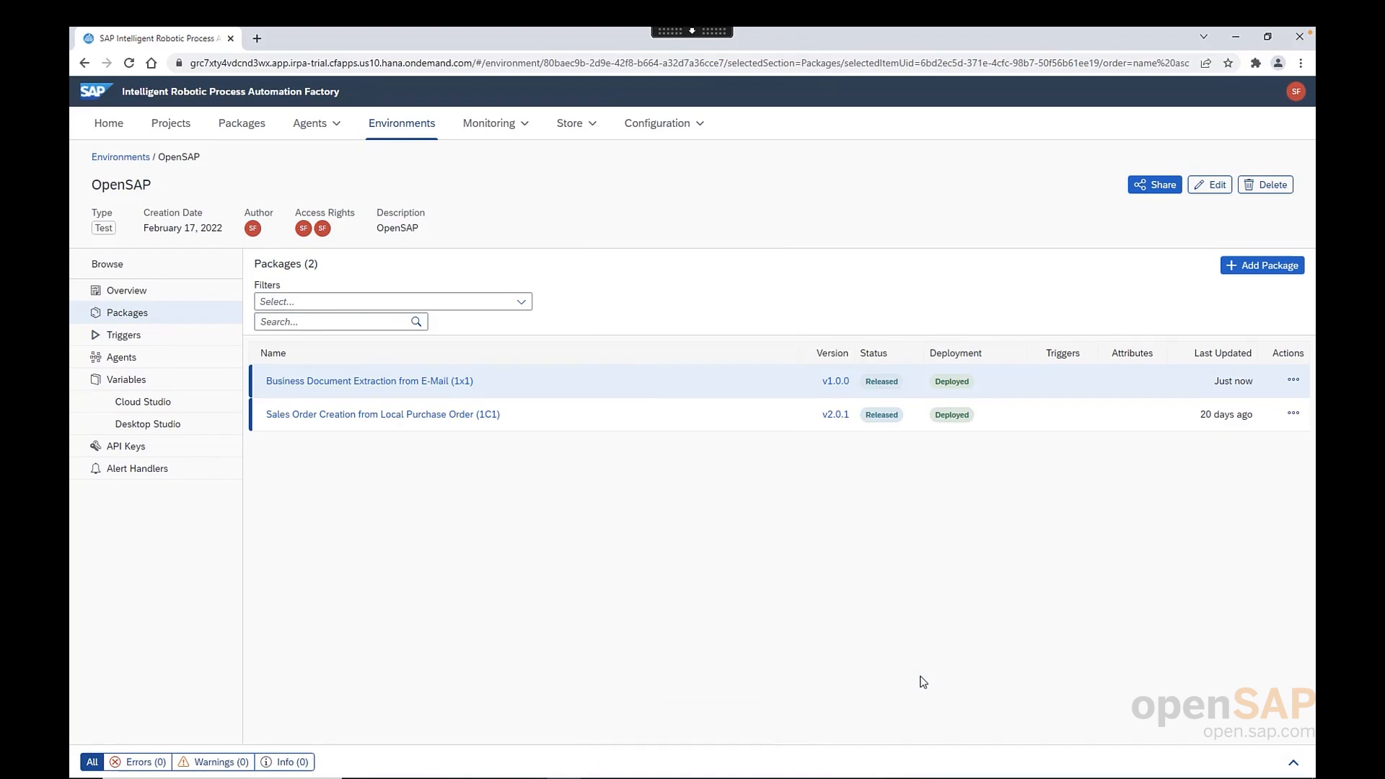
mouse_move(1249, 459)
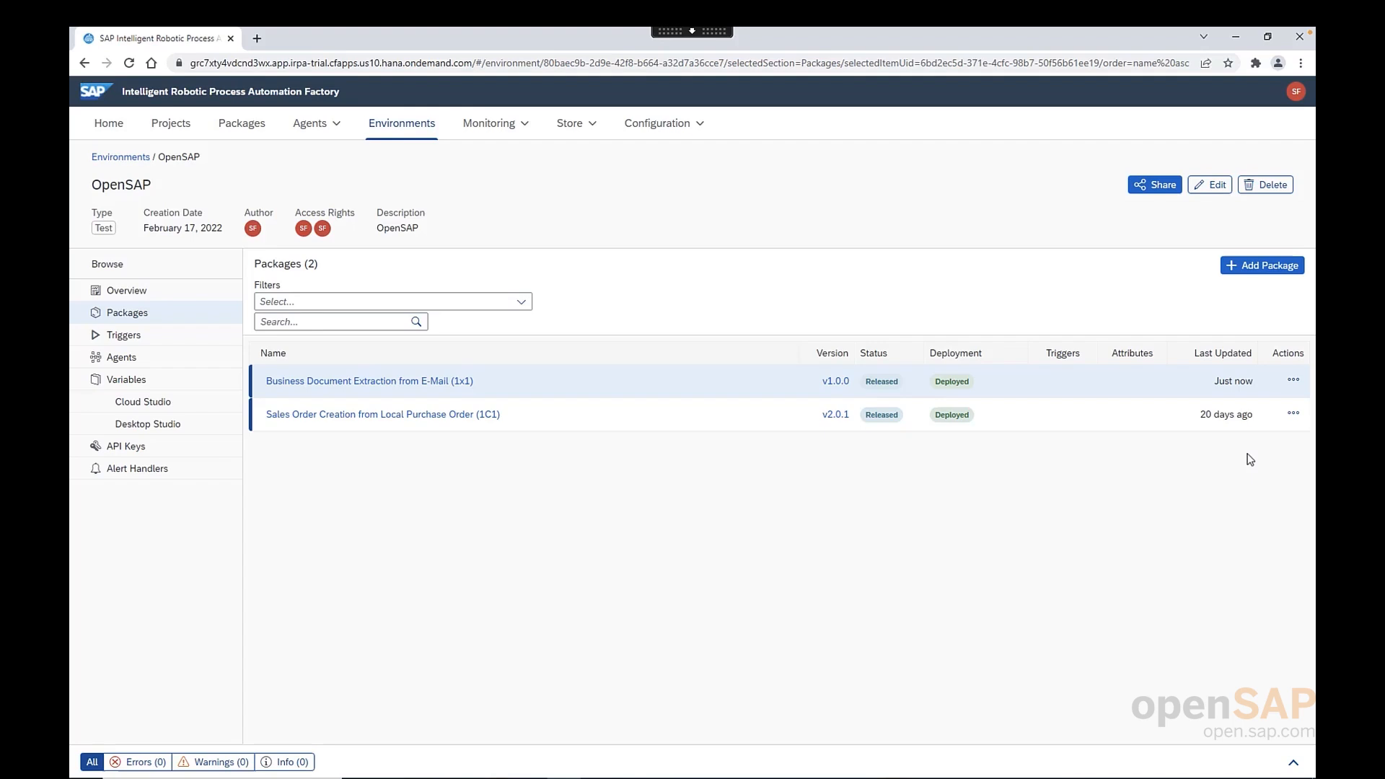
- Add a trigger to the deployed package, choosing the Scheduled type to open the Scheduled_01 form
click(1292, 381)
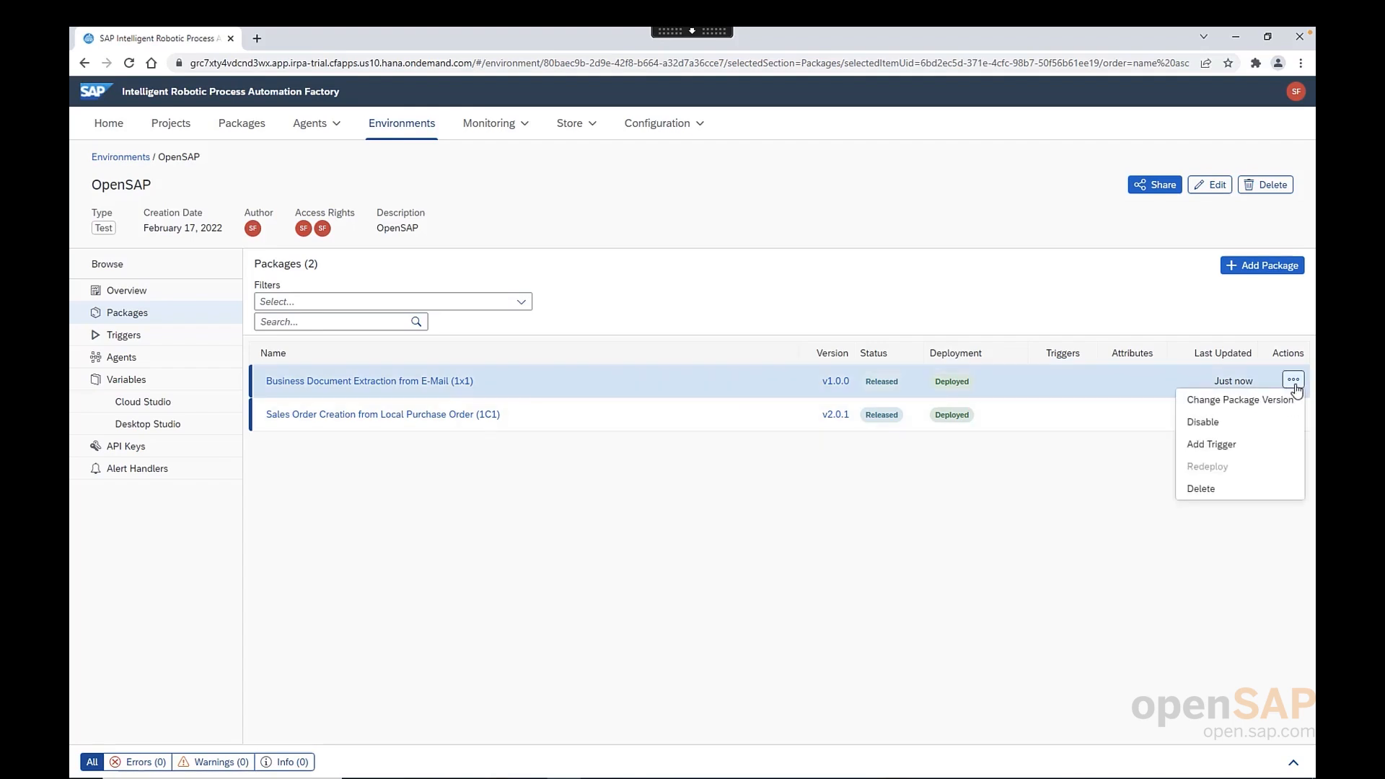
mouse_move(1236, 449)
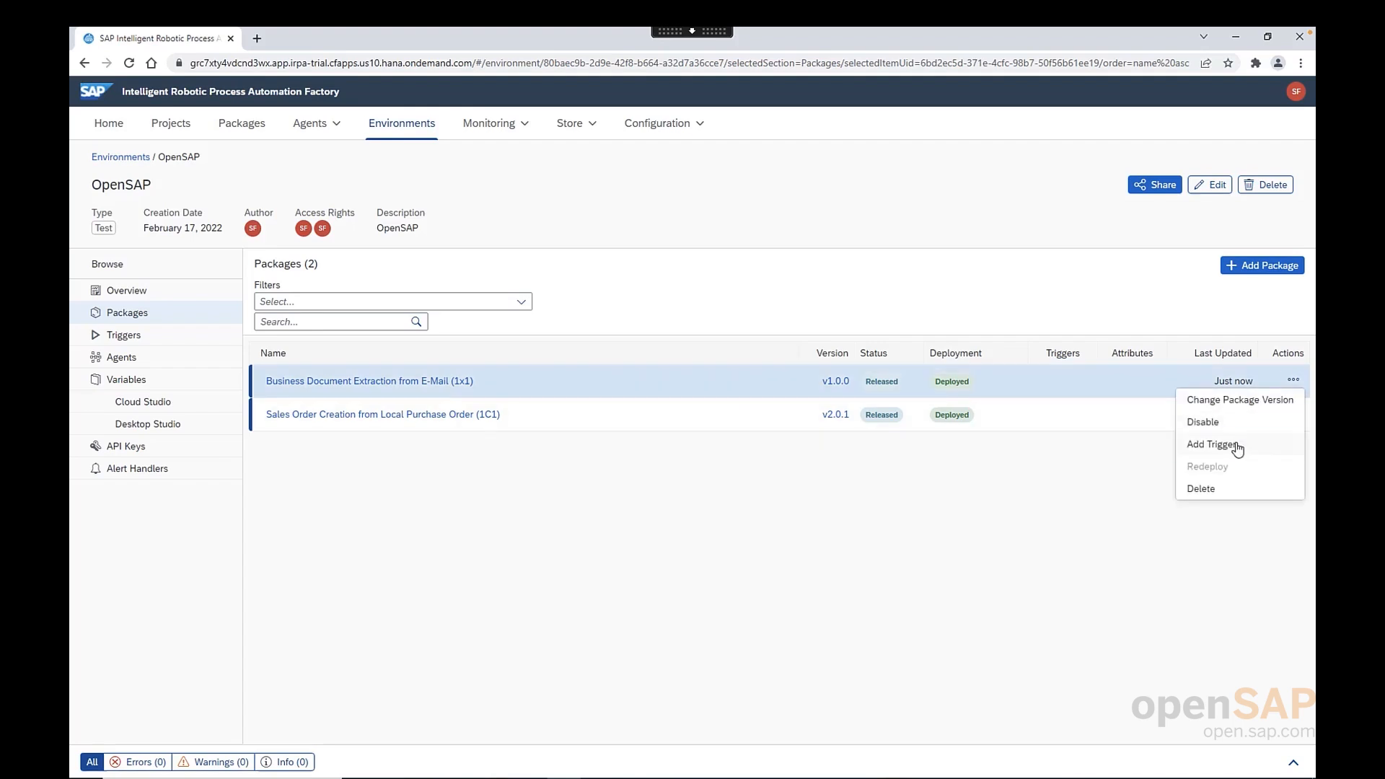
click(1211, 443)
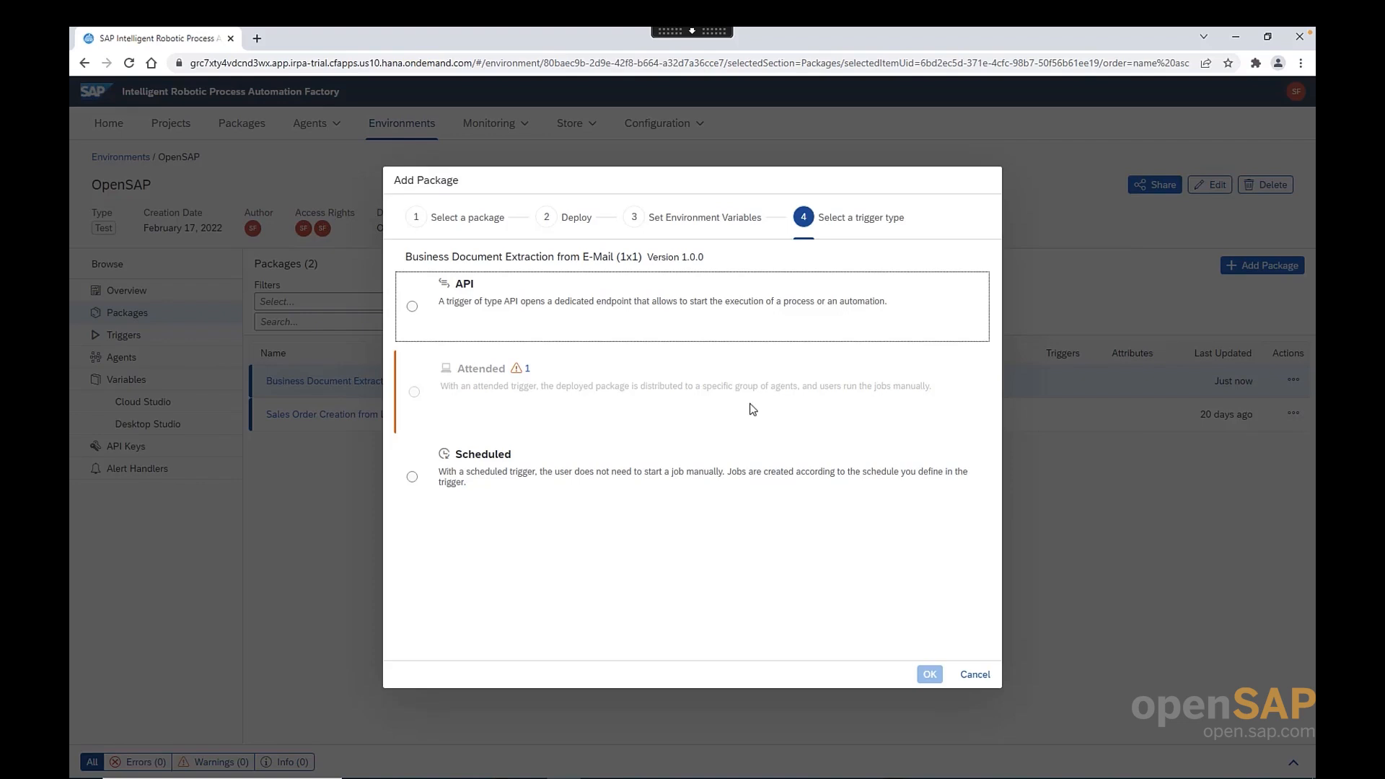
mouse_move(572, 322)
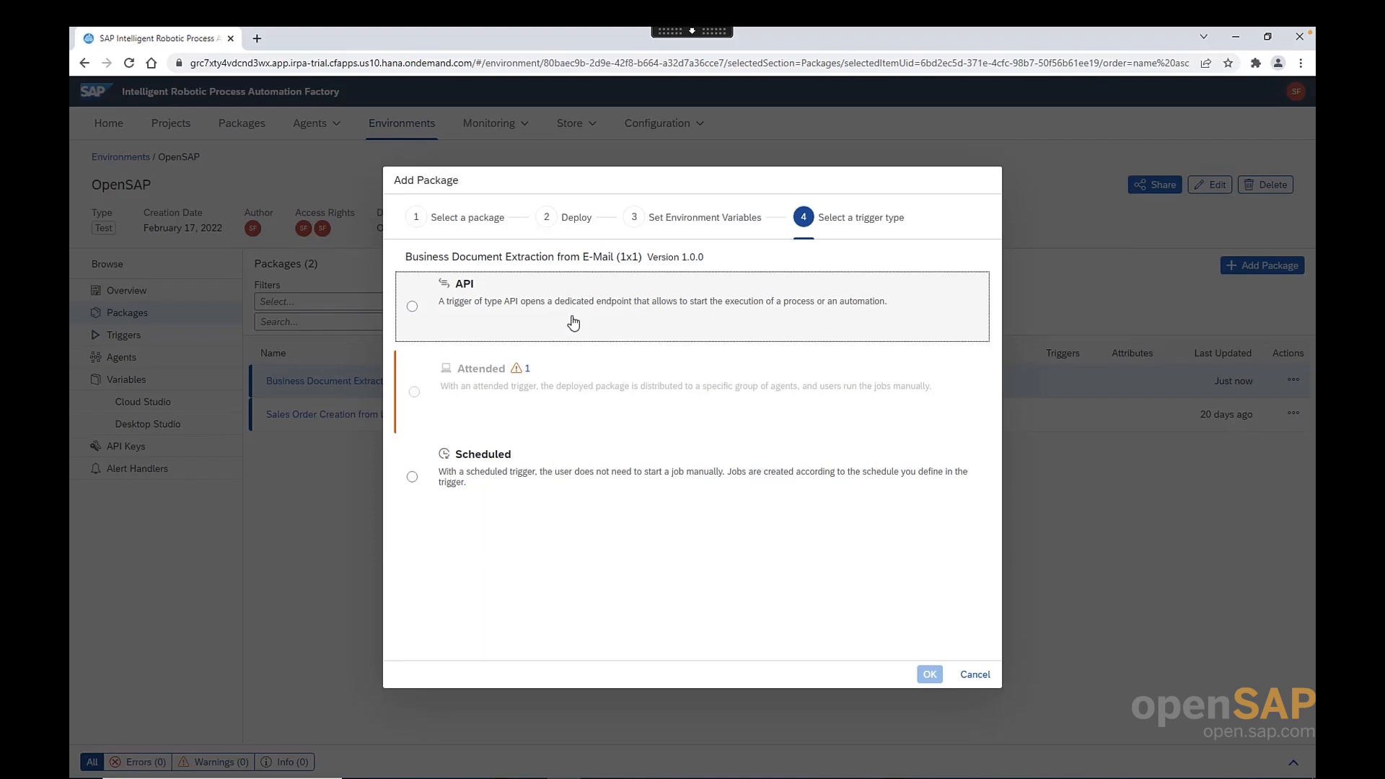
mouse_move(548, 385)
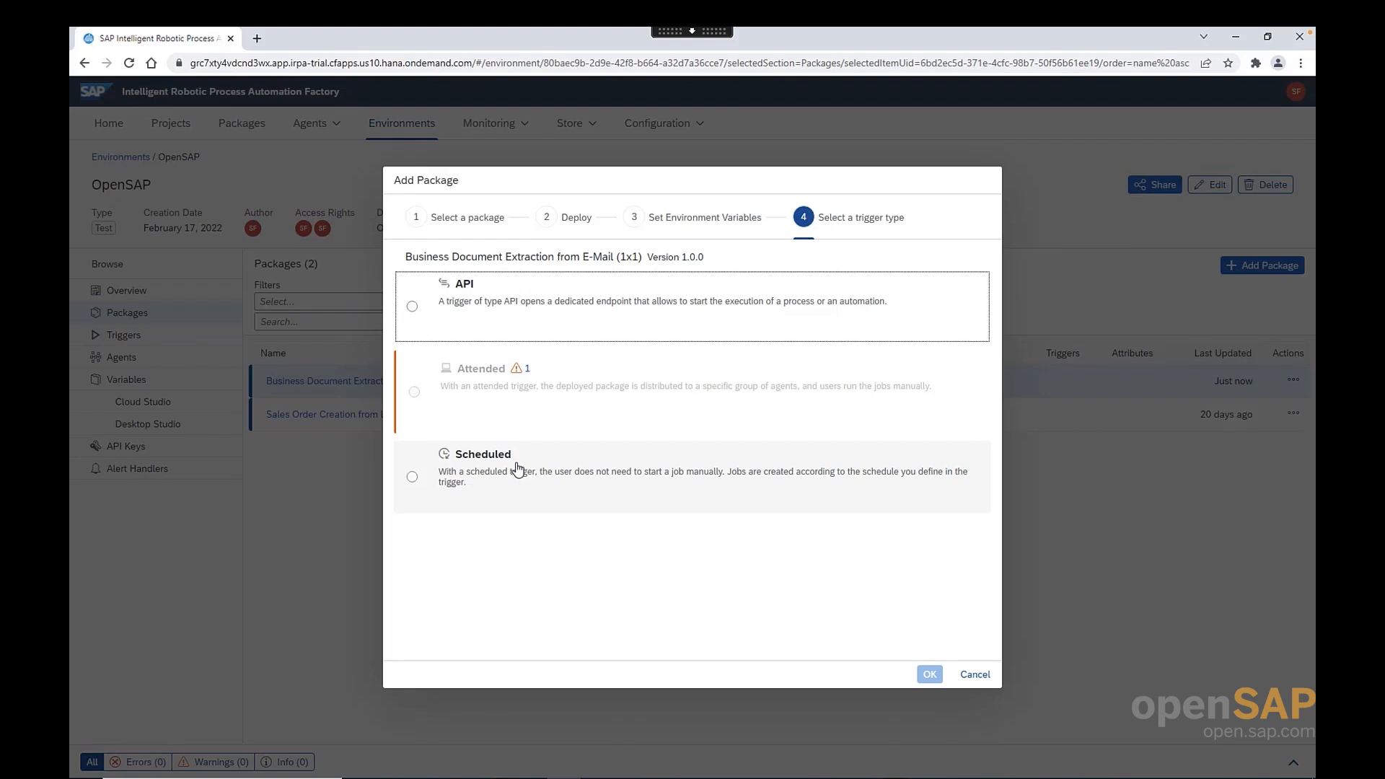
mouse_move(499, 477)
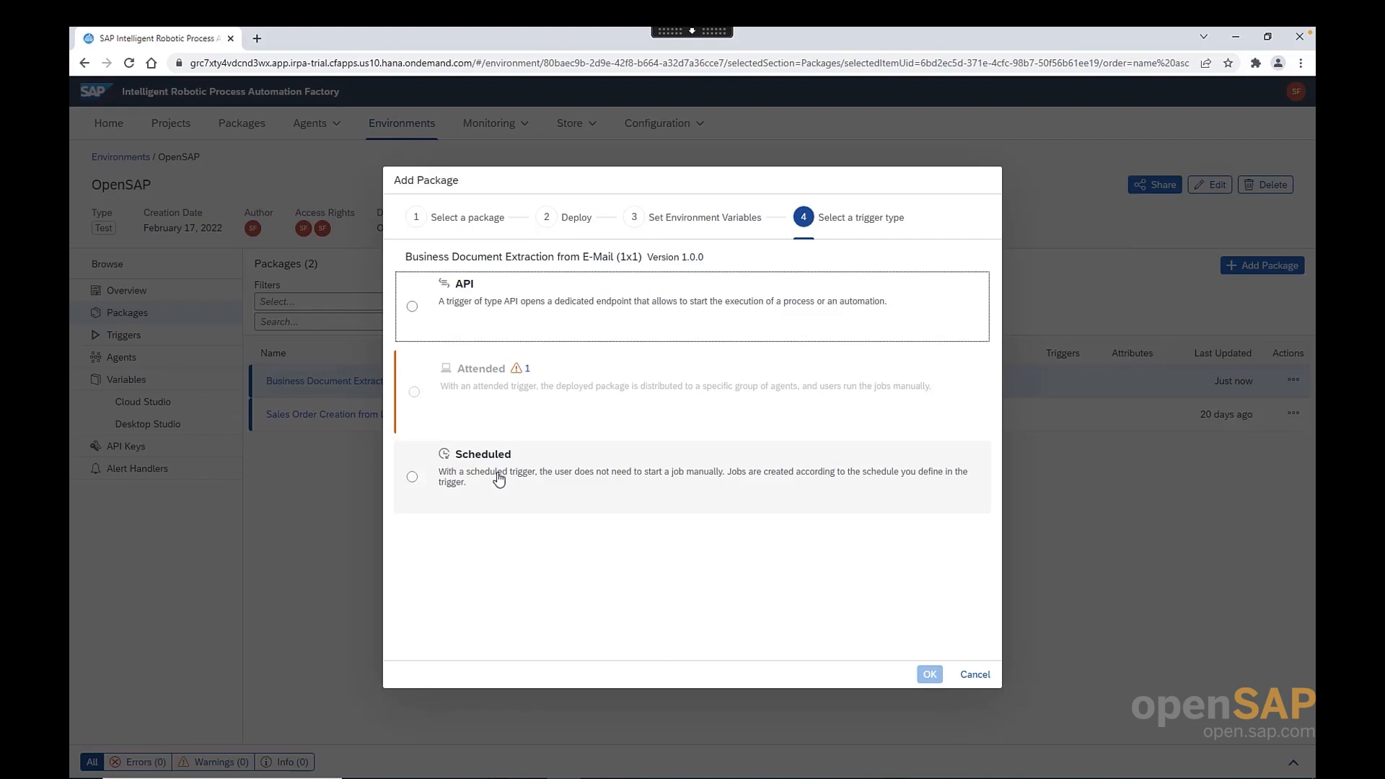
click(411, 478)
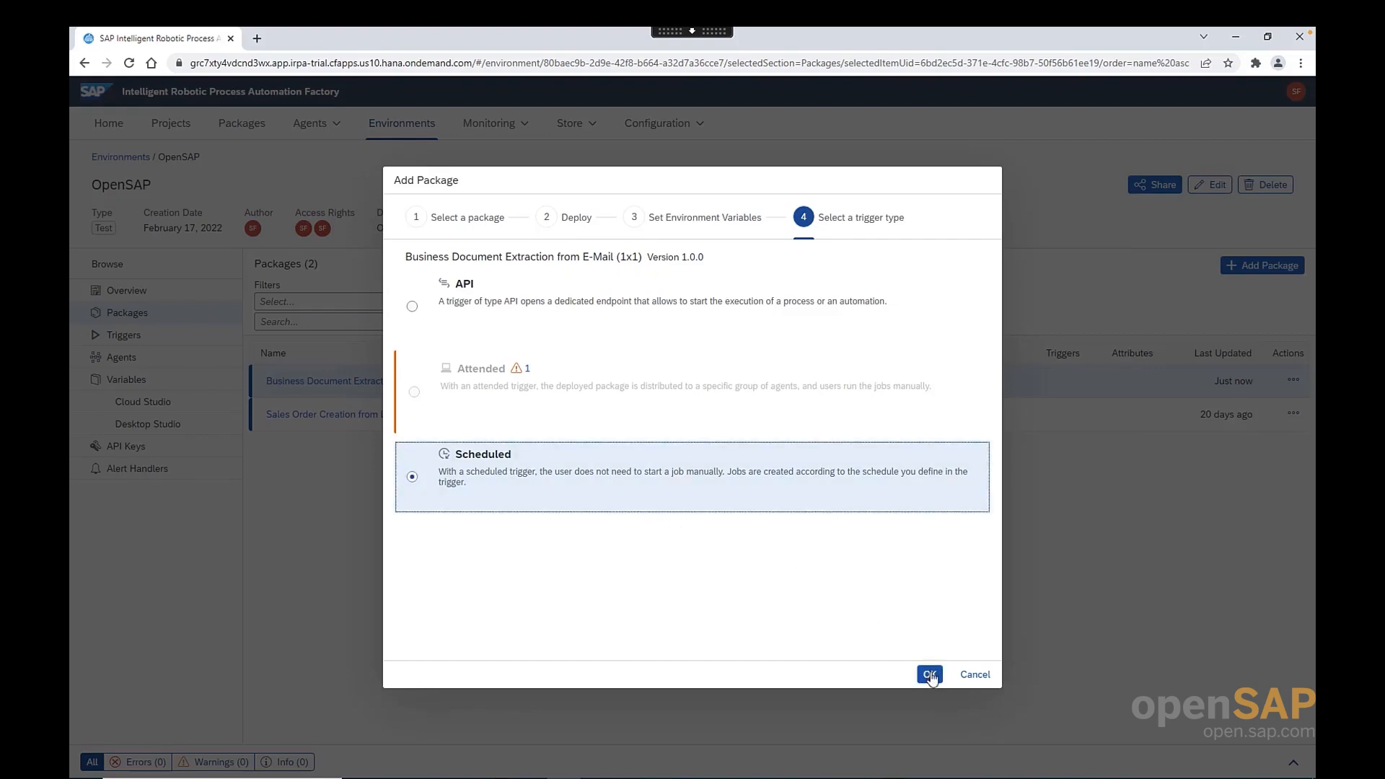
click(927, 674)
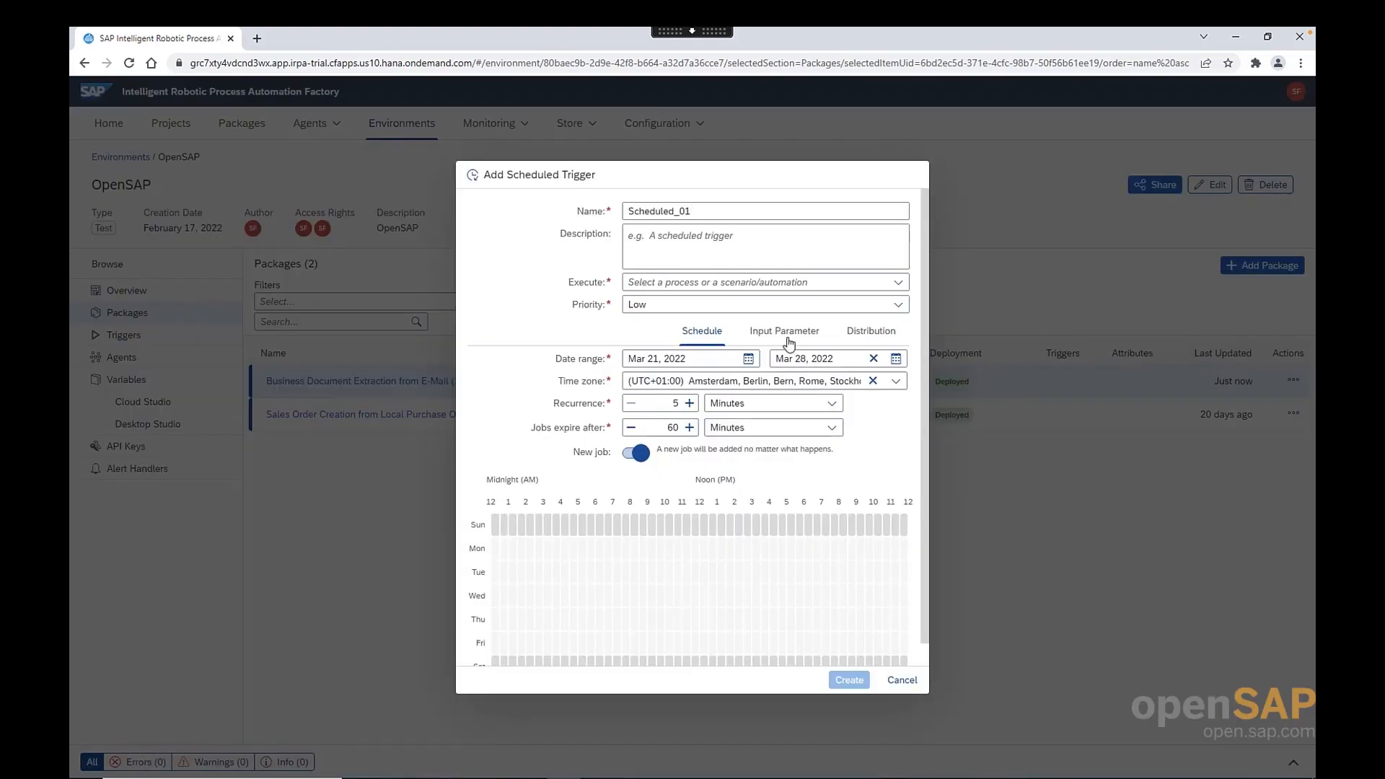
mouse_move(619, 270)
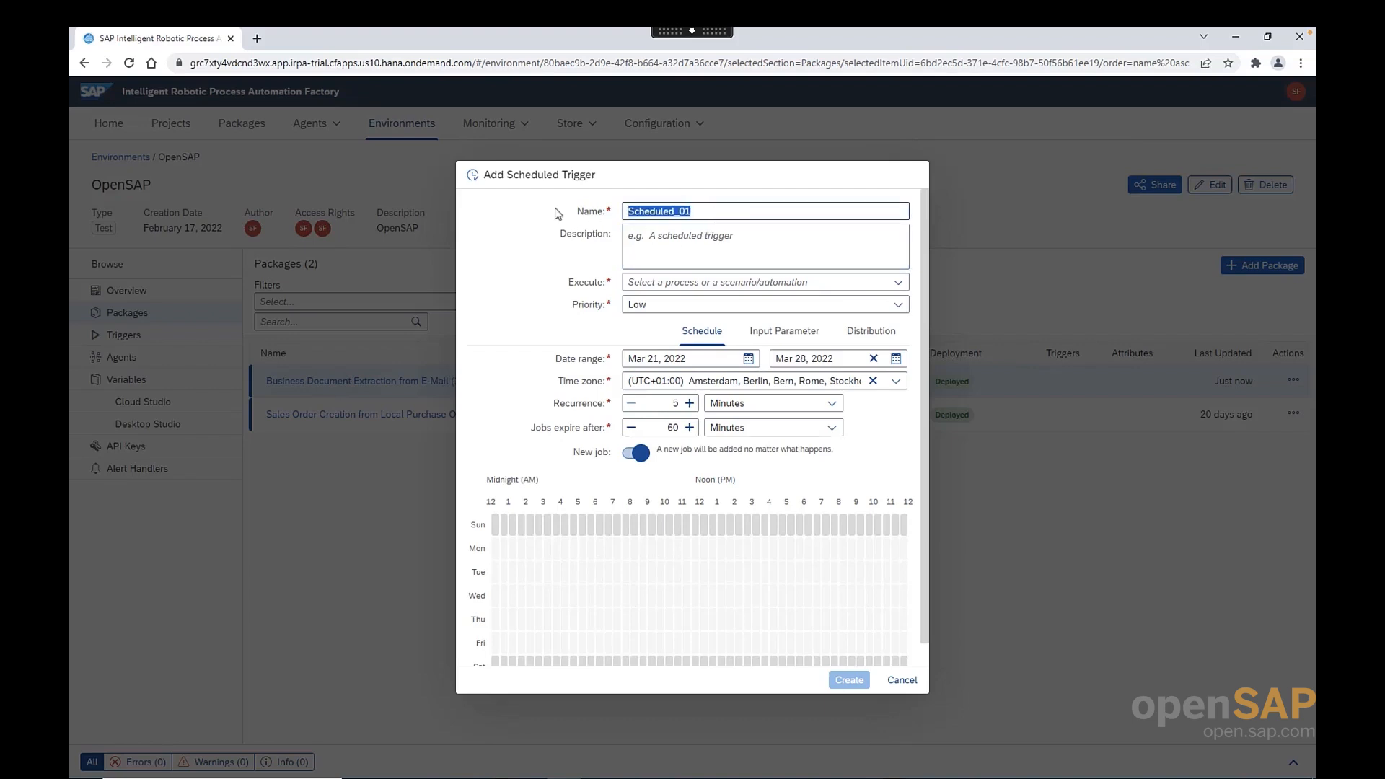
- Name the trigger OpenSAP and have it execute Main Automation on weekday 7 AM slots
text(OpenSA)
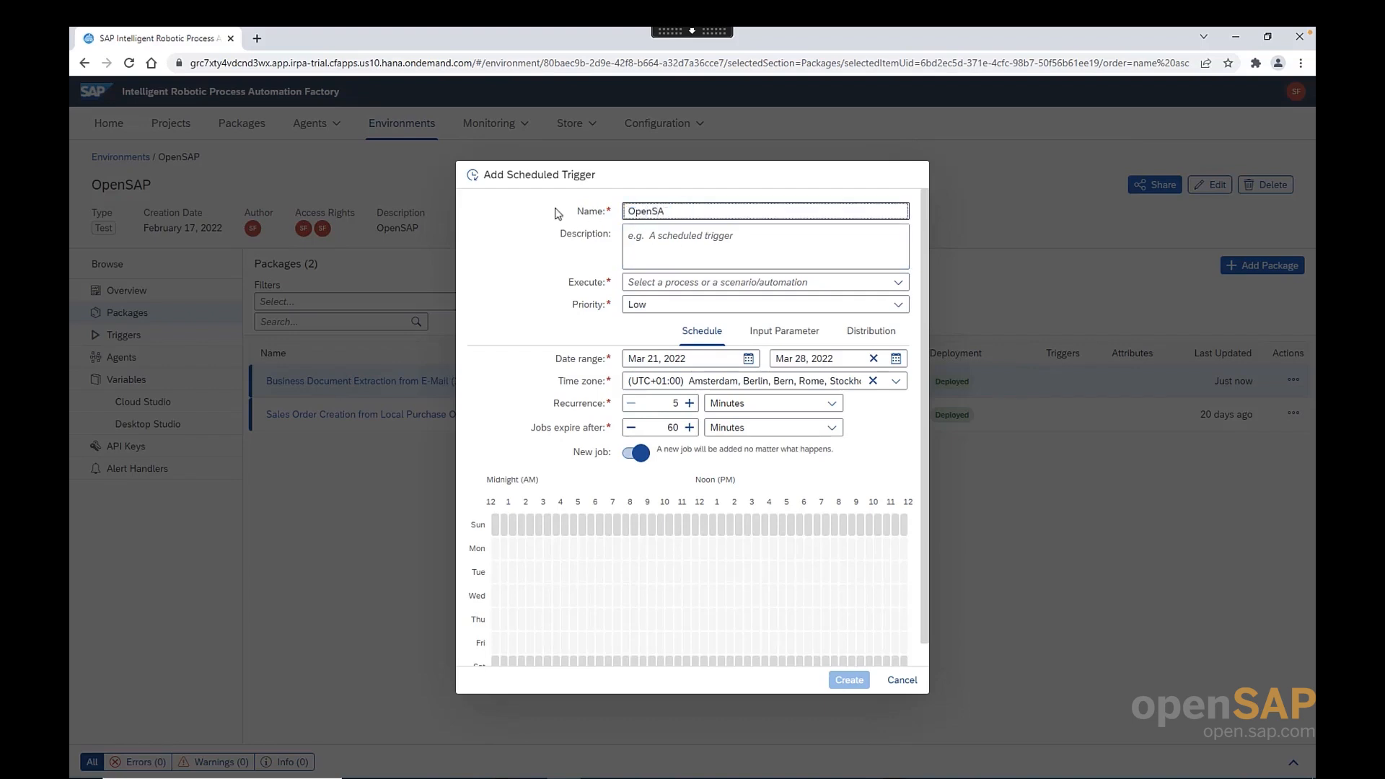
click(894, 281)
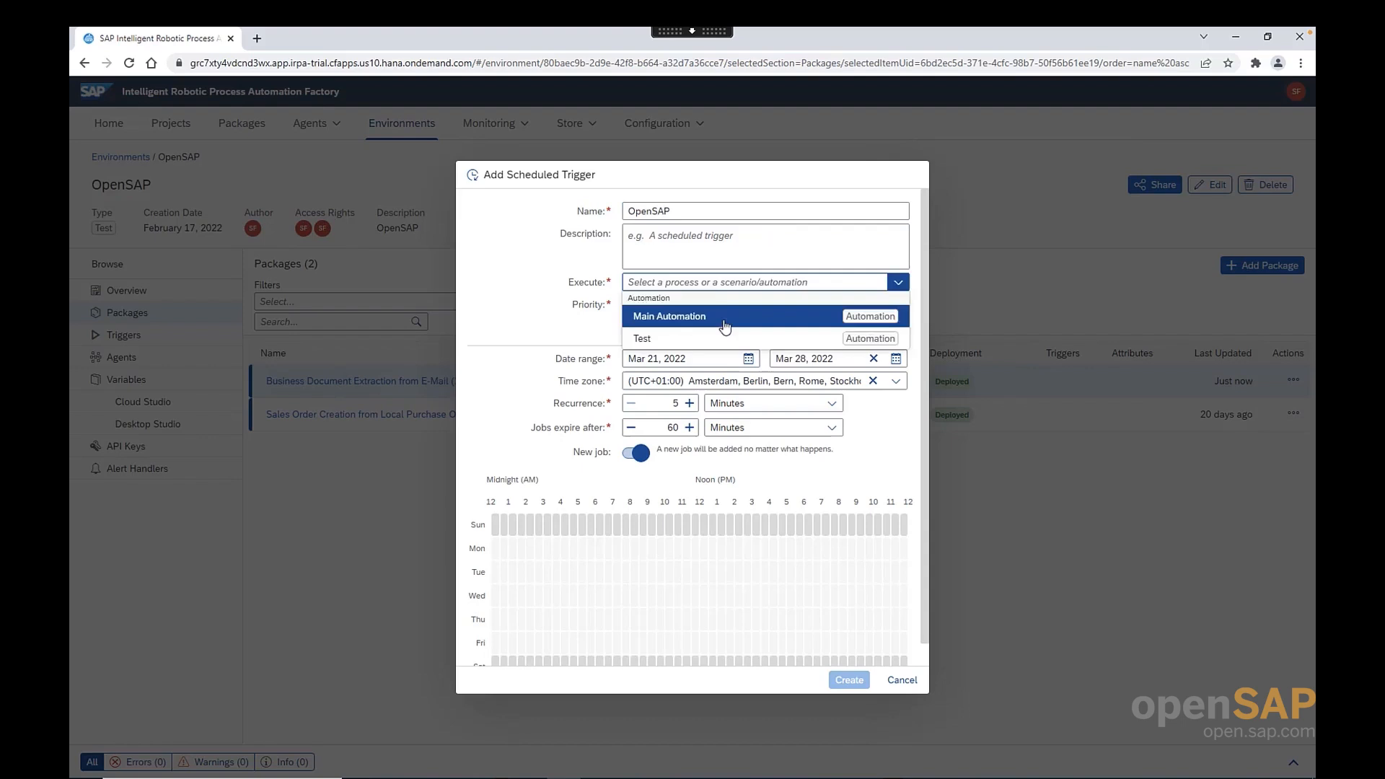
click(668, 316)
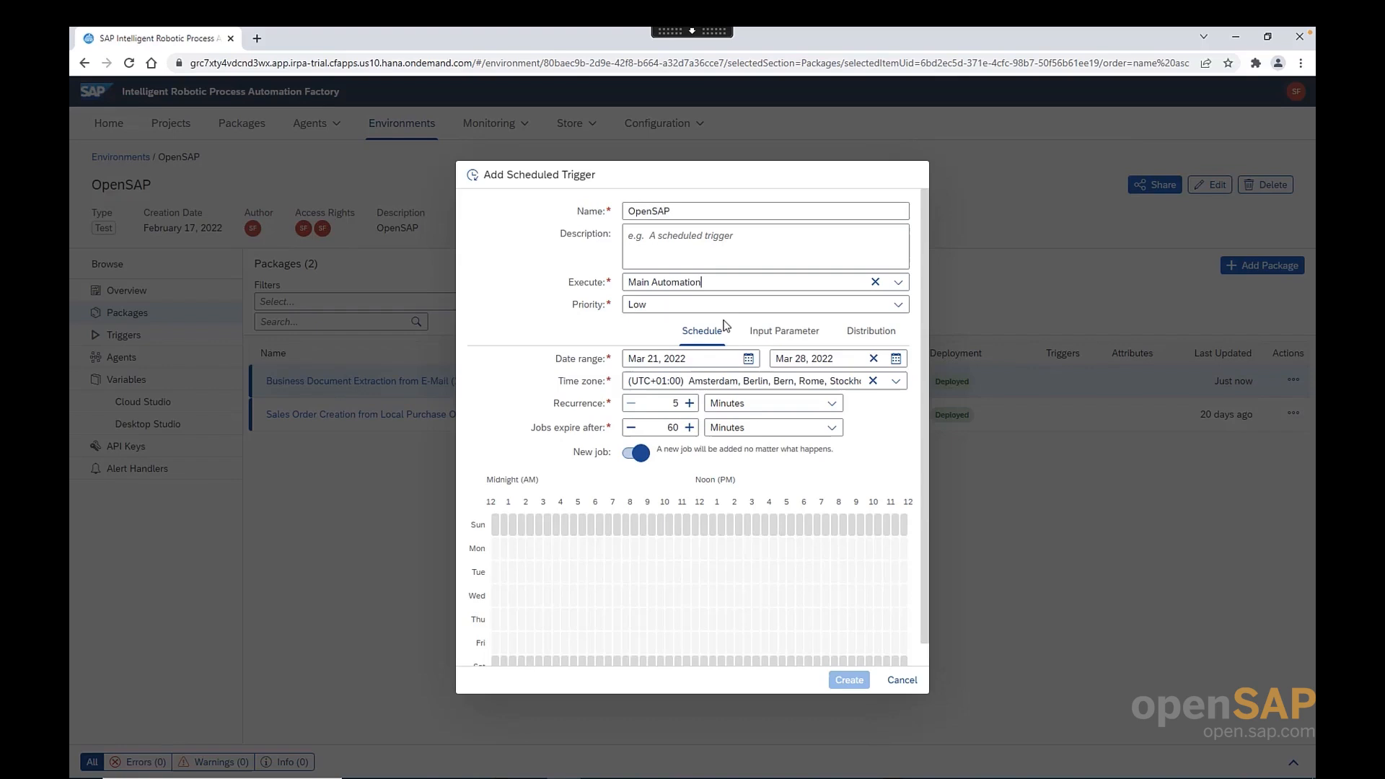
mouse_move(721, 333)
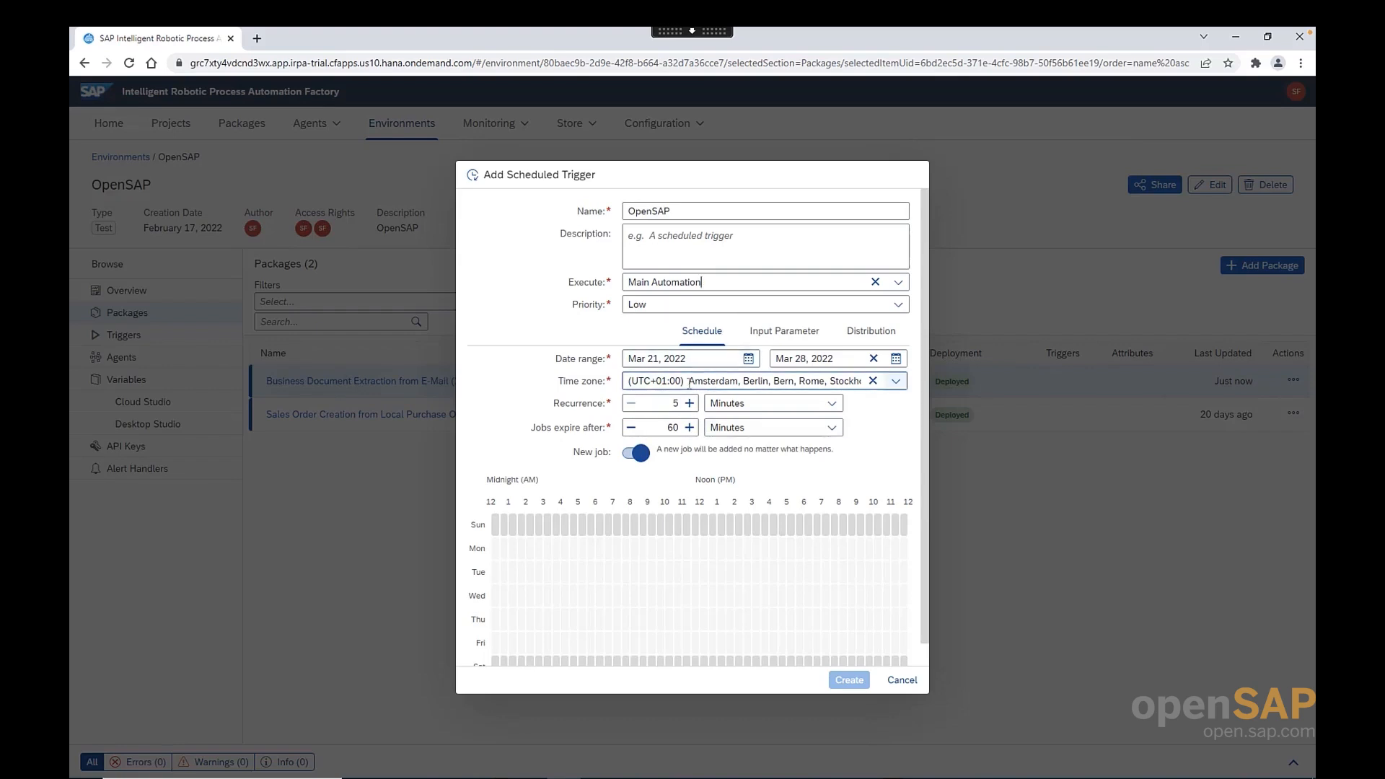
mouse_move(745, 381)
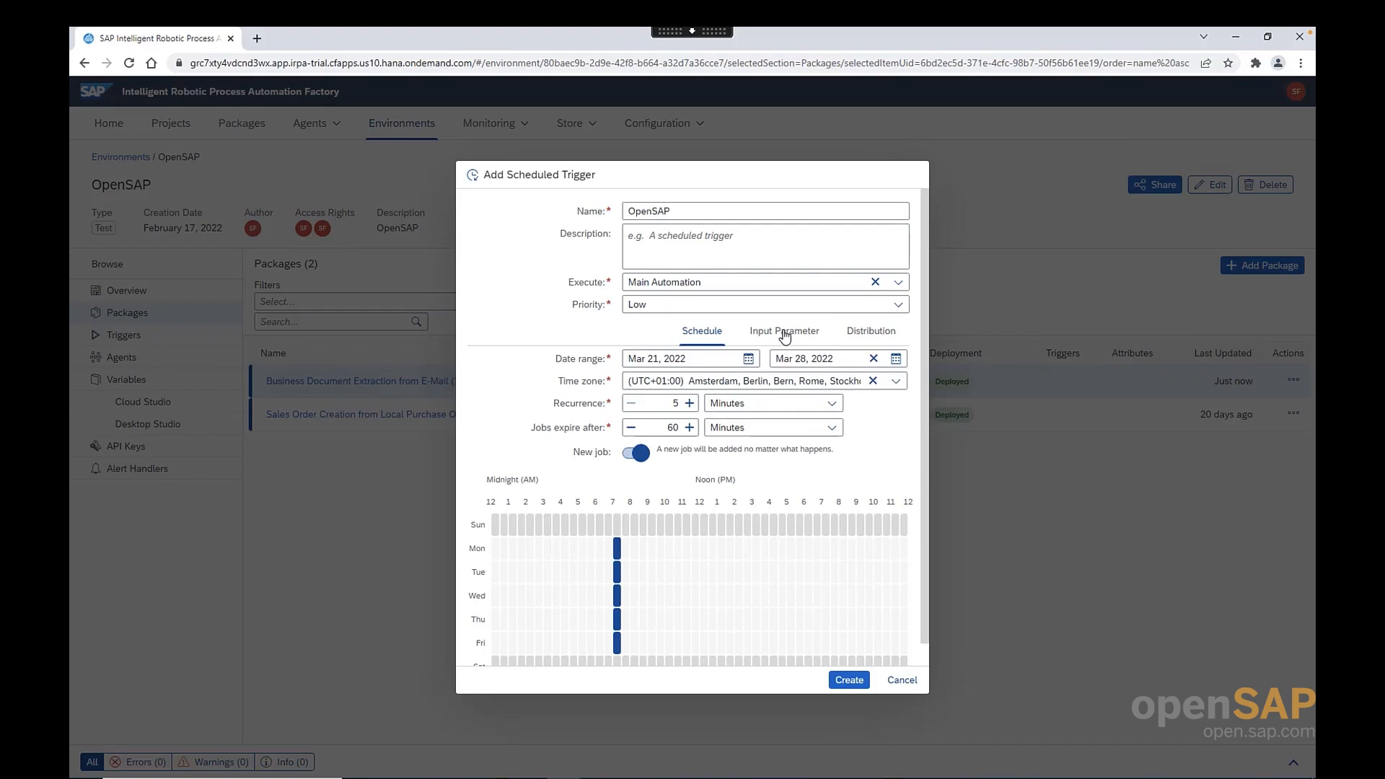
click(784, 330)
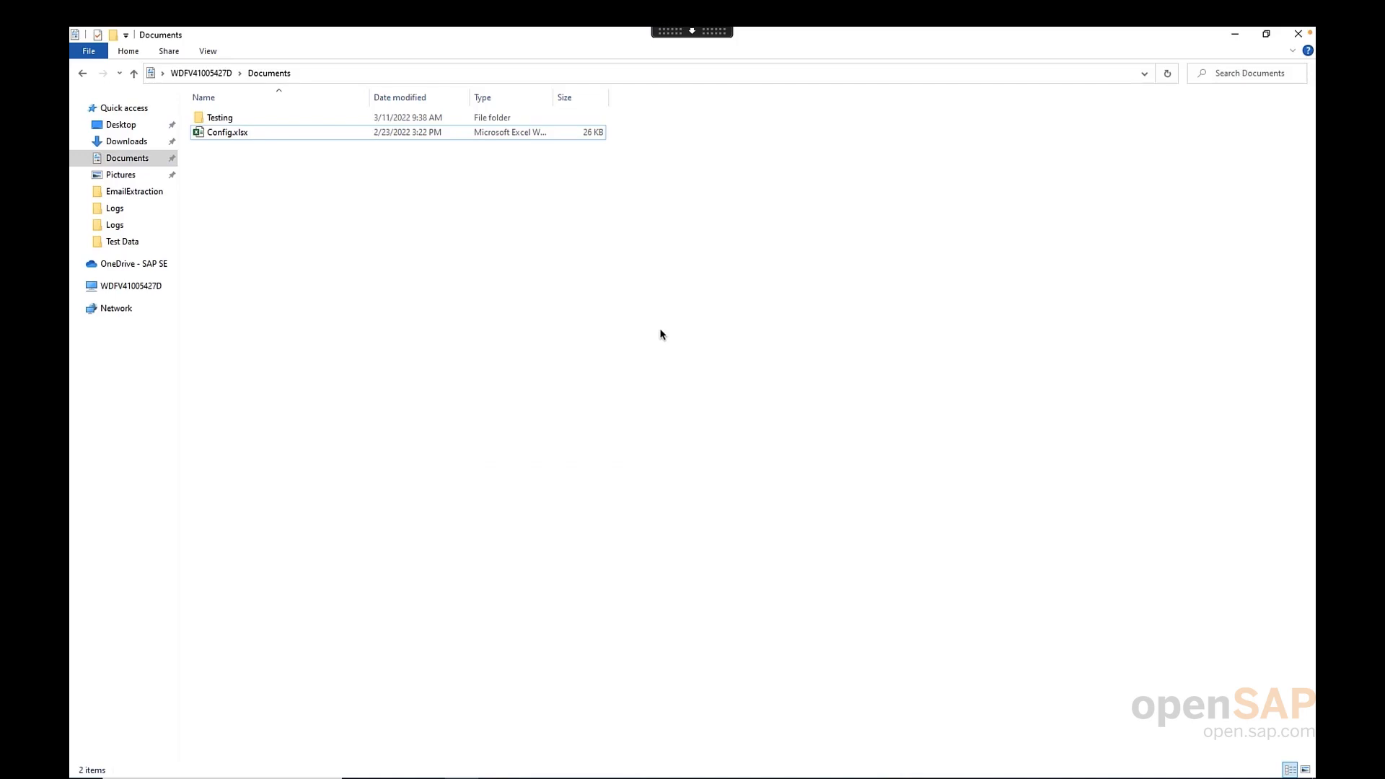
mouse_move(463, 270)
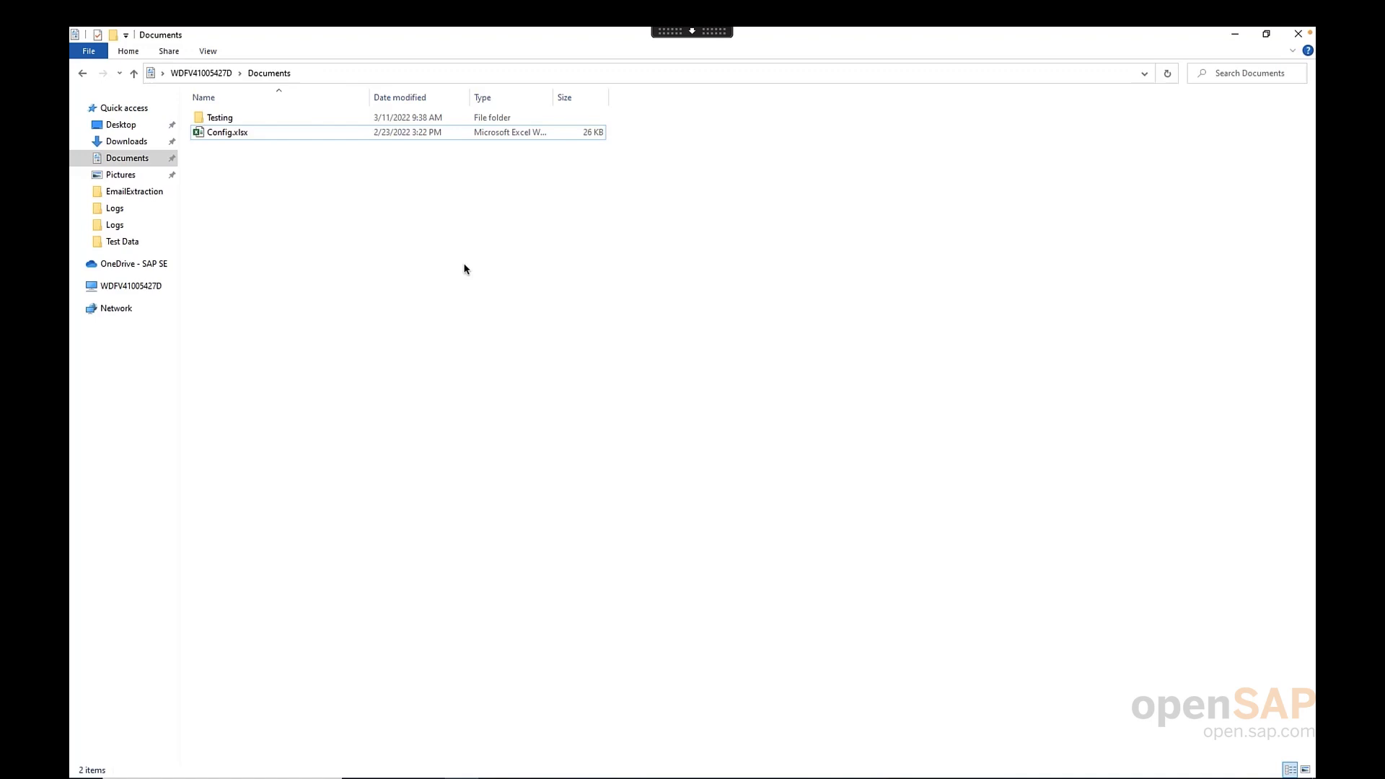
mouse_move(297, 237)
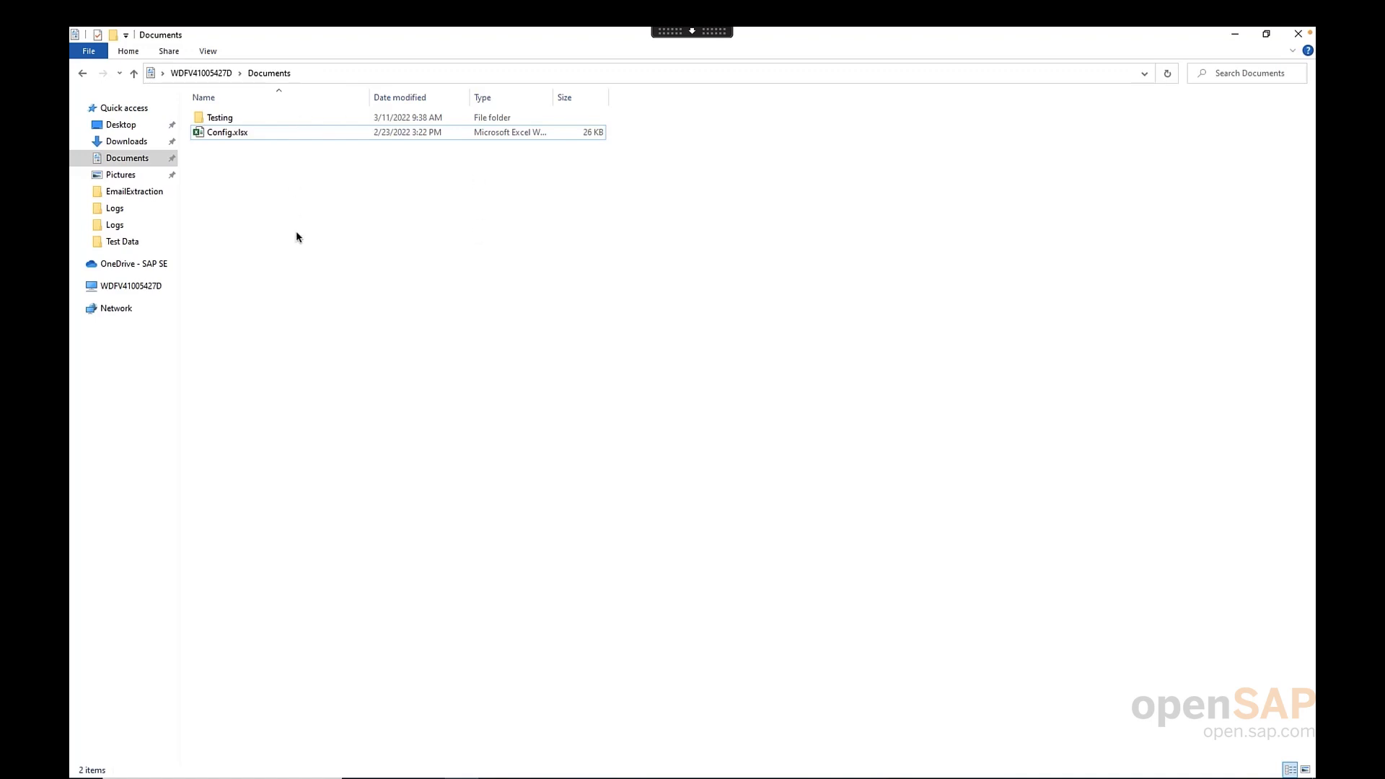
mouse_move(326, 304)
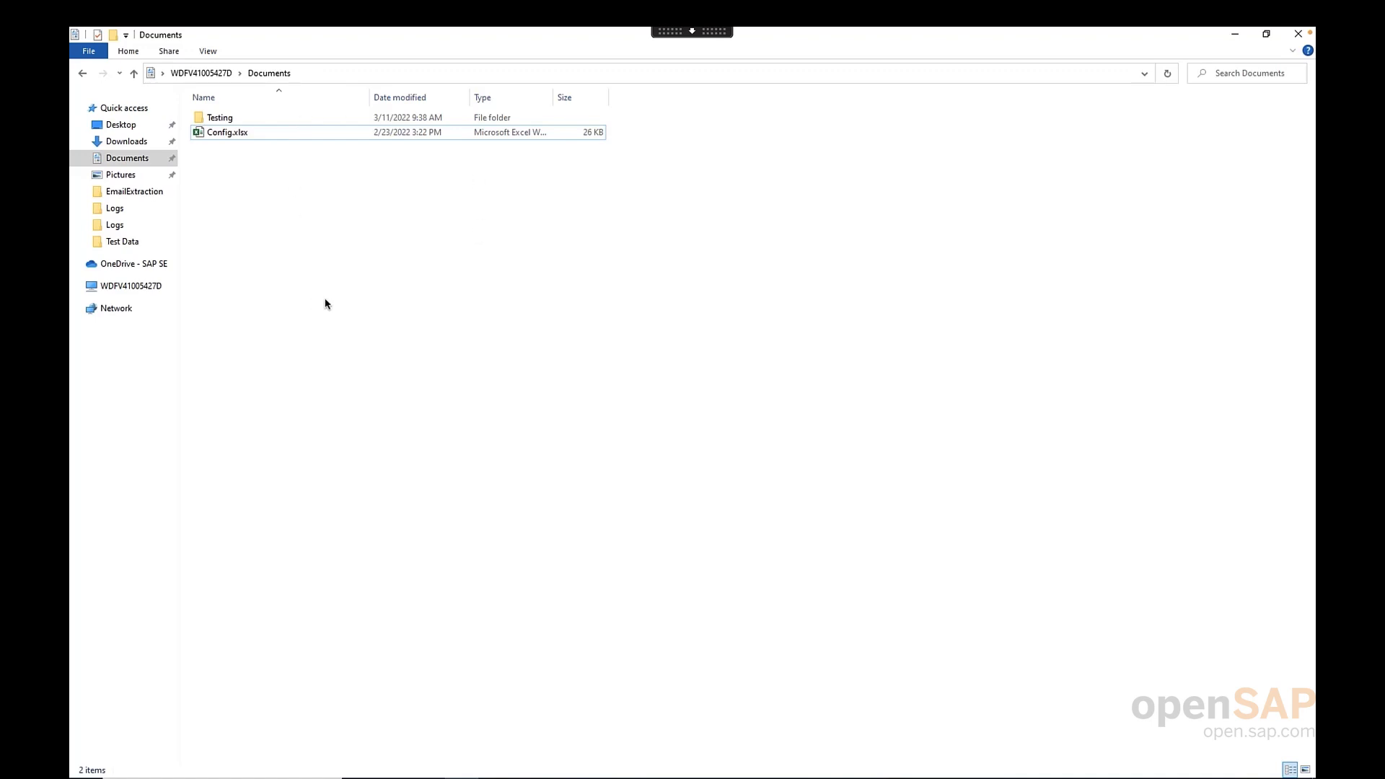
- Name the new Documents folder OpenSAP and confirm it
text(OpenSAP)
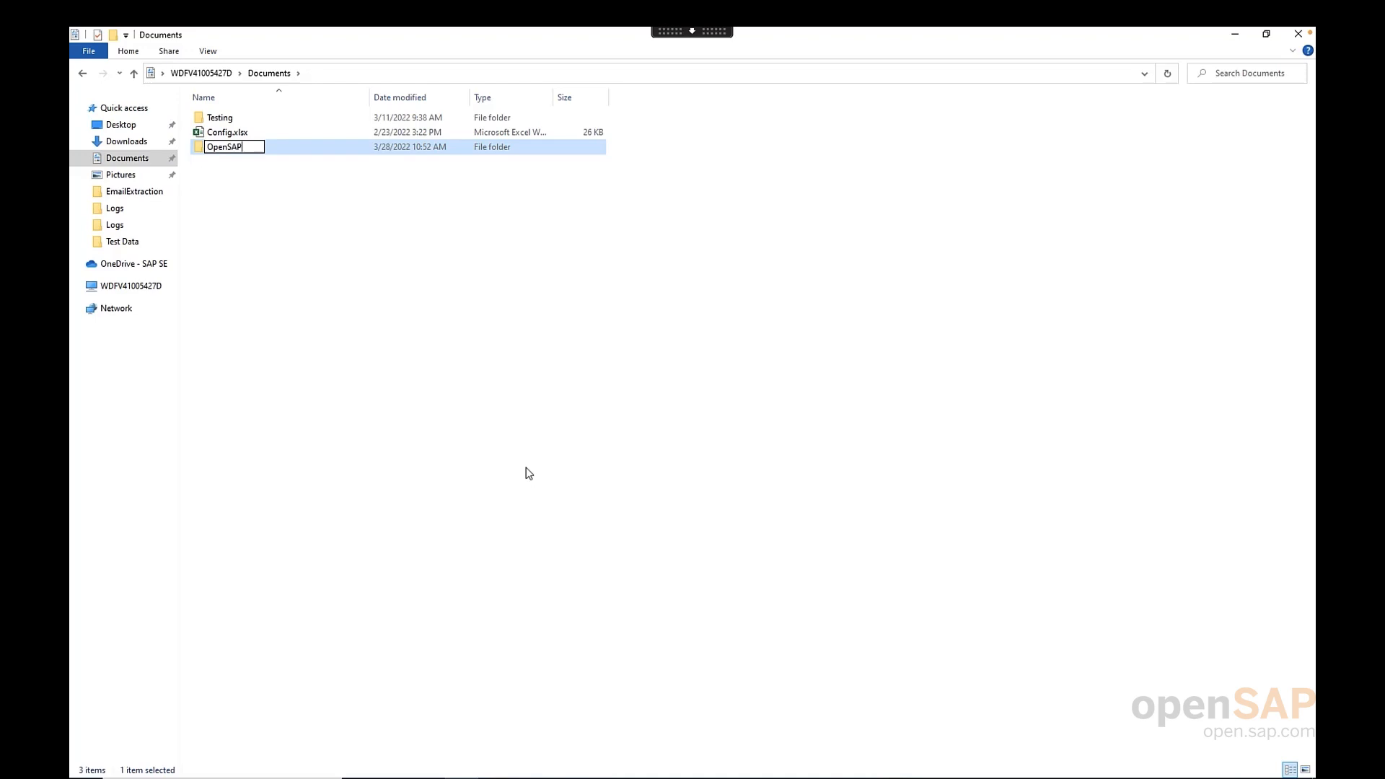
key(Return)
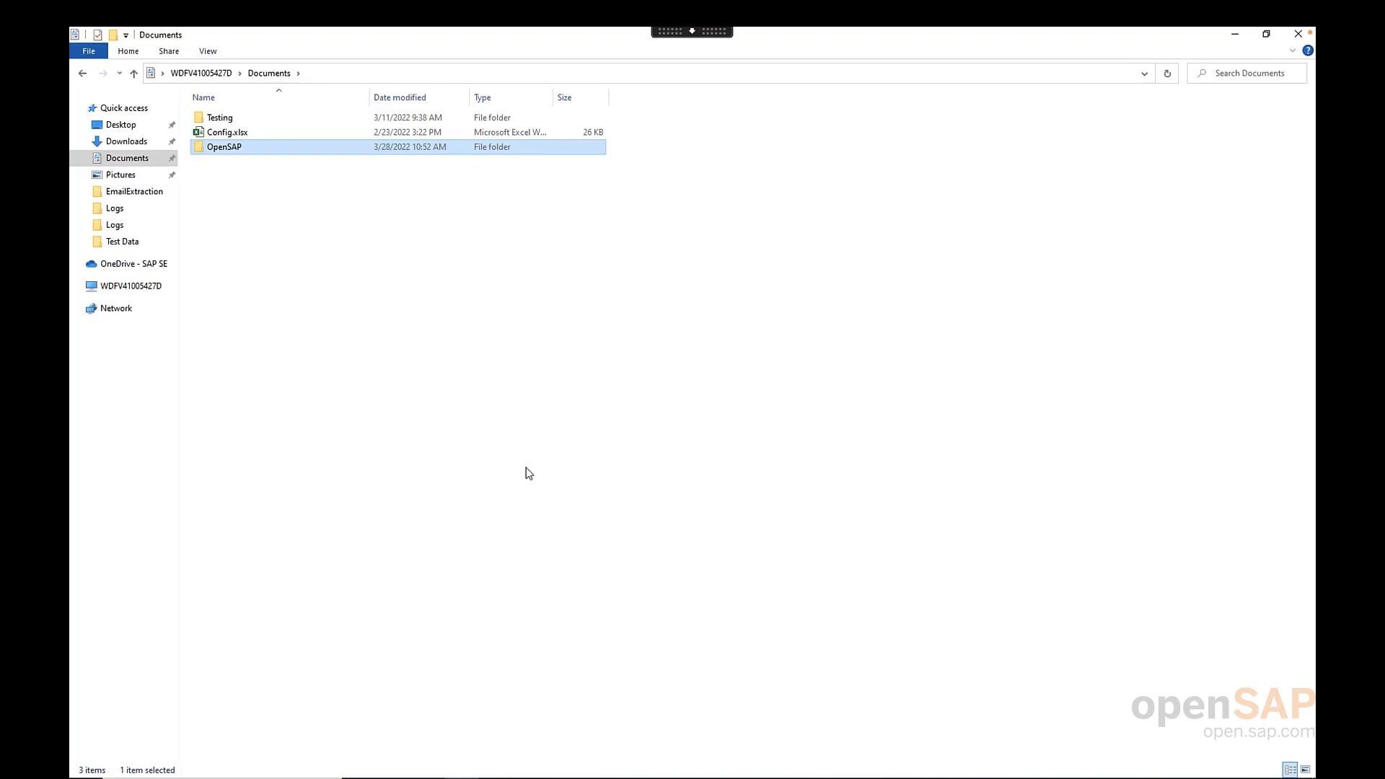
mouse_move(259, 182)
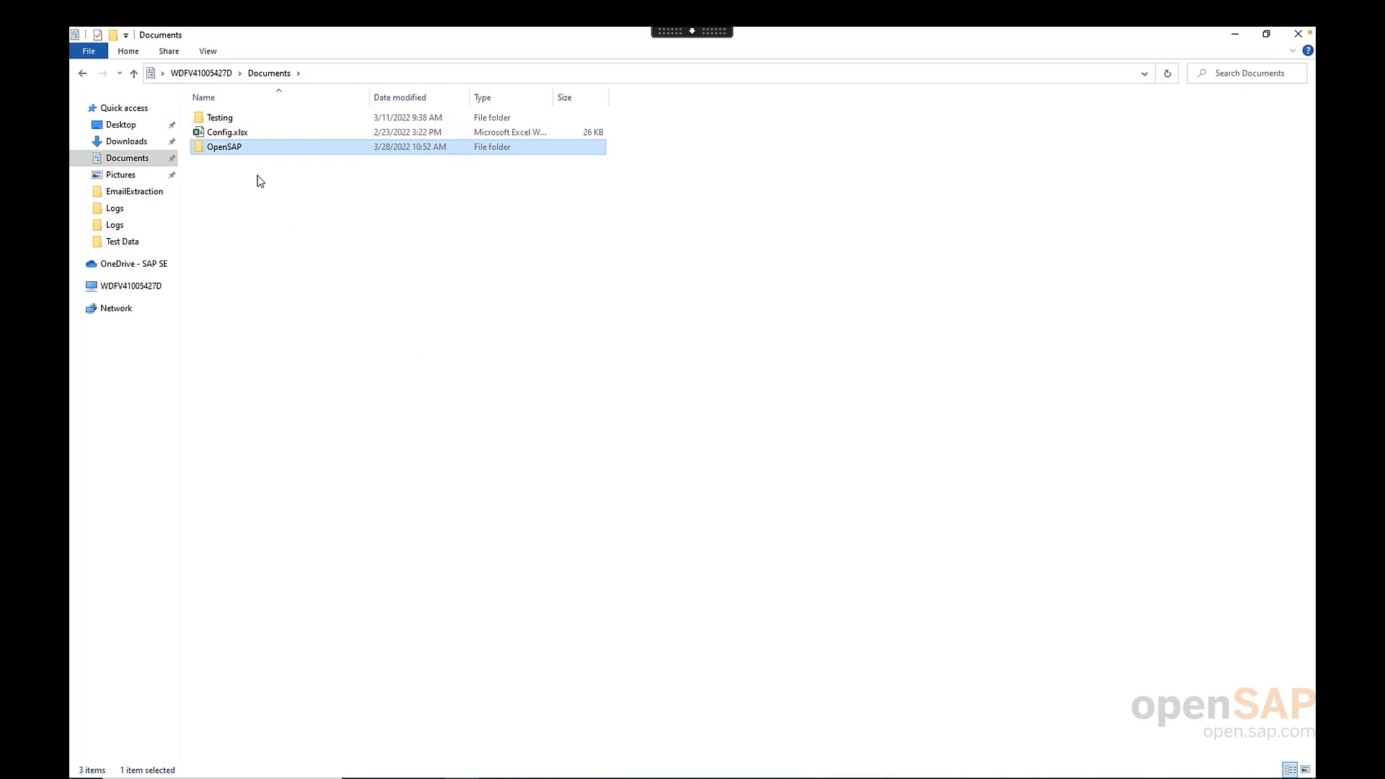
mouse_move(247, 152)
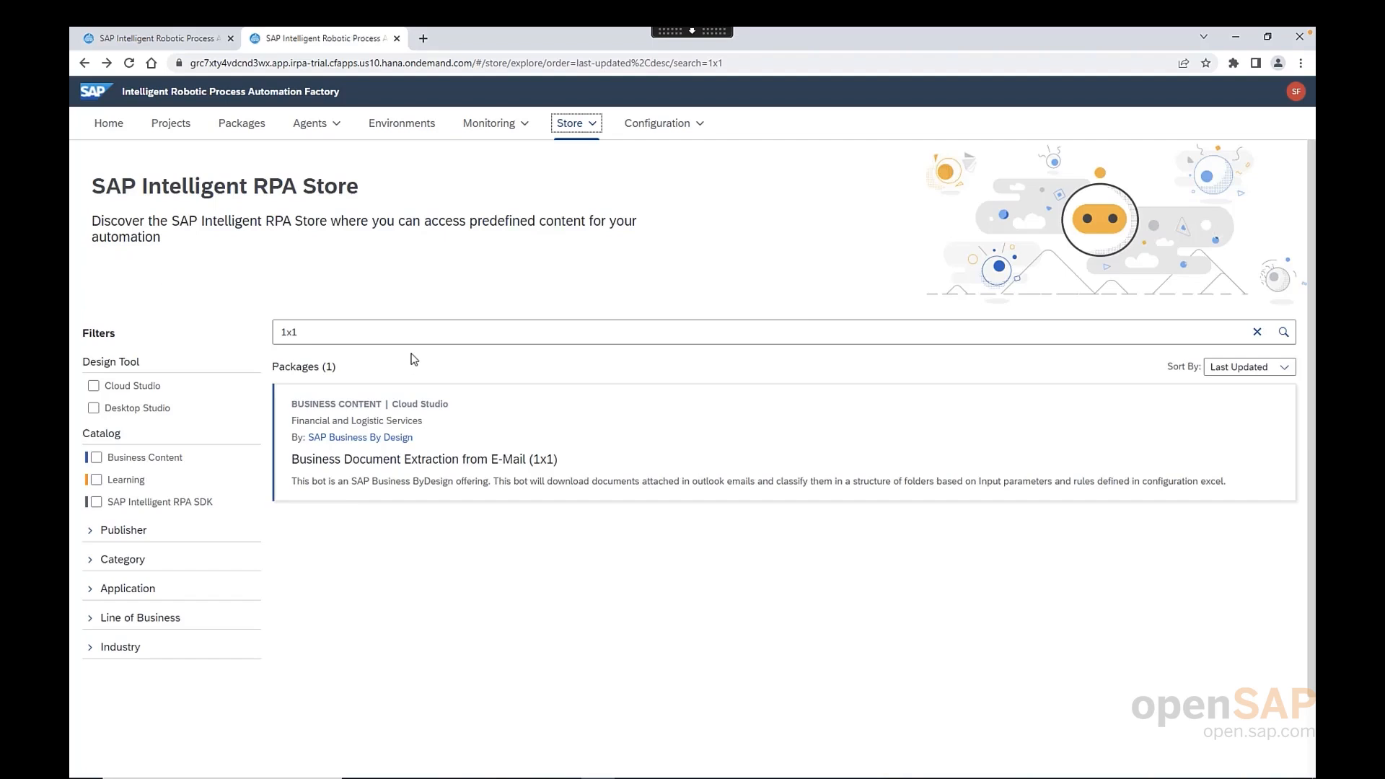
- Show the 1x1 package's Documentation section with its Config.xlsx download link
click(419, 459)
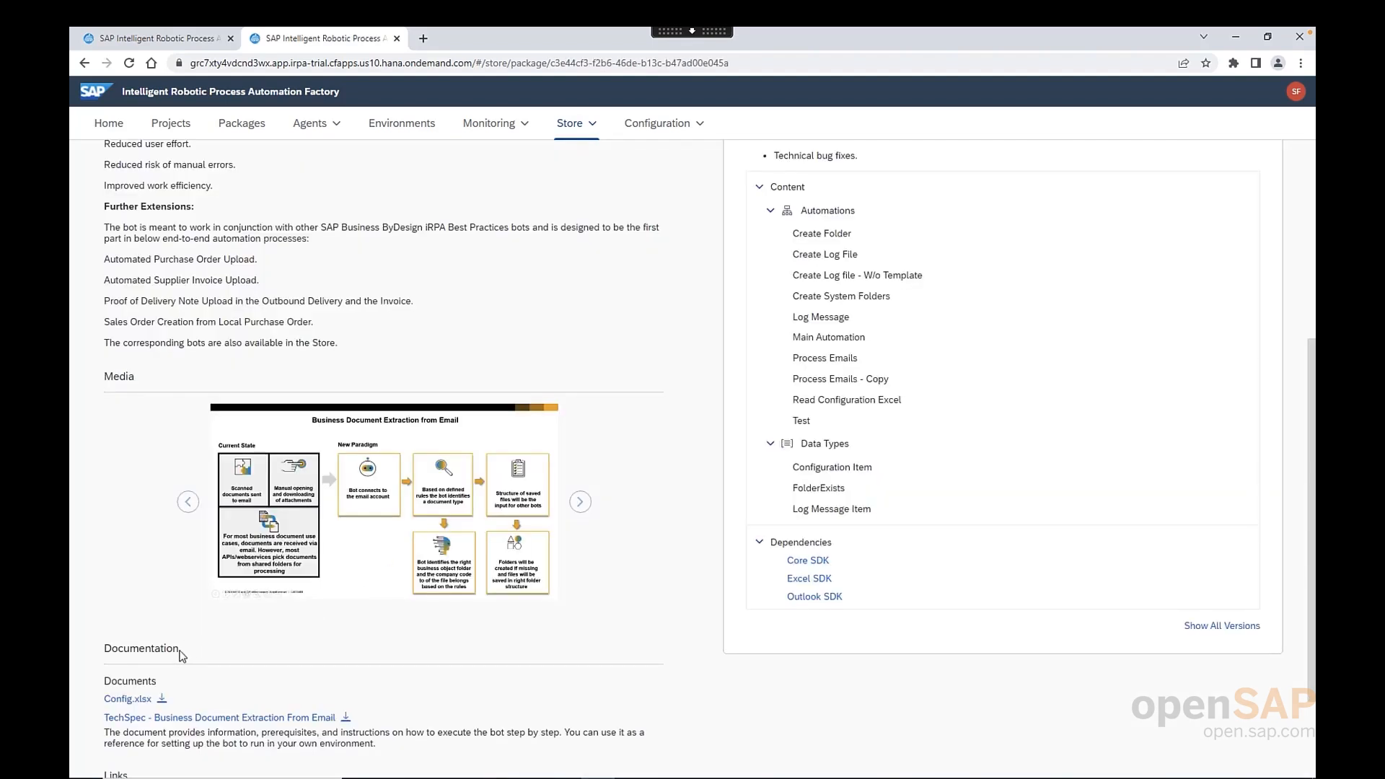
scroll(down, 3)
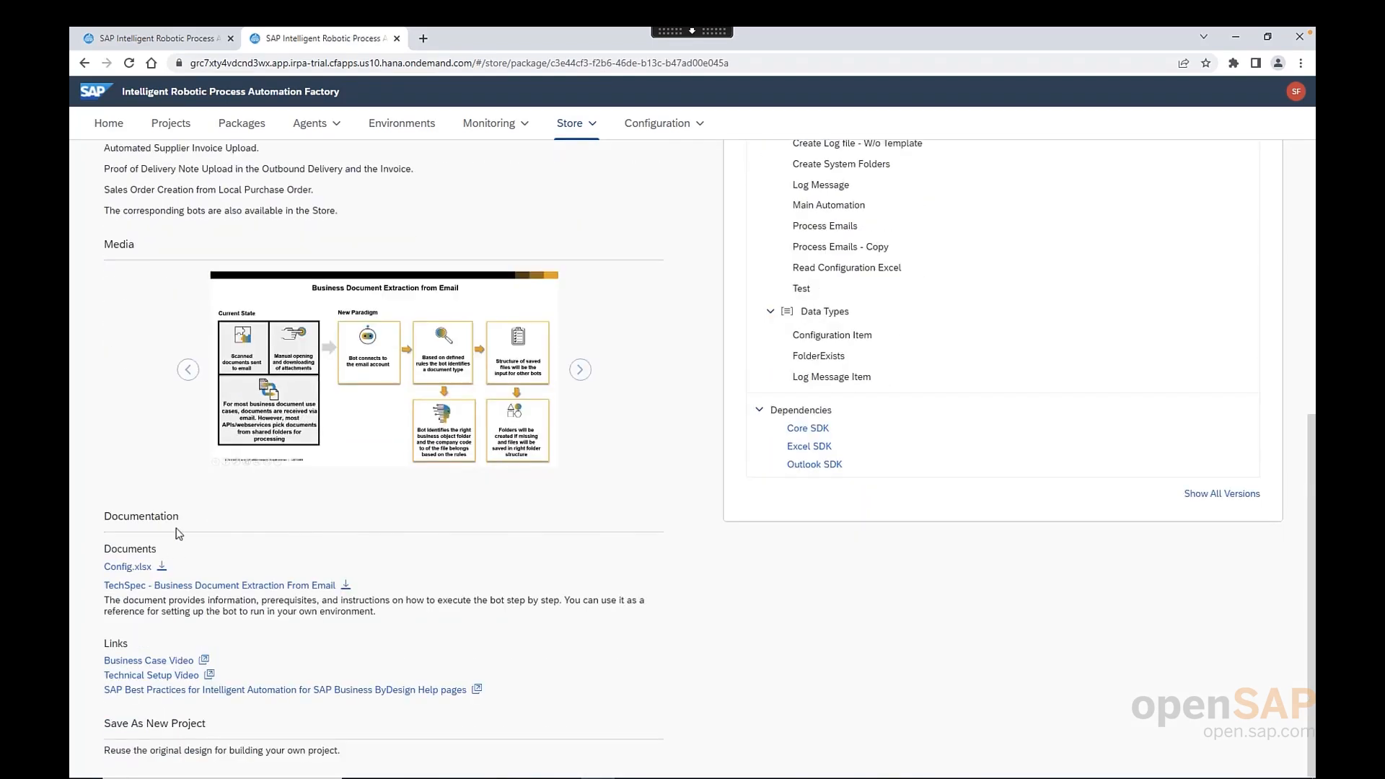
mouse_move(130, 574)
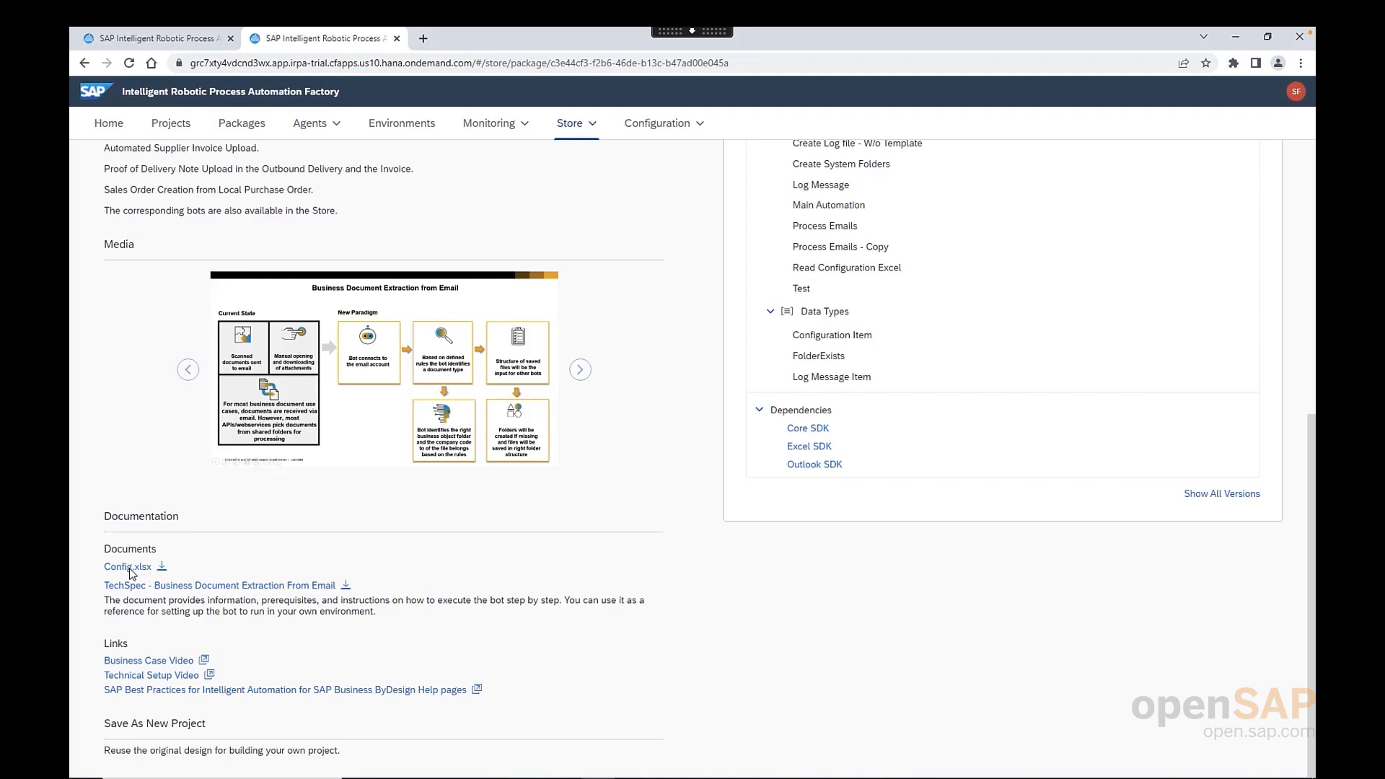
mouse_move(191, 578)
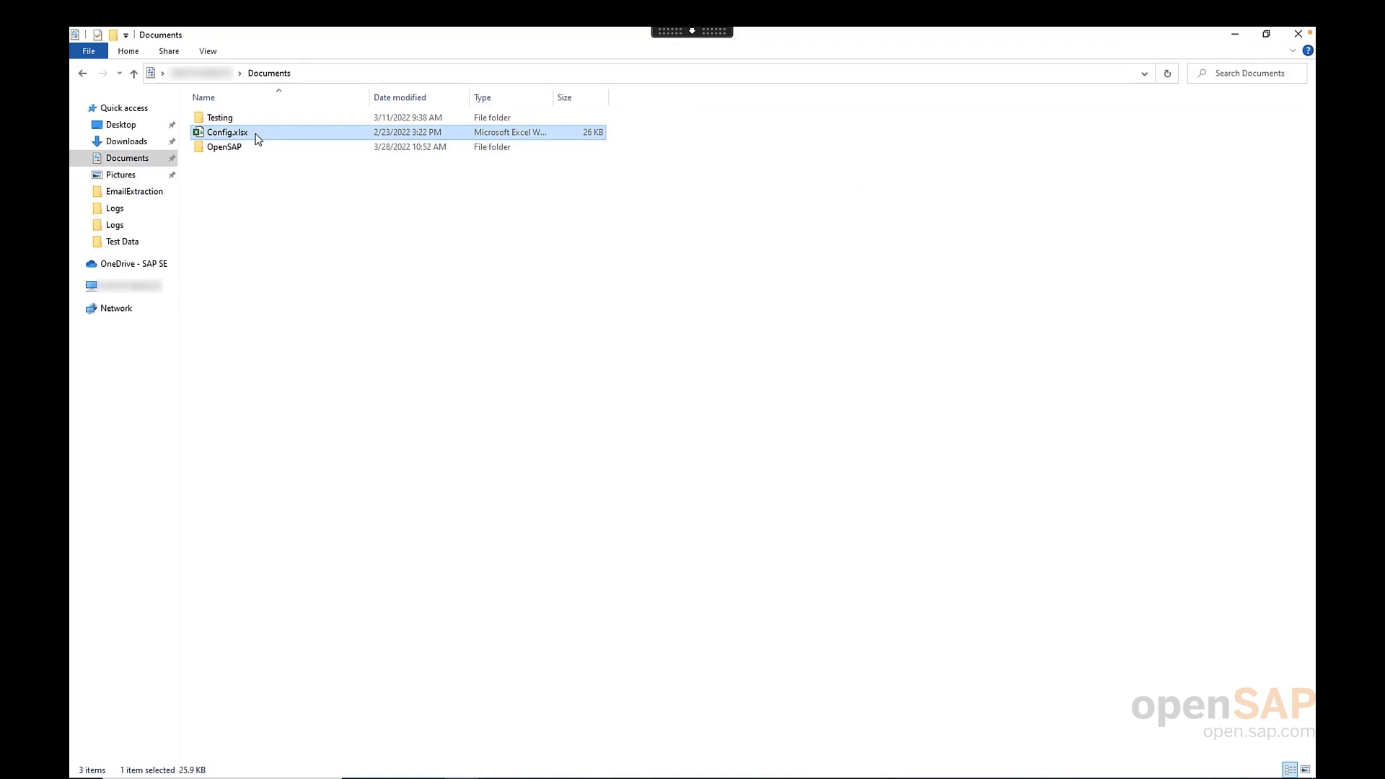
- Open Config.xlsx from Documents in Excel to review its Outlook rules
double_click(226, 131)
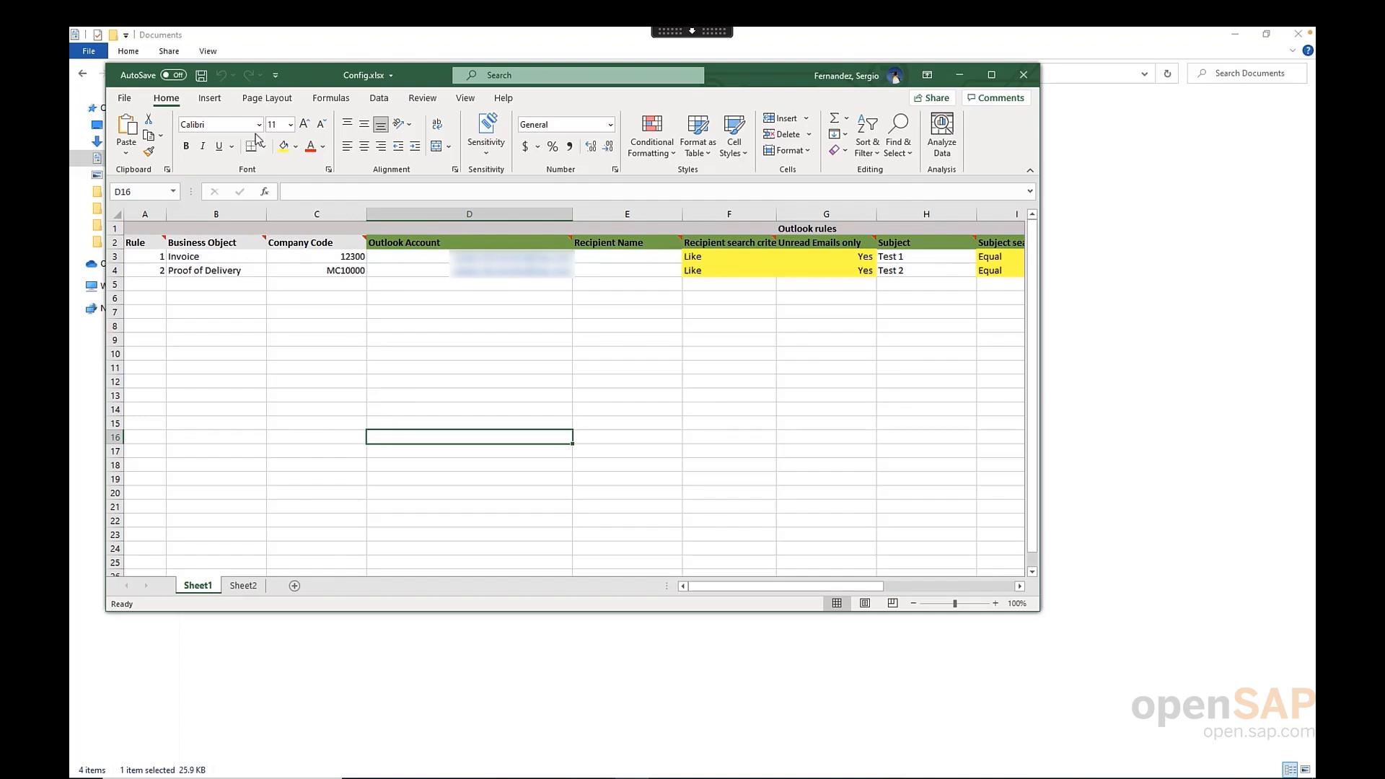
mouse_move(398, 485)
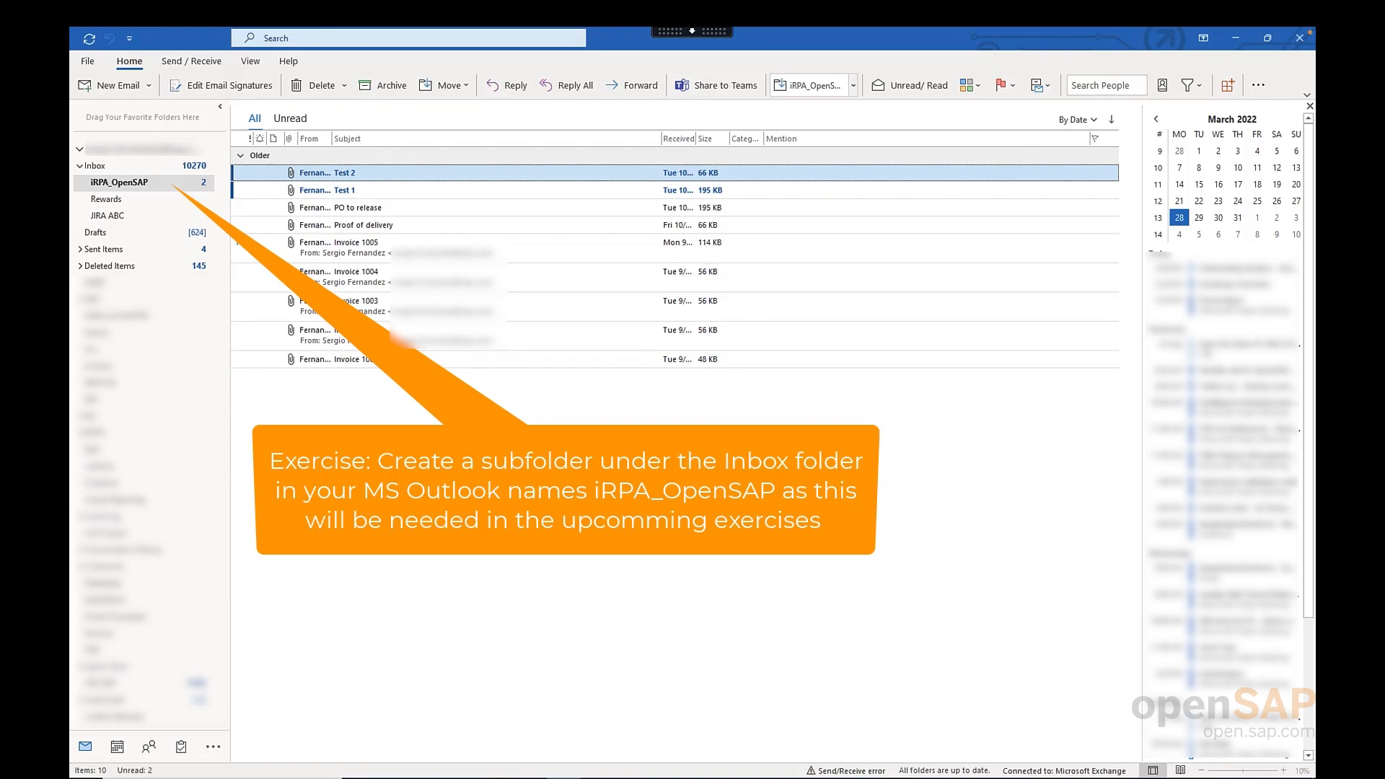
mouse_move(145, 187)
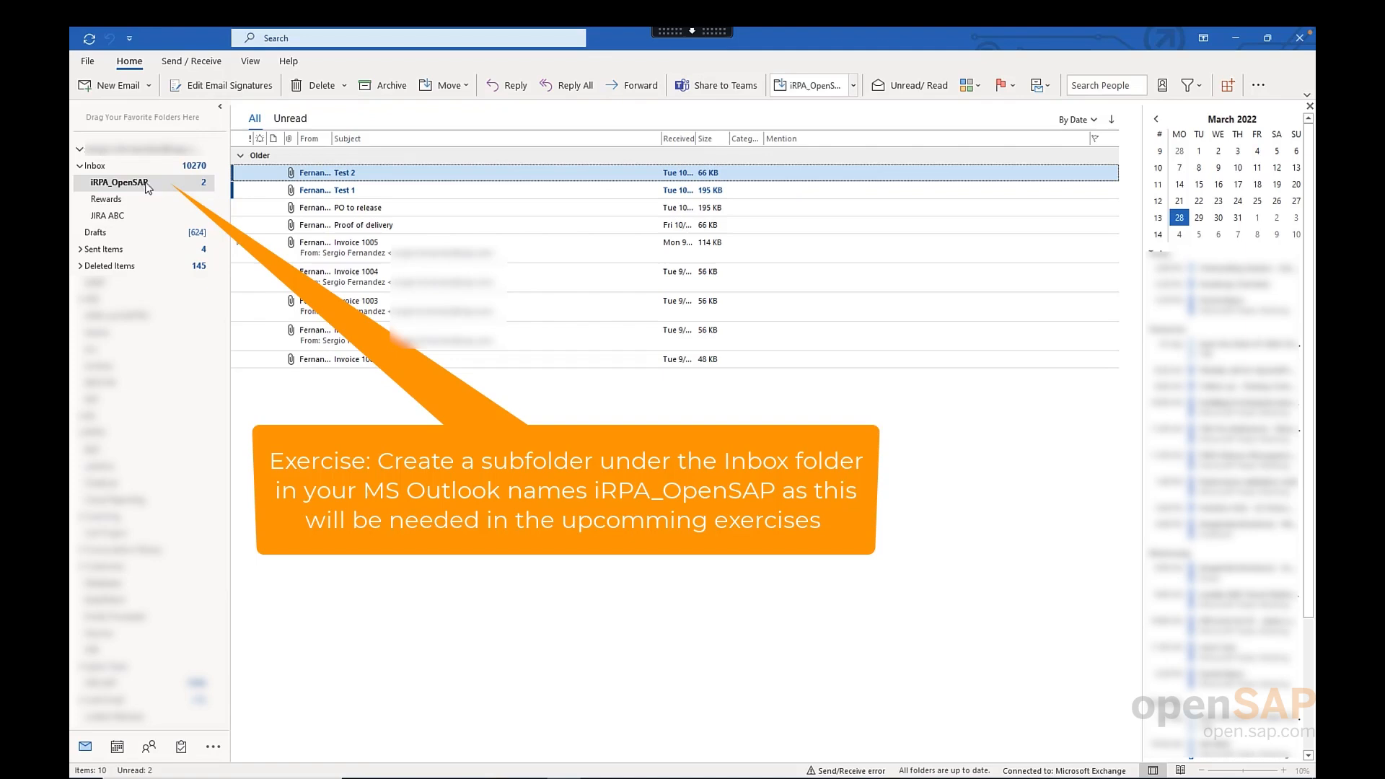
mouse_move(139, 187)
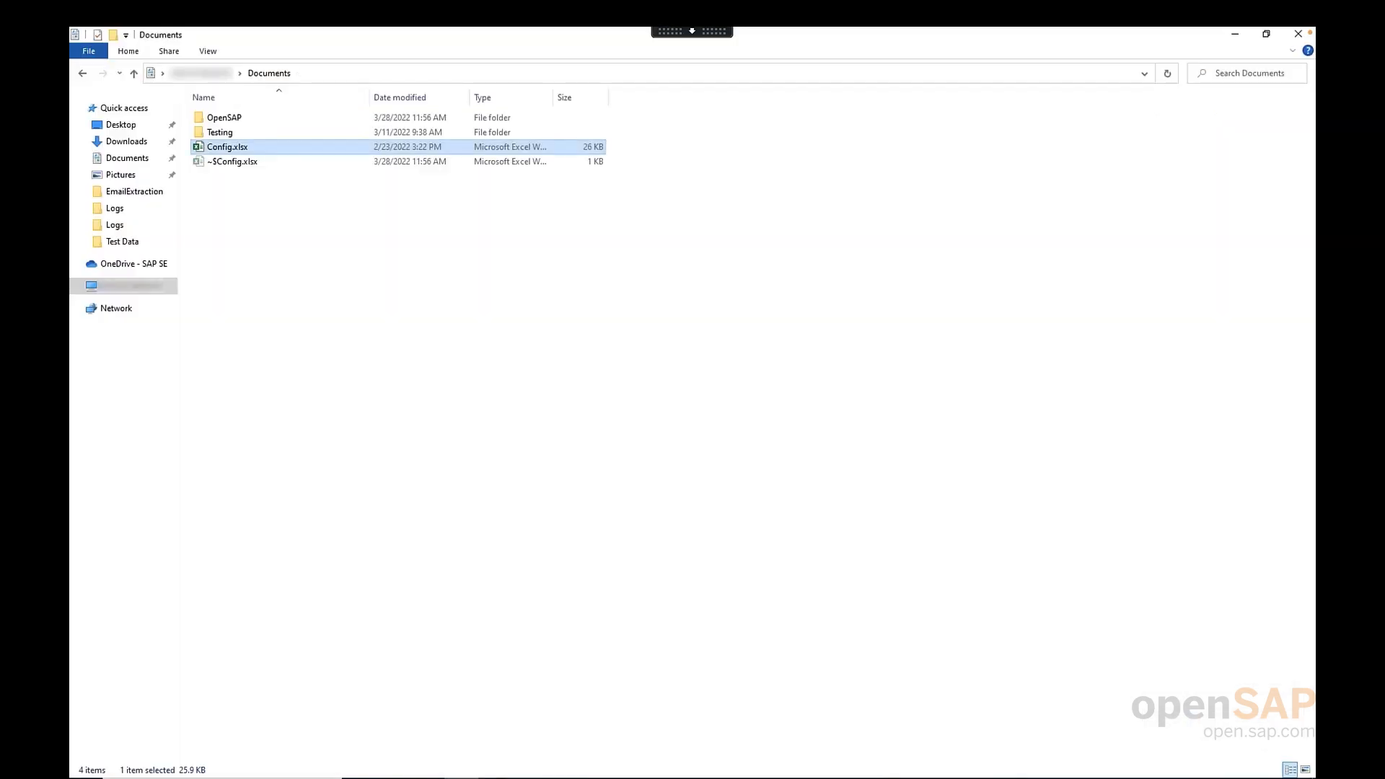
mouse_move(490, 422)
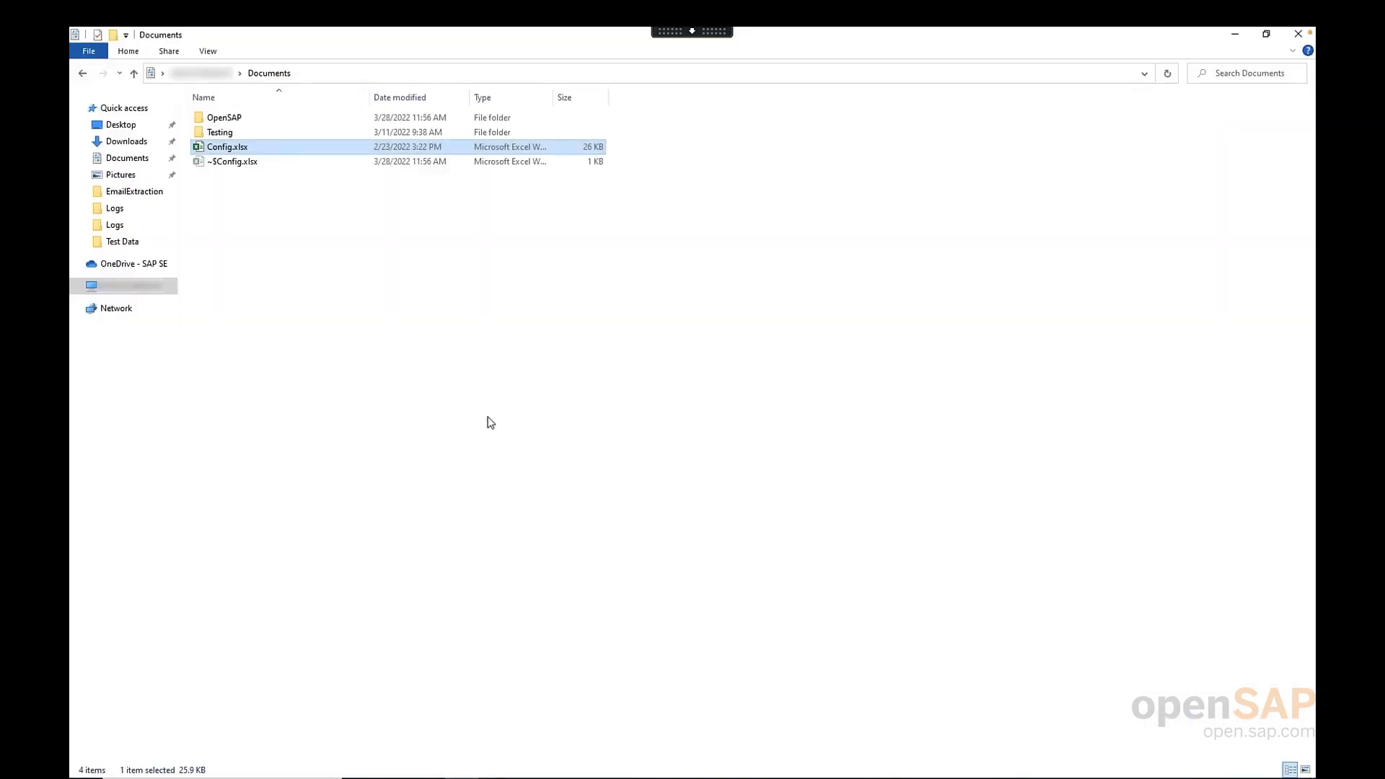
mouse_move(254, 117)
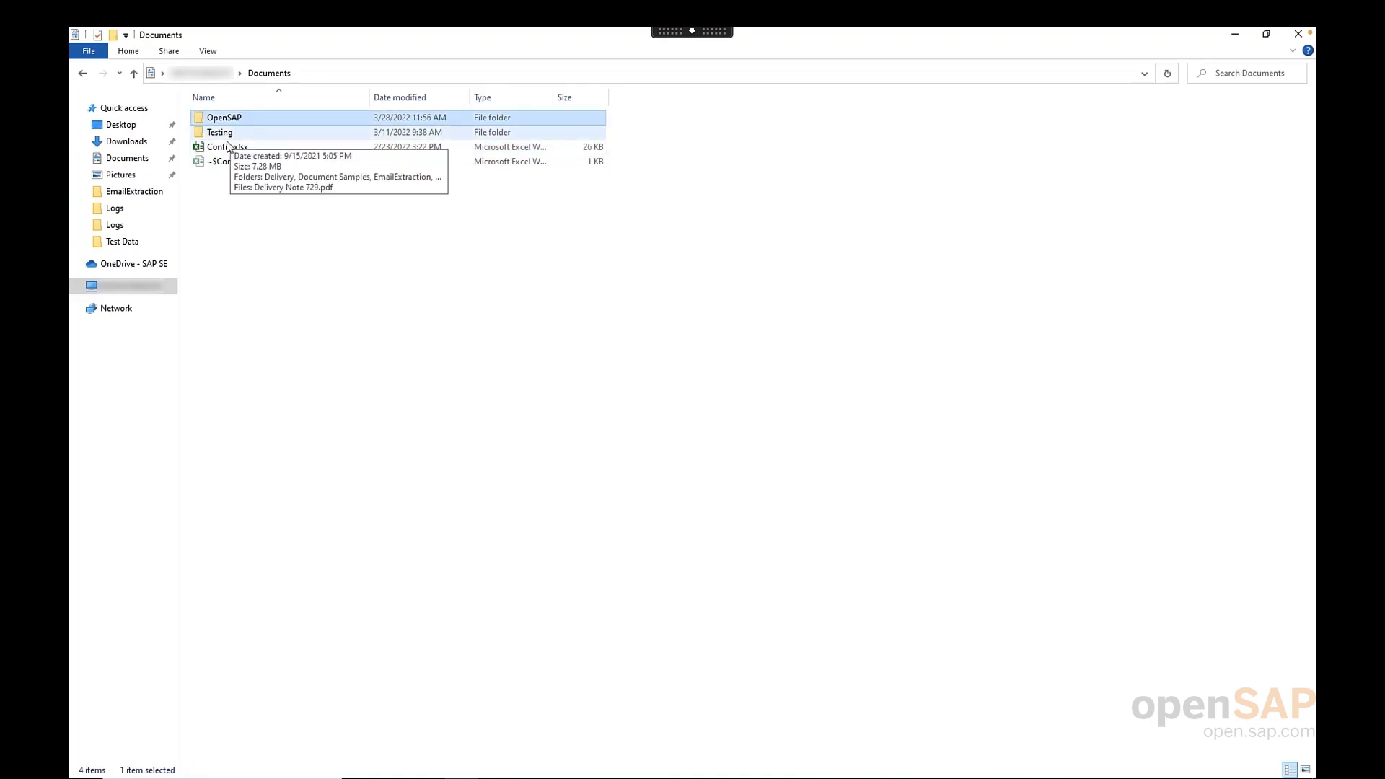
- Select Config.xlsx in Documents, then go into the OpenSAP folder
click(226, 147)
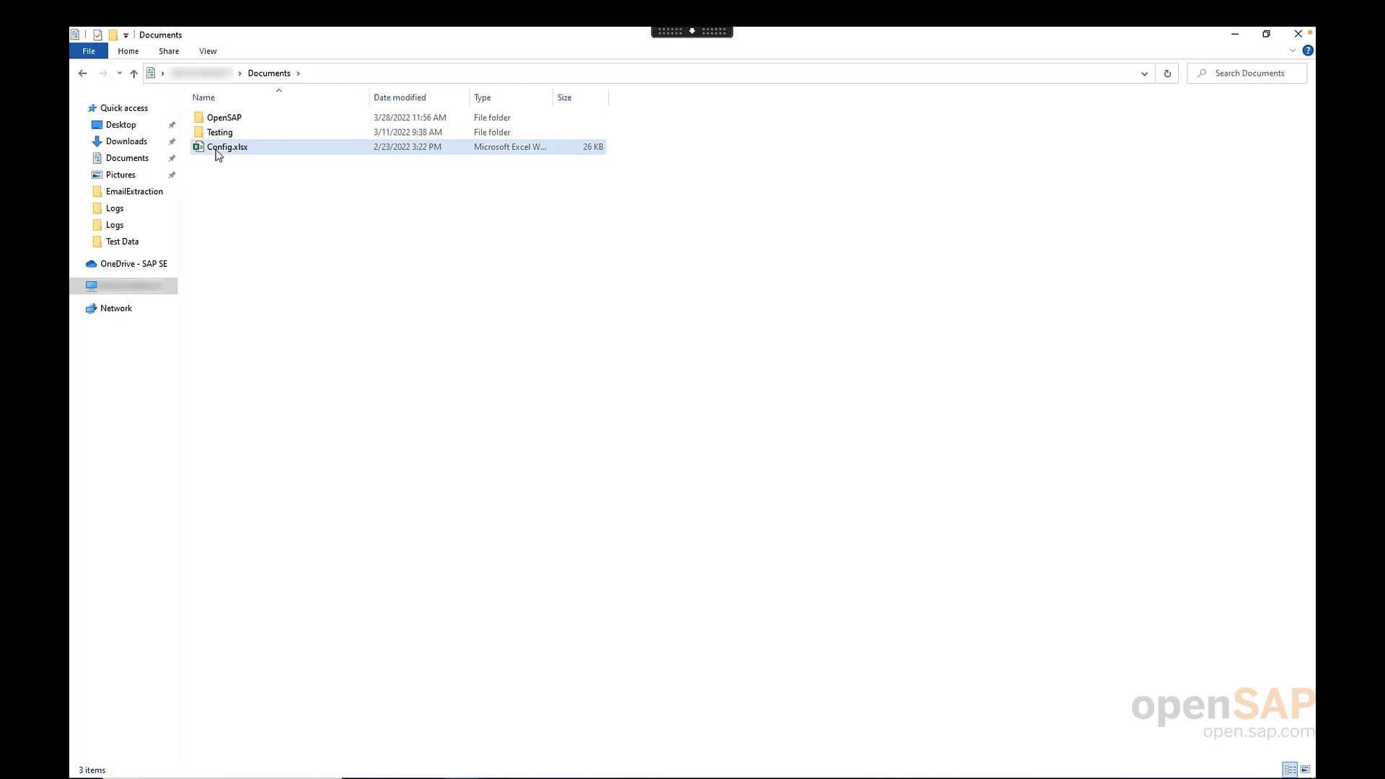
click(226, 147)
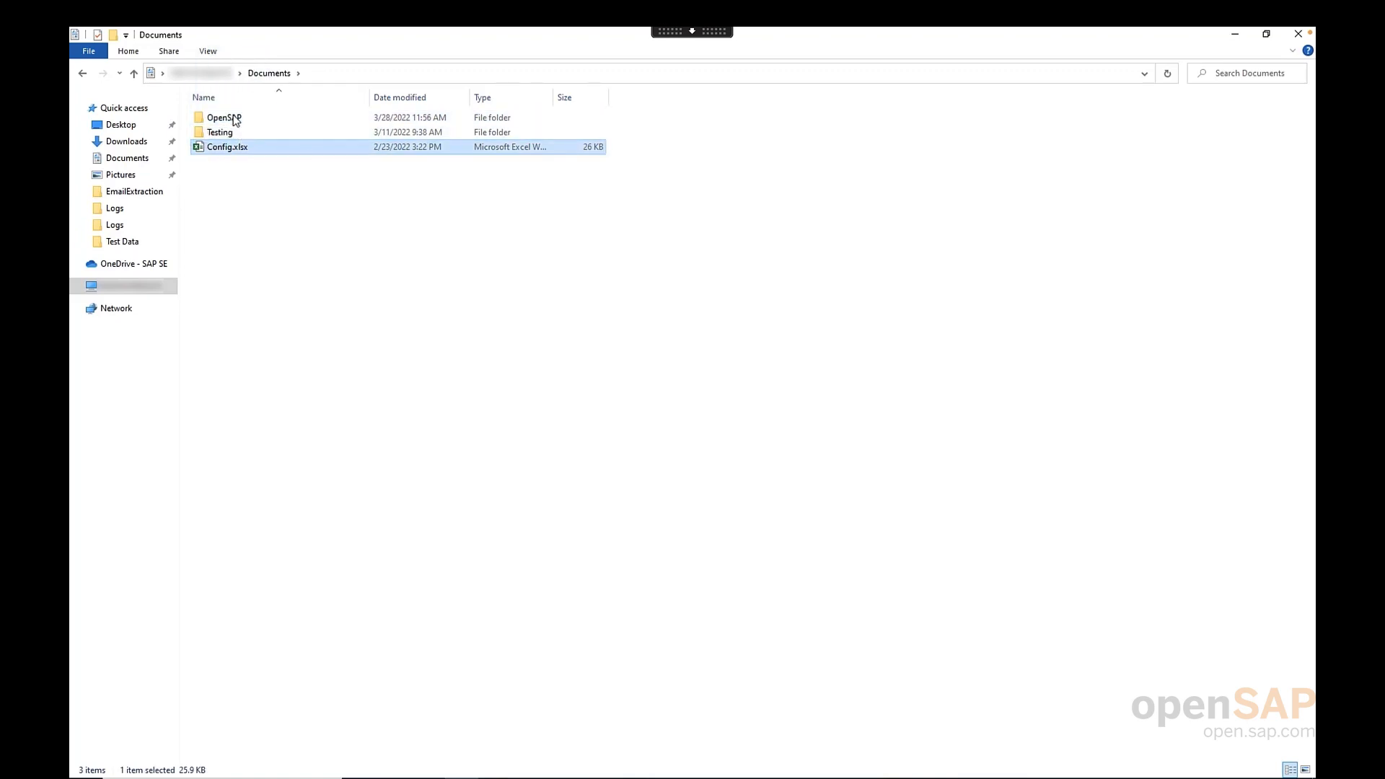
double_click(224, 117)
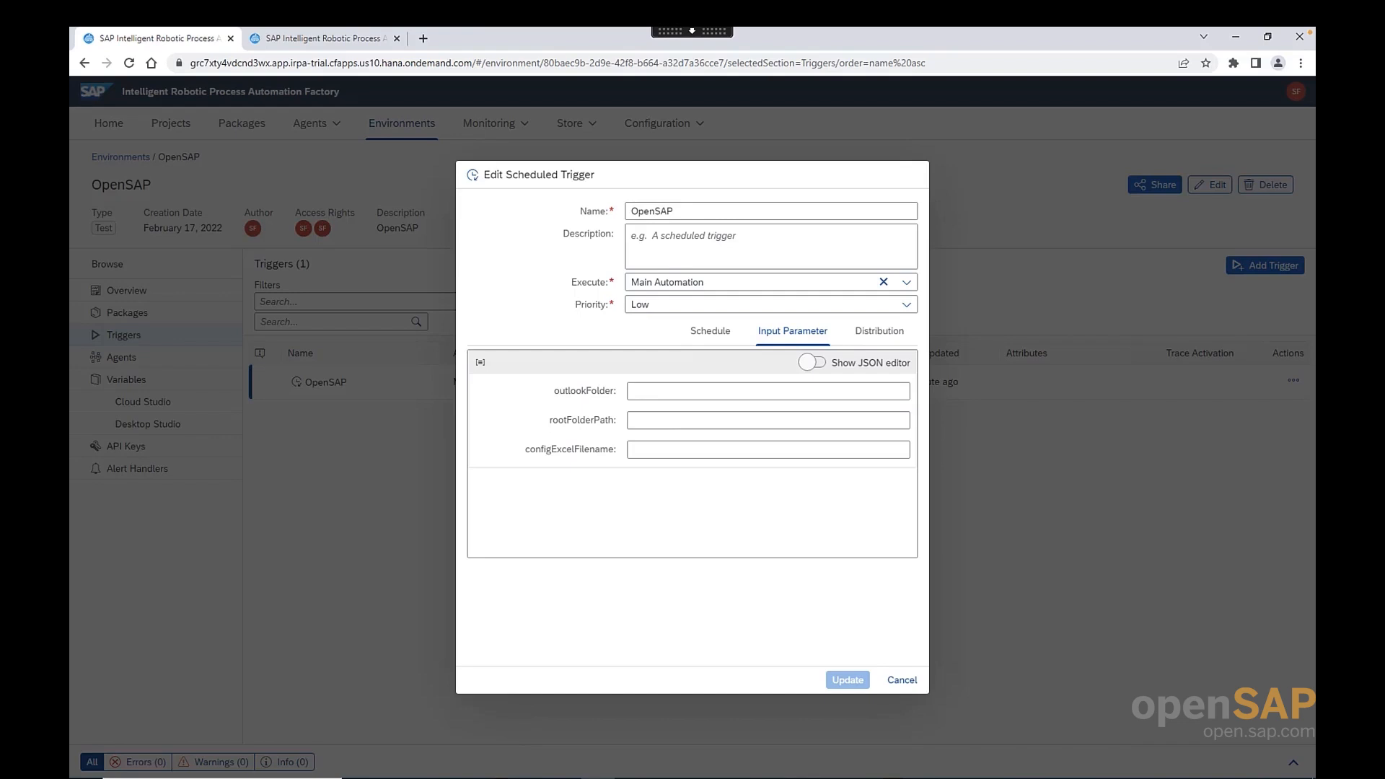
- Enter iRPA_OpenSAP outlook folder, the root folder path and Config.xlsx, then update the trigger
text(iRPA_OpenSAP)
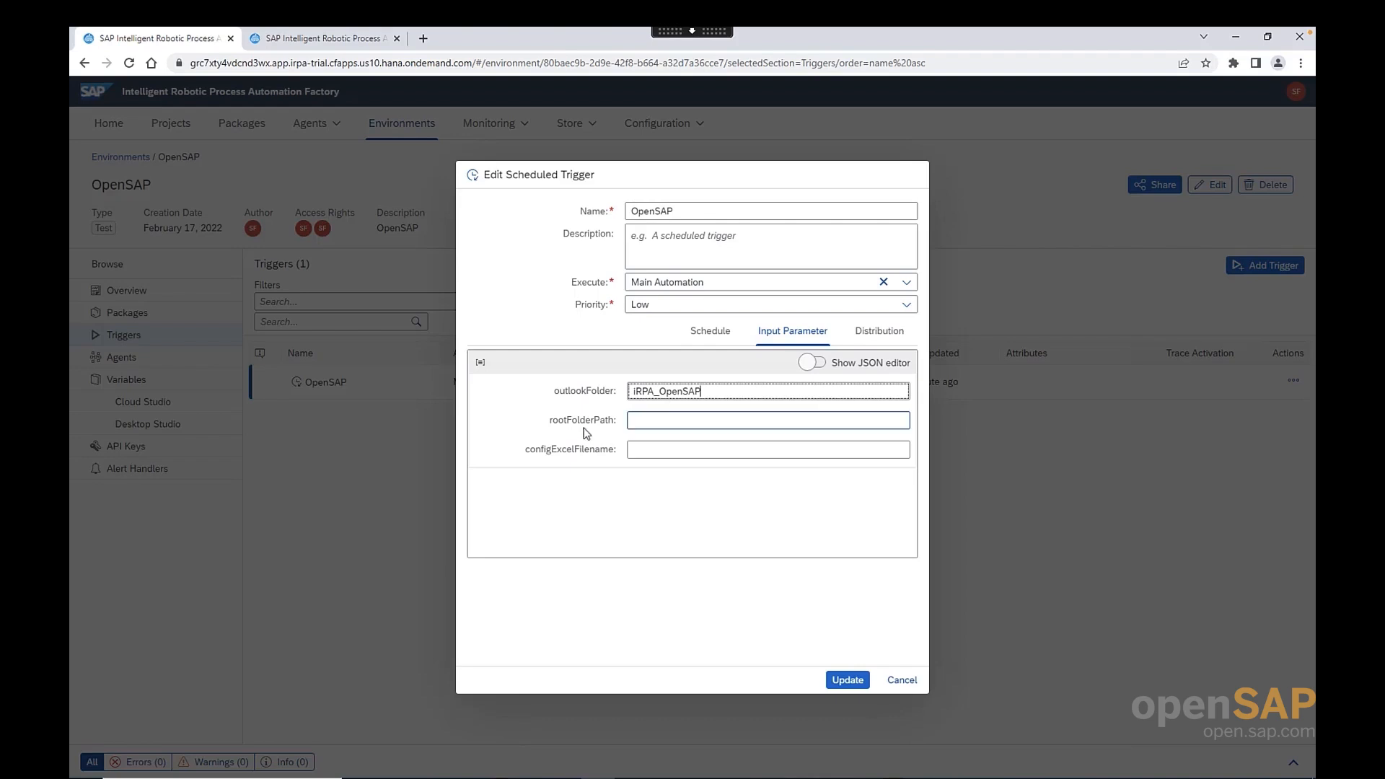
mouse_move(603, 427)
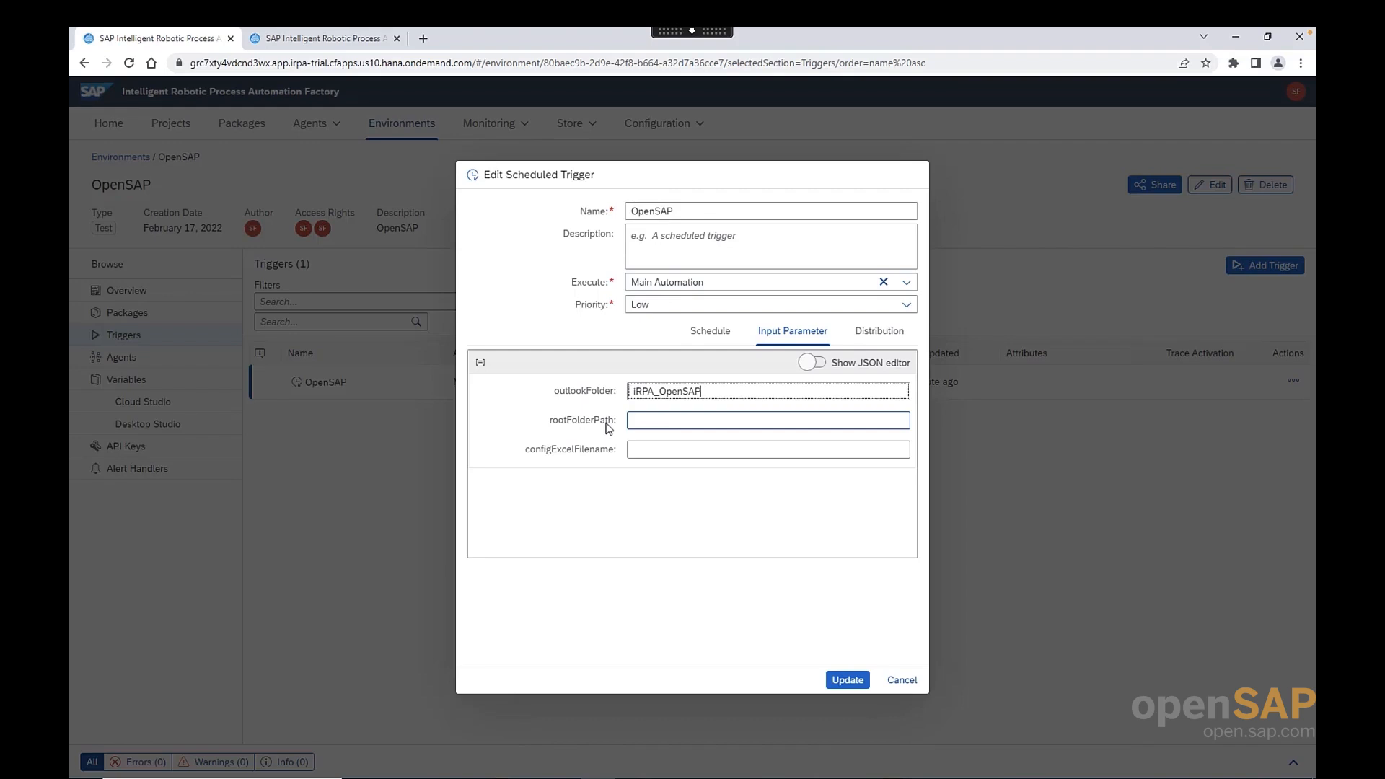
click(765, 420)
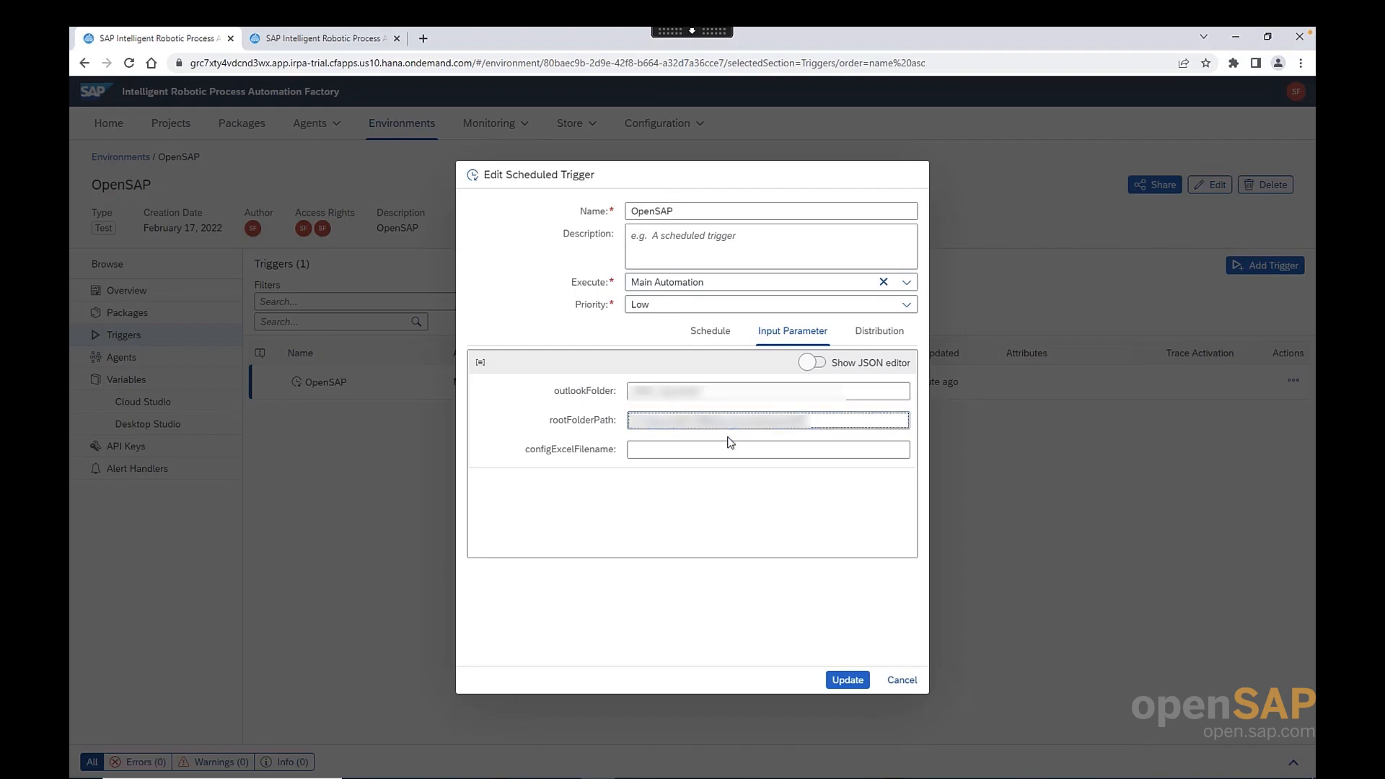
click(766, 449)
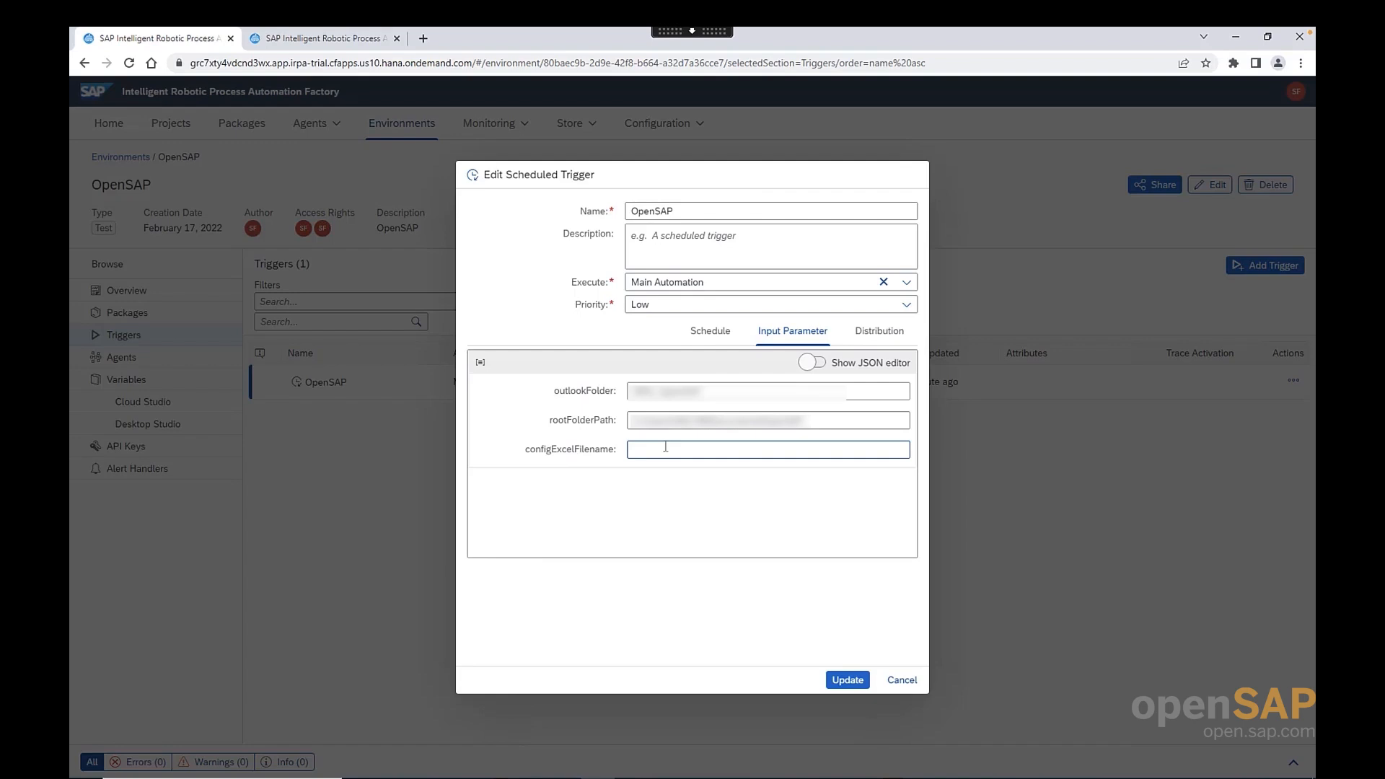
text(Config.xlsx)
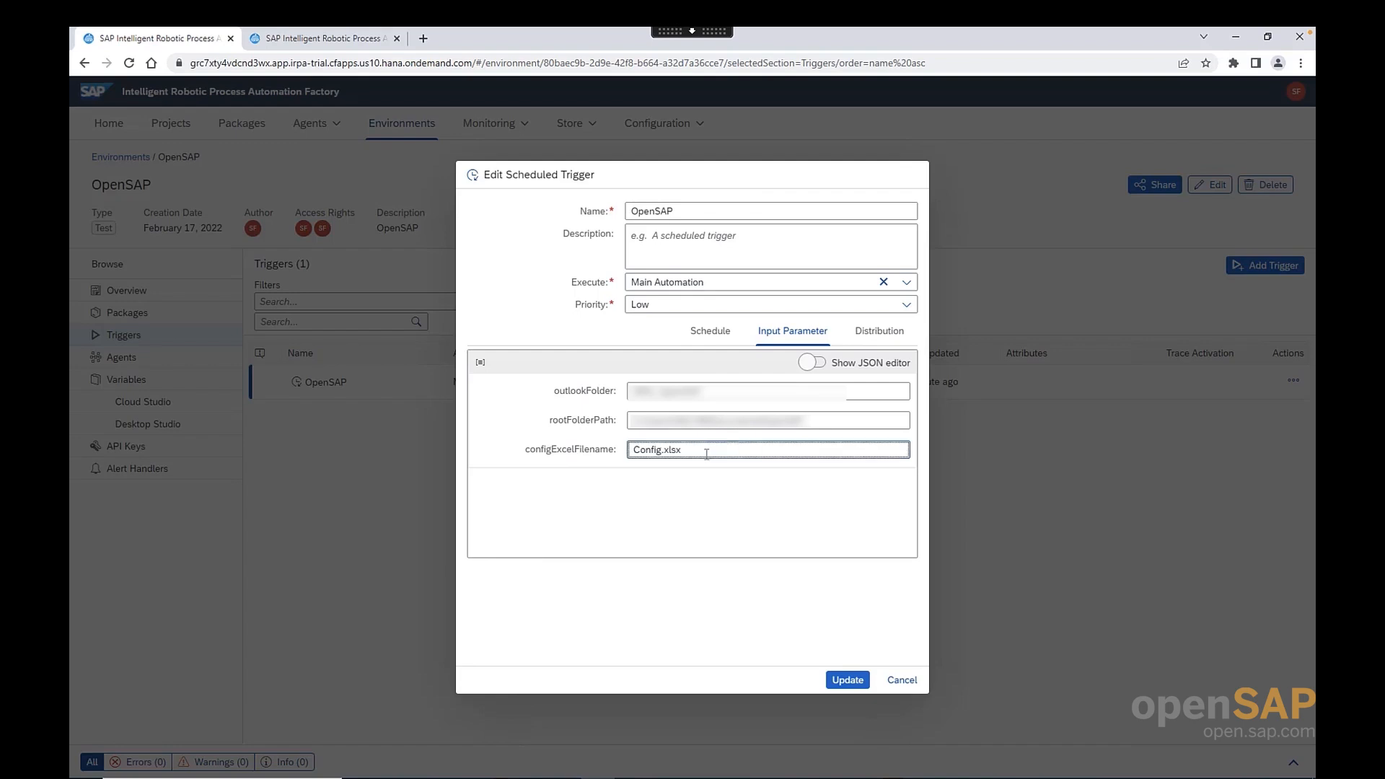
mouse_move(840, 662)
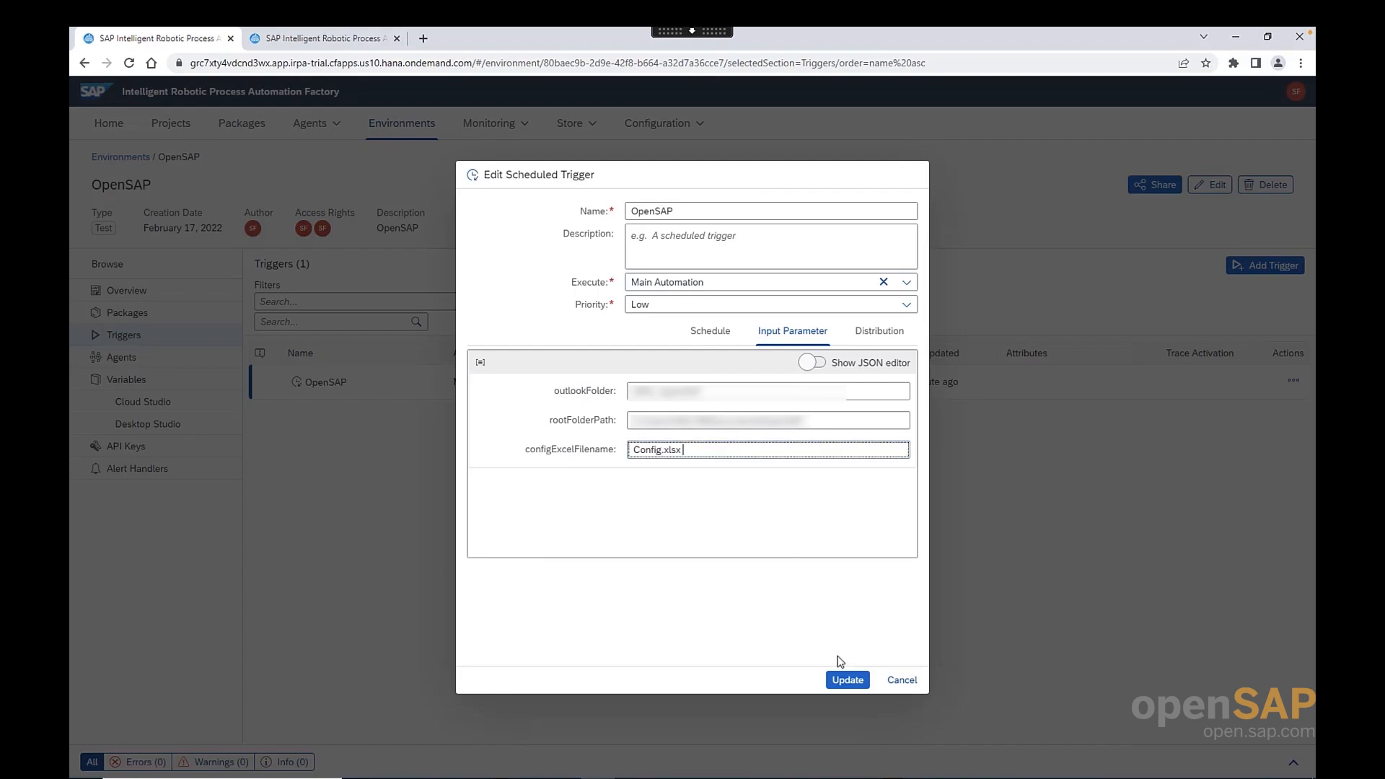
click(845, 680)
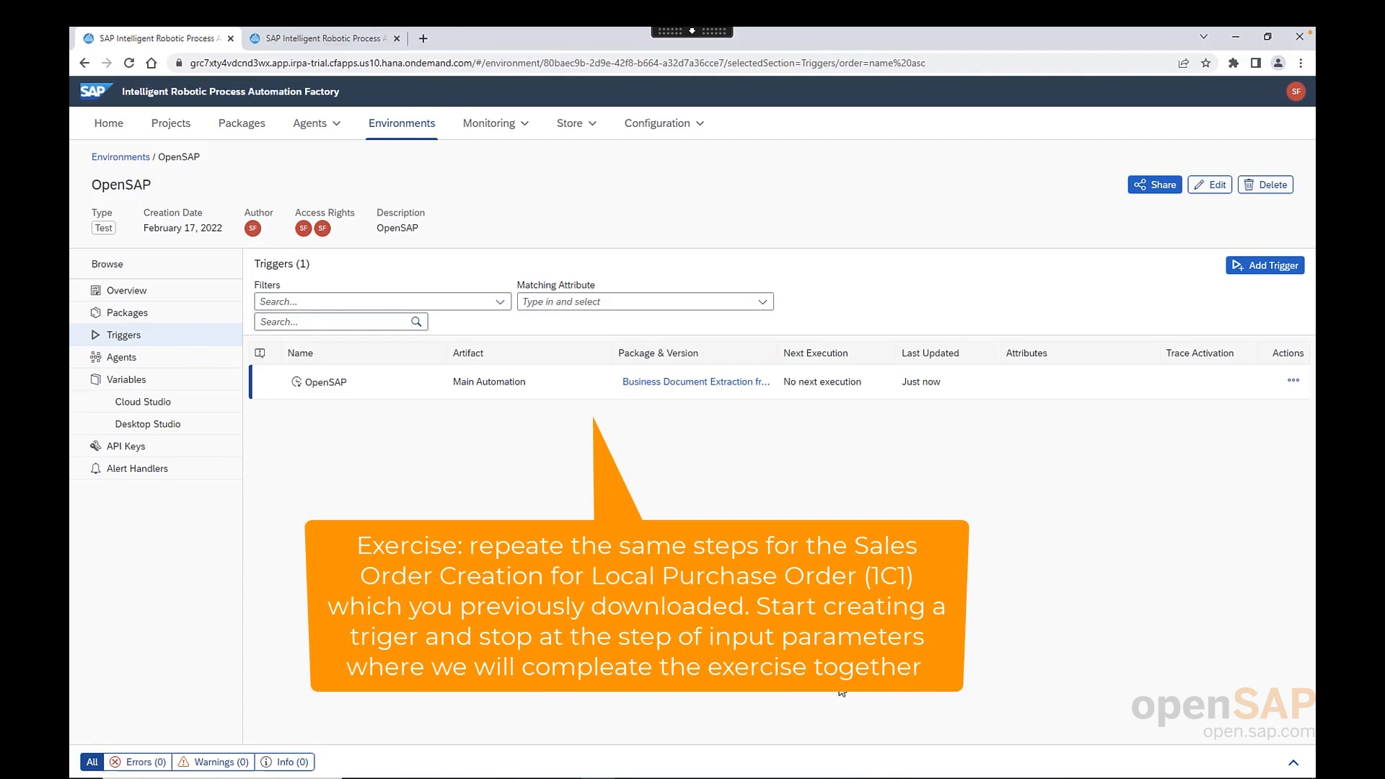
- Add trigger Scheduled_01 for Sales Order Creation from Local Purchase Order (1C1) and view its inputs
click(127, 313)
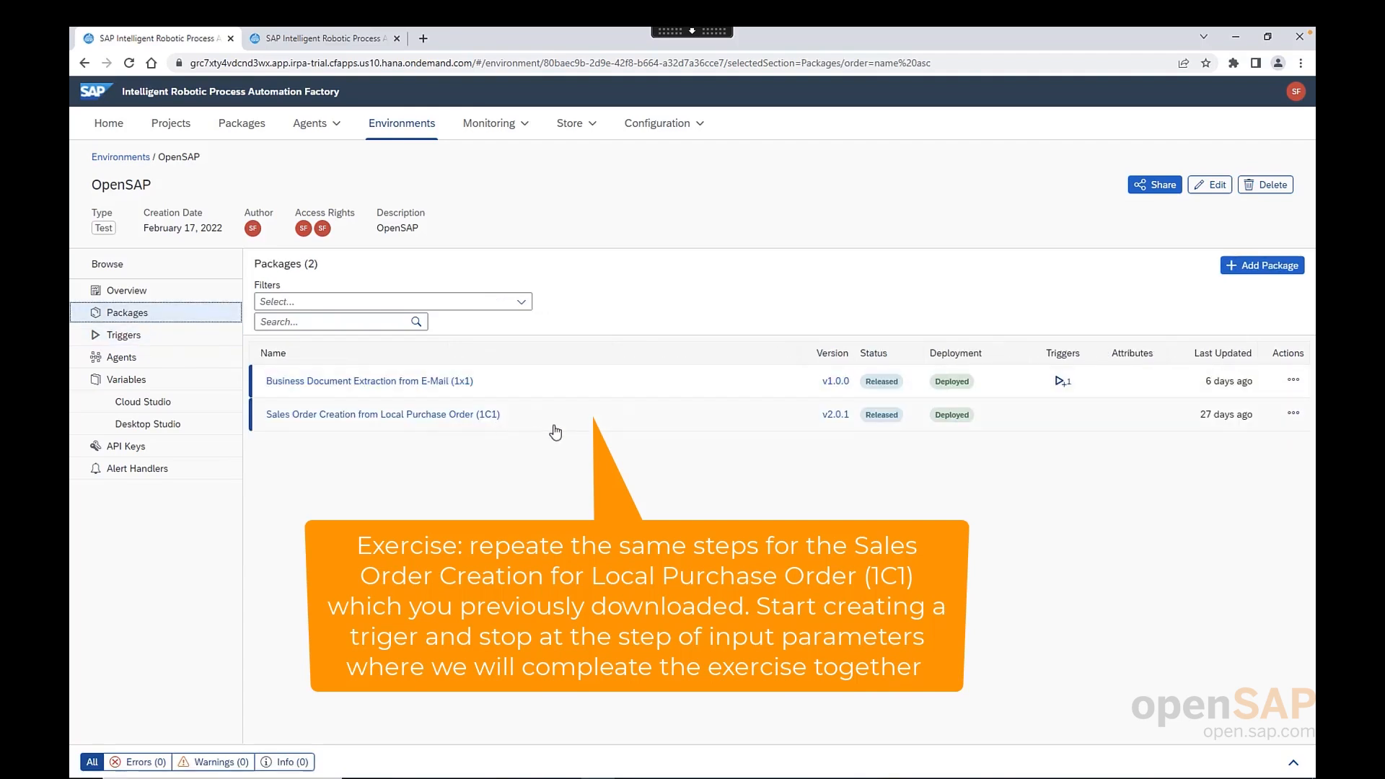
mouse_move(381, 414)
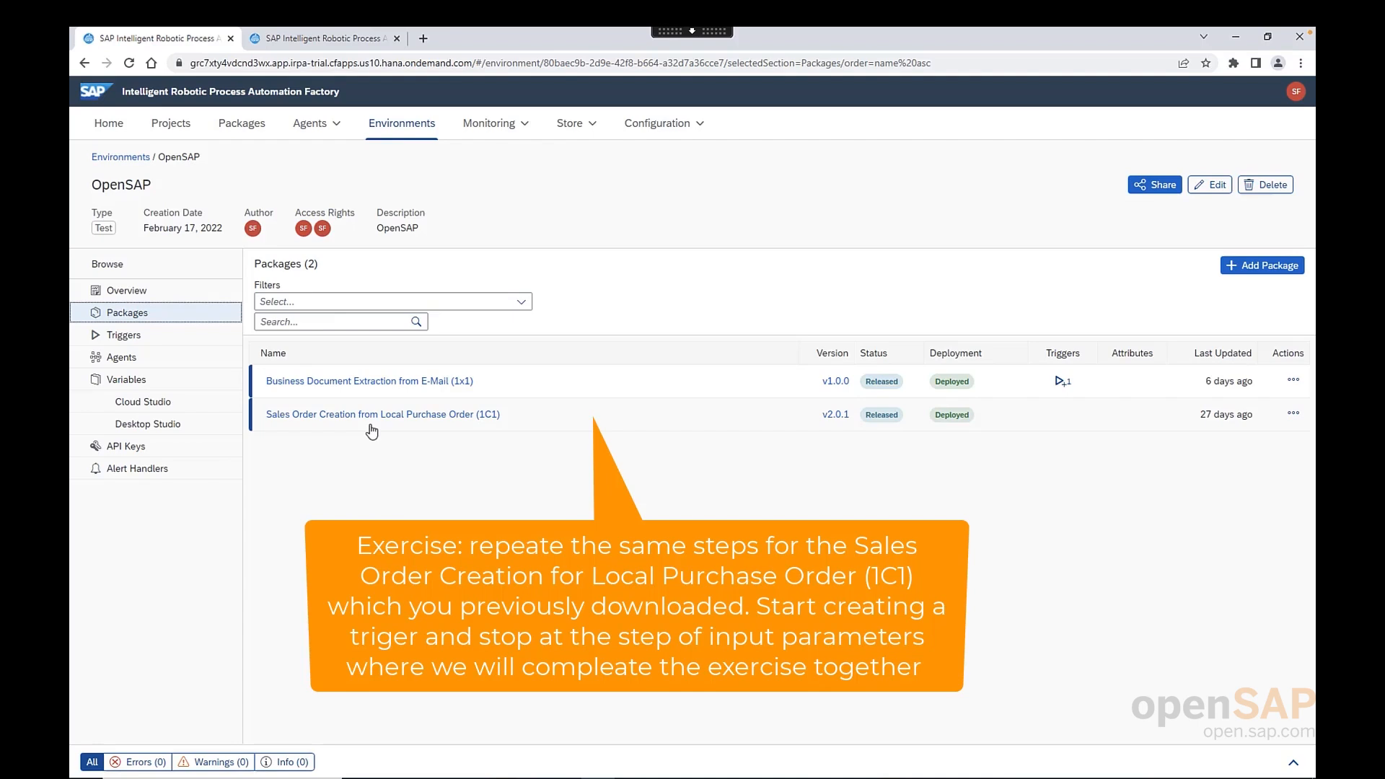
click(792, 330)
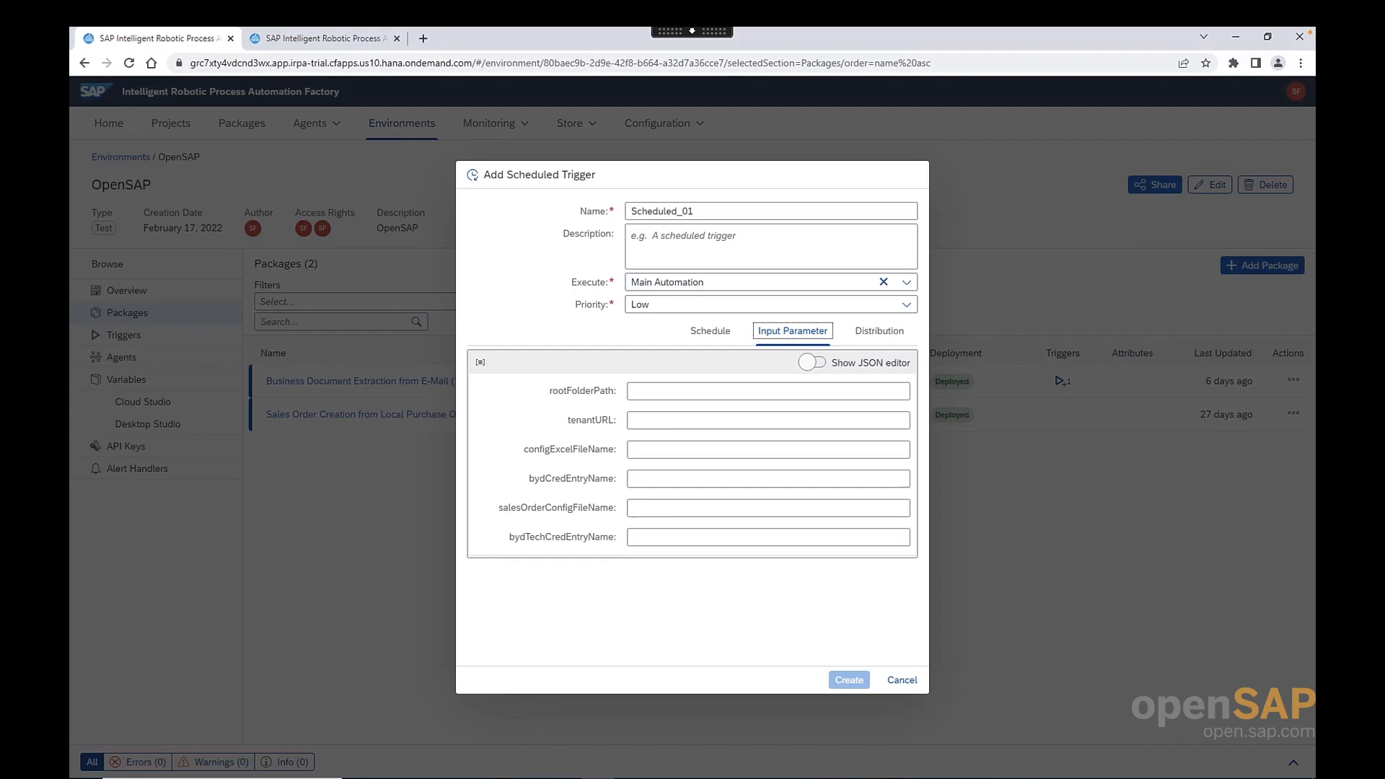
click(766, 420)
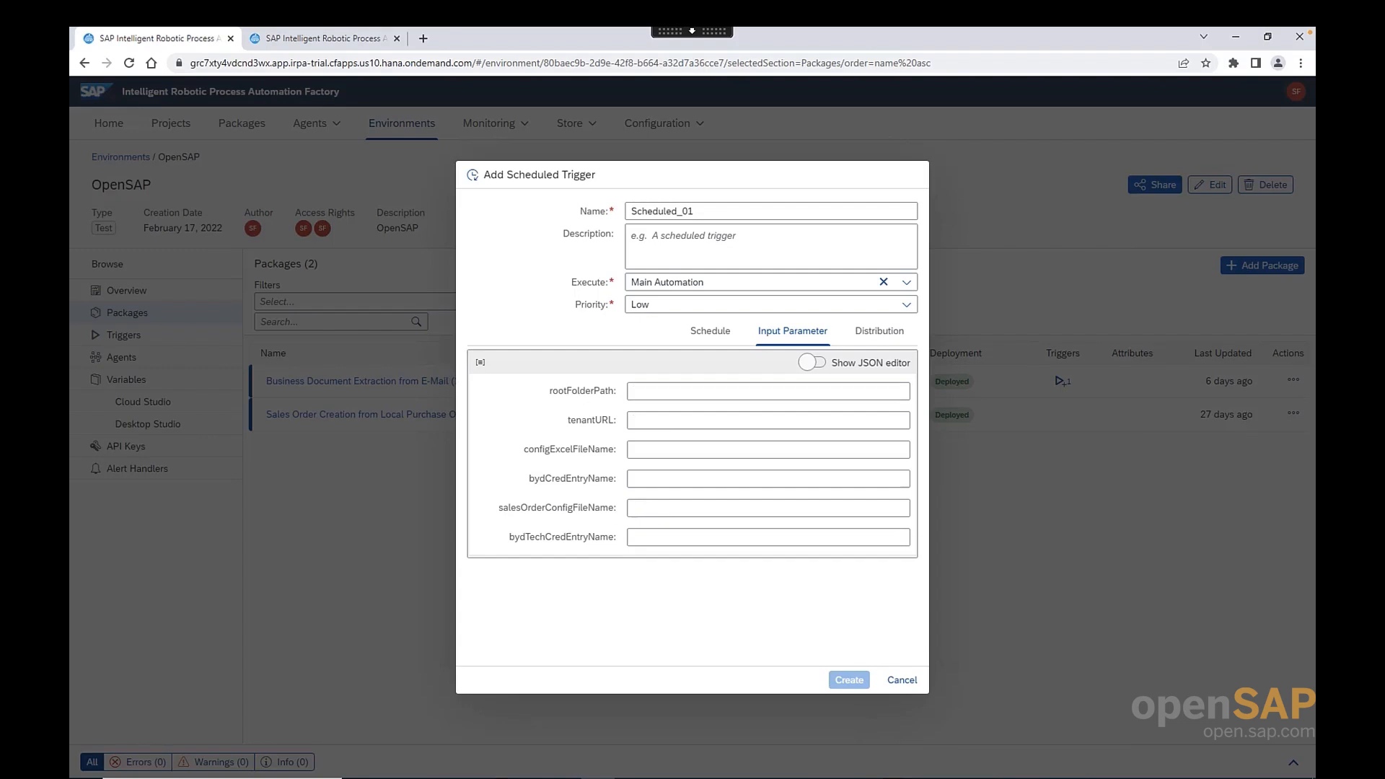
click(765, 420)
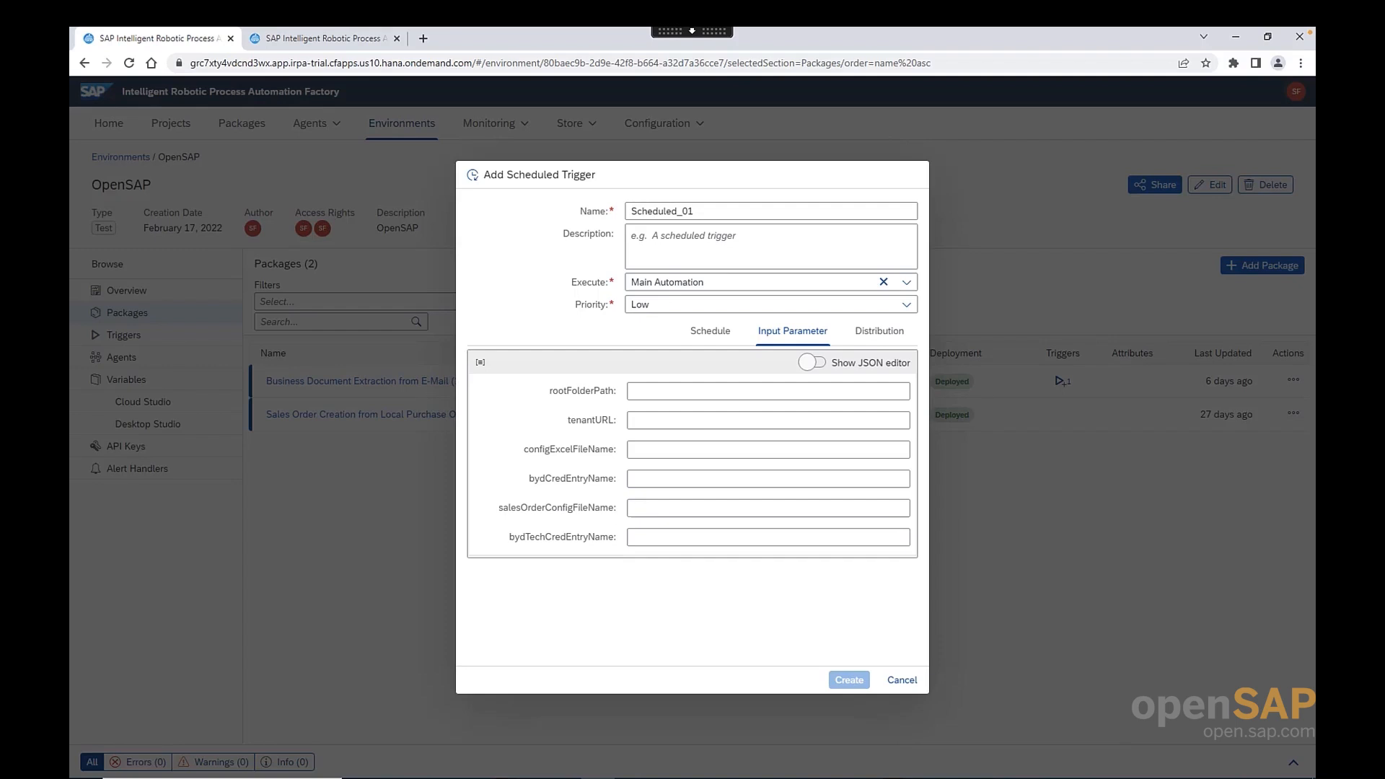
click(765, 390)
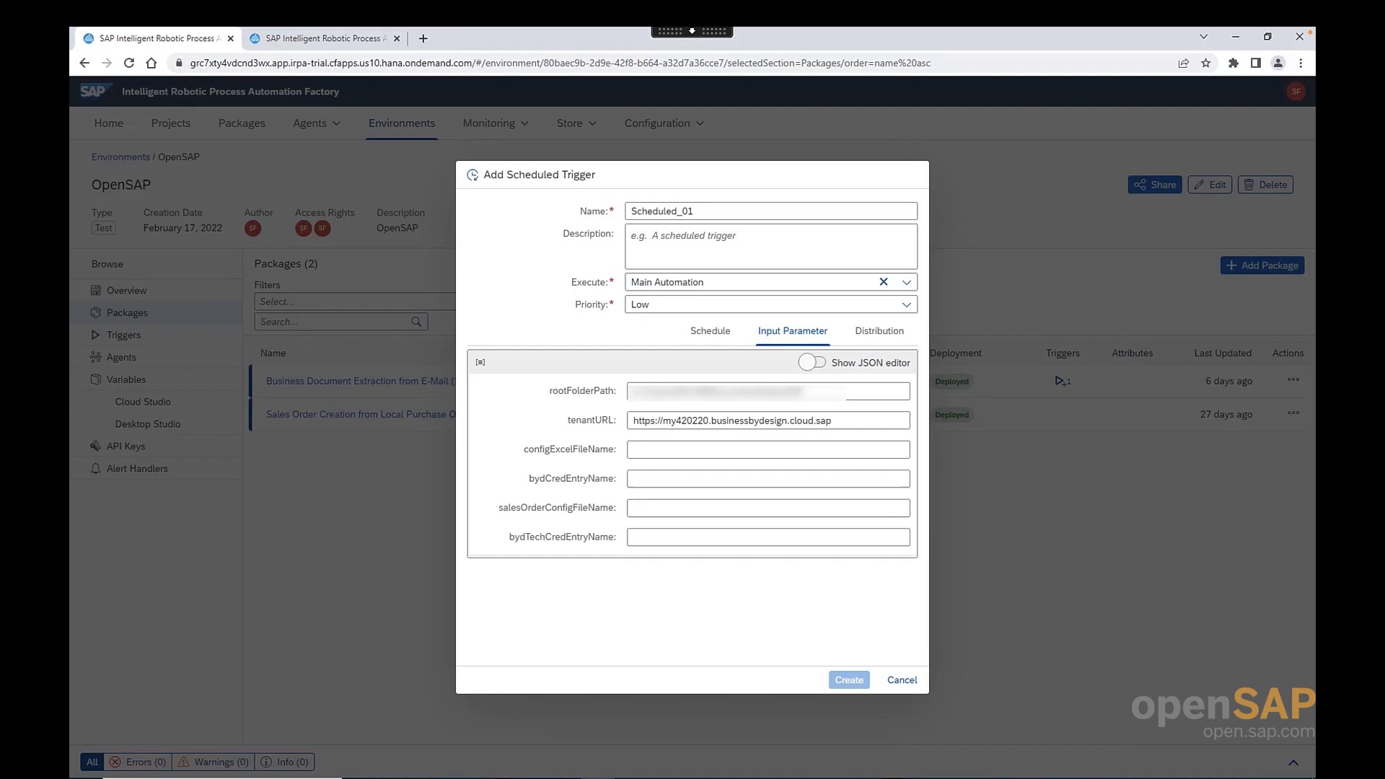
click(766, 449)
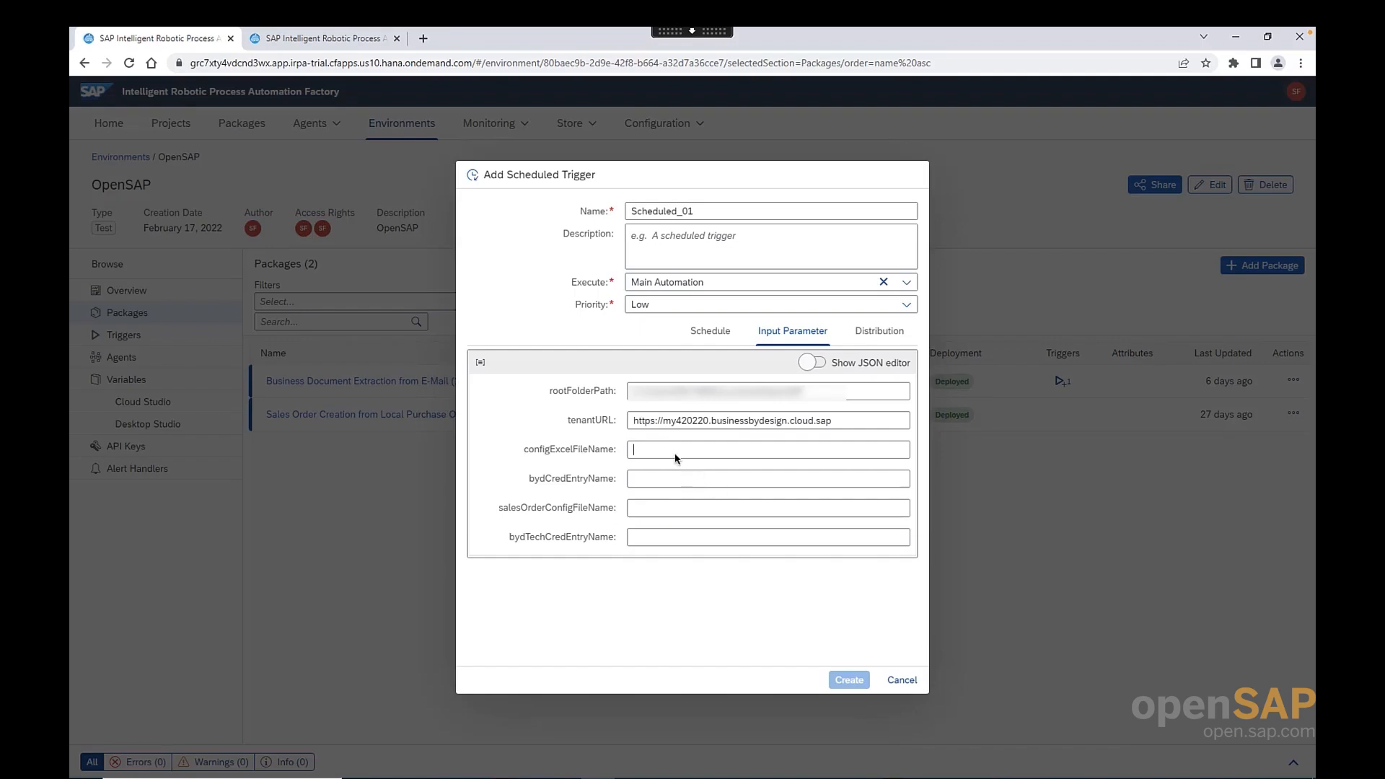
- Set configExcelFileName Config.xlsx and salesOrderConfigFileName Sales_Order_Creation_Config.xlsx
text(Config.xlsx)
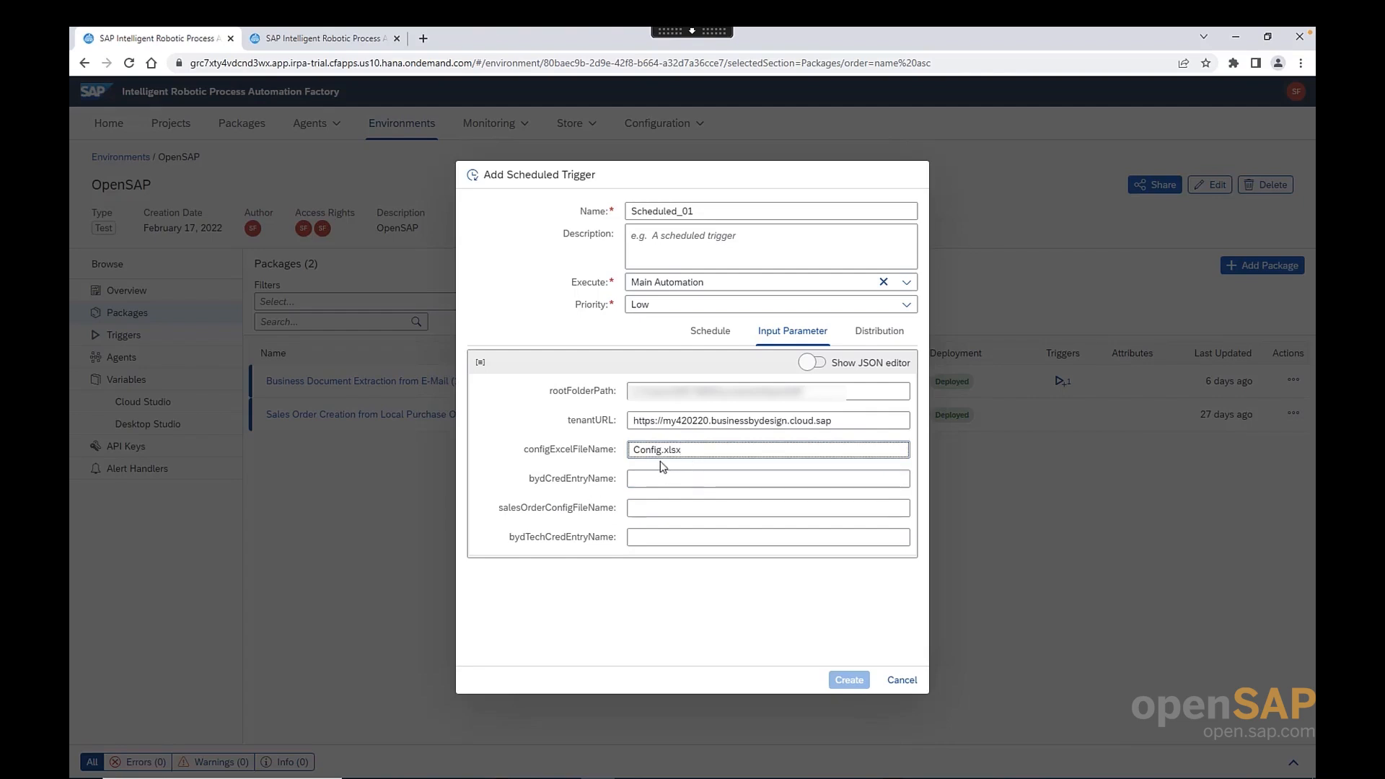
mouse_move(566, 497)
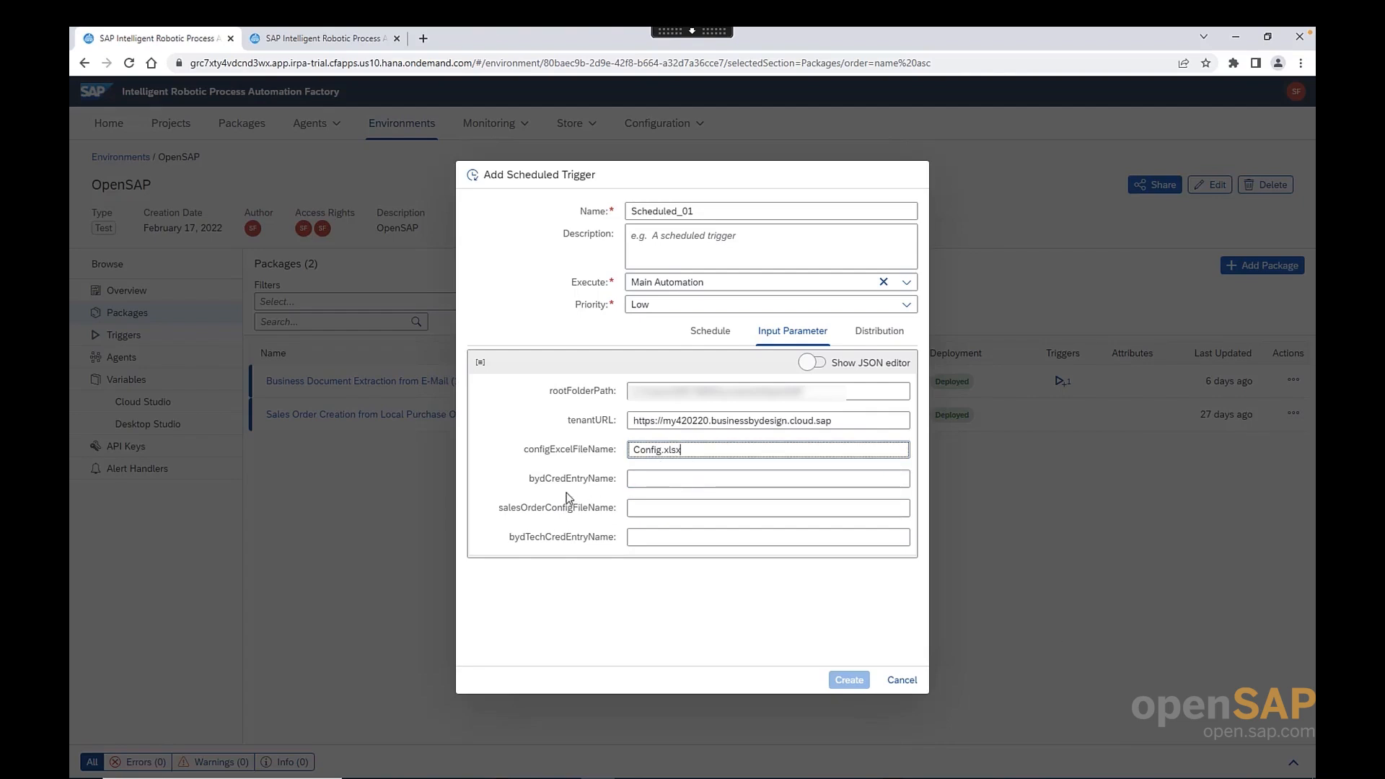
click(766, 477)
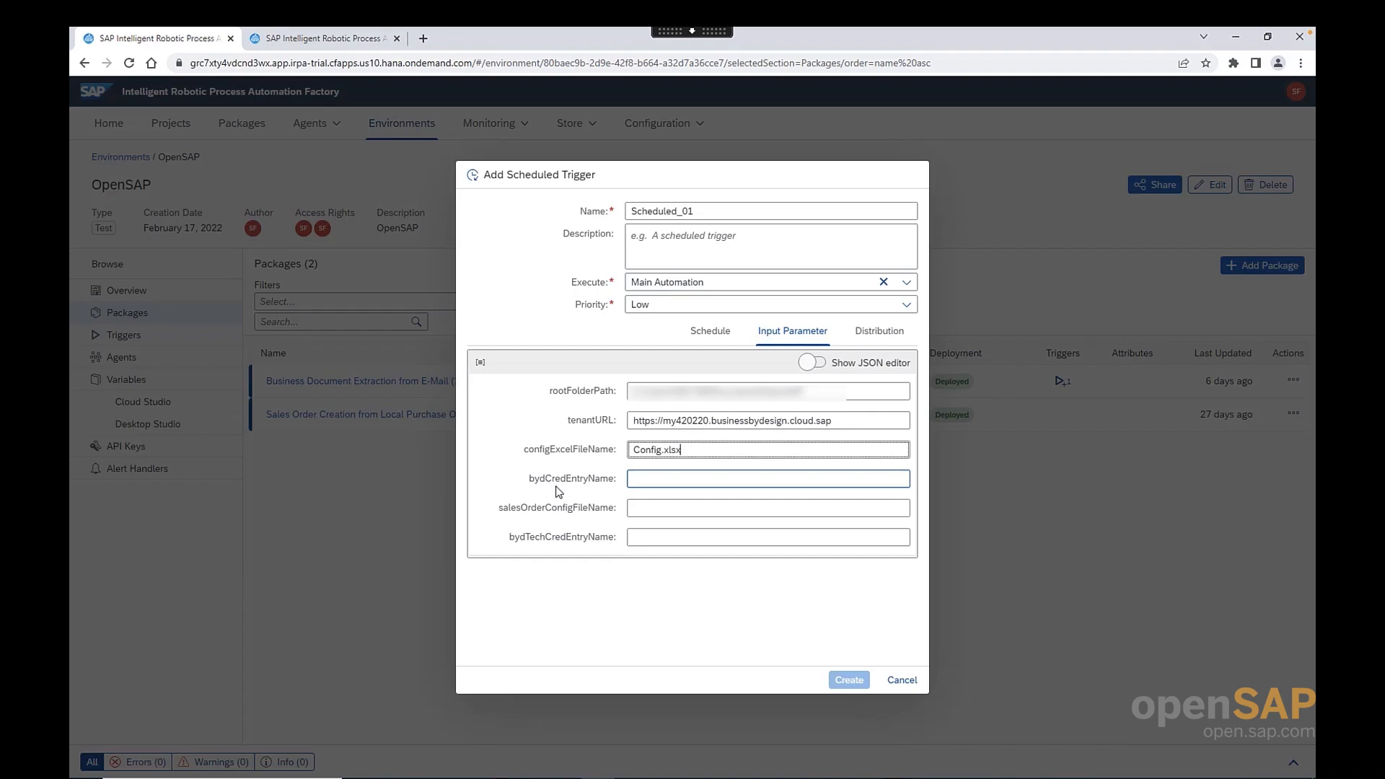
mouse_move(580, 491)
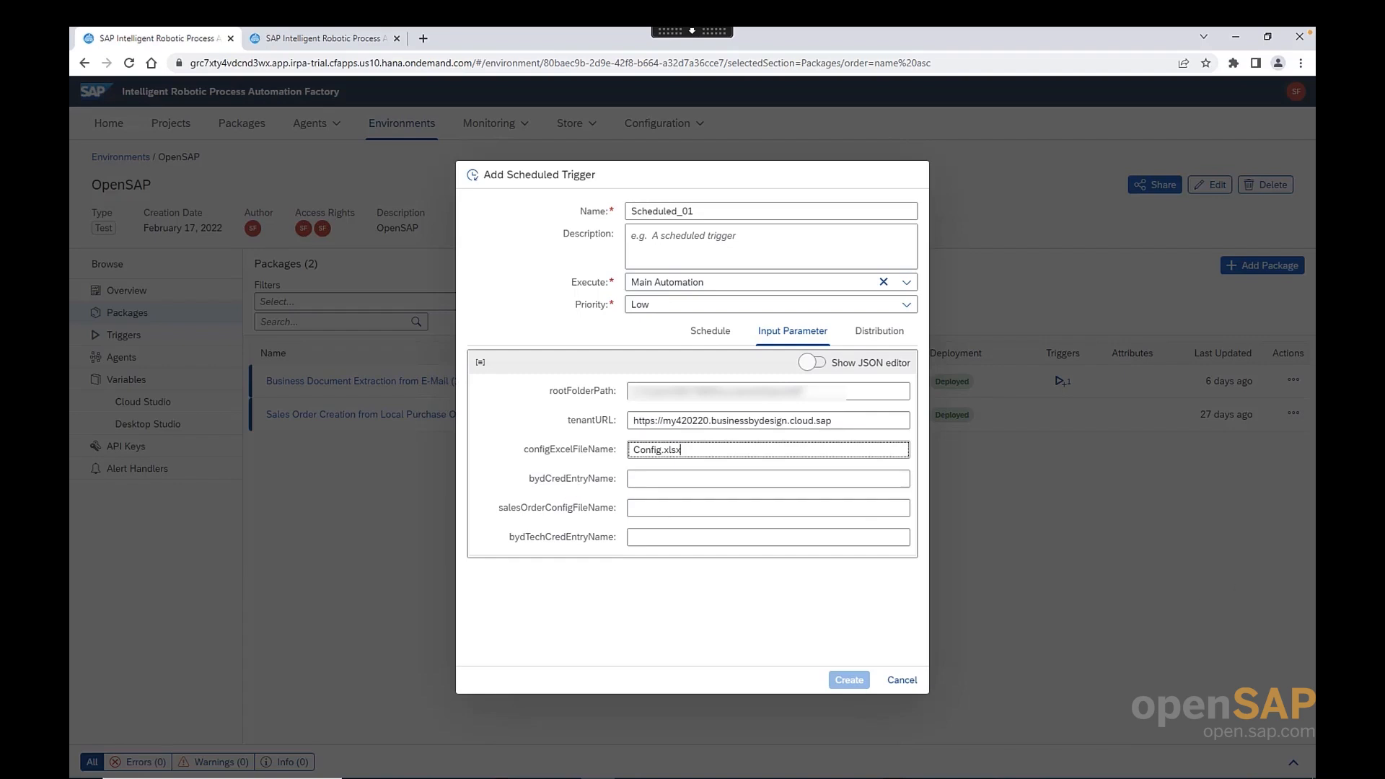
mouse_move(789, 584)
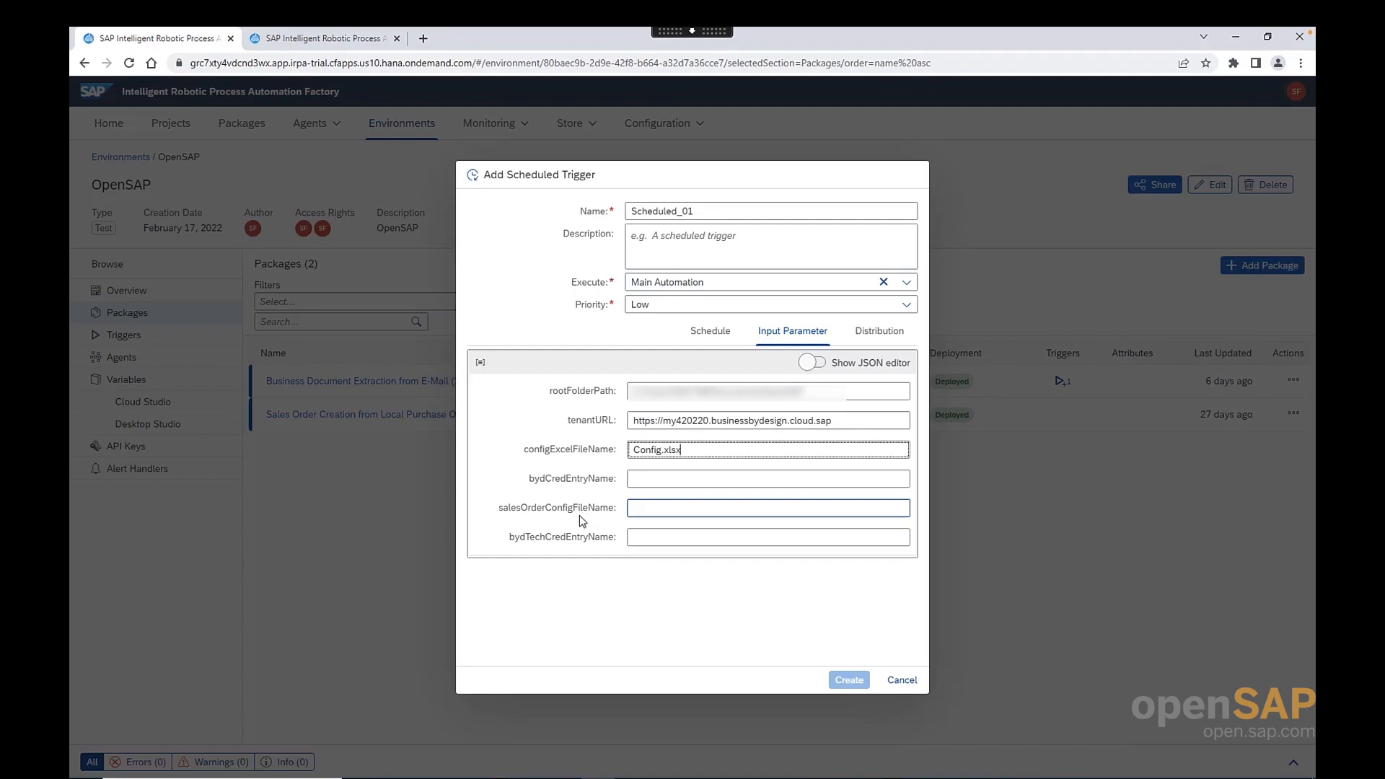
click(766, 506)
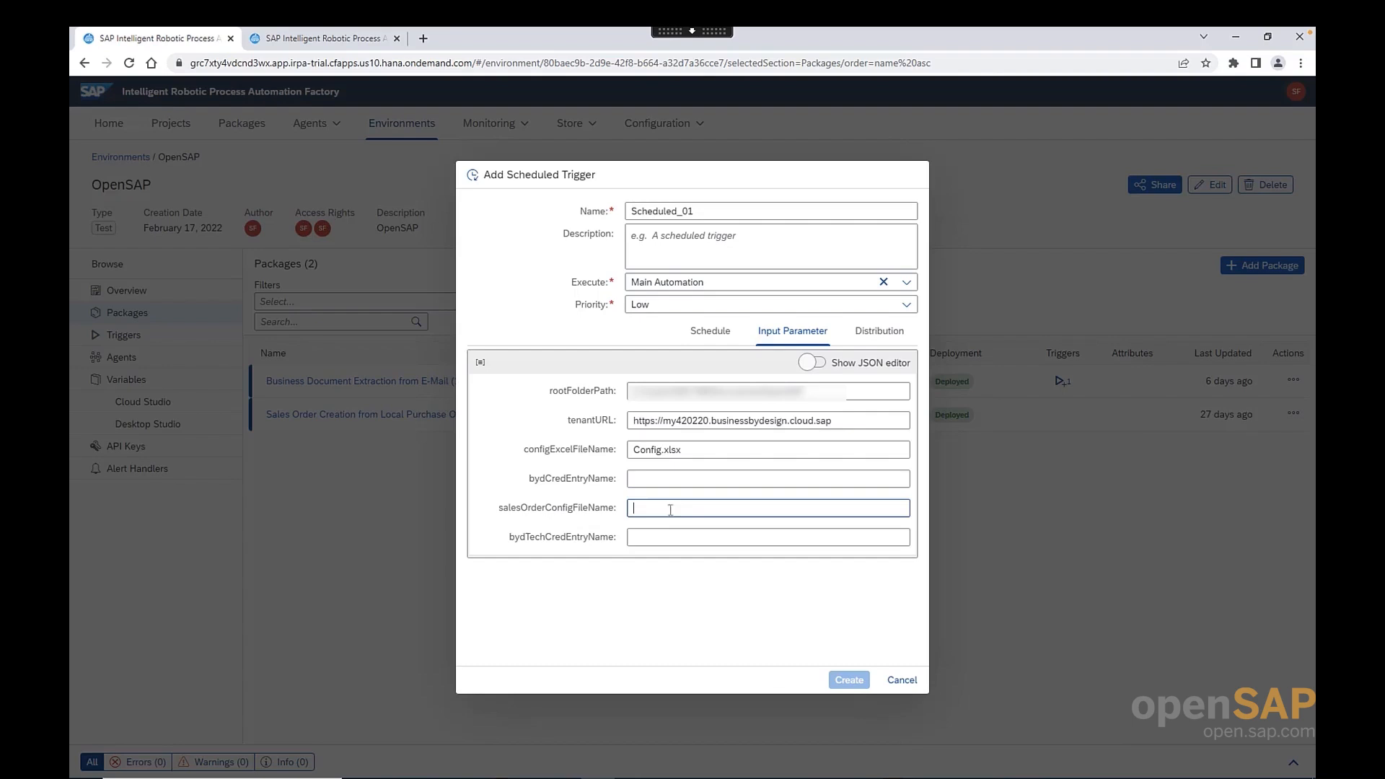
text(Sales_Order_Creation_Config.xlsx)
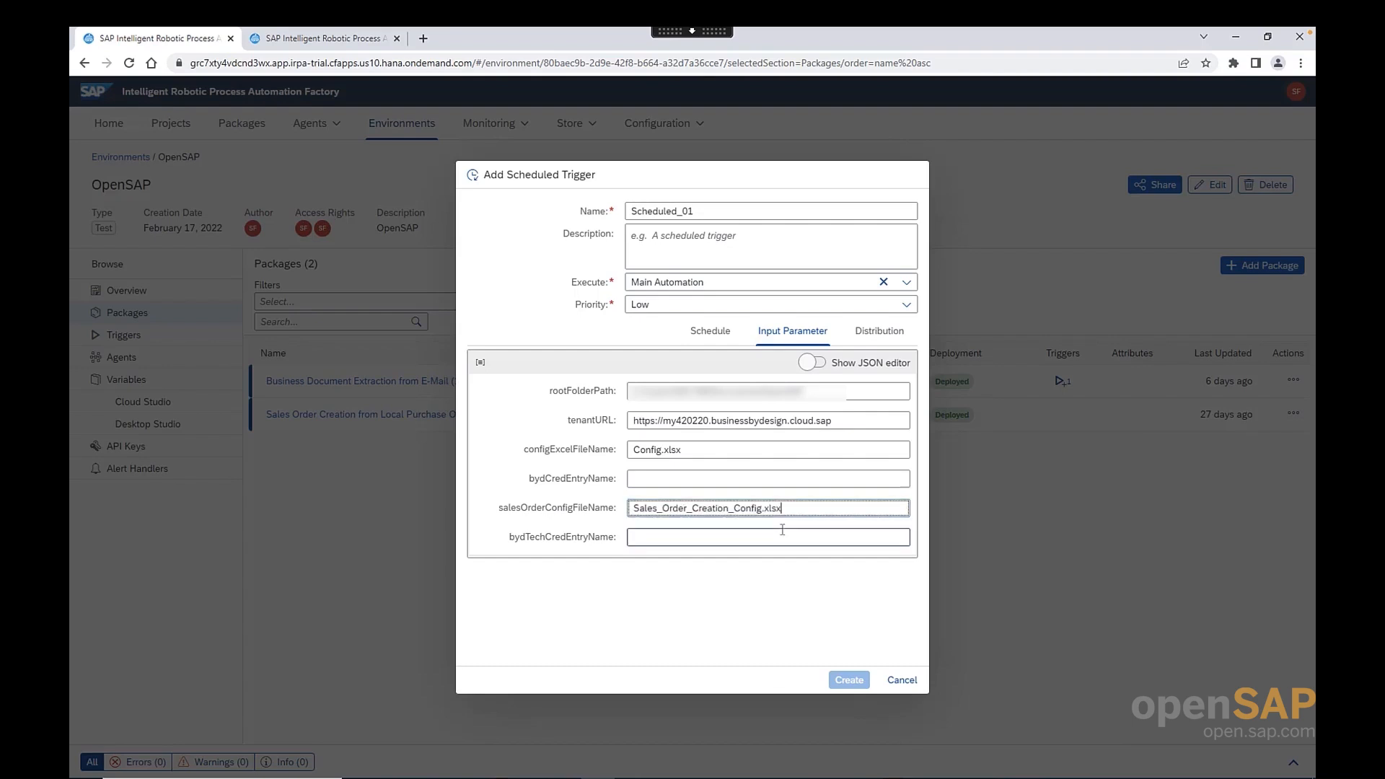
mouse_move(537, 548)
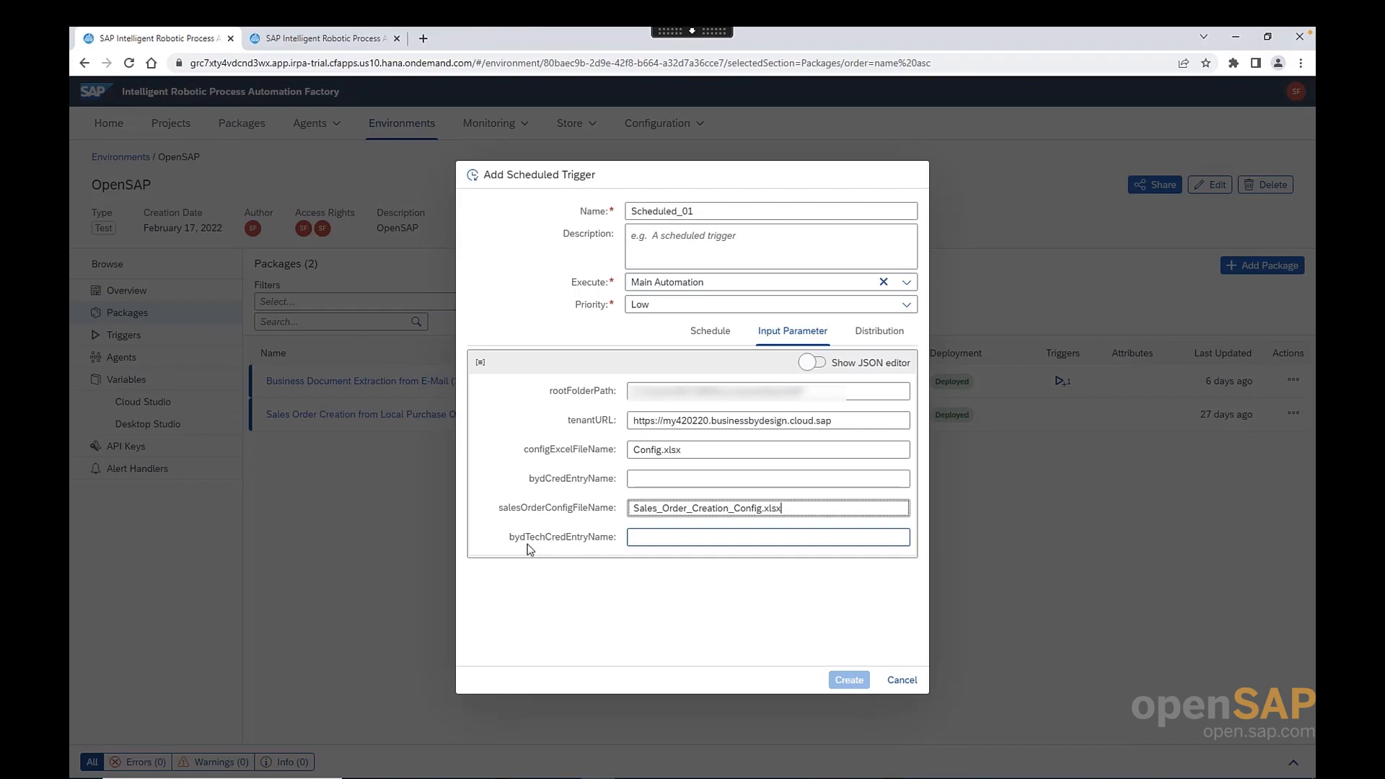
mouse_move(570, 546)
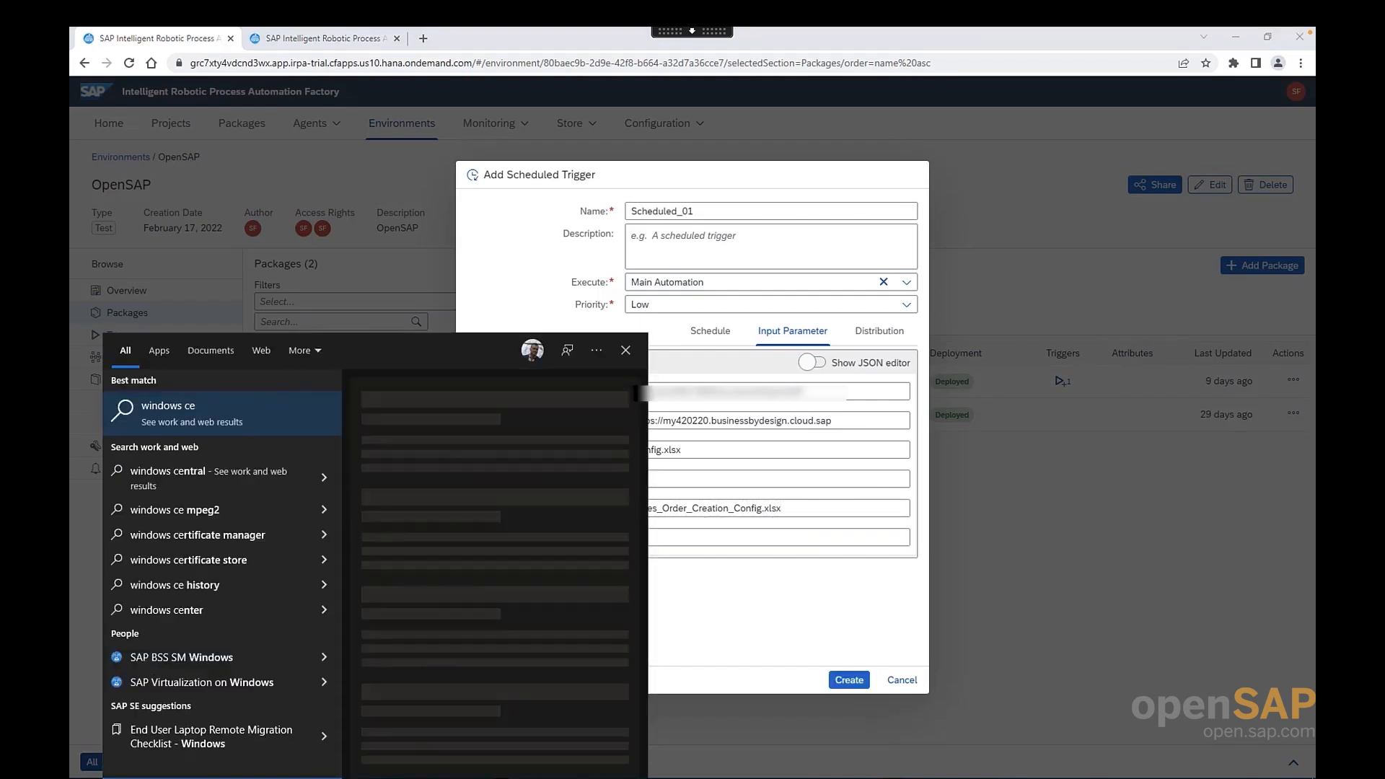
- In Credential Manager, start a generic credential addressed OpenSAP_Technical_User
click(624, 349)
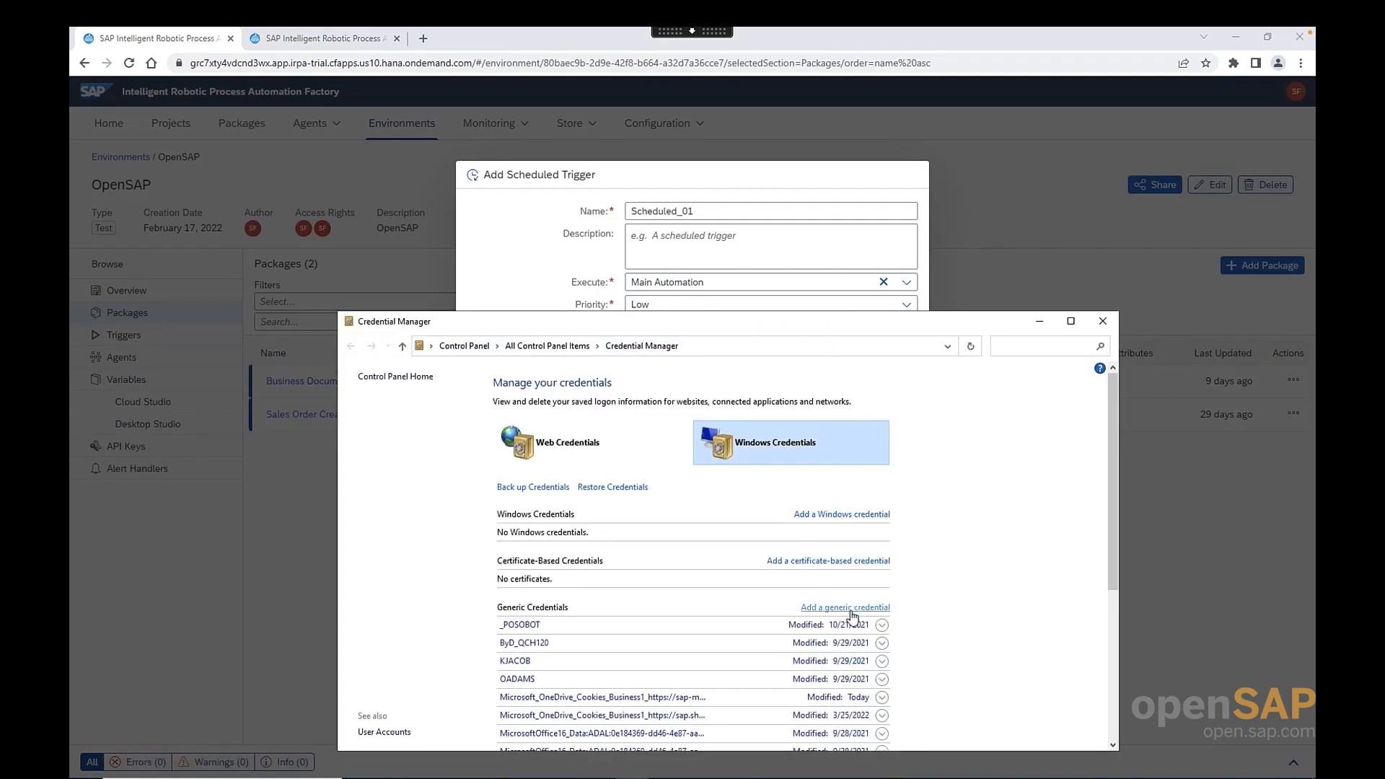
click(843, 608)
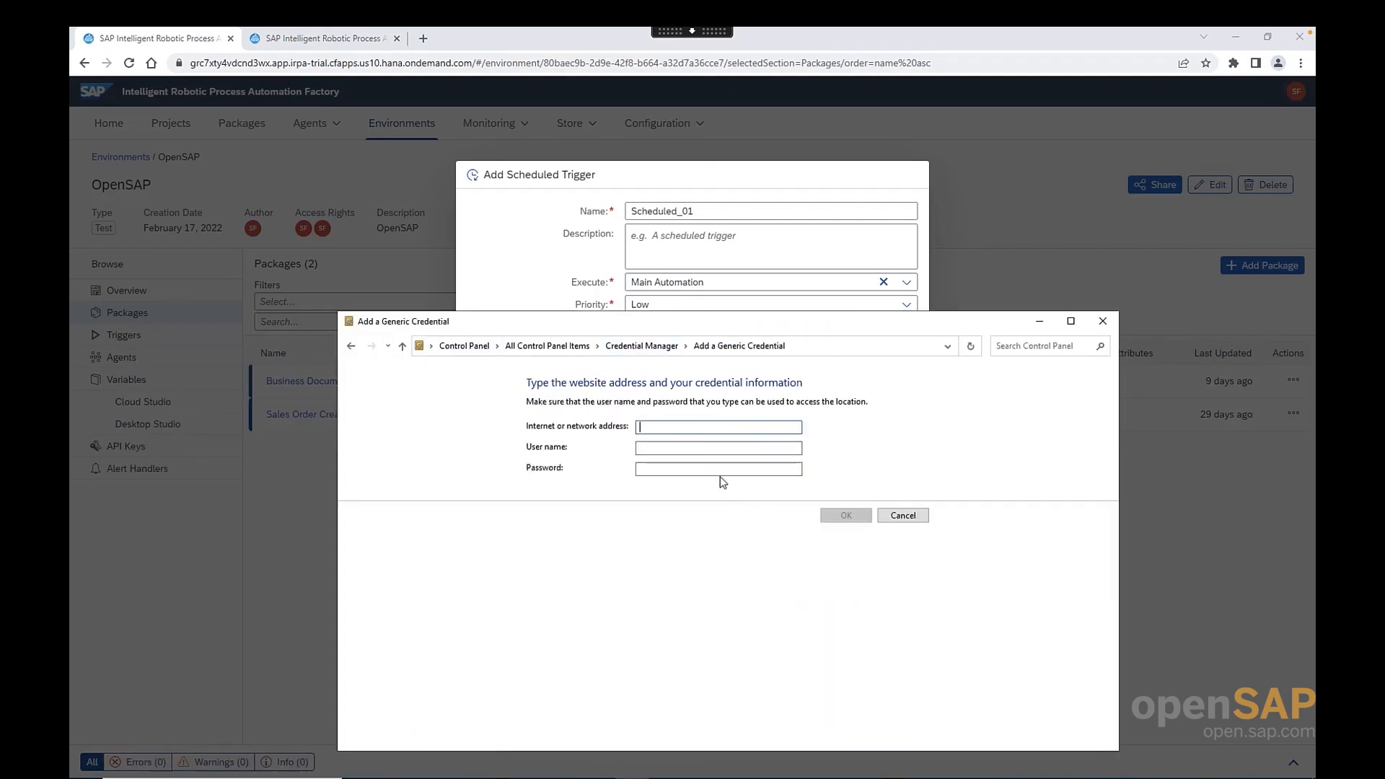
mouse_move(581, 442)
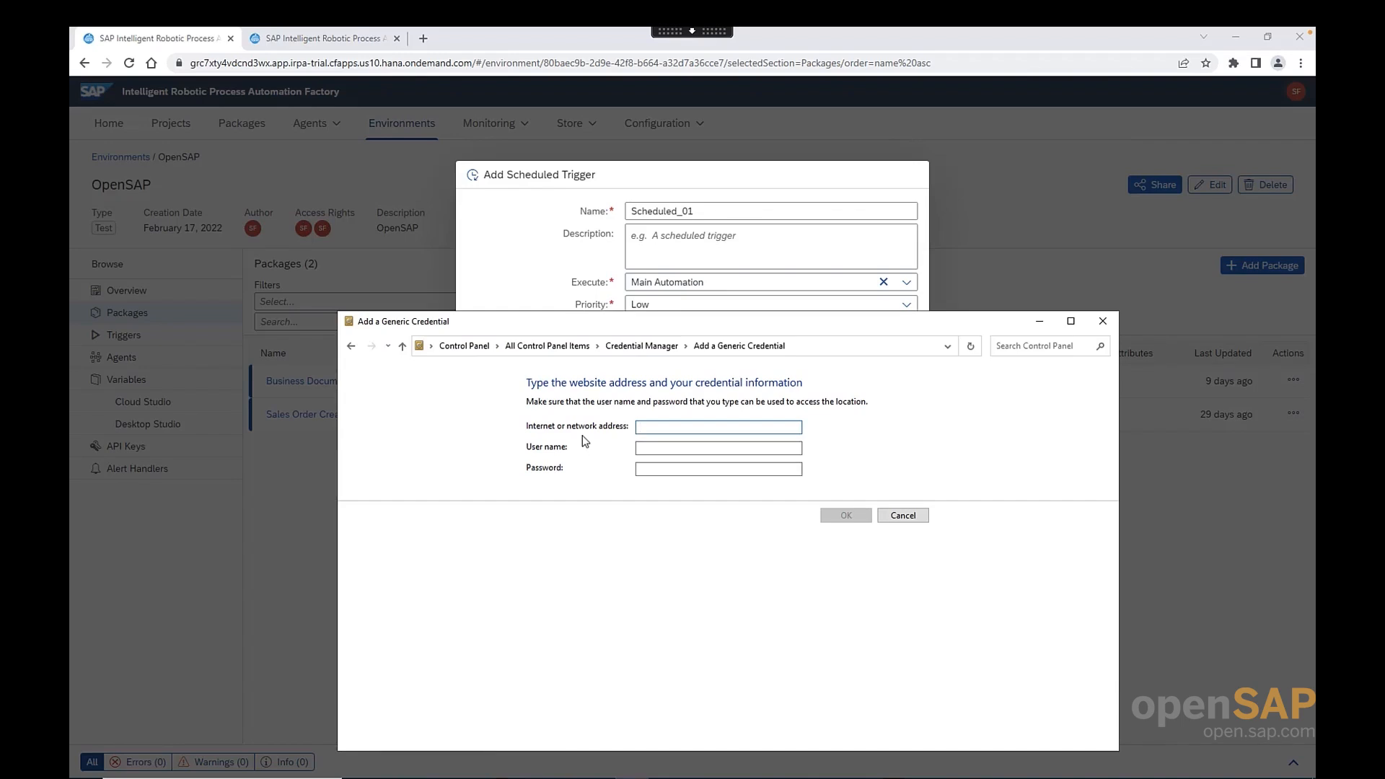
click(716, 427)
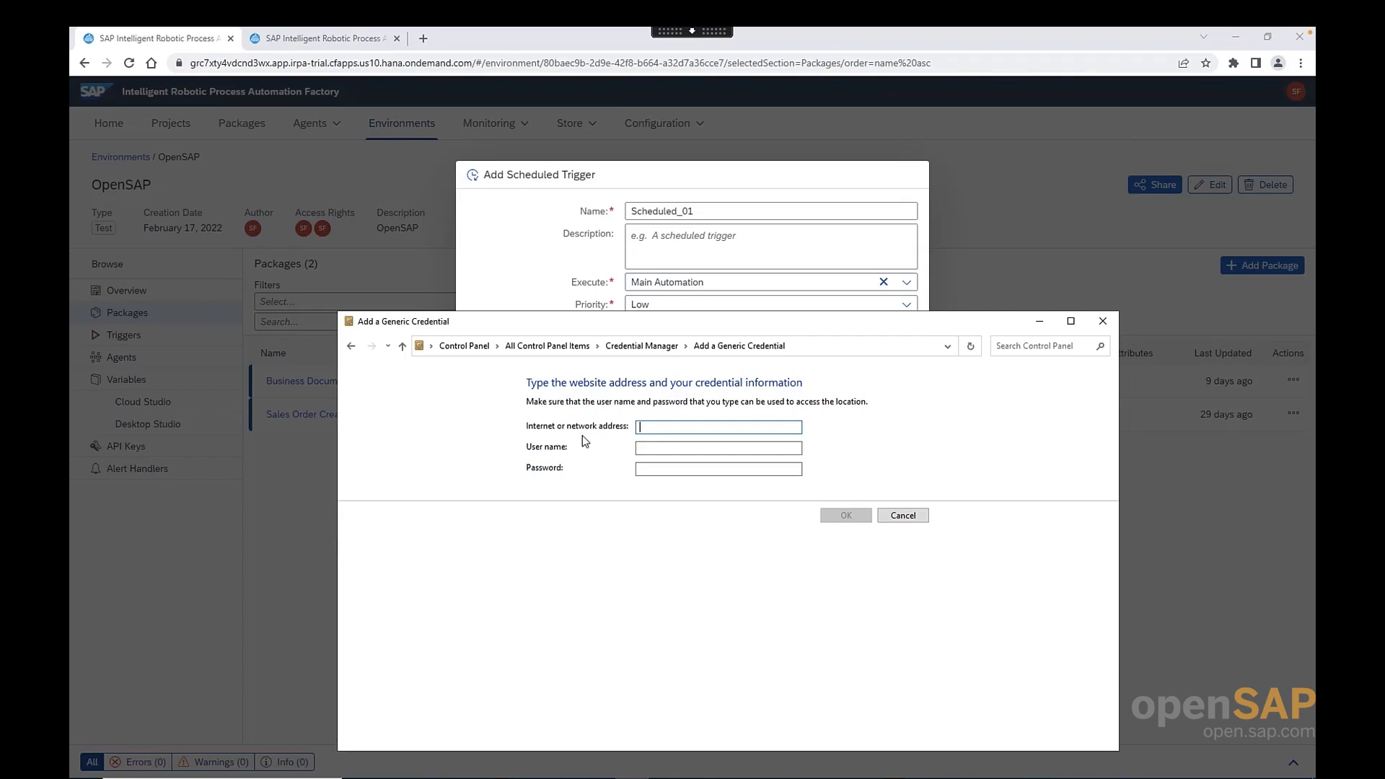
text(OpenSAP_)
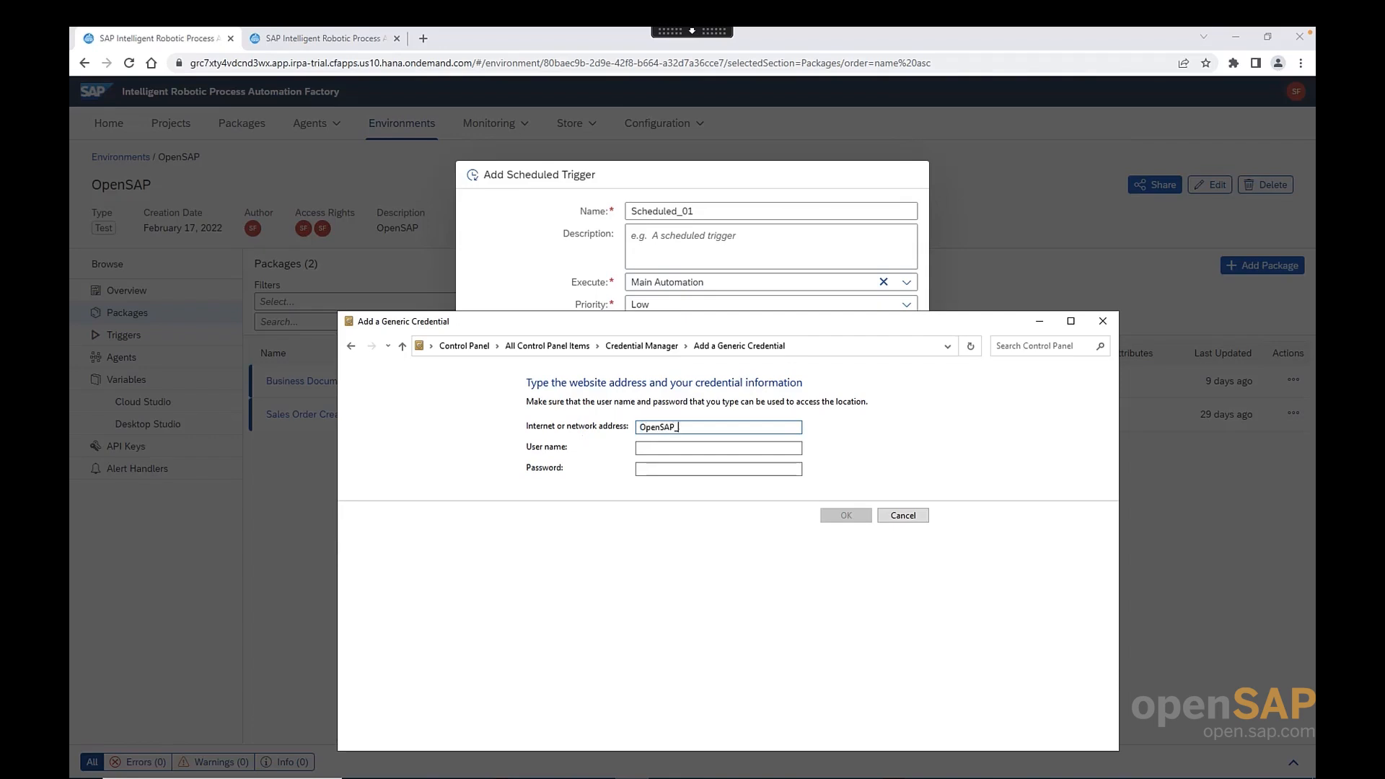
text(Technical_User)
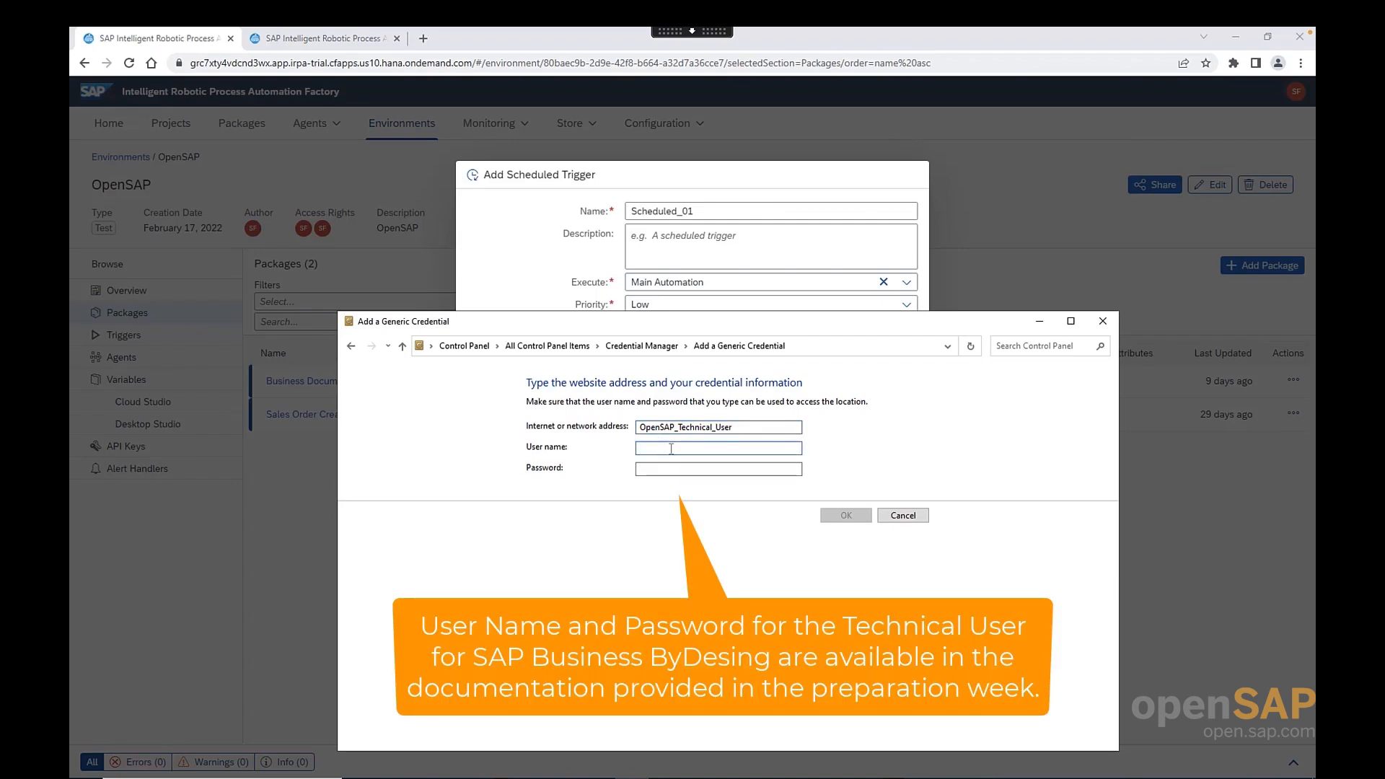
- Enter the technical user's name ending _JAVAPOS and password, and save the credential
click(719, 447)
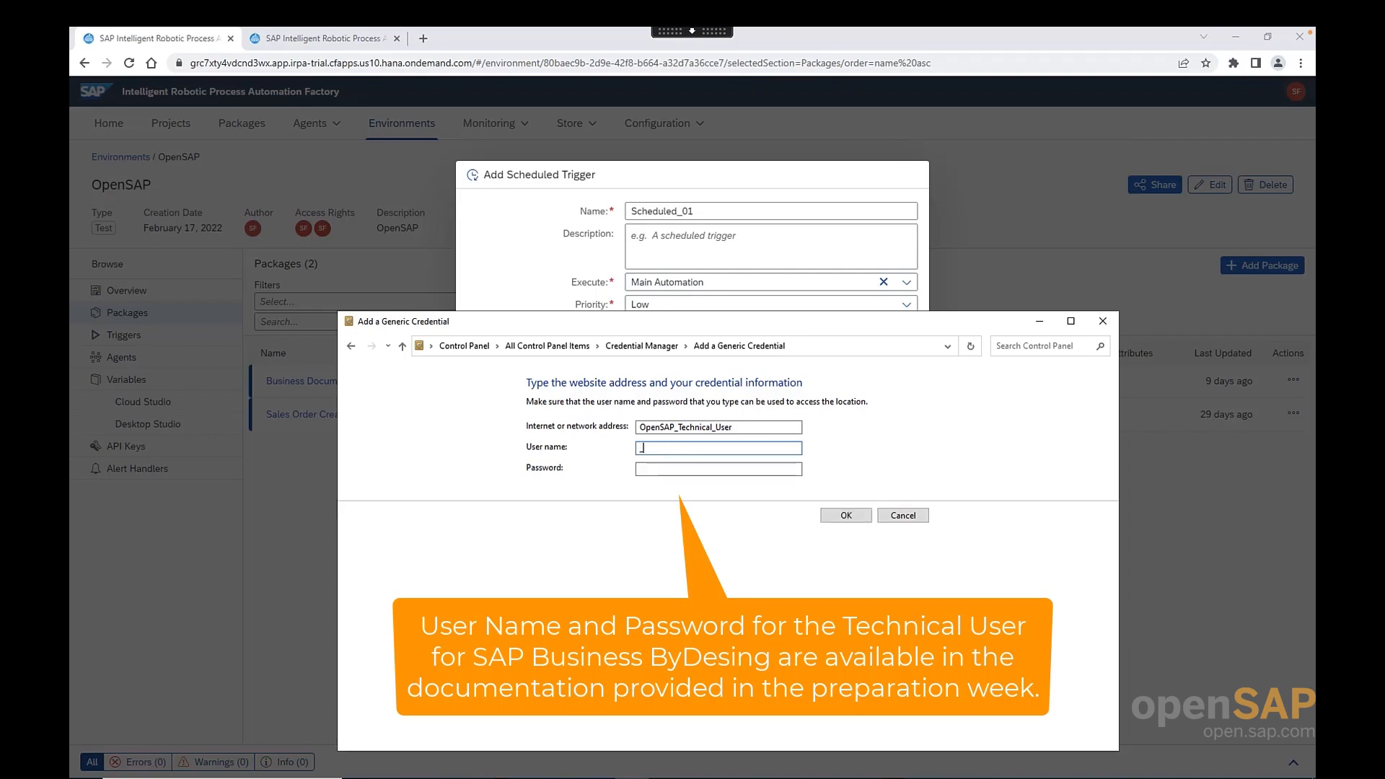
text(_JAVAPOS)
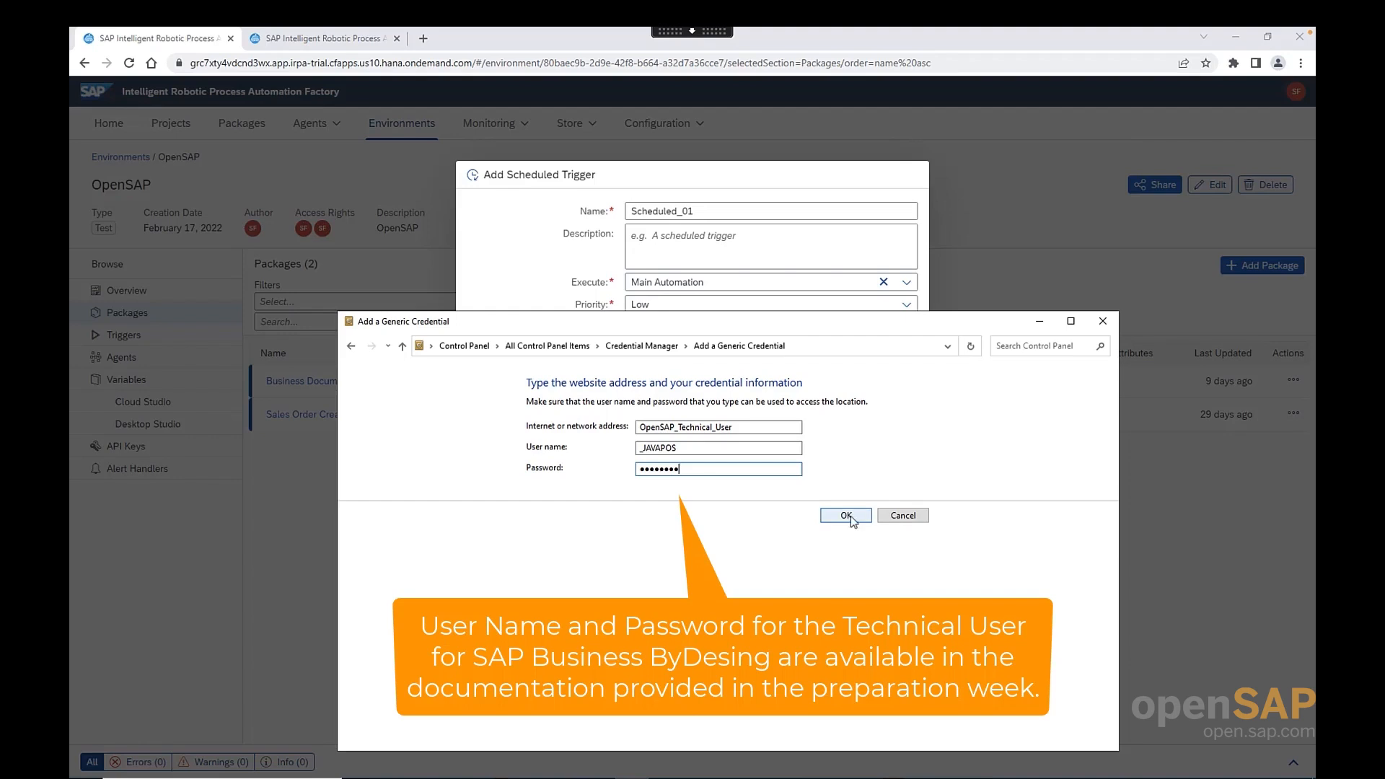
click(843, 514)
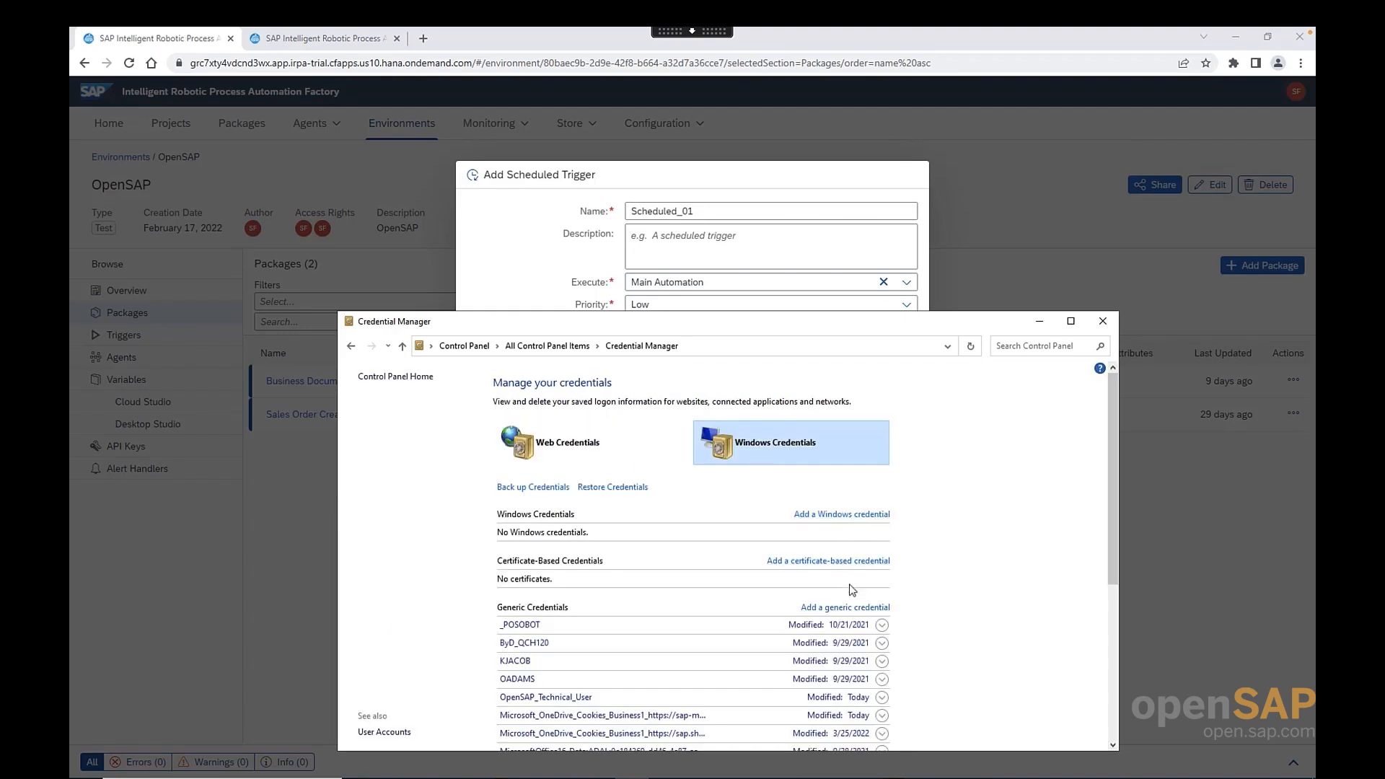
- Save a generic credential OpenSAP_Business_User with user name Test and its password
click(843, 608)
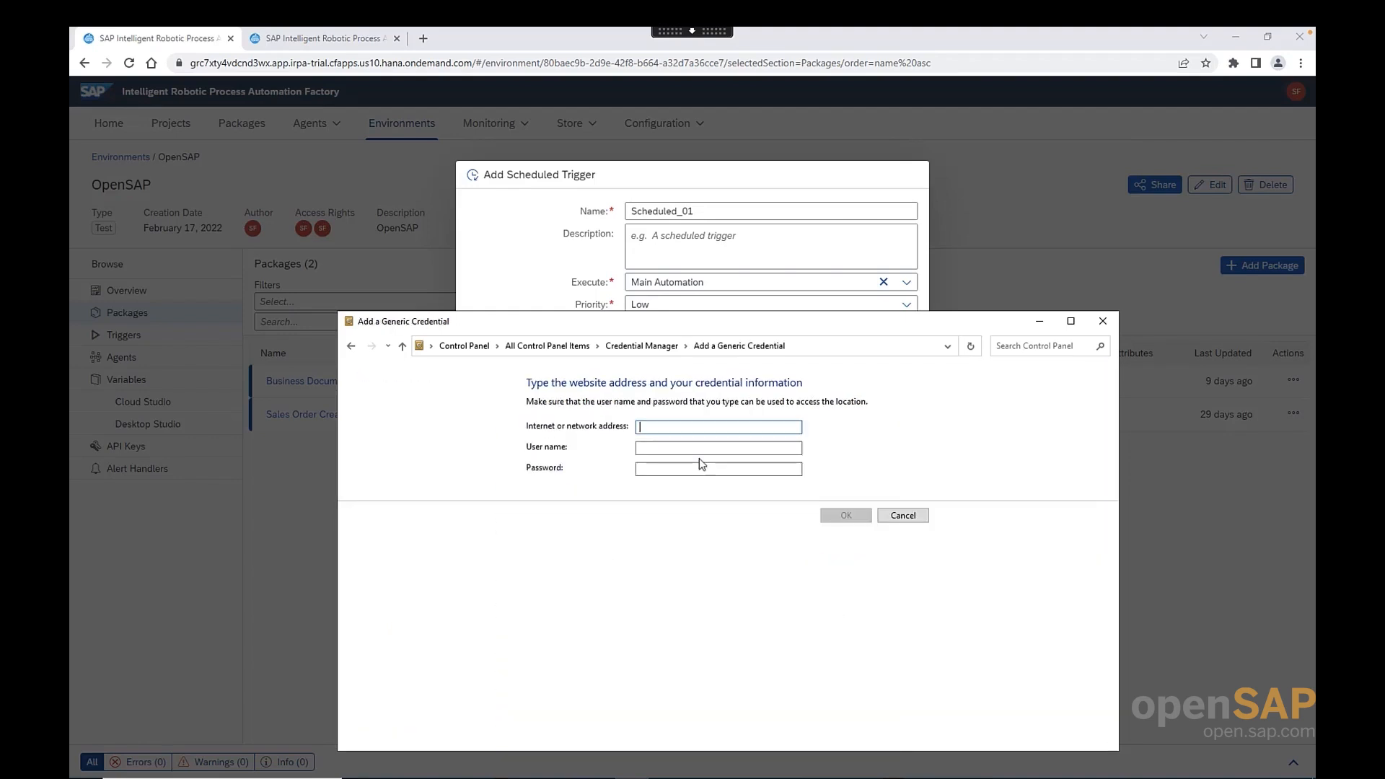
text(Op)
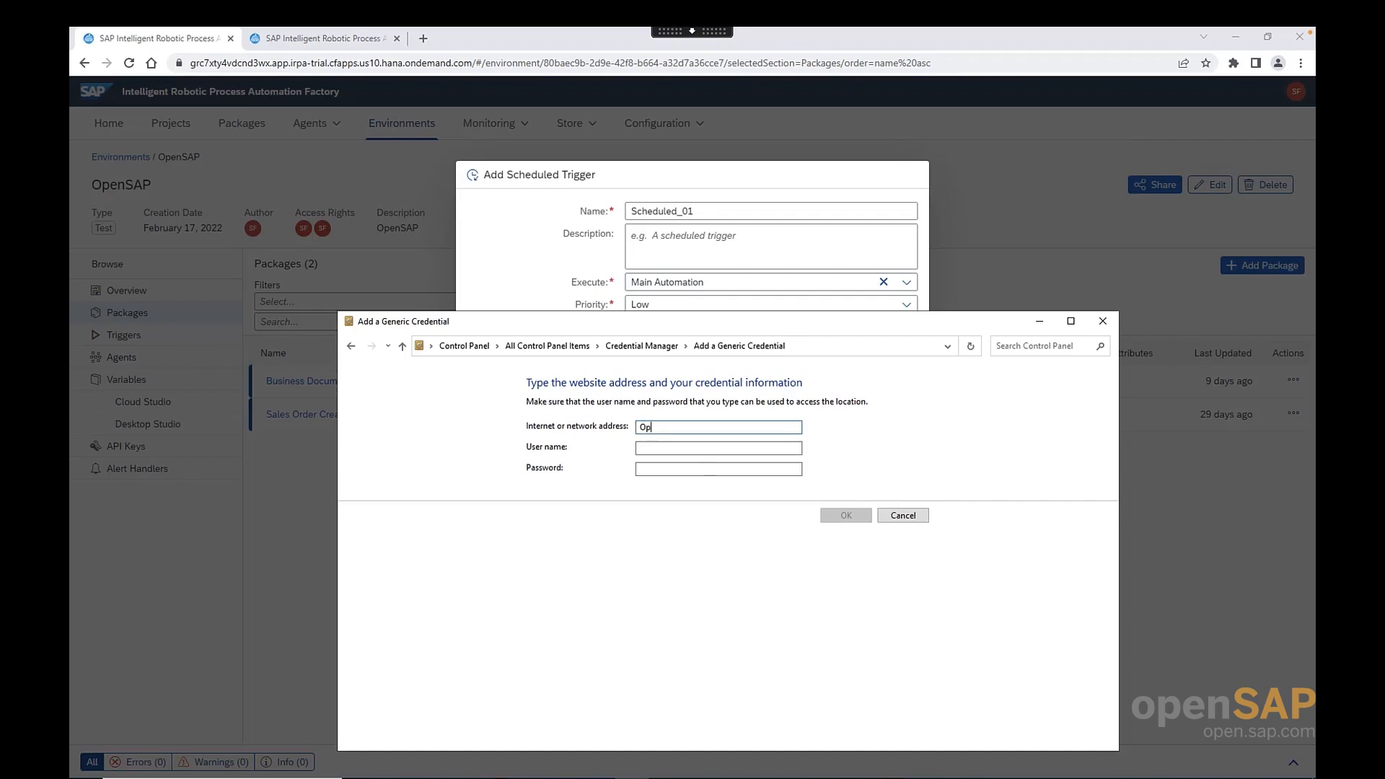
text(enSAP)
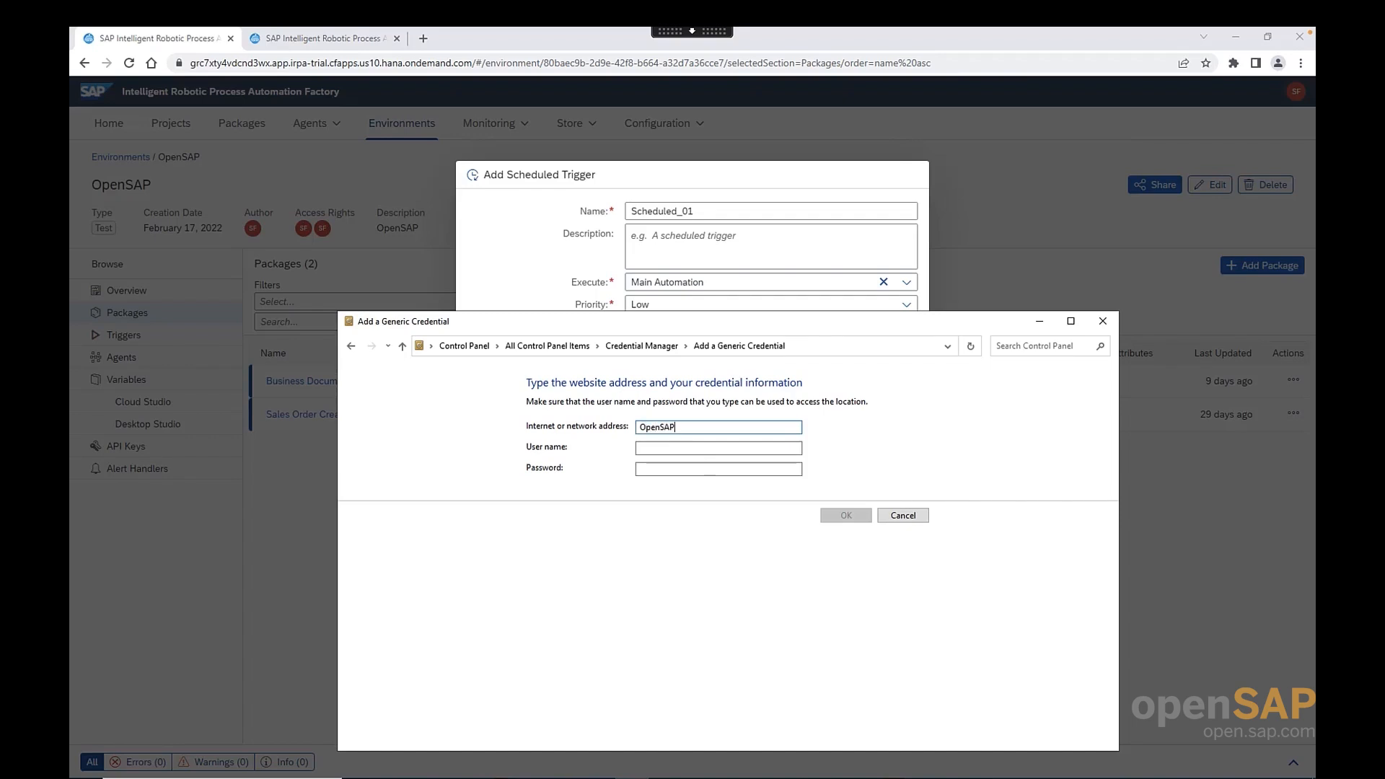
text(_Business_)
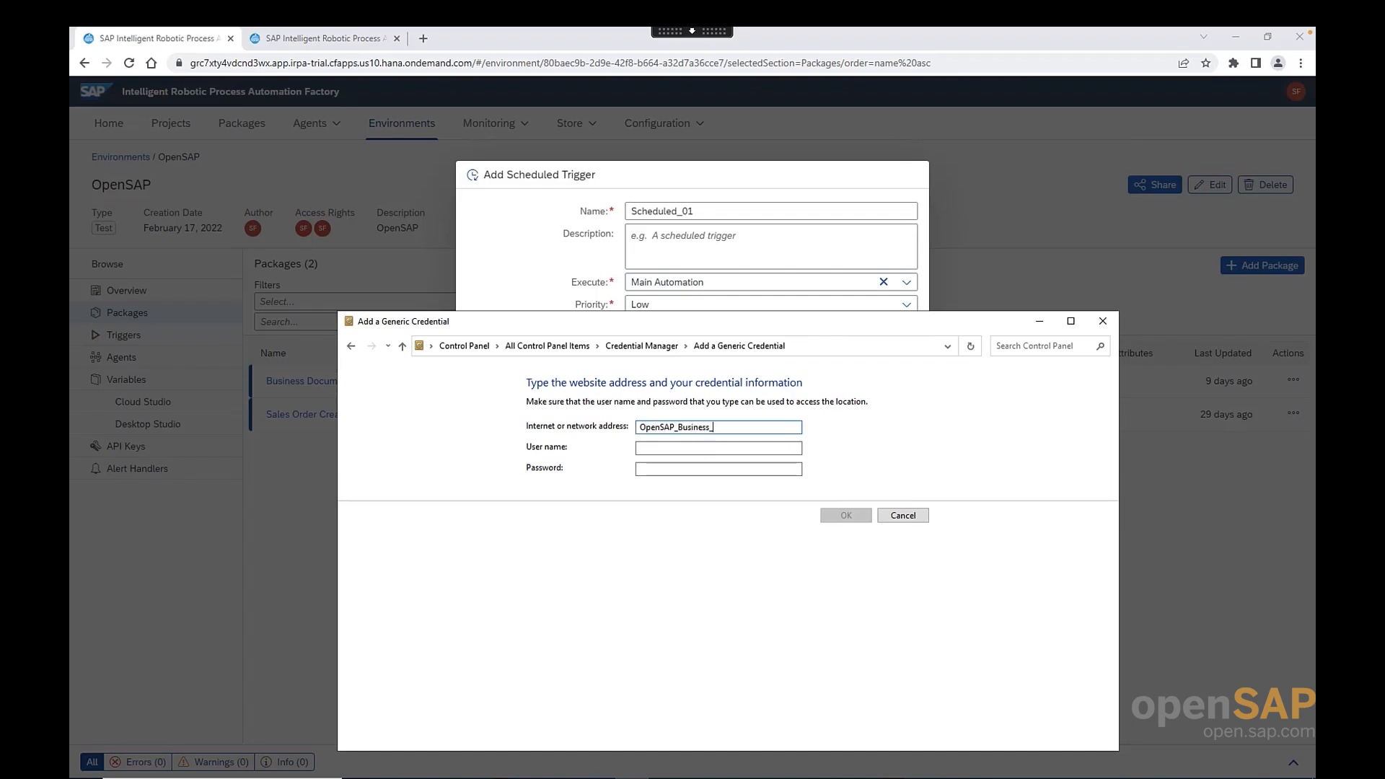
text(User)
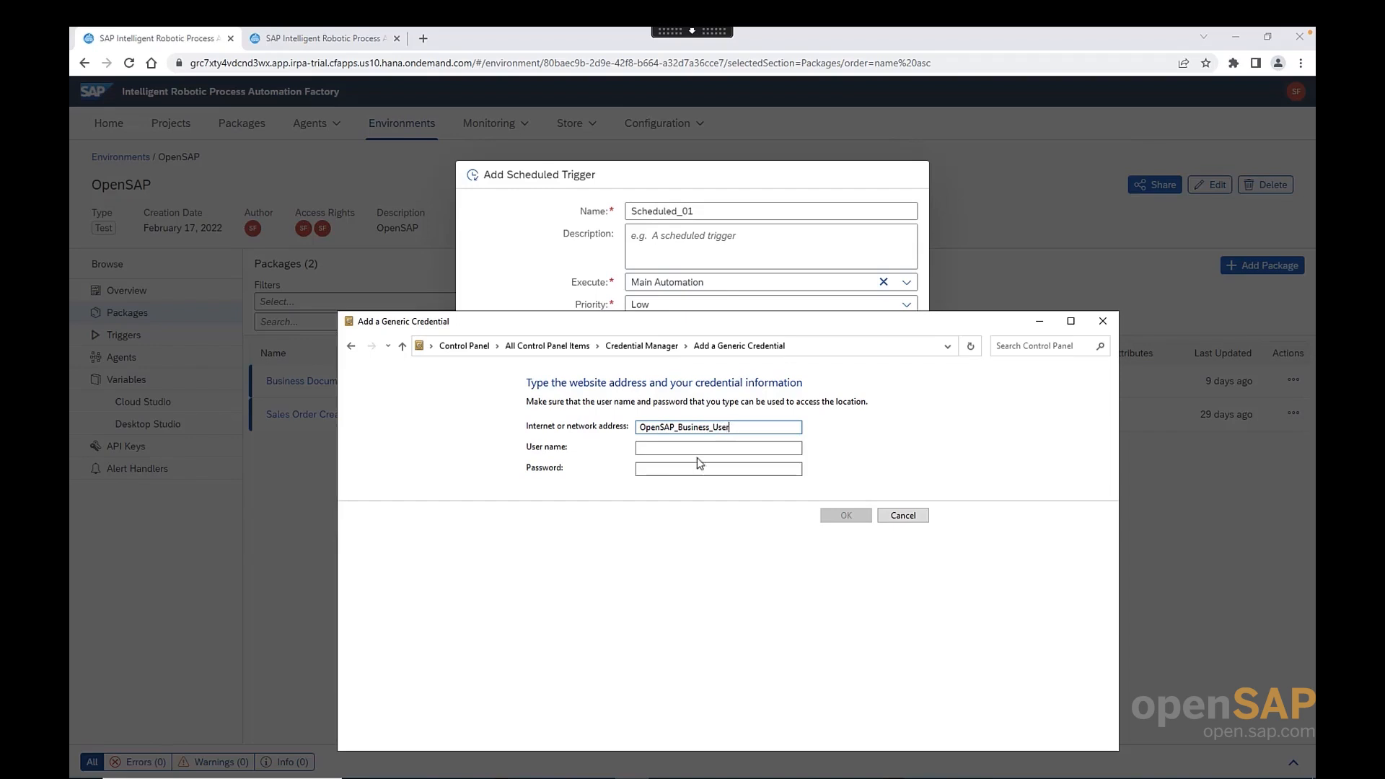
click(717, 447)
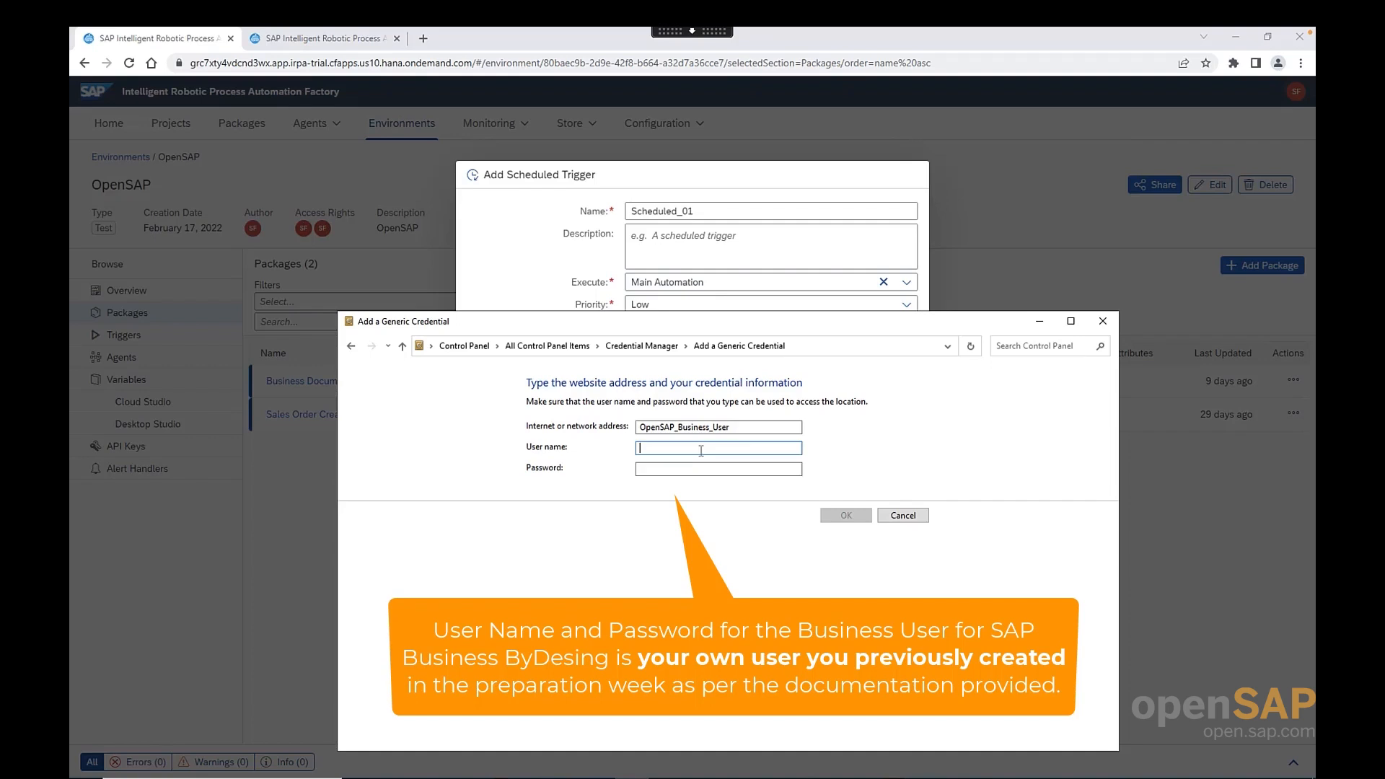
text(Test1)
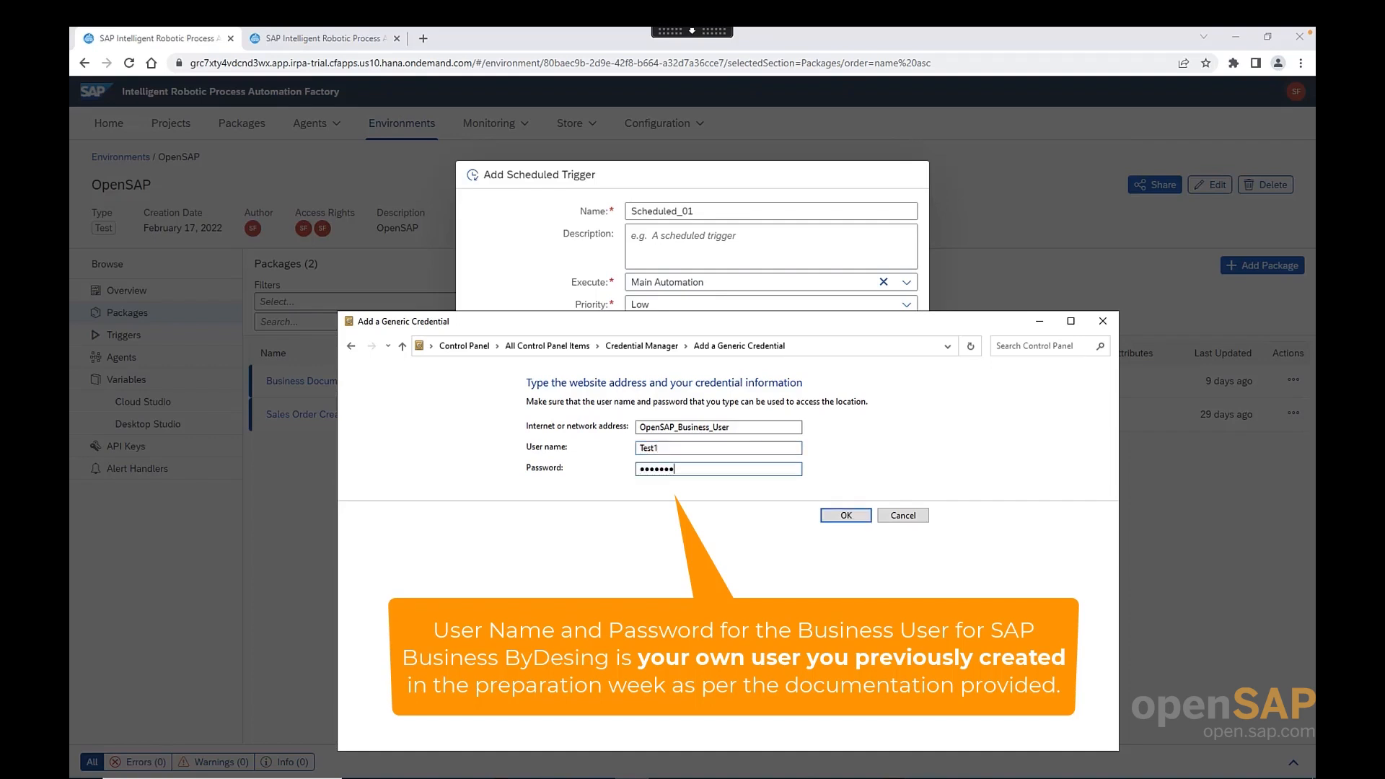
click(844, 514)
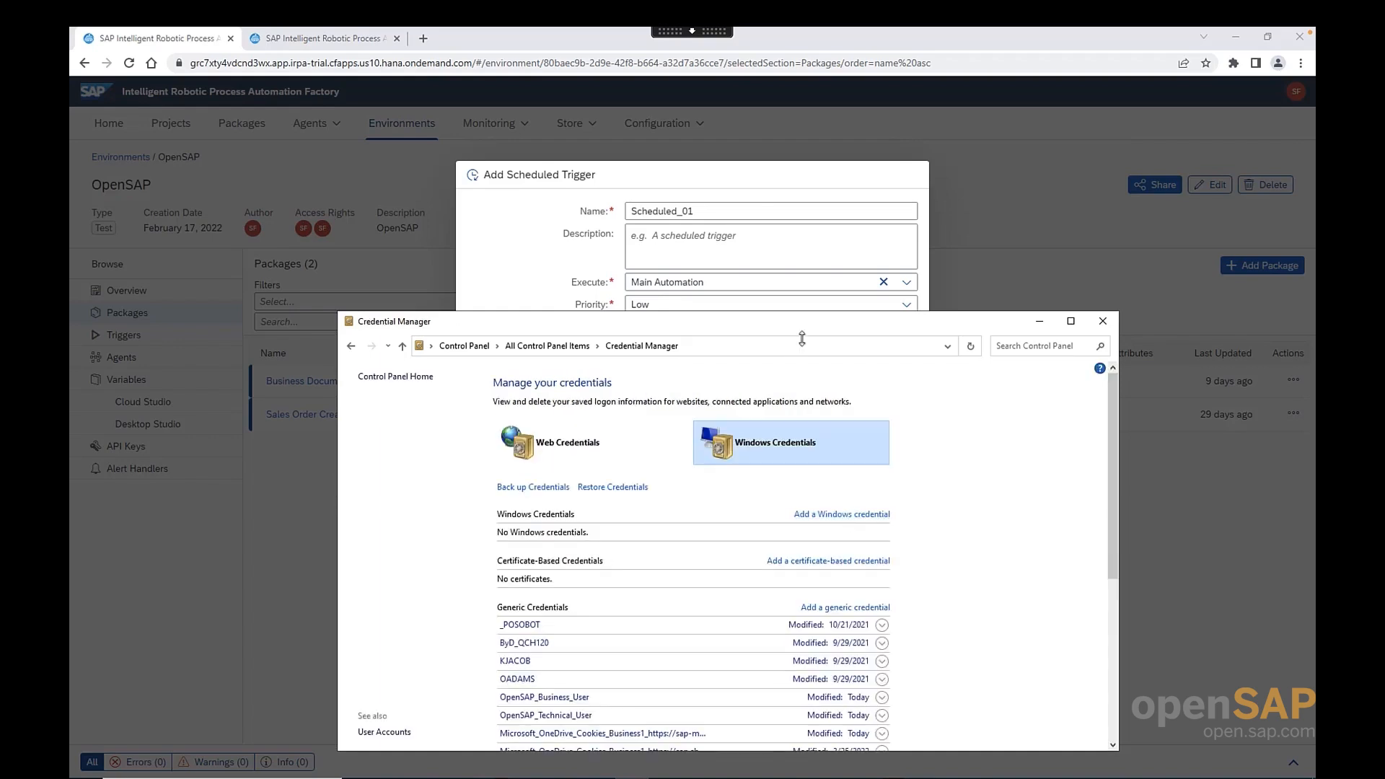
- Create the Scheduled_01 trigger using the credential entry names, next execution Mar 31, 2022, 07:00 AM
click(1101, 320)
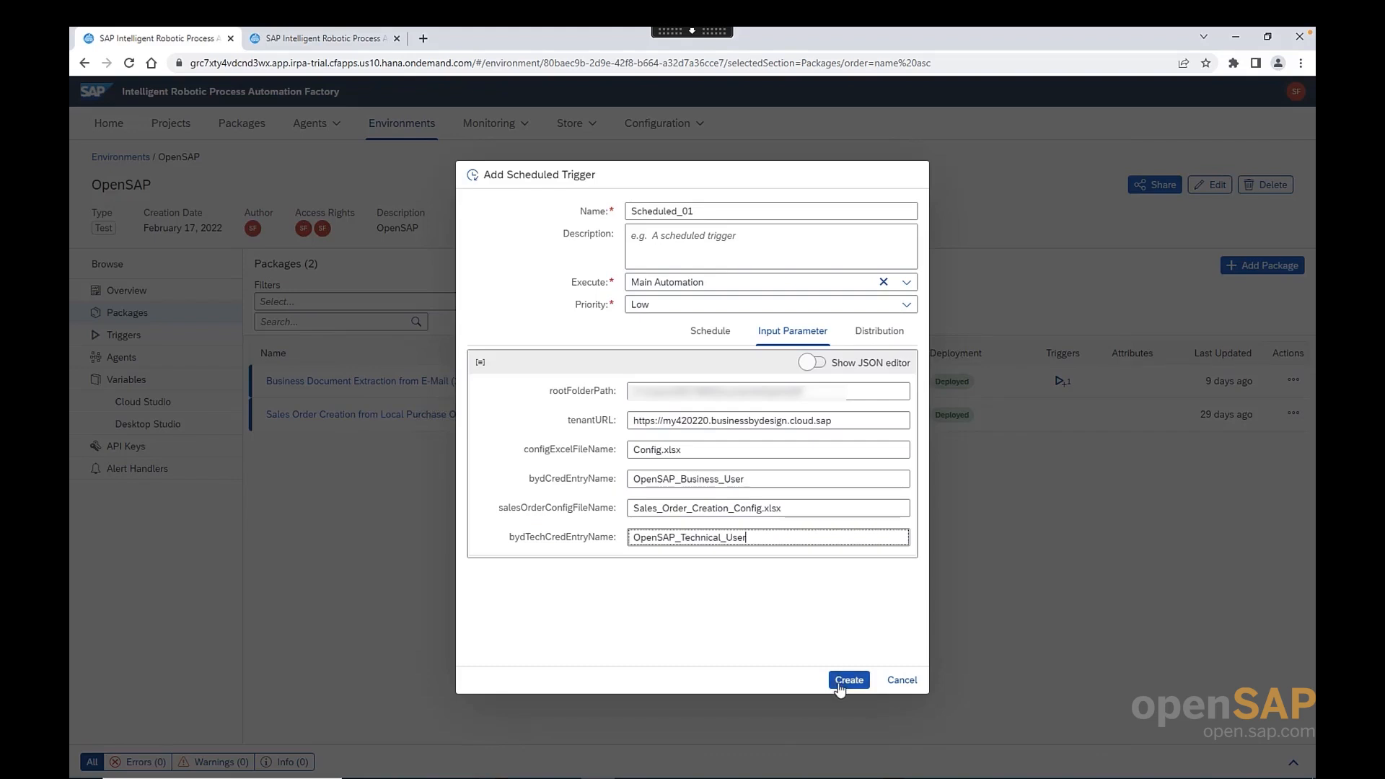
click(847, 679)
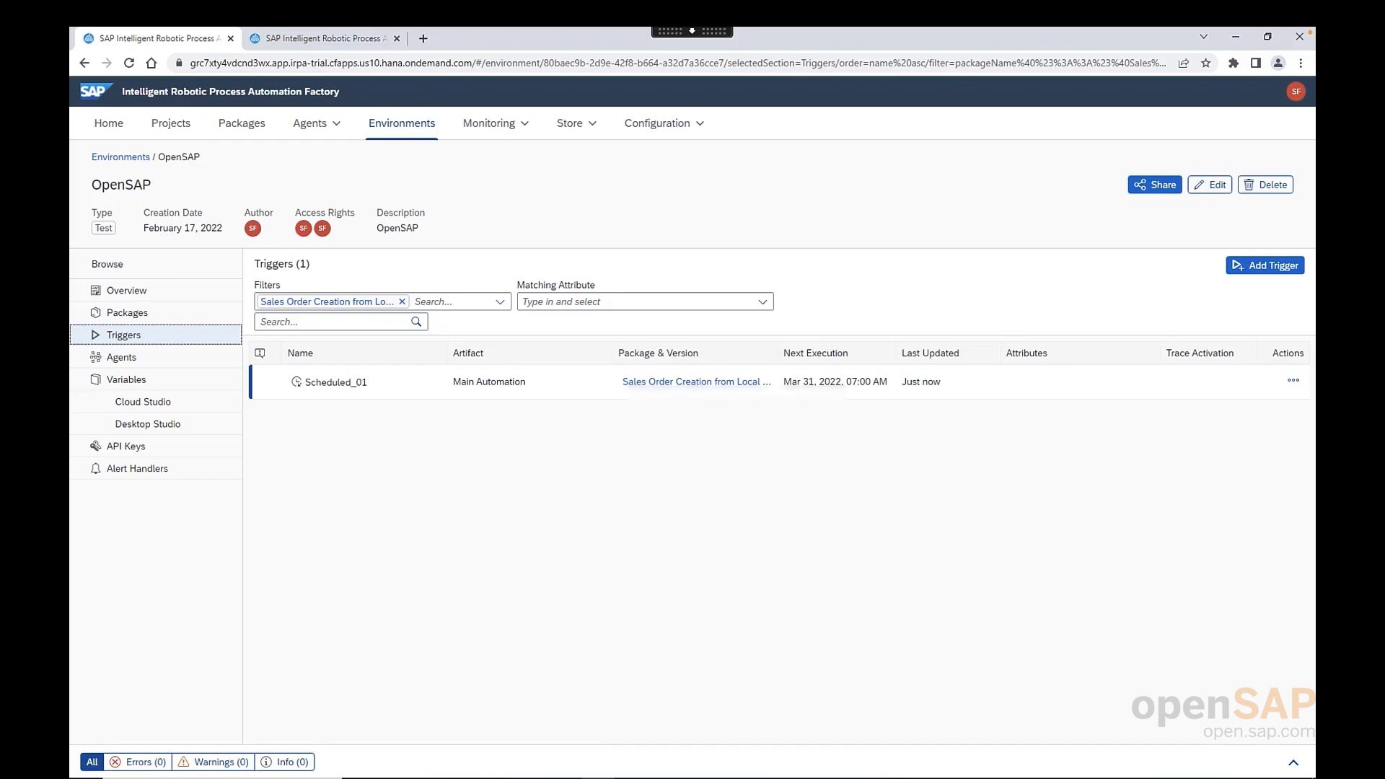
mouse_move(1169, 506)
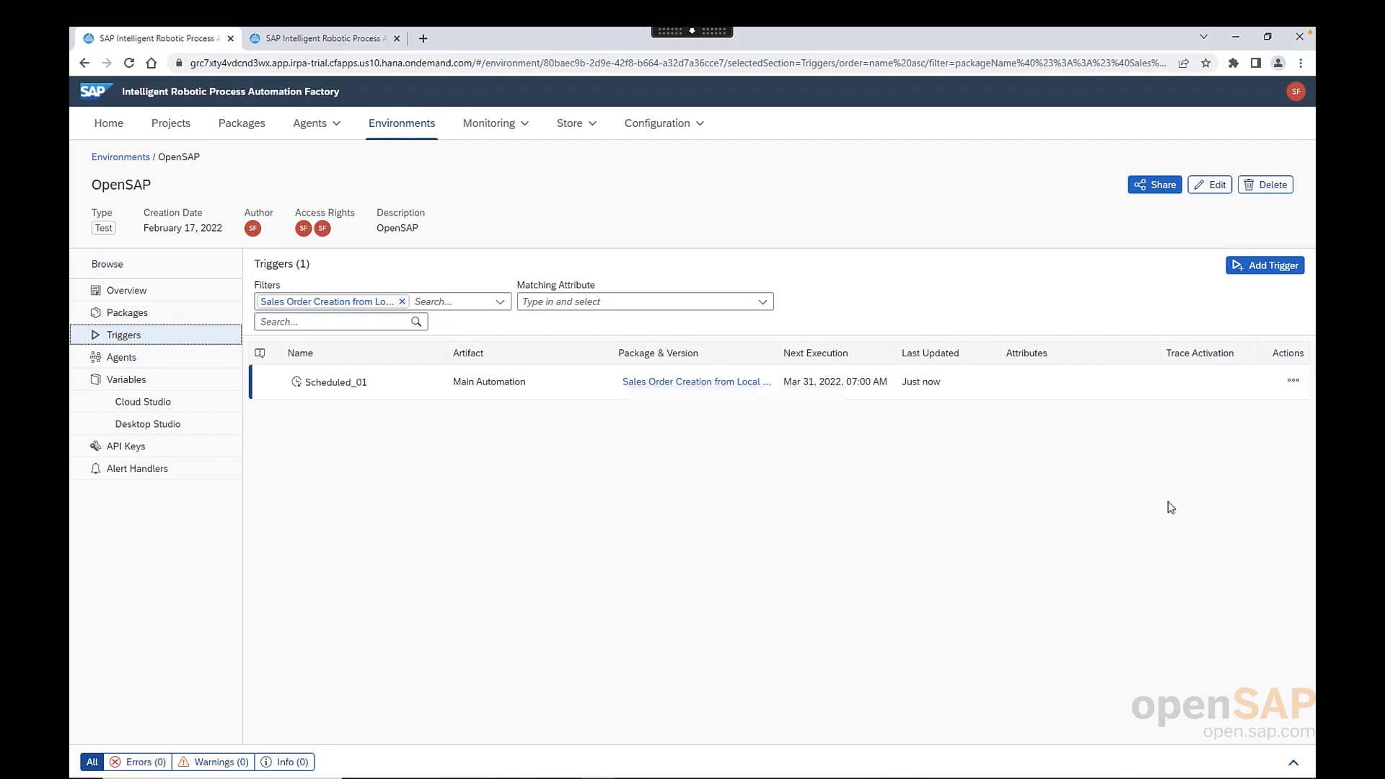
- Show Scheduled_01's actions: Disable, Run now, Edit, Add Notifier, Delete, Activate Traces
click(1292, 379)
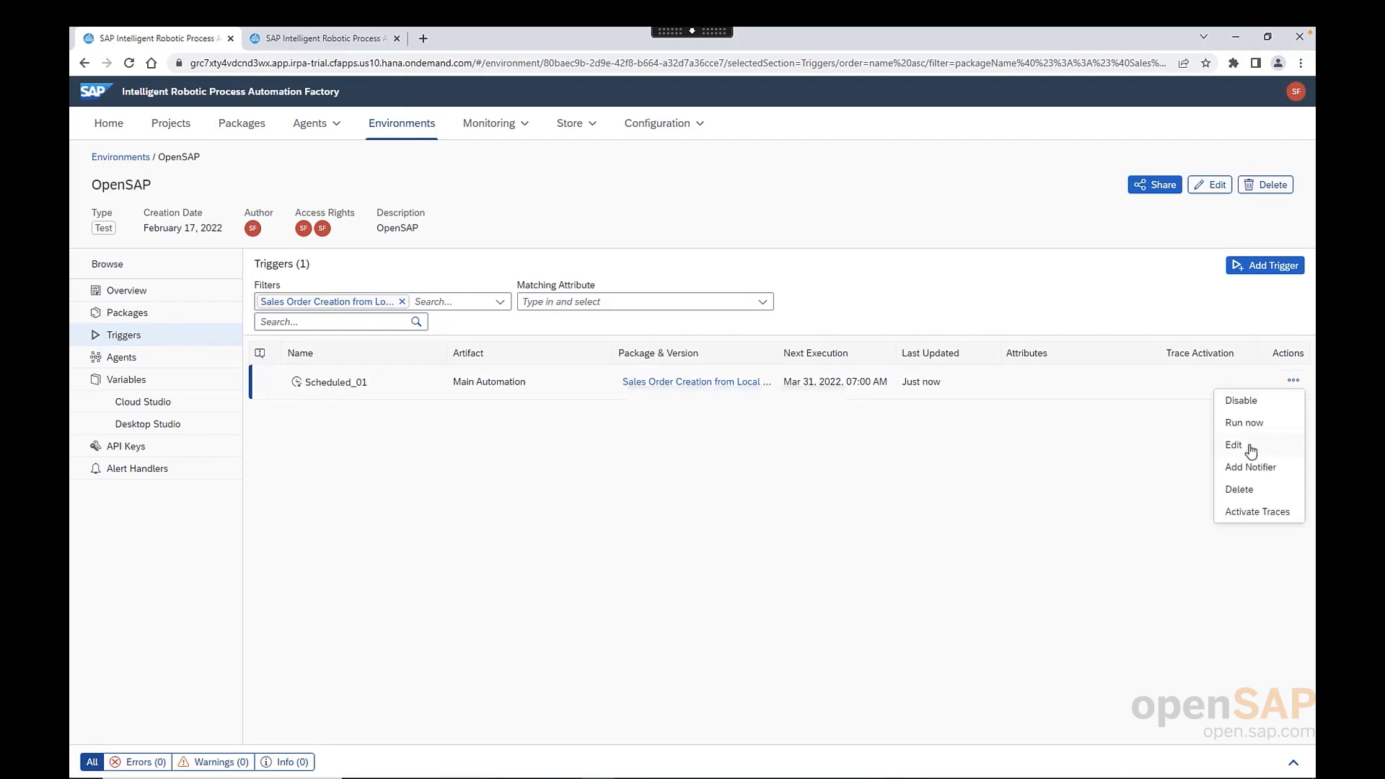
mouse_move(1243, 422)
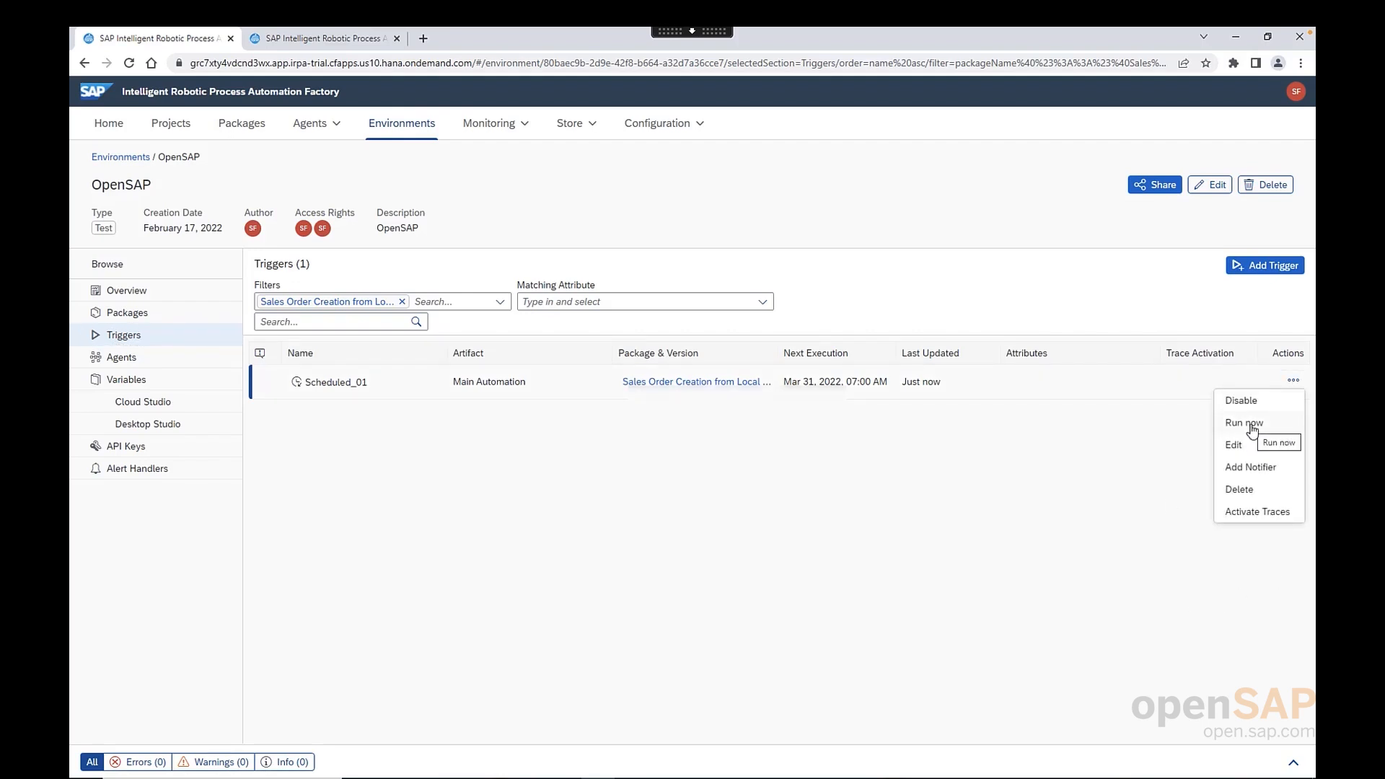